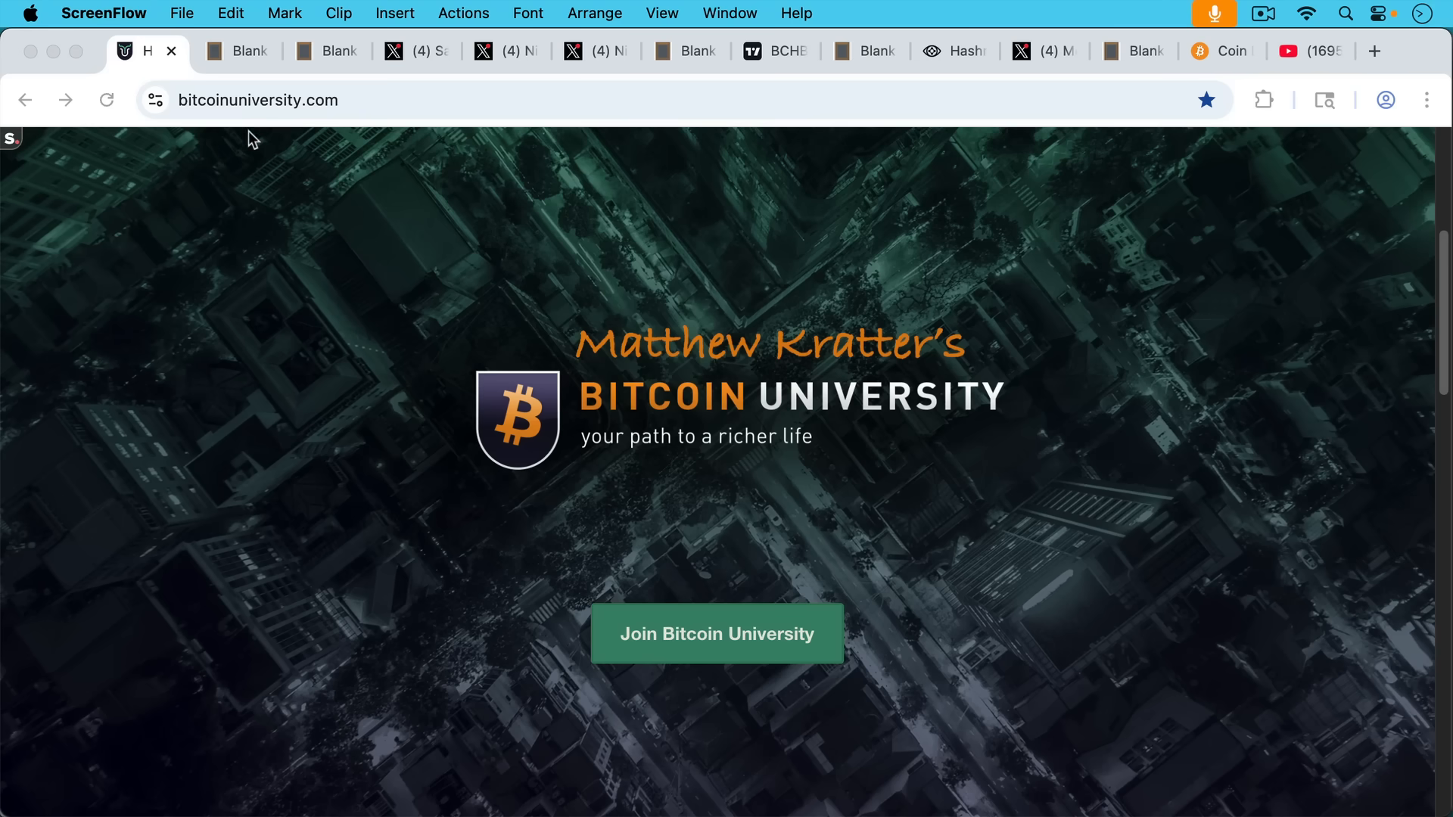
- Switch to the blankslate.io soft fork support note and read its opening sections
click(236, 52)
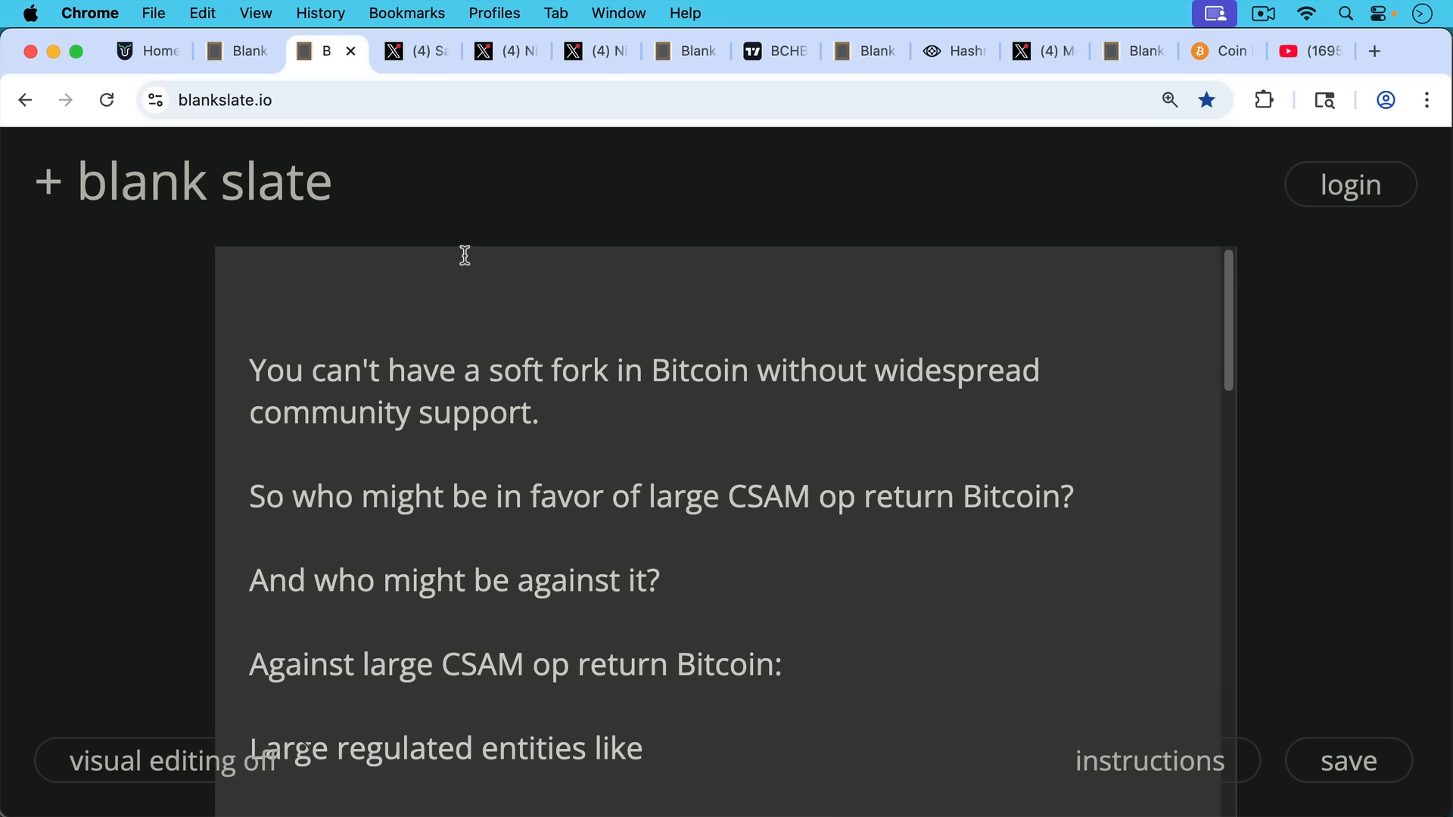
mouse_move(580, 340)
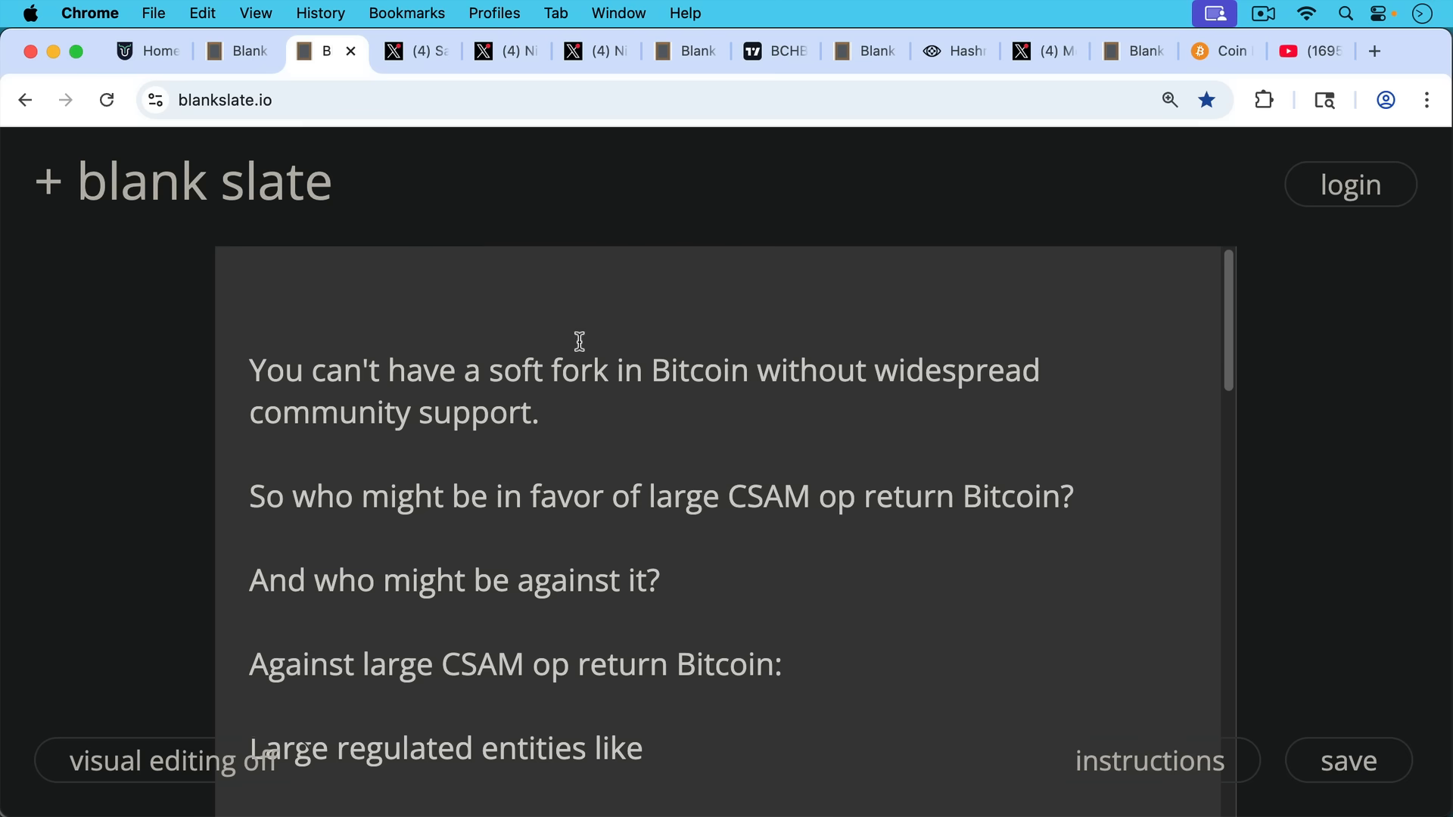
mouse_move(799, 378)
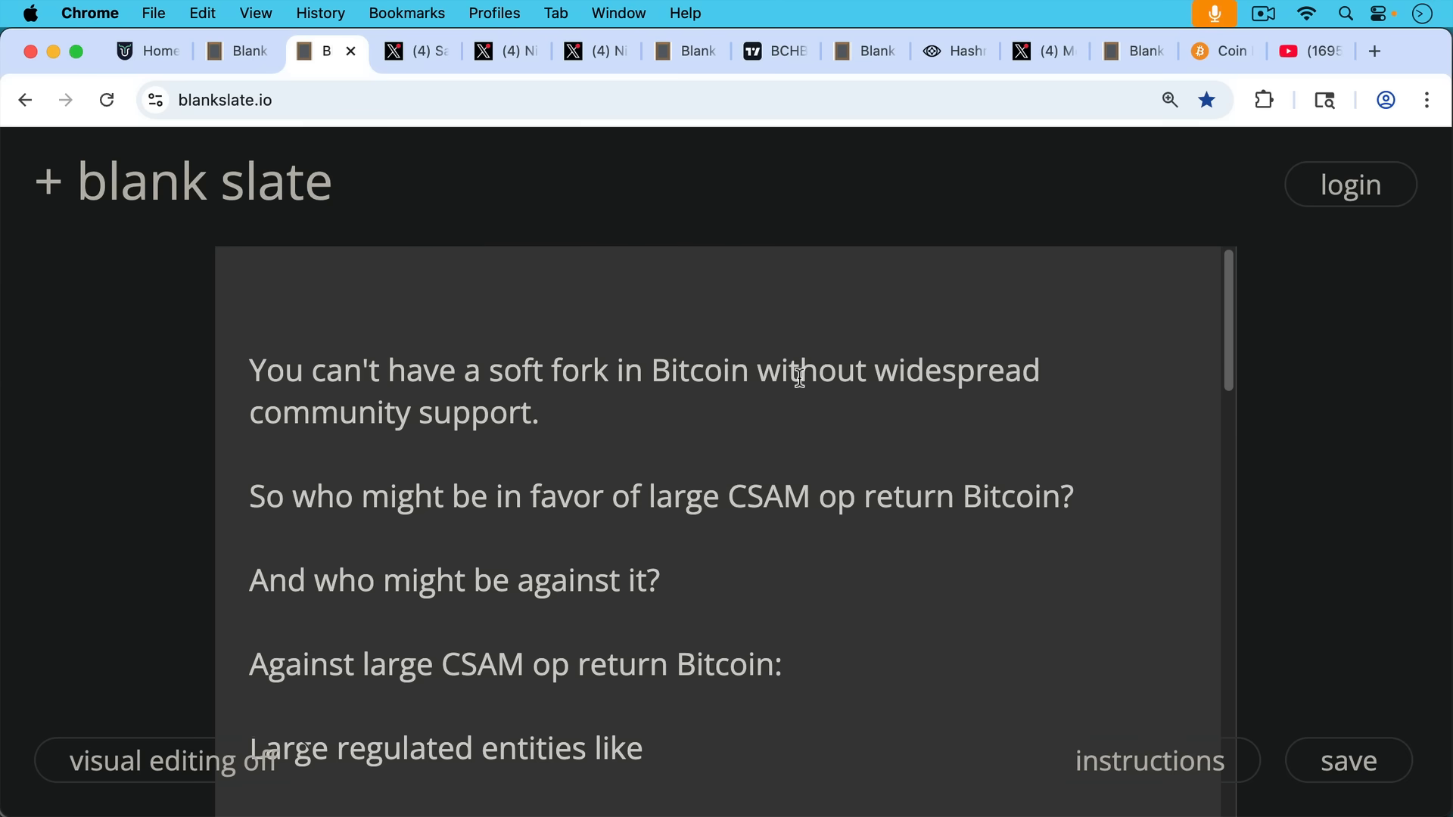
scroll(down, 3)
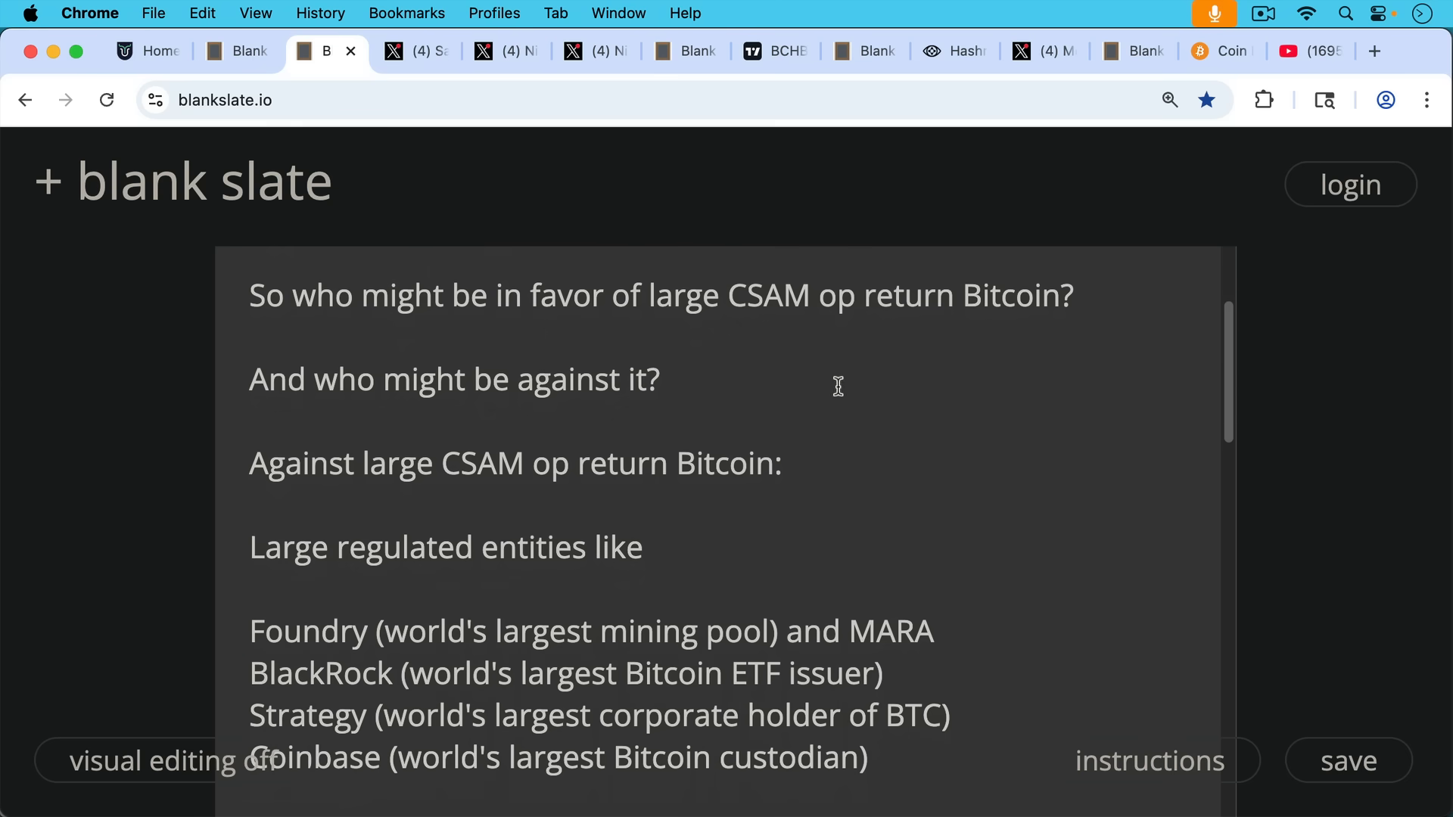
mouse_move(865, 409)
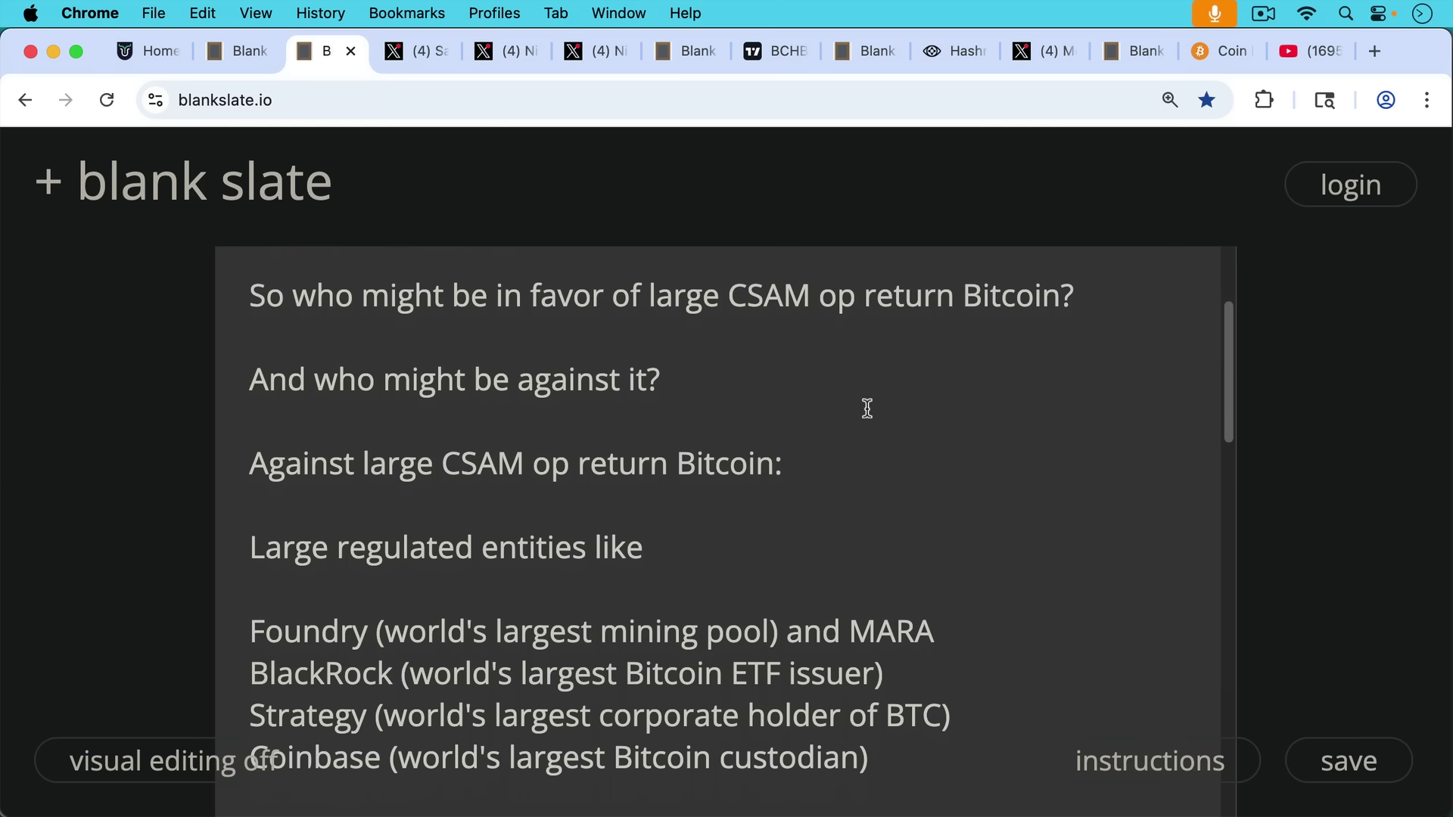
mouse_move(881, 407)
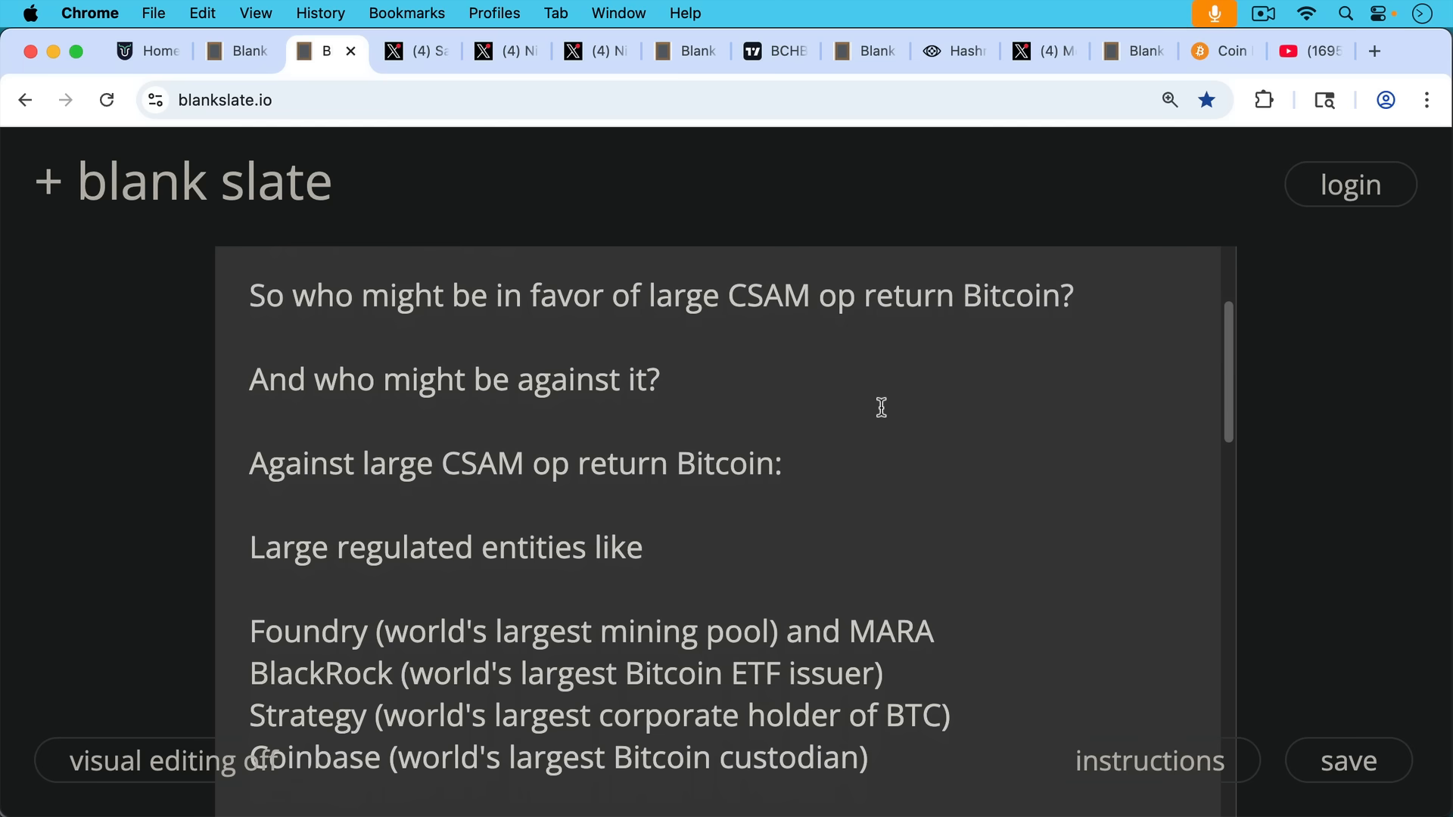
scroll(down, 3)
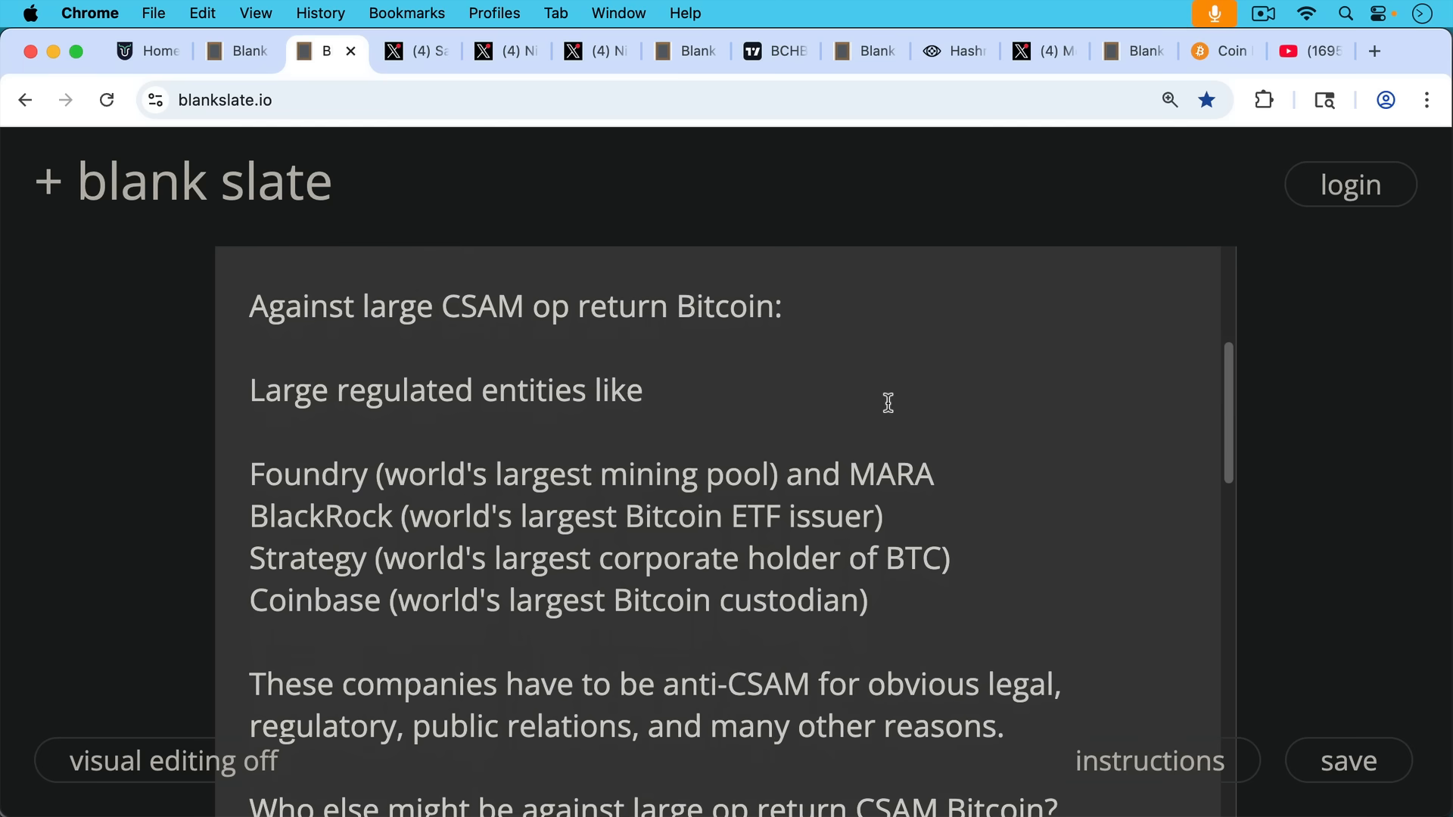
mouse_move(888, 375)
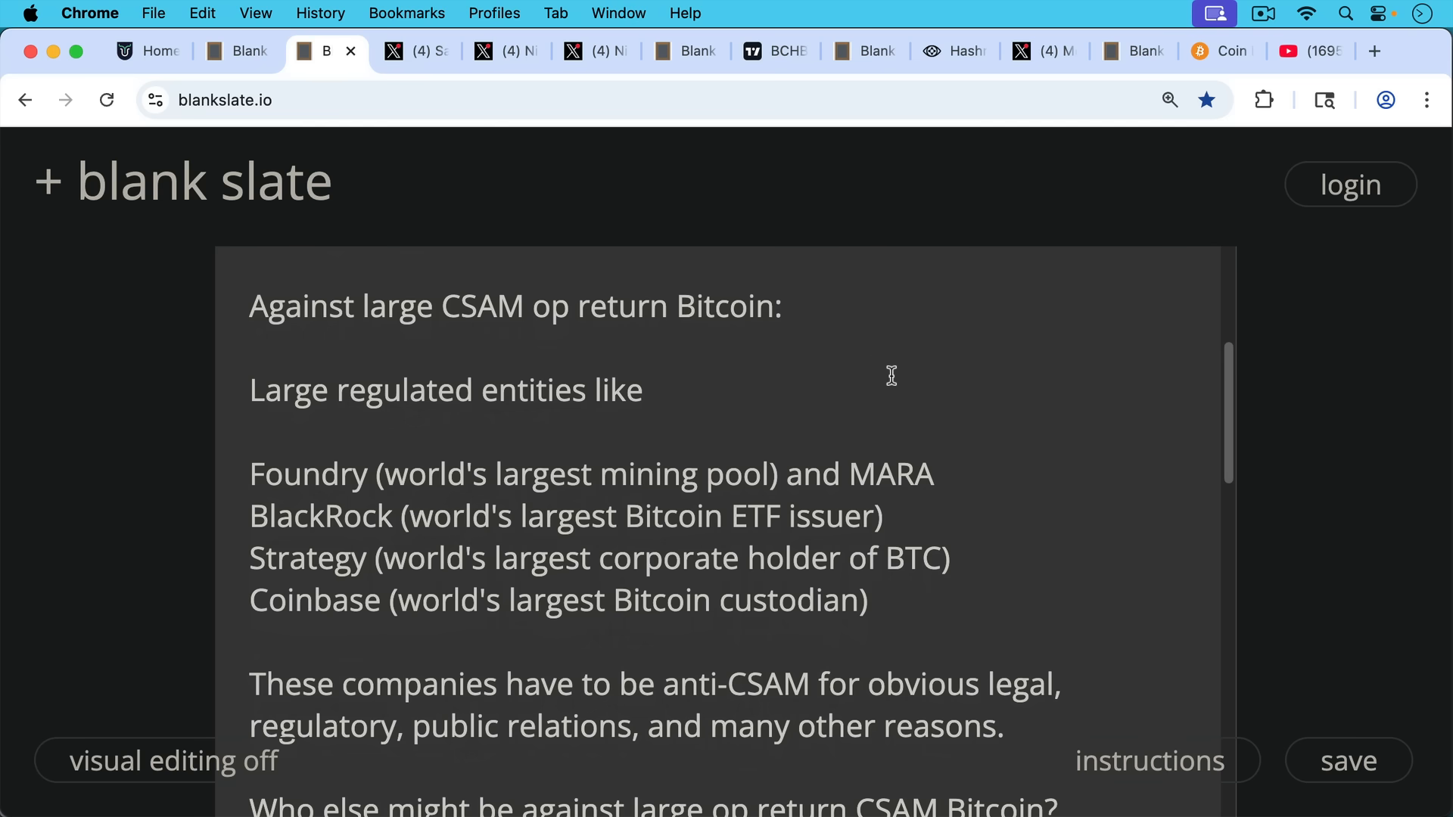
mouse_move(857, 378)
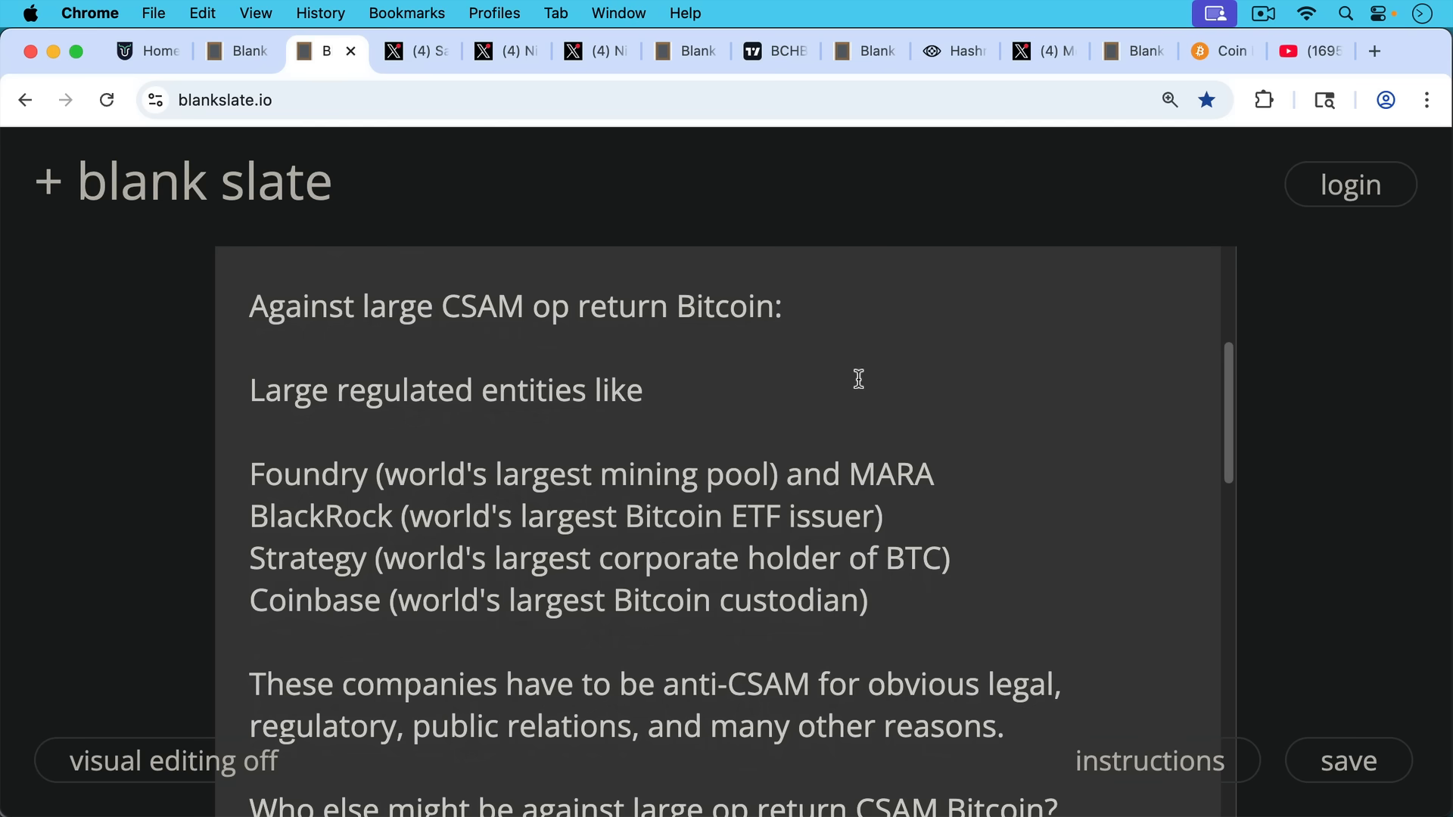
mouse_move(973, 418)
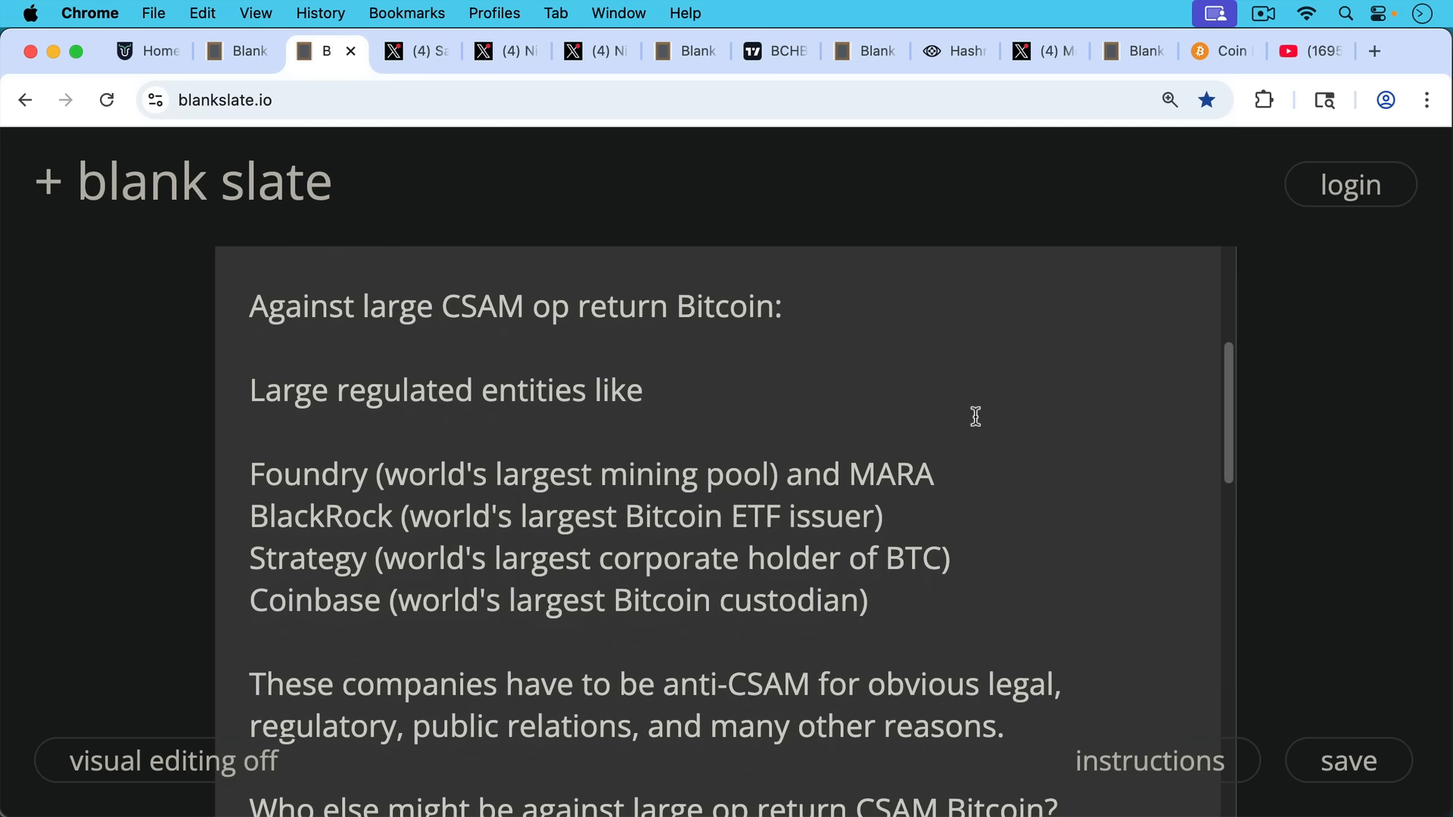
mouse_move(1028, 433)
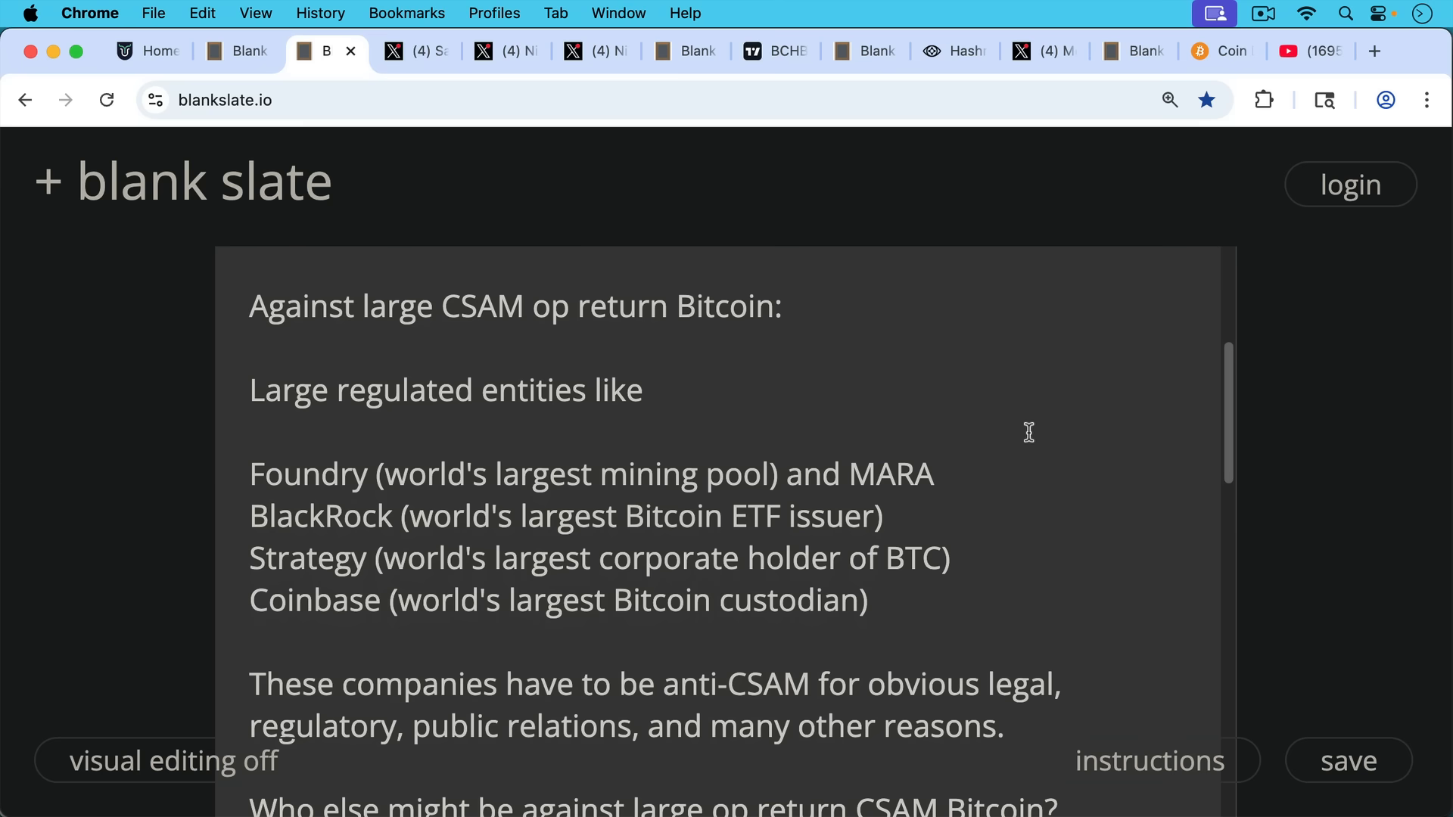
scroll(down, 3)
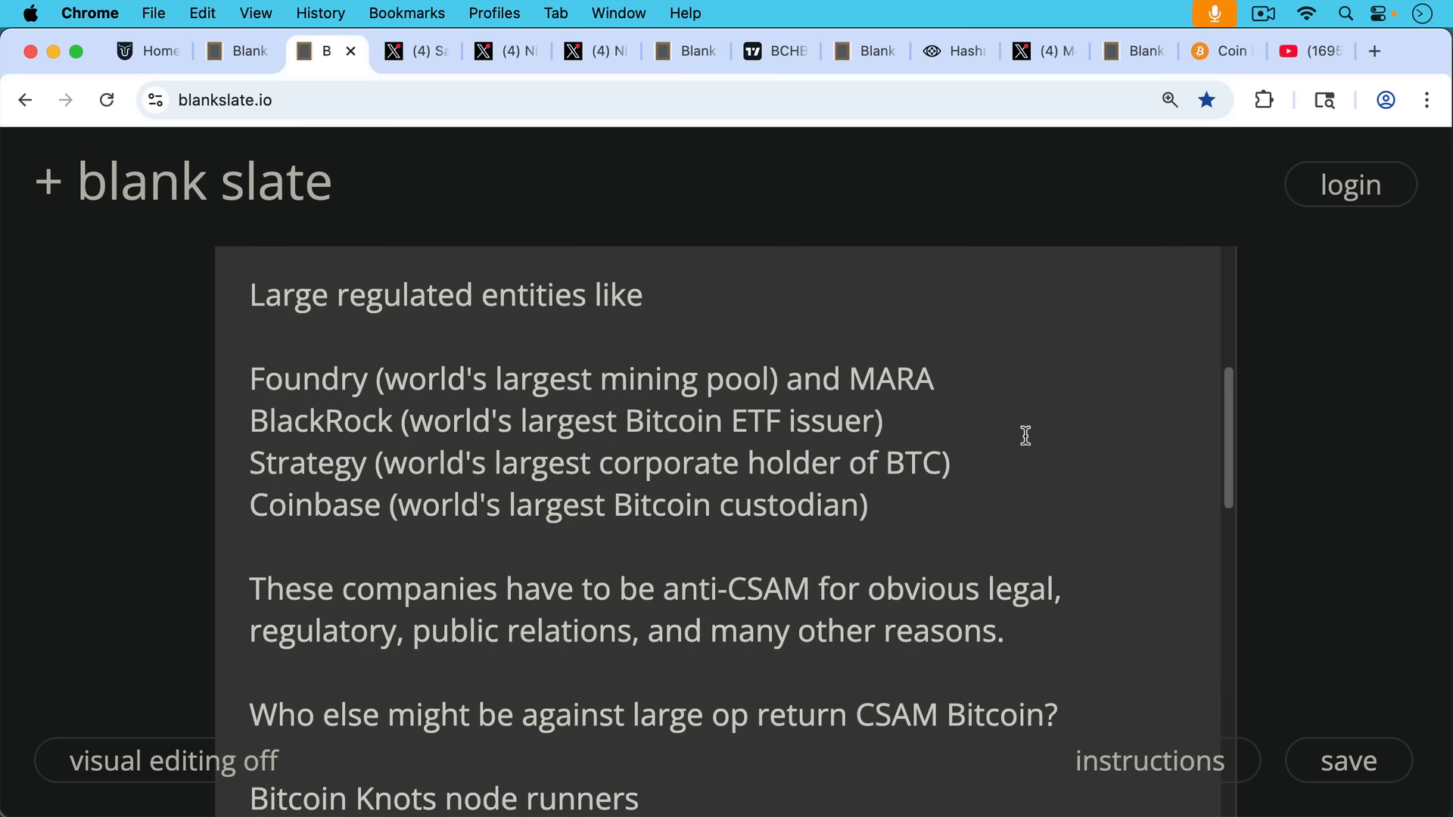
scroll(down, 3)
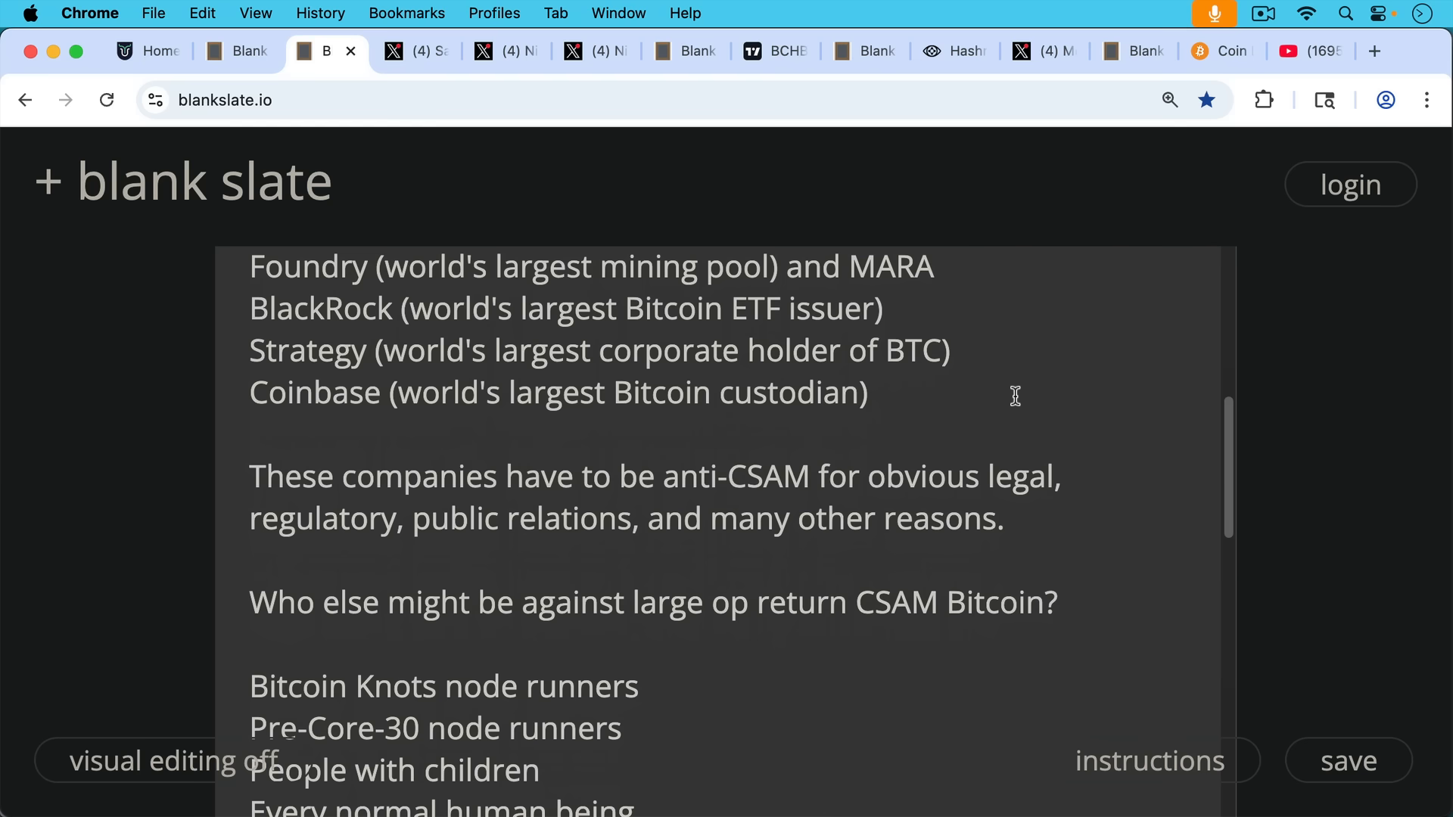
mouse_move(989, 414)
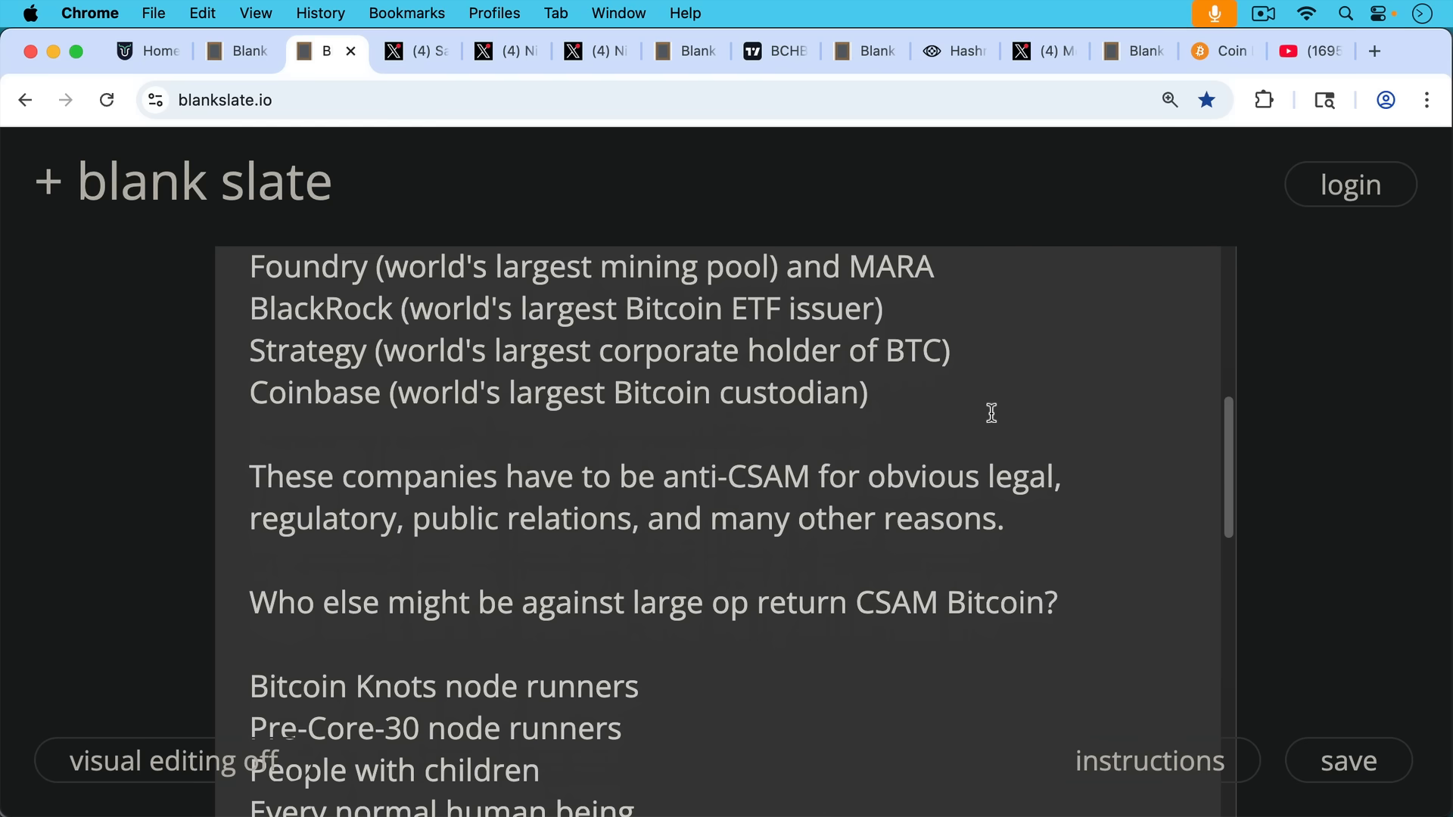
mouse_move(1021, 421)
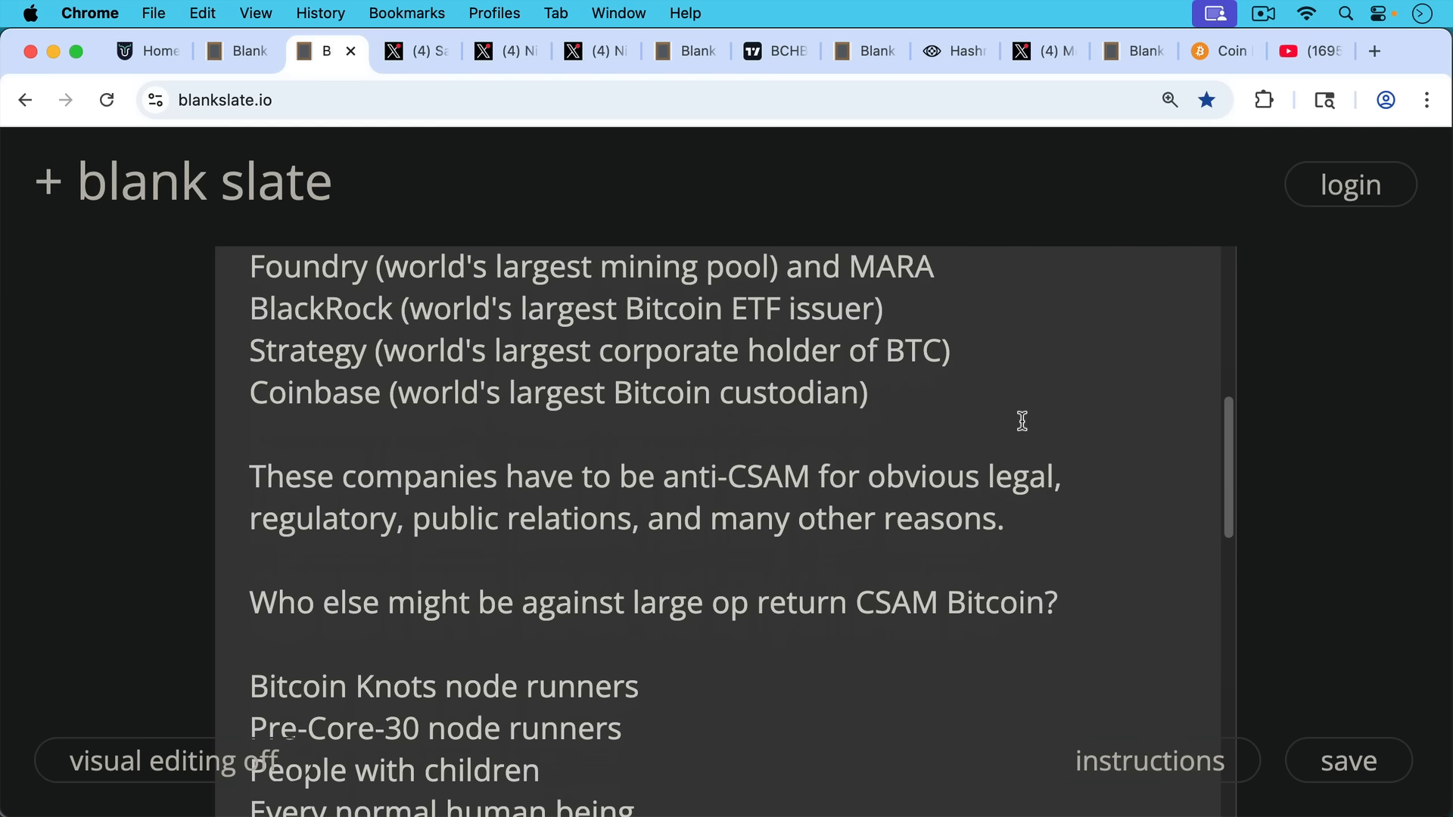
- Read on to the note's closing list of questions about who favors large op return Bitcoin
scroll(down, 3)
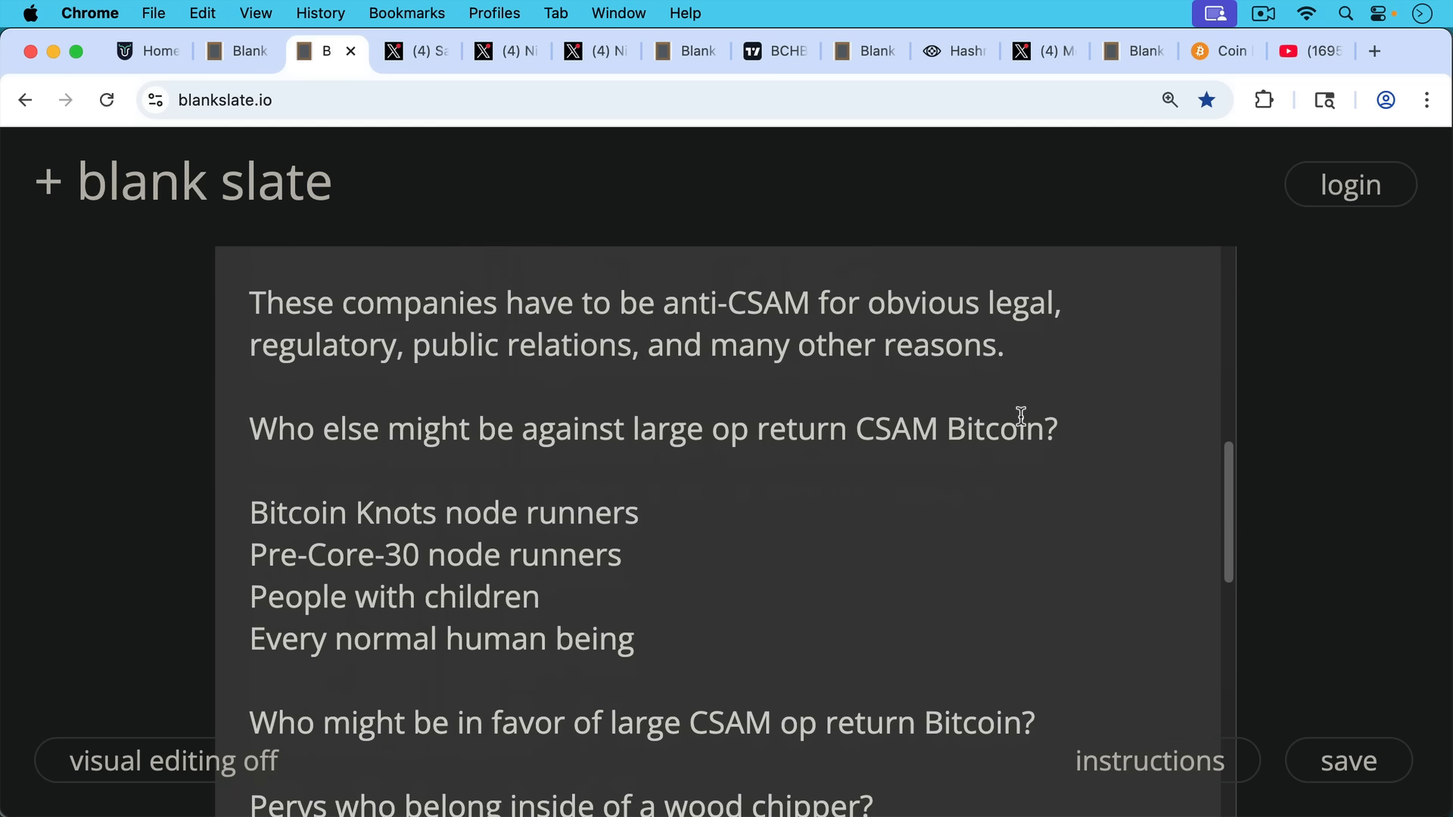
mouse_move(989, 445)
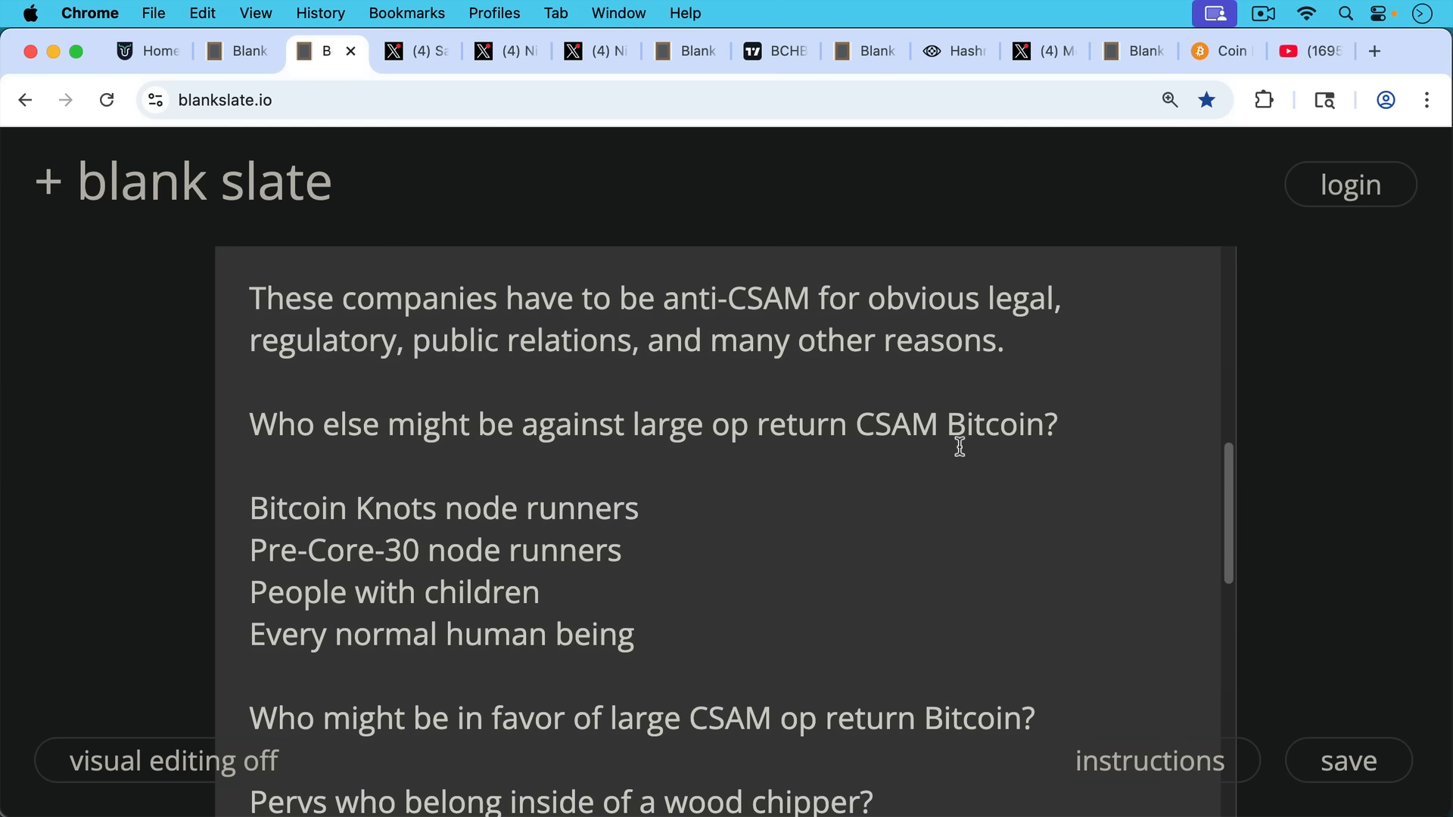
scroll(down, 3)
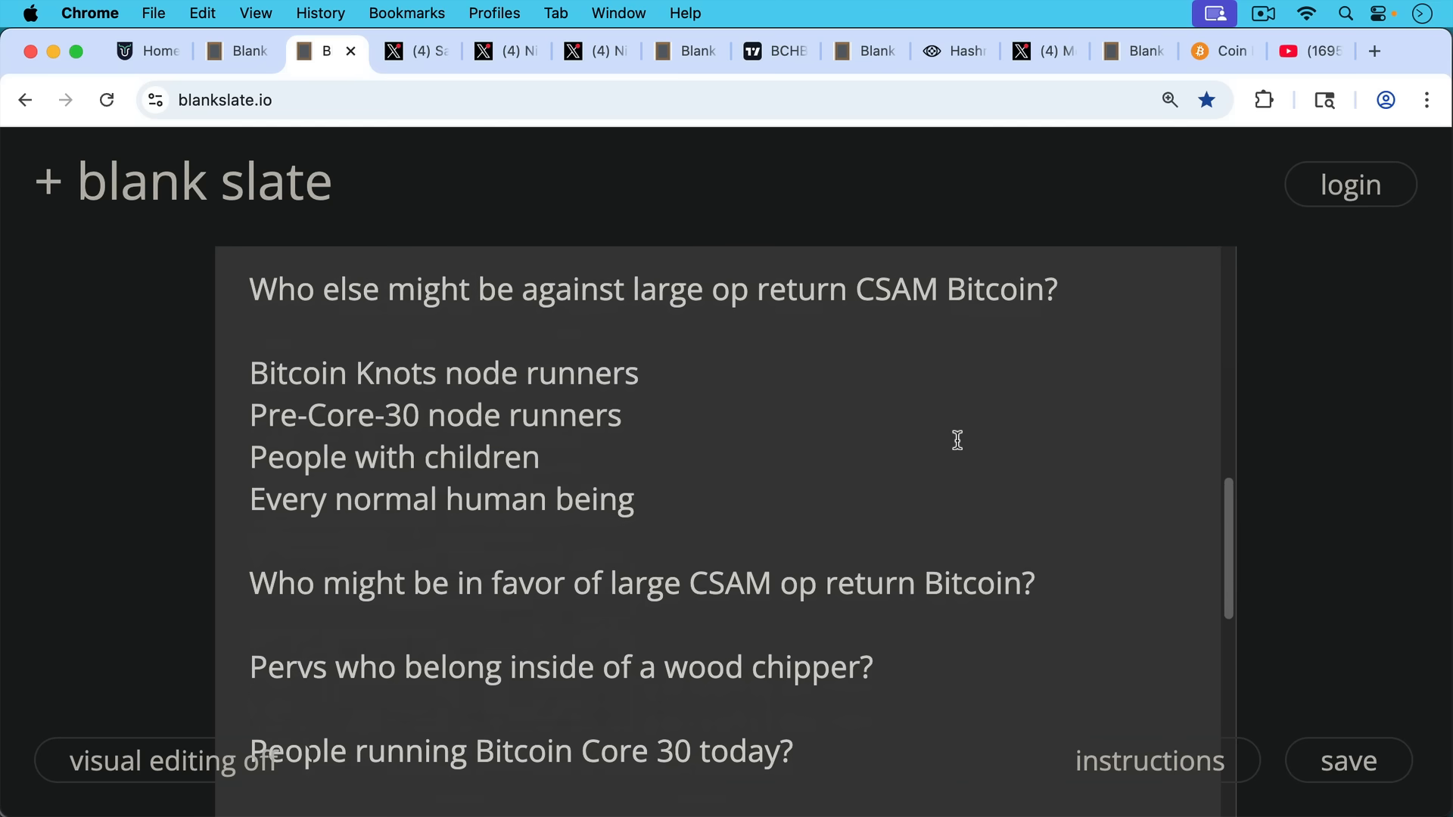
scroll(down, 3)
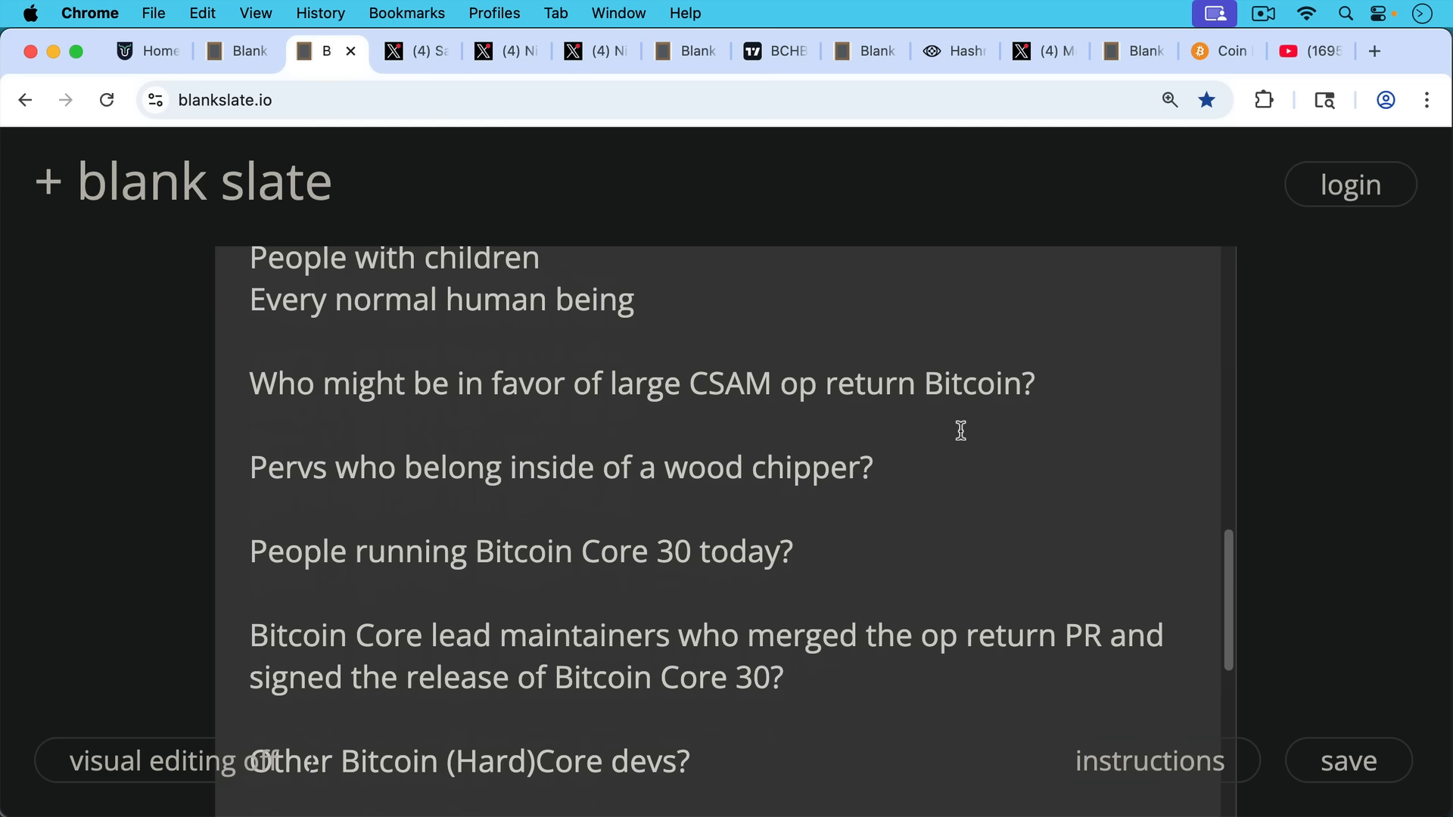
mouse_move(947, 455)
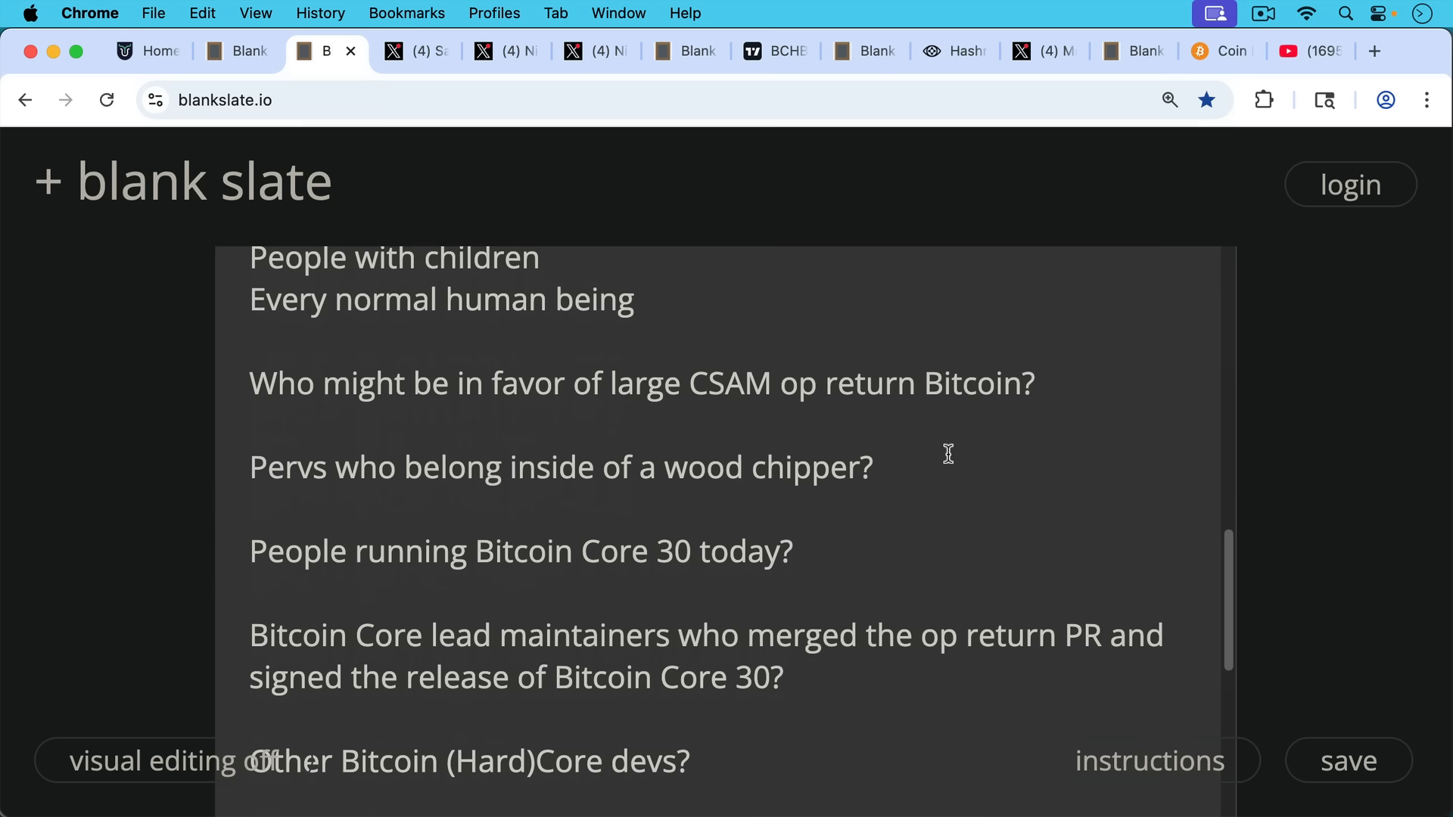
scroll(down, 3)
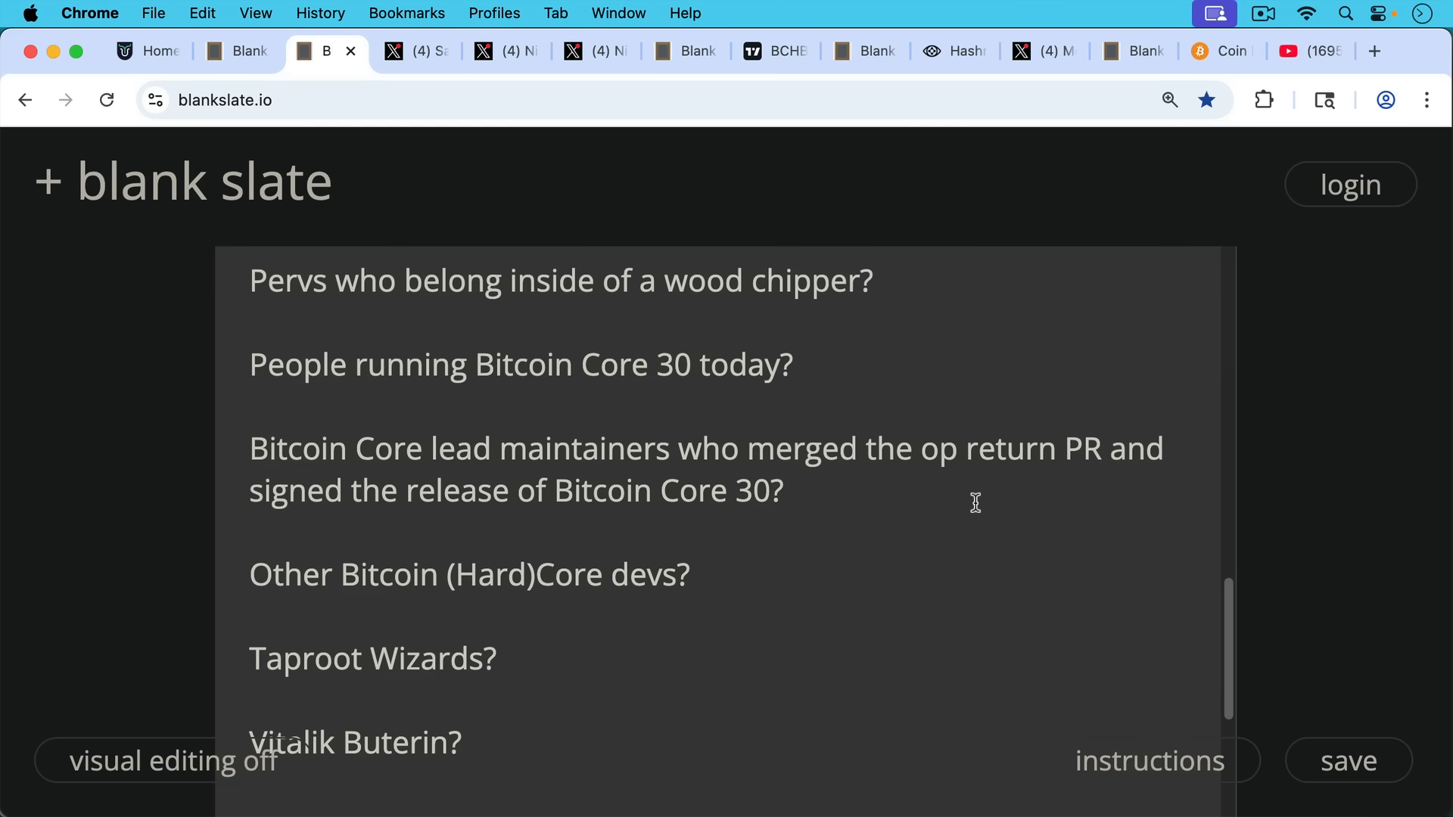
scroll(down, 3)
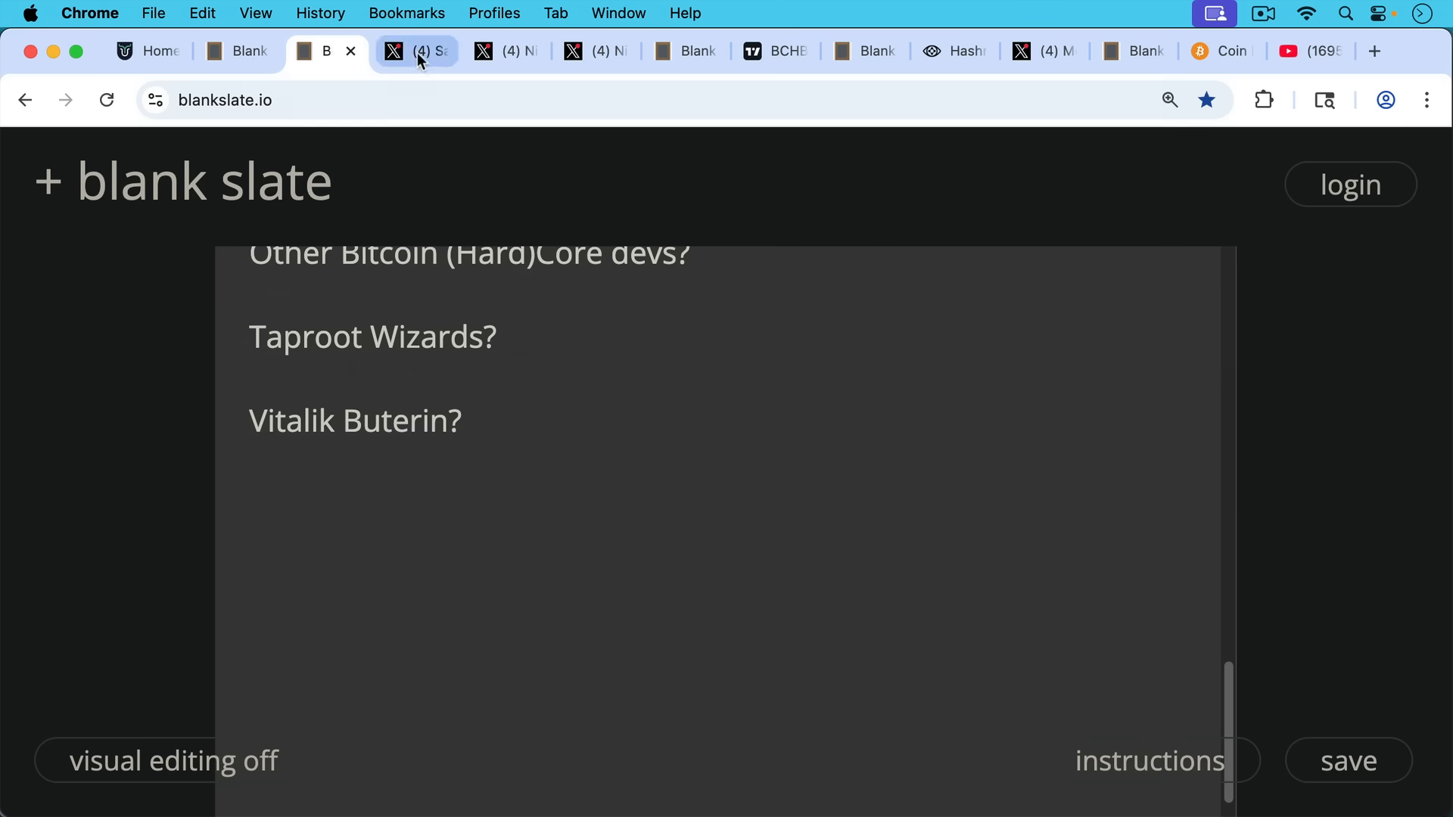
- Switch to the saved X post showing the quoted Vitalik Buterin reply with the 'wtf' response
click(416, 51)
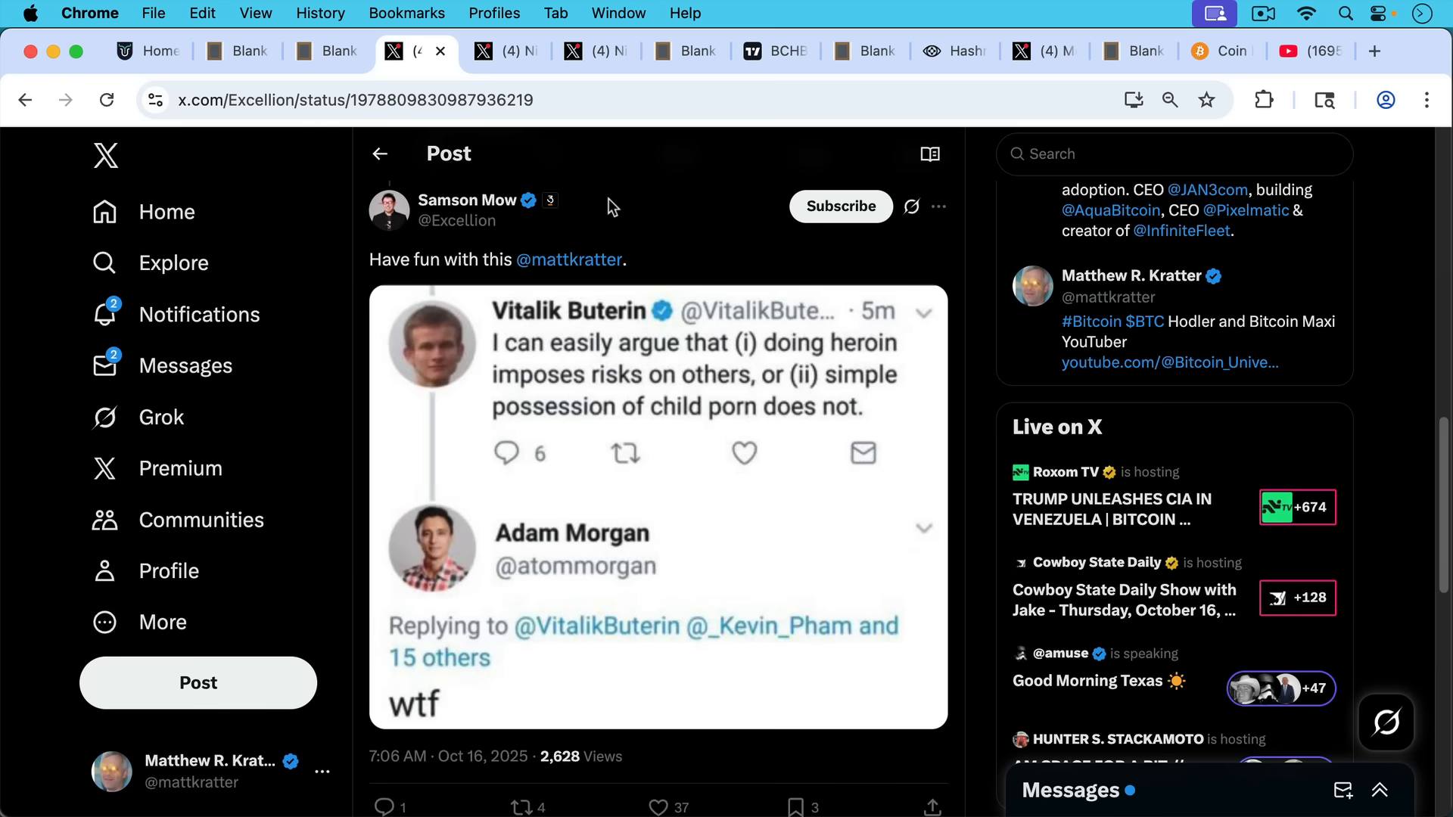
mouse_move(662, 425)
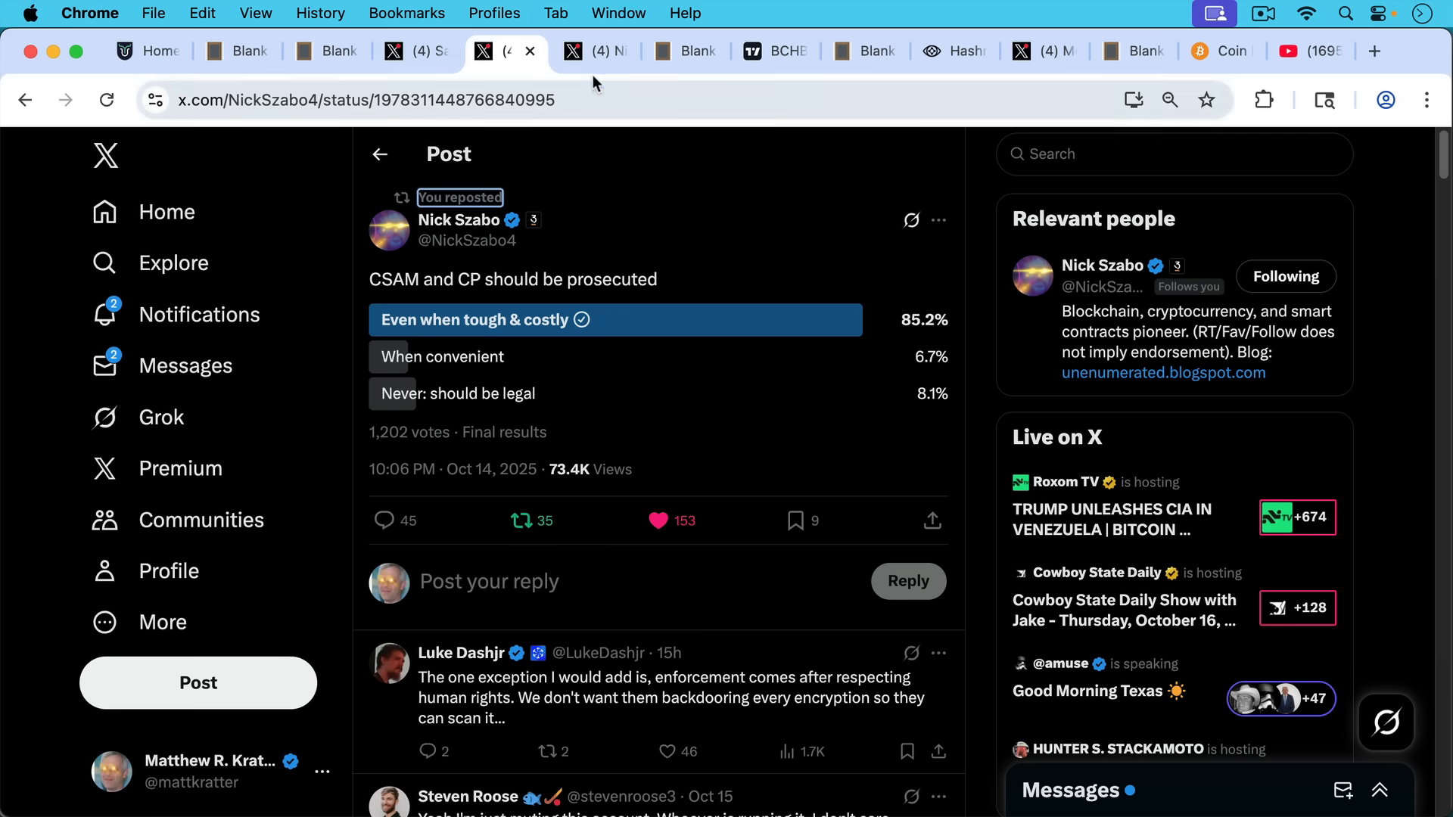
mouse_move(594, 52)
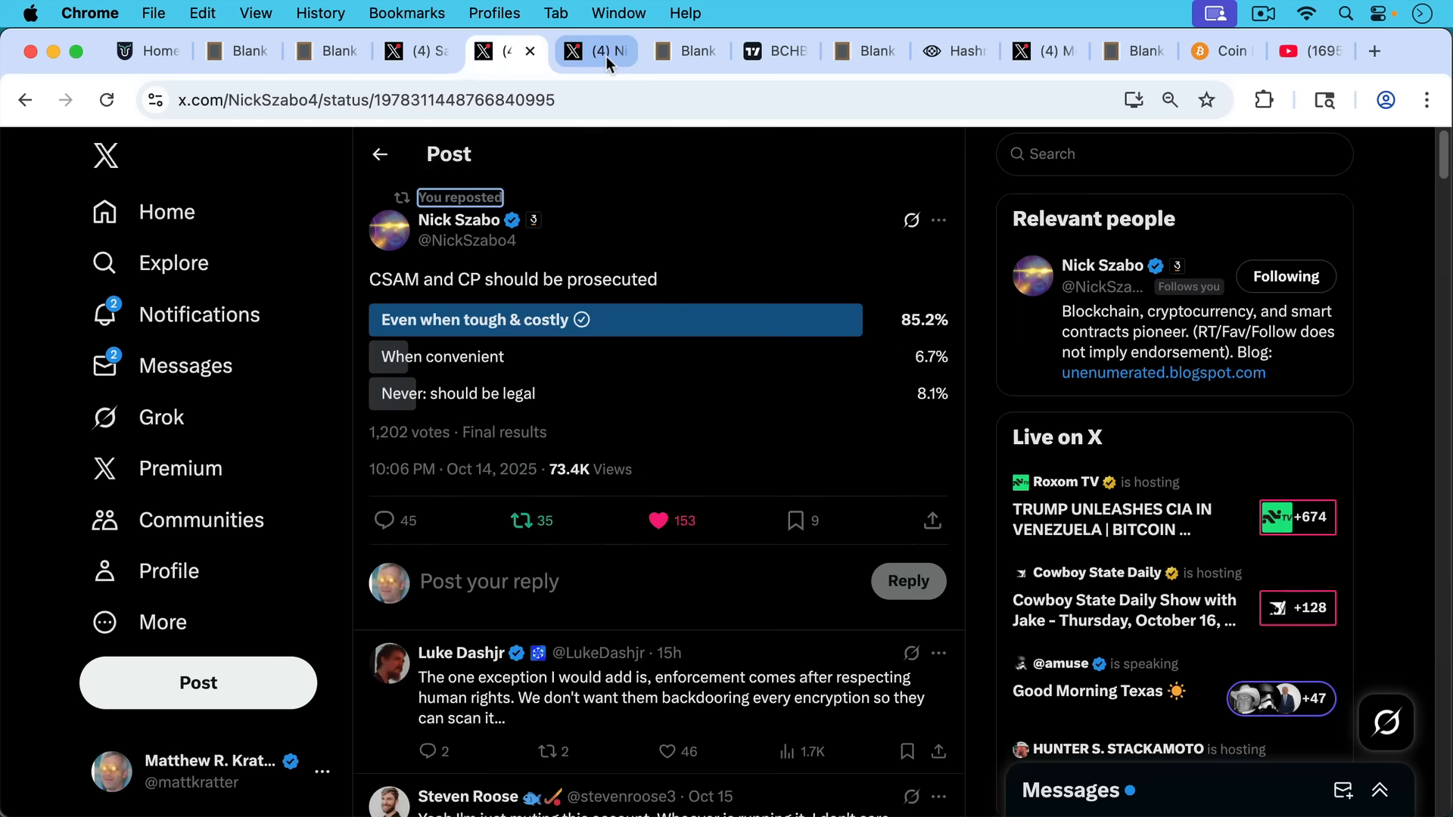
click(593, 52)
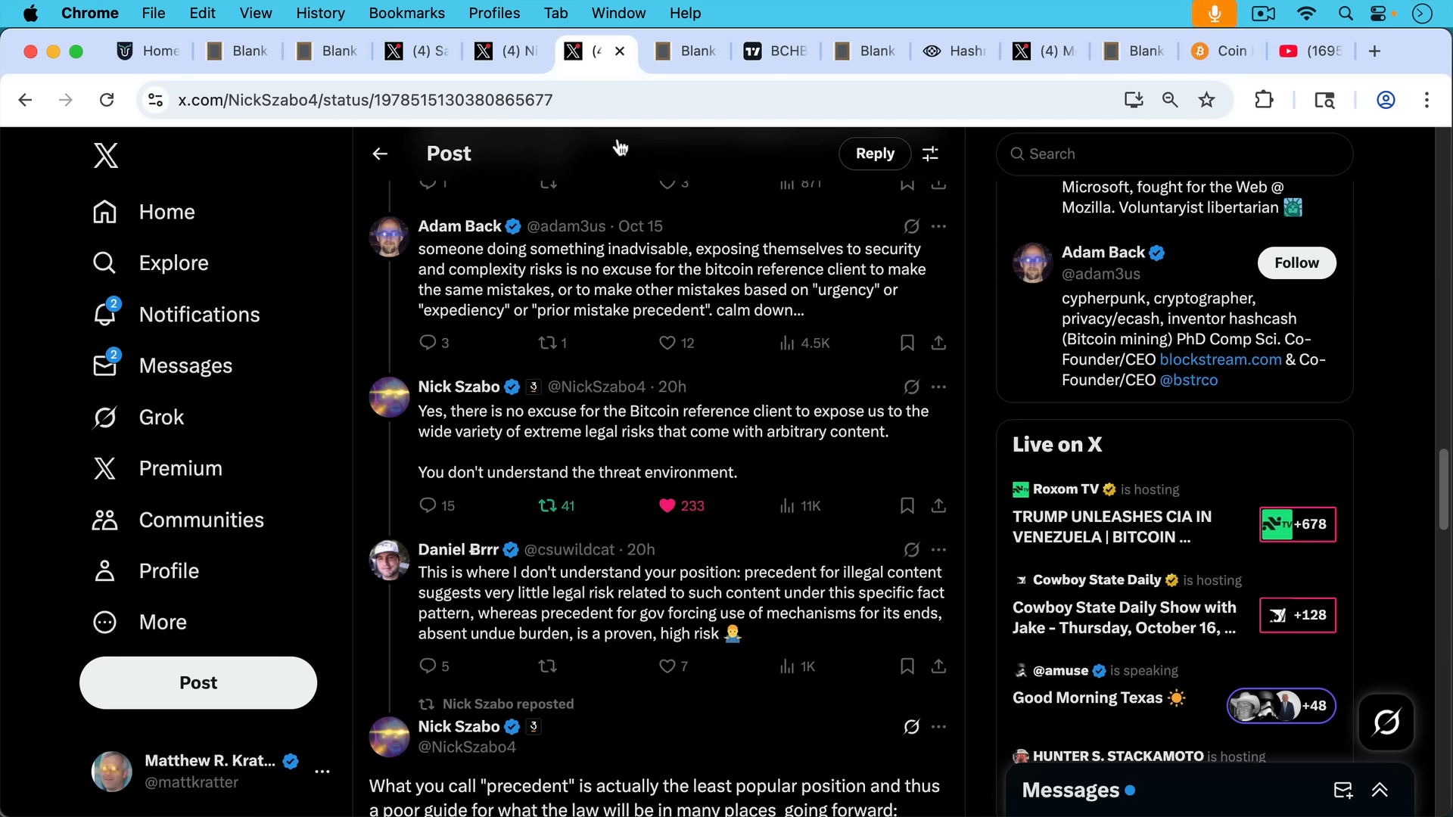
mouse_move(618, 147)
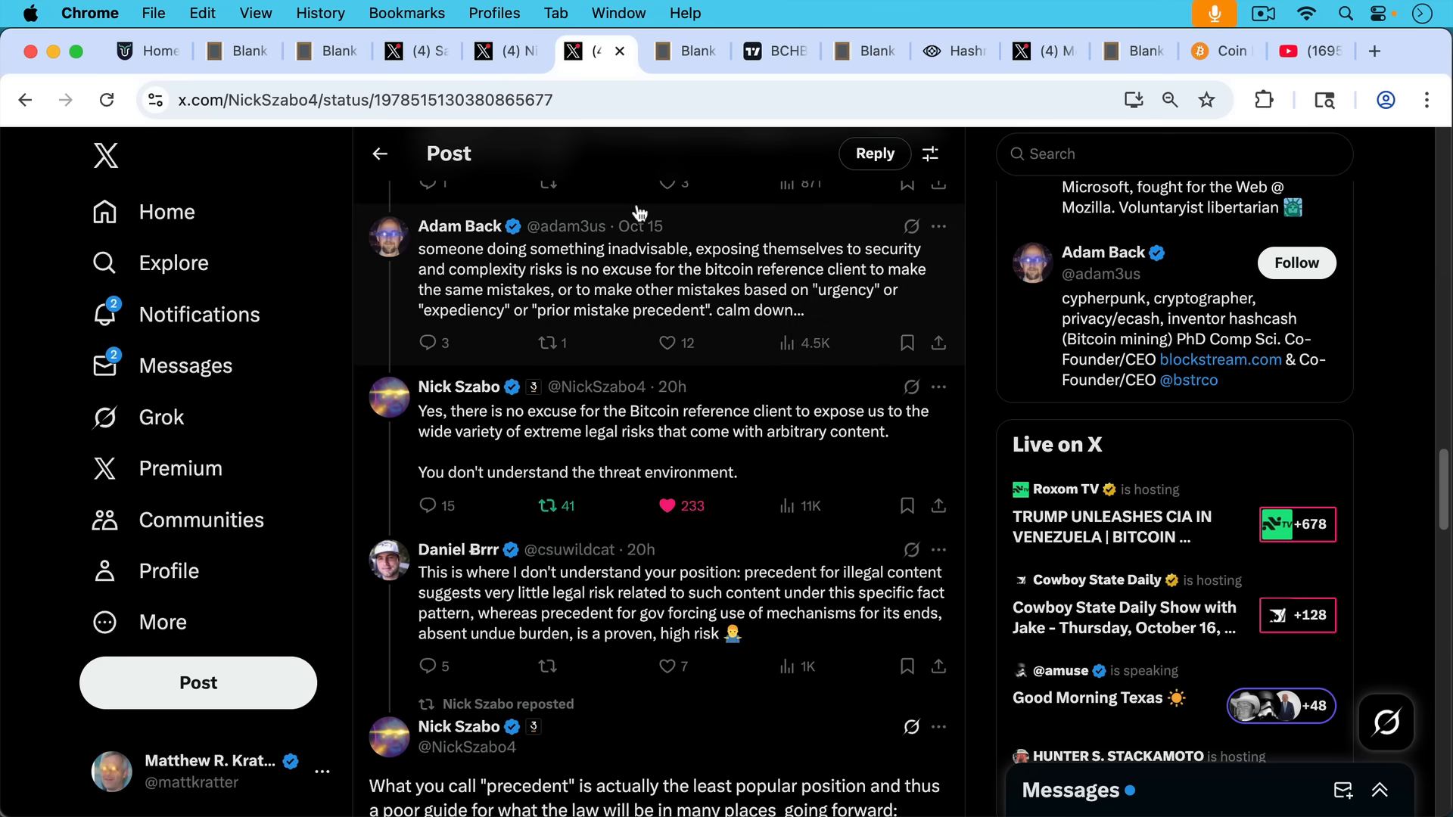
mouse_move(677, 269)
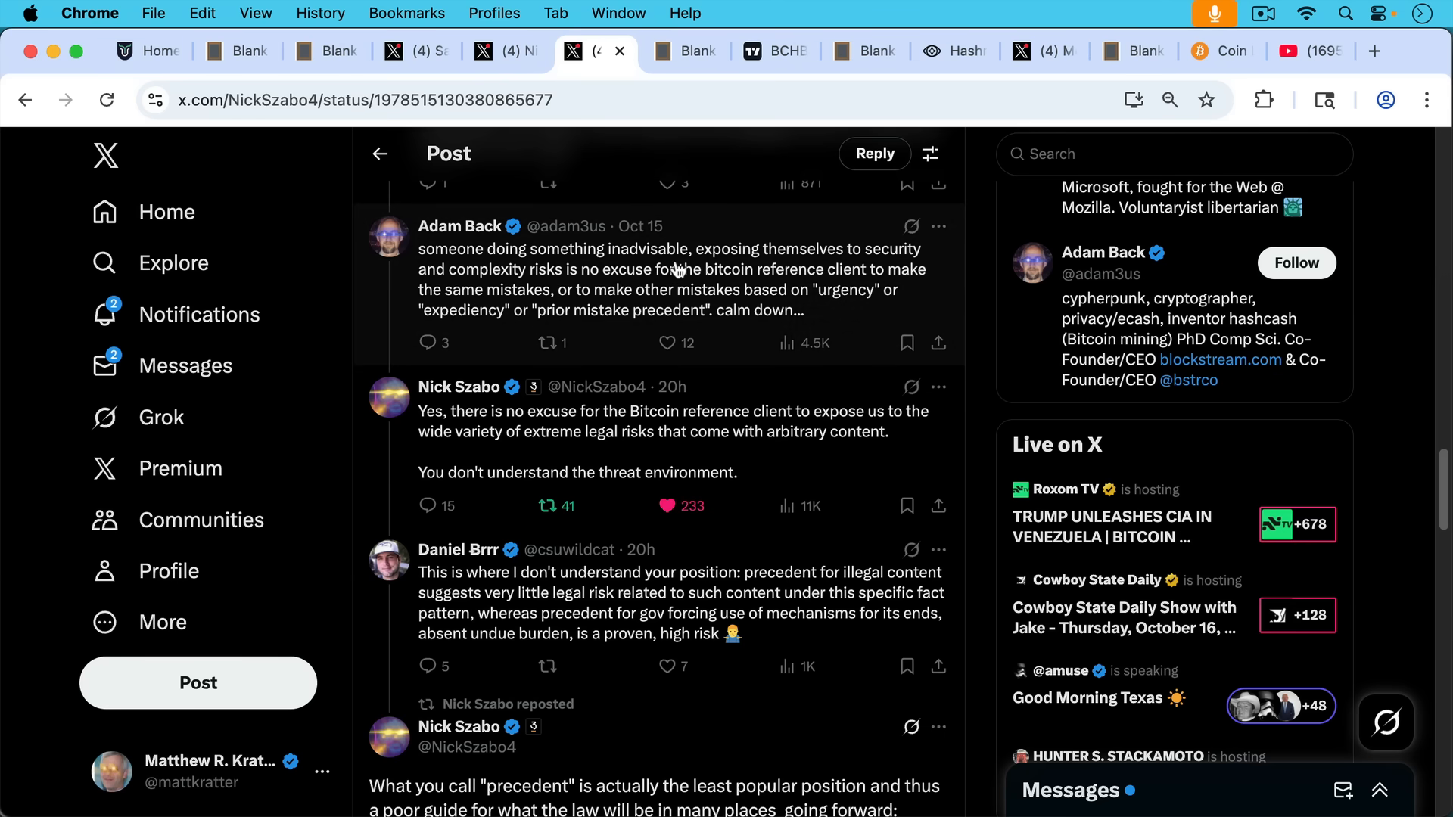
mouse_move(824, 321)
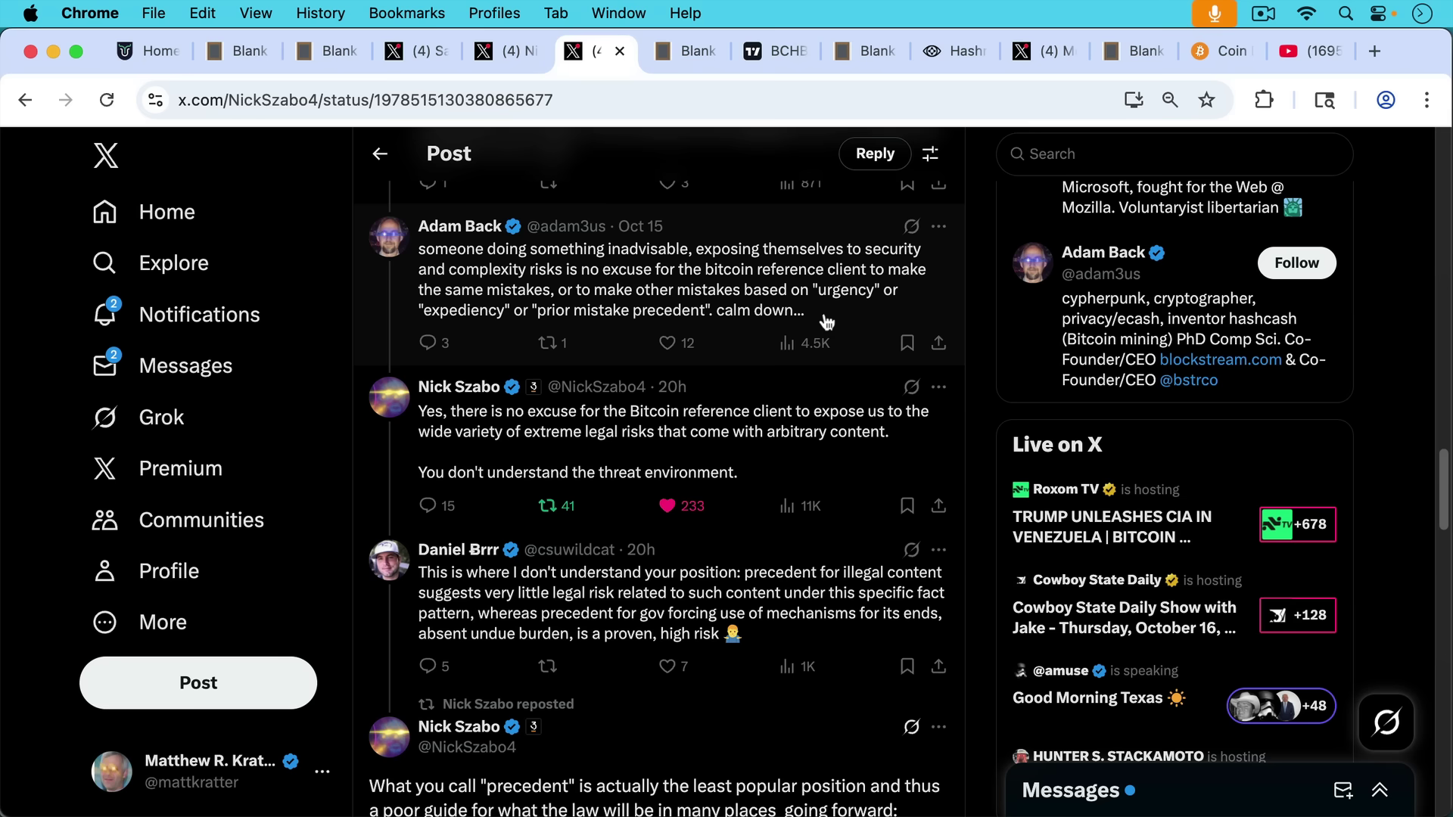
mouse_move(824, 331)
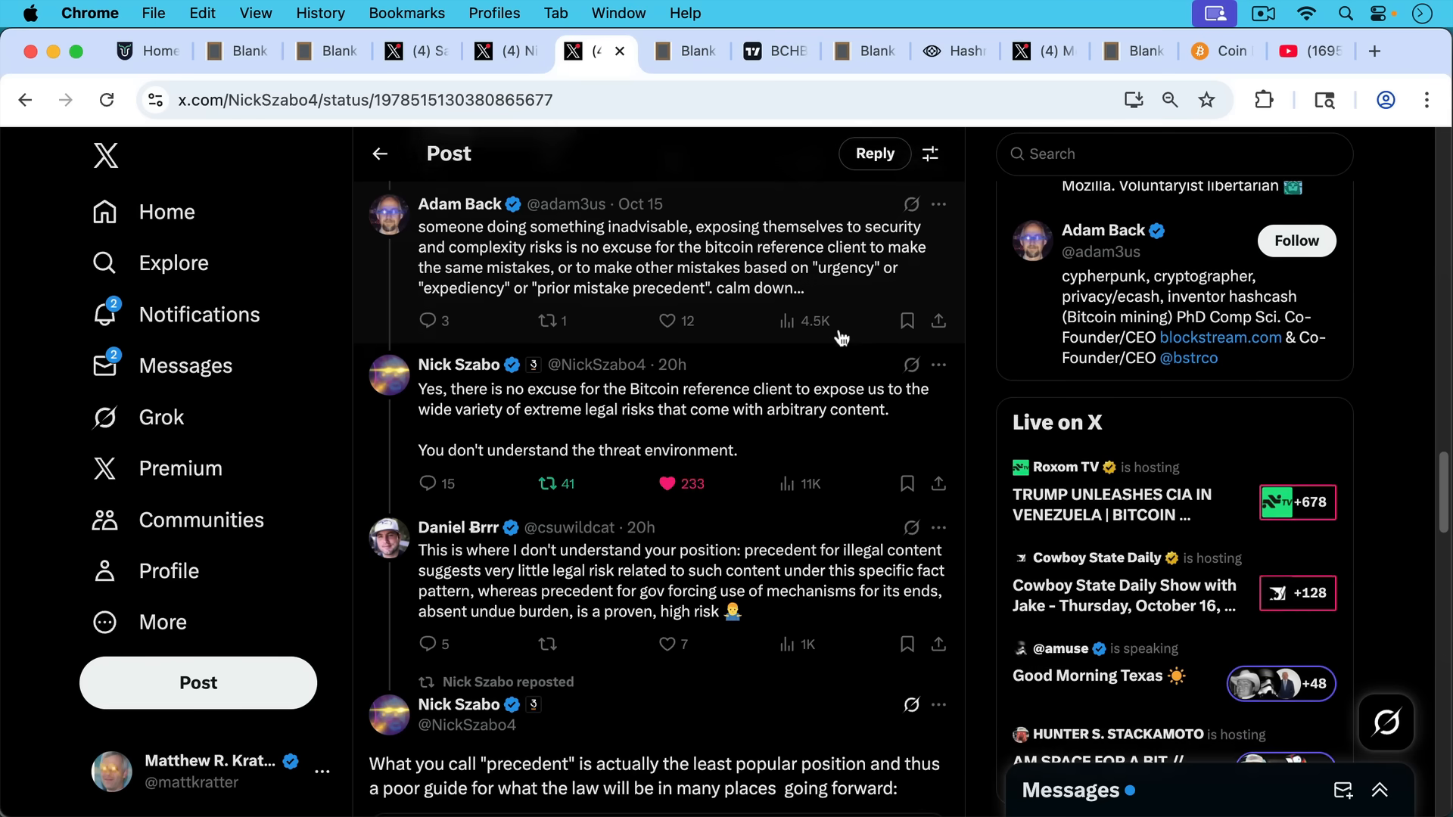
scroll(down, 3)
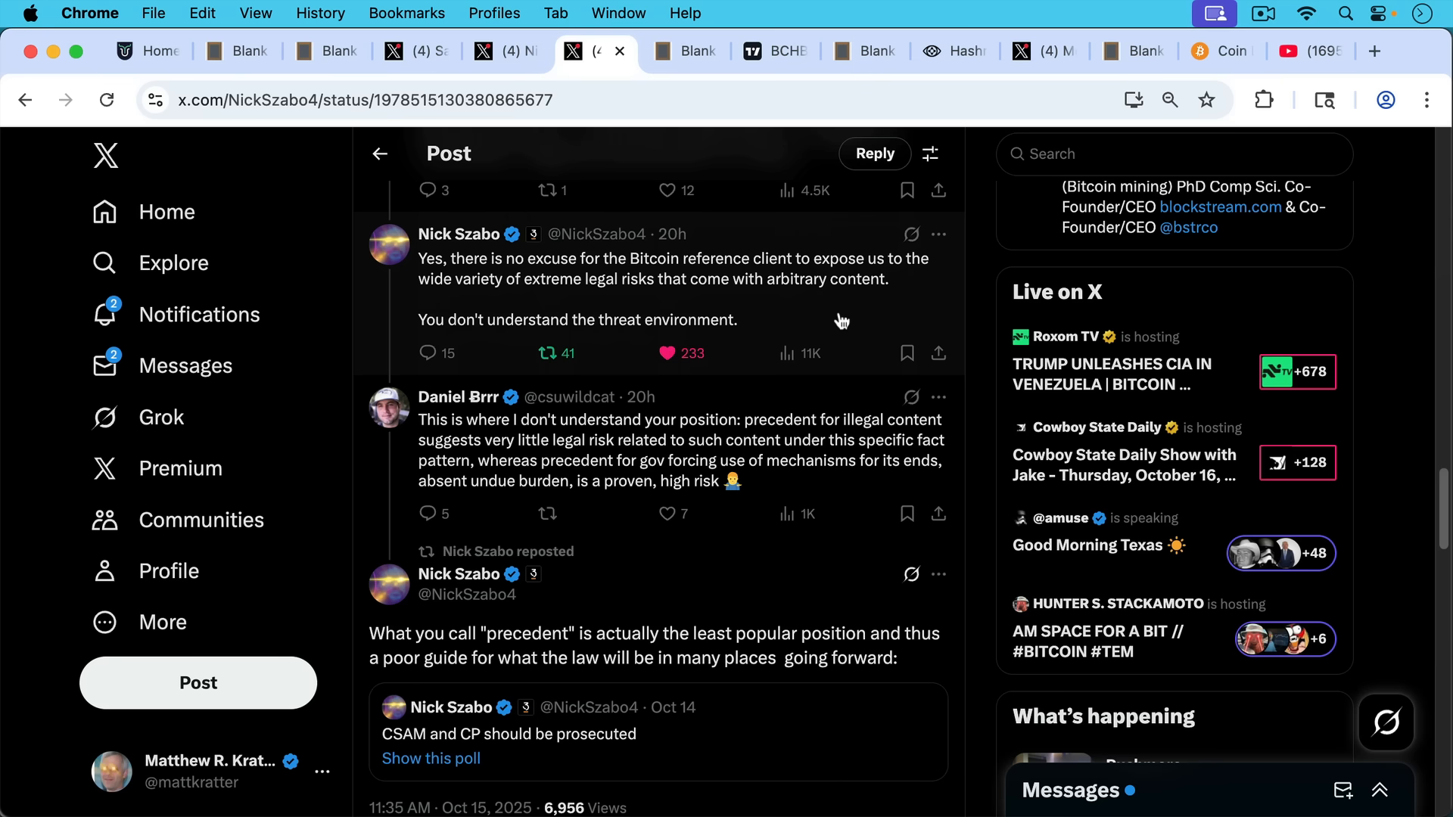
mouse_move(850, 418)
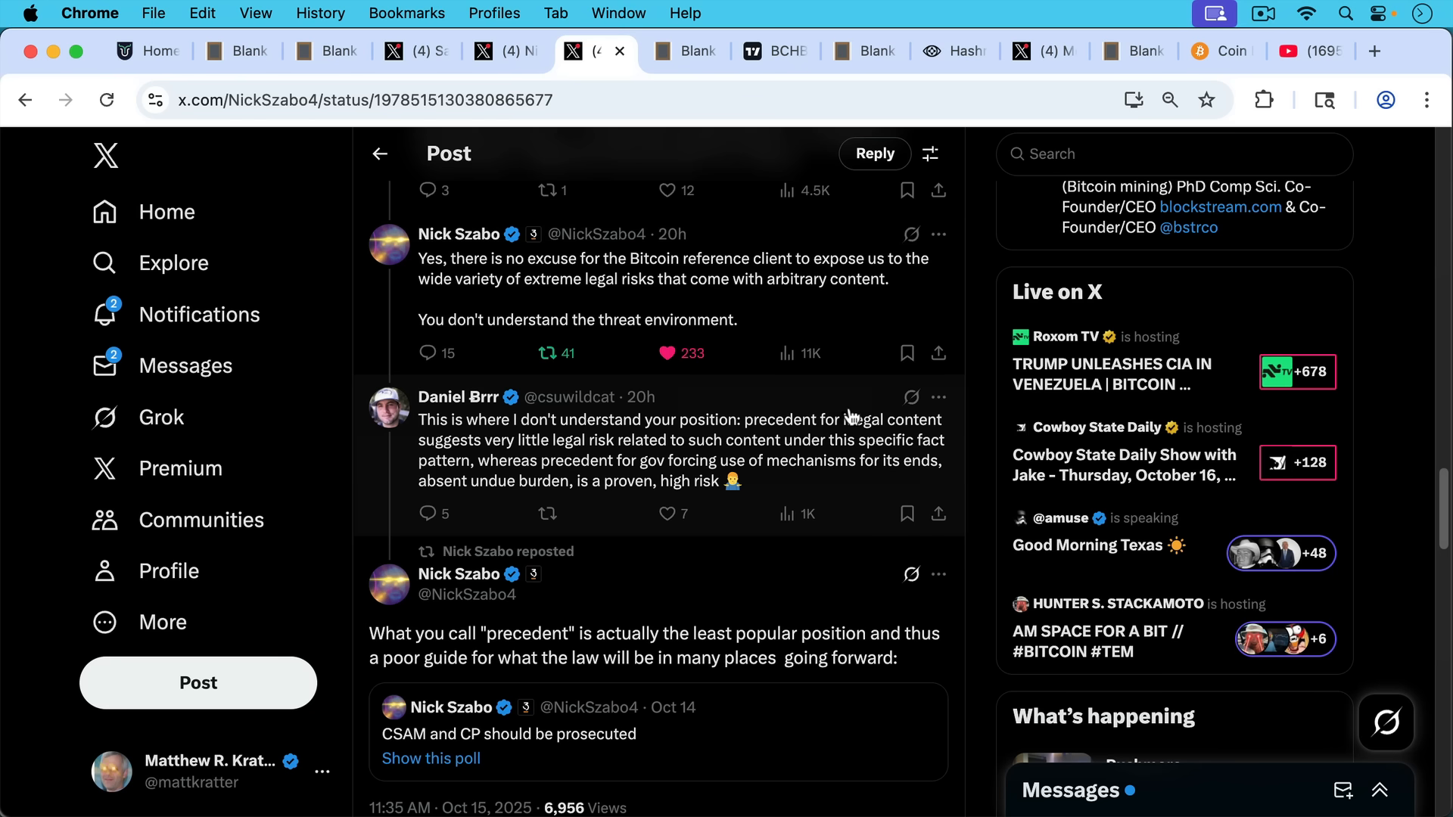
mouse_move(849, 361)
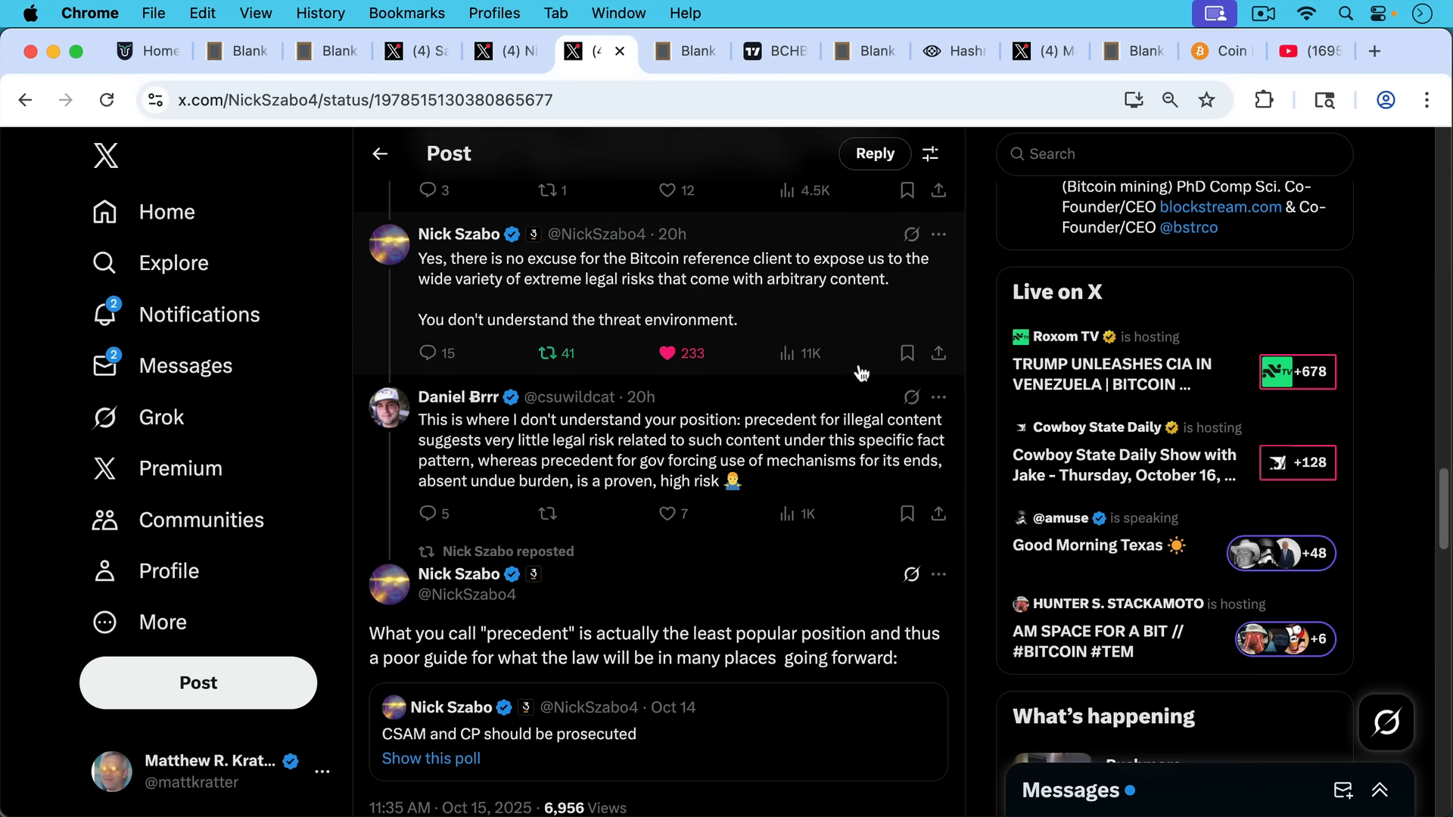
scroll(down, 3)
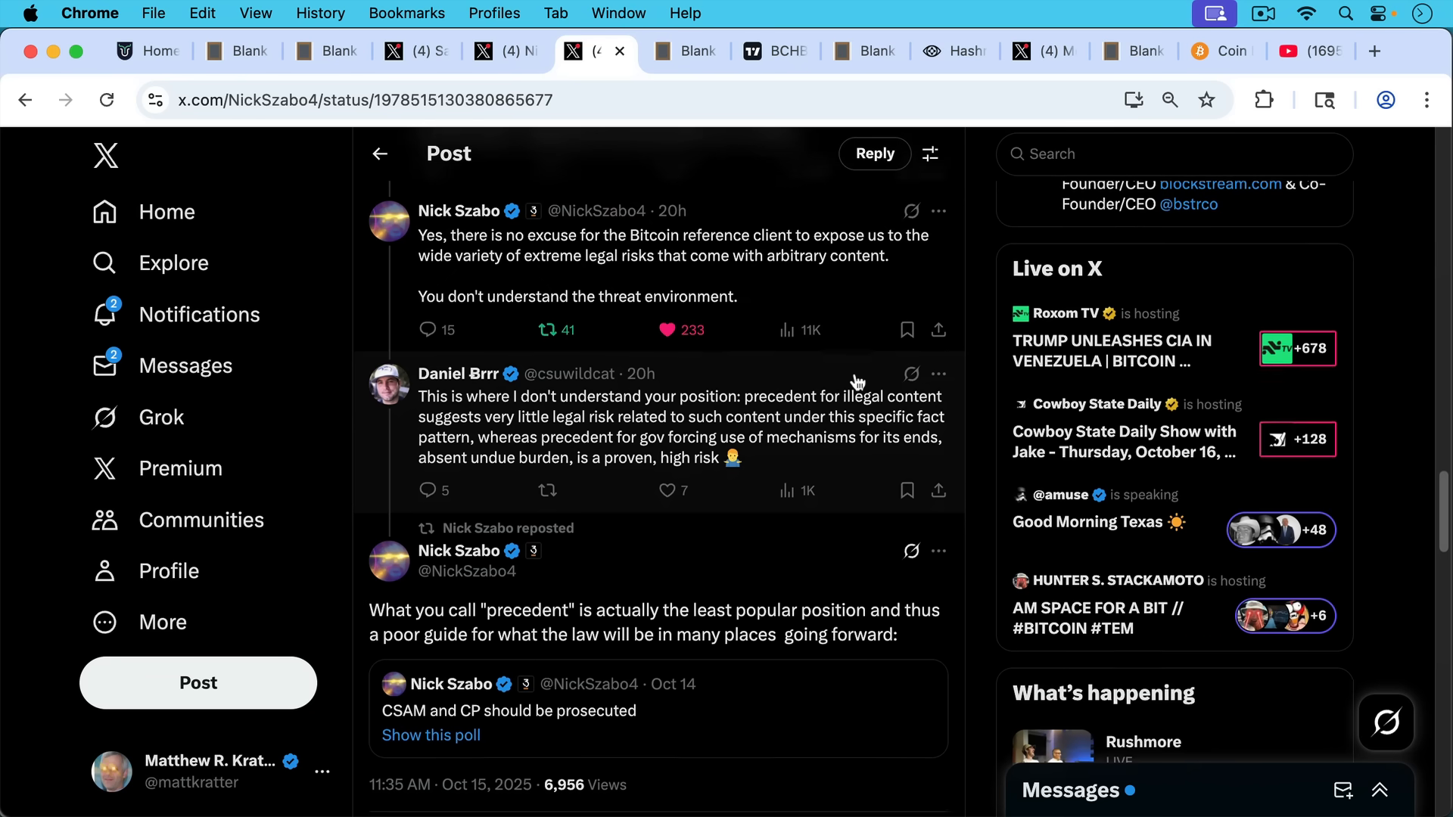
scroll(down, 3)
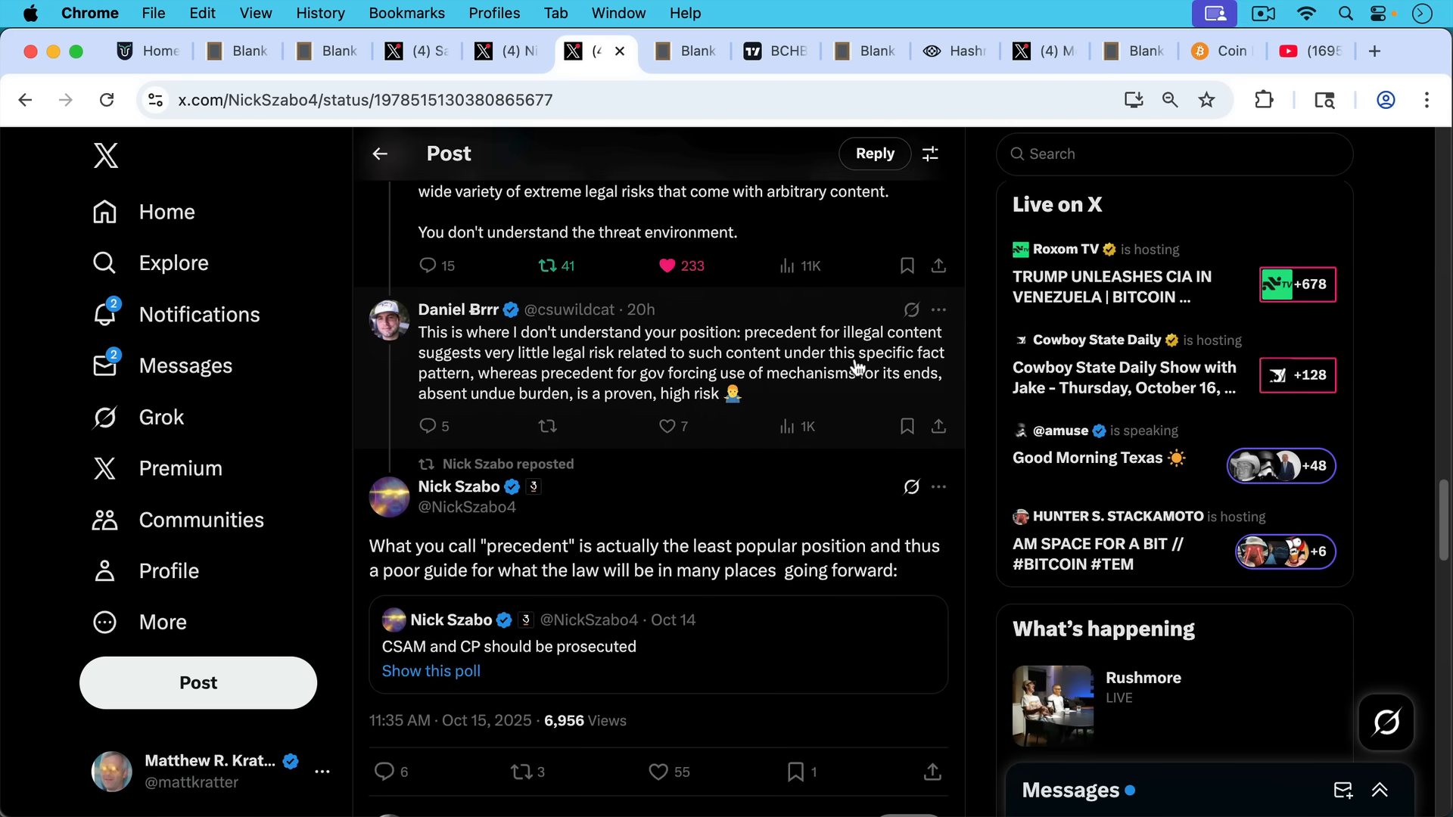
scroll(down, 3)
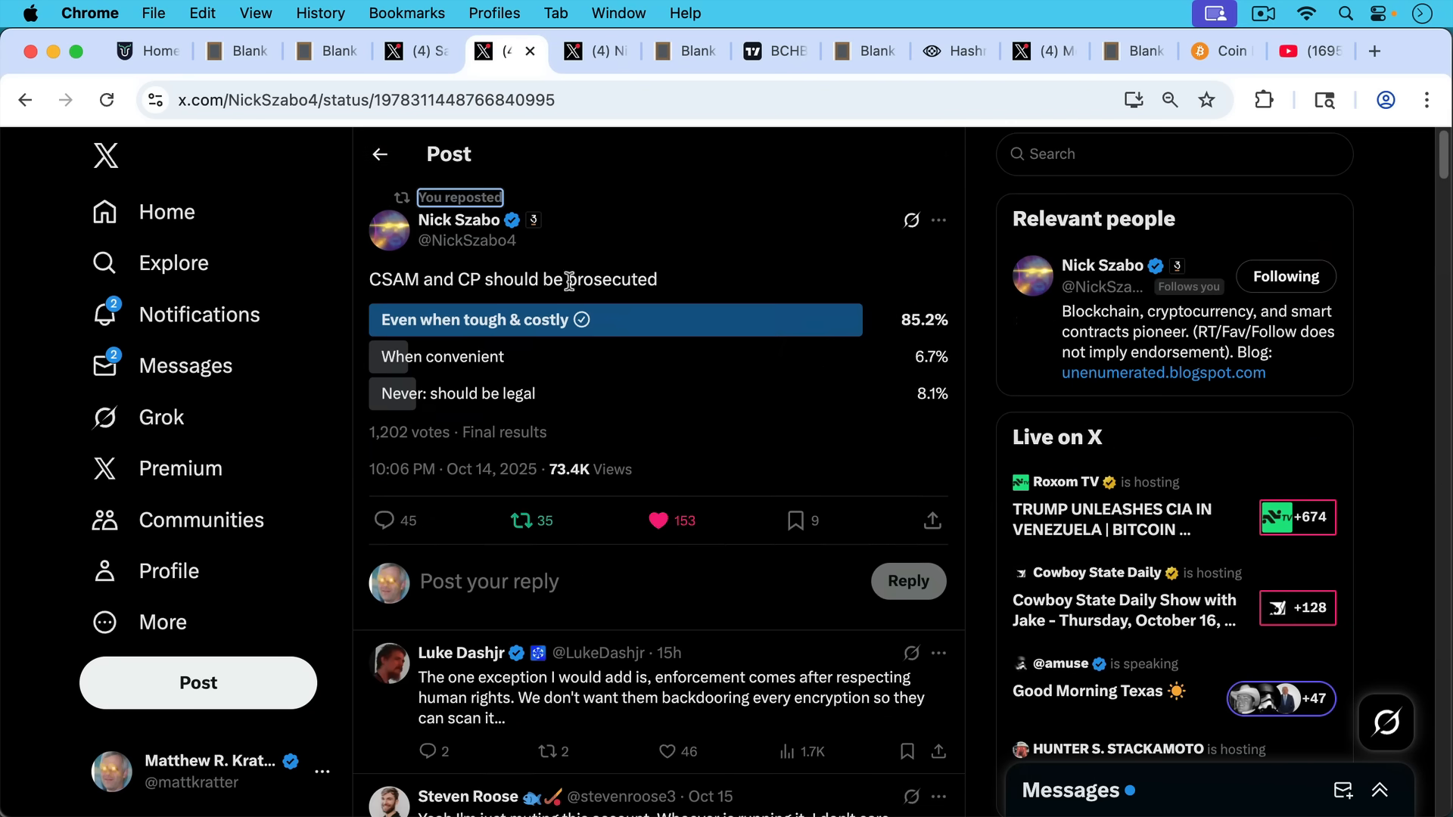
mouse_move(570, 239)
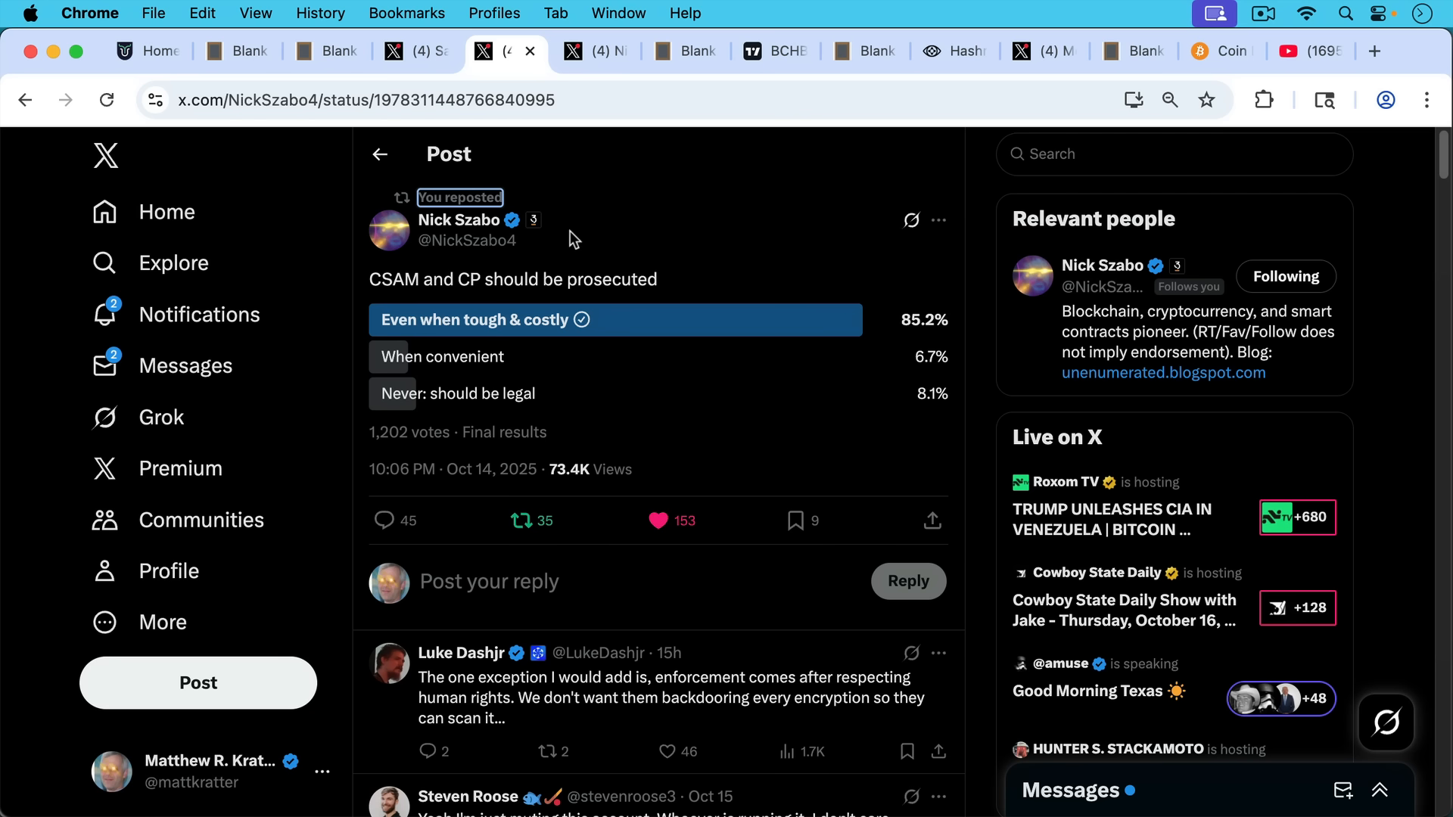
mouse_move(601, 89)
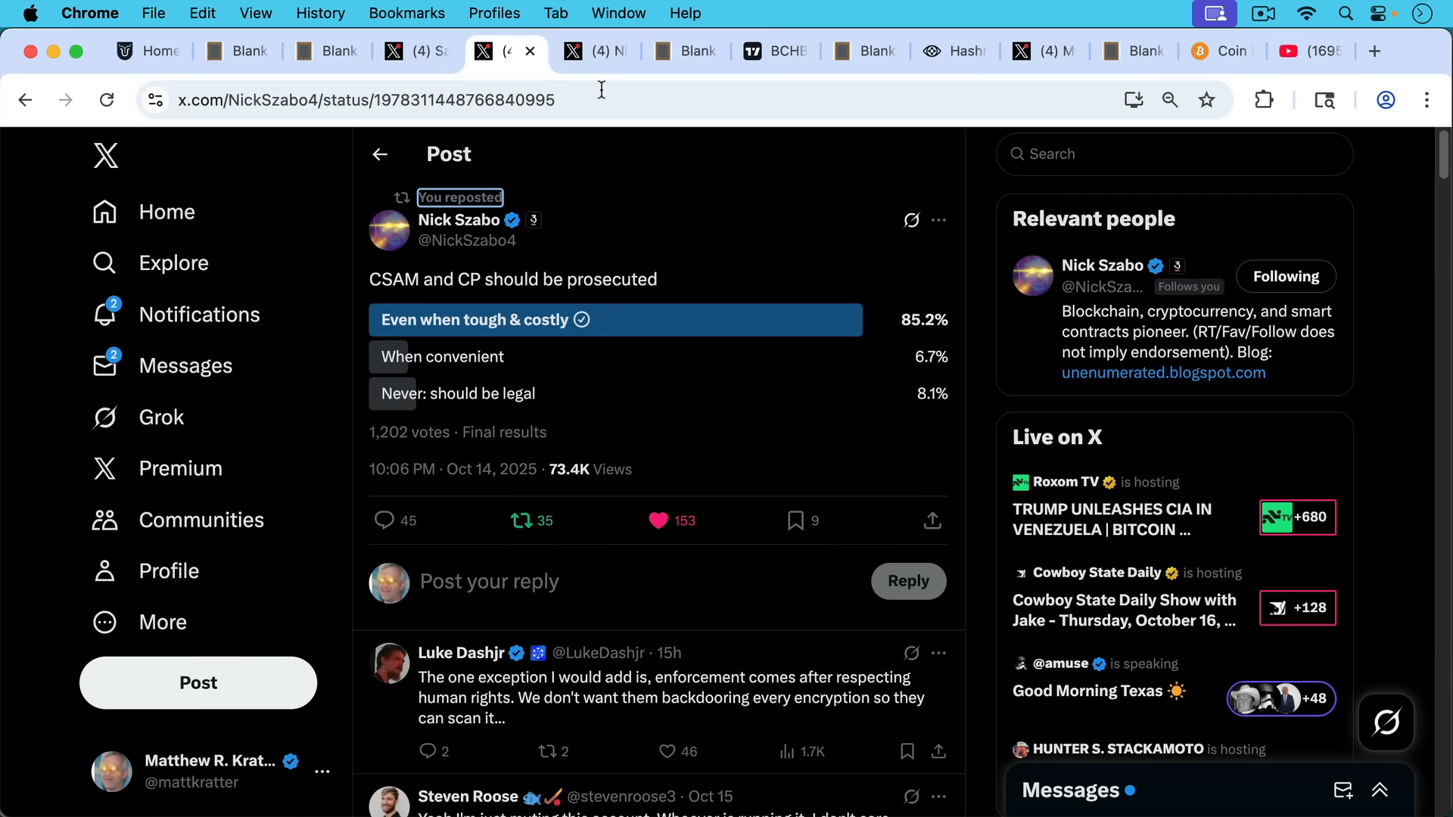
mouse_move(591, 183)
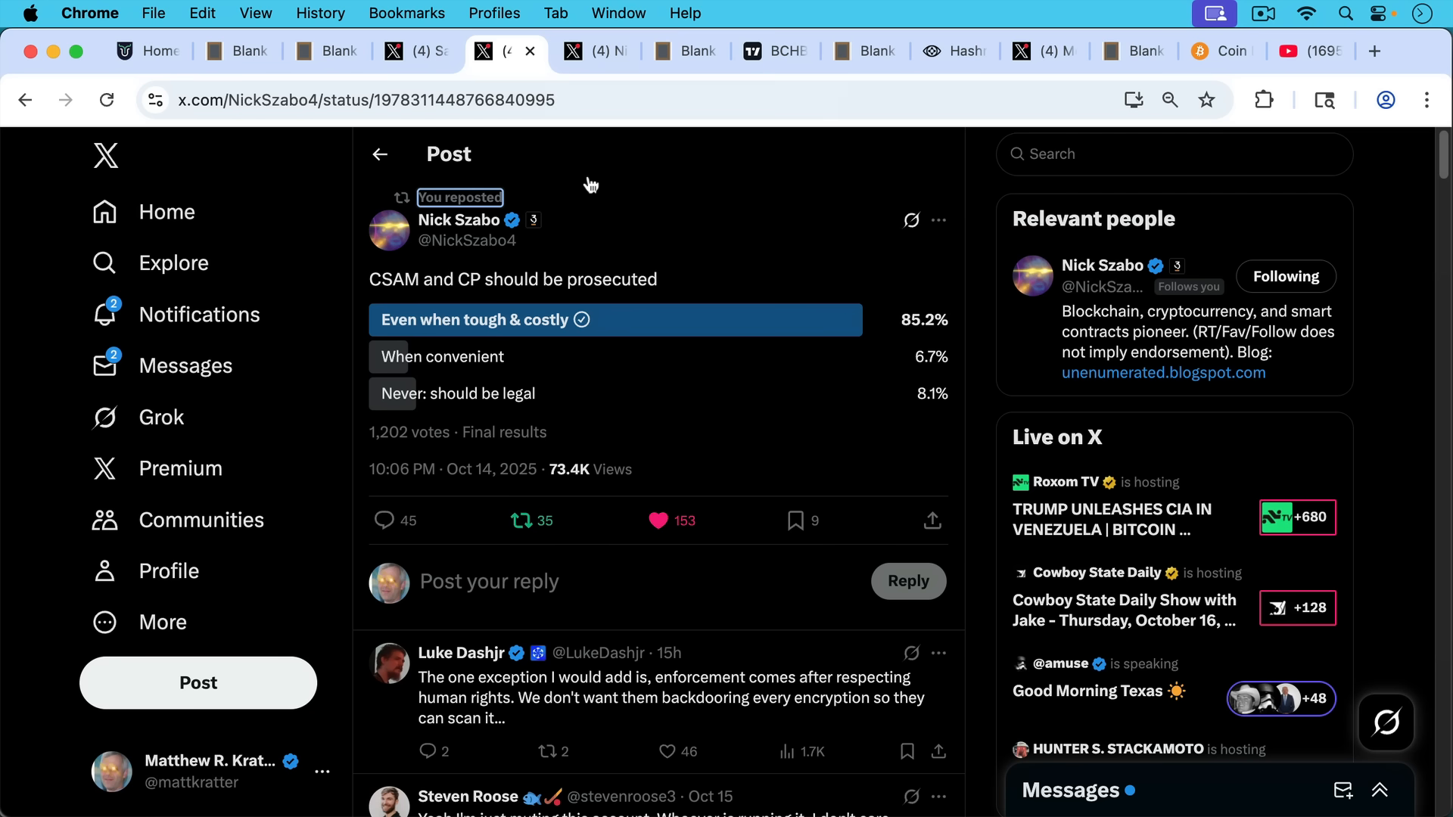
- Return to the Knots nodes note and read down to the BCH fork example where selling BCH for BTC decided the winner
click(684, 51)
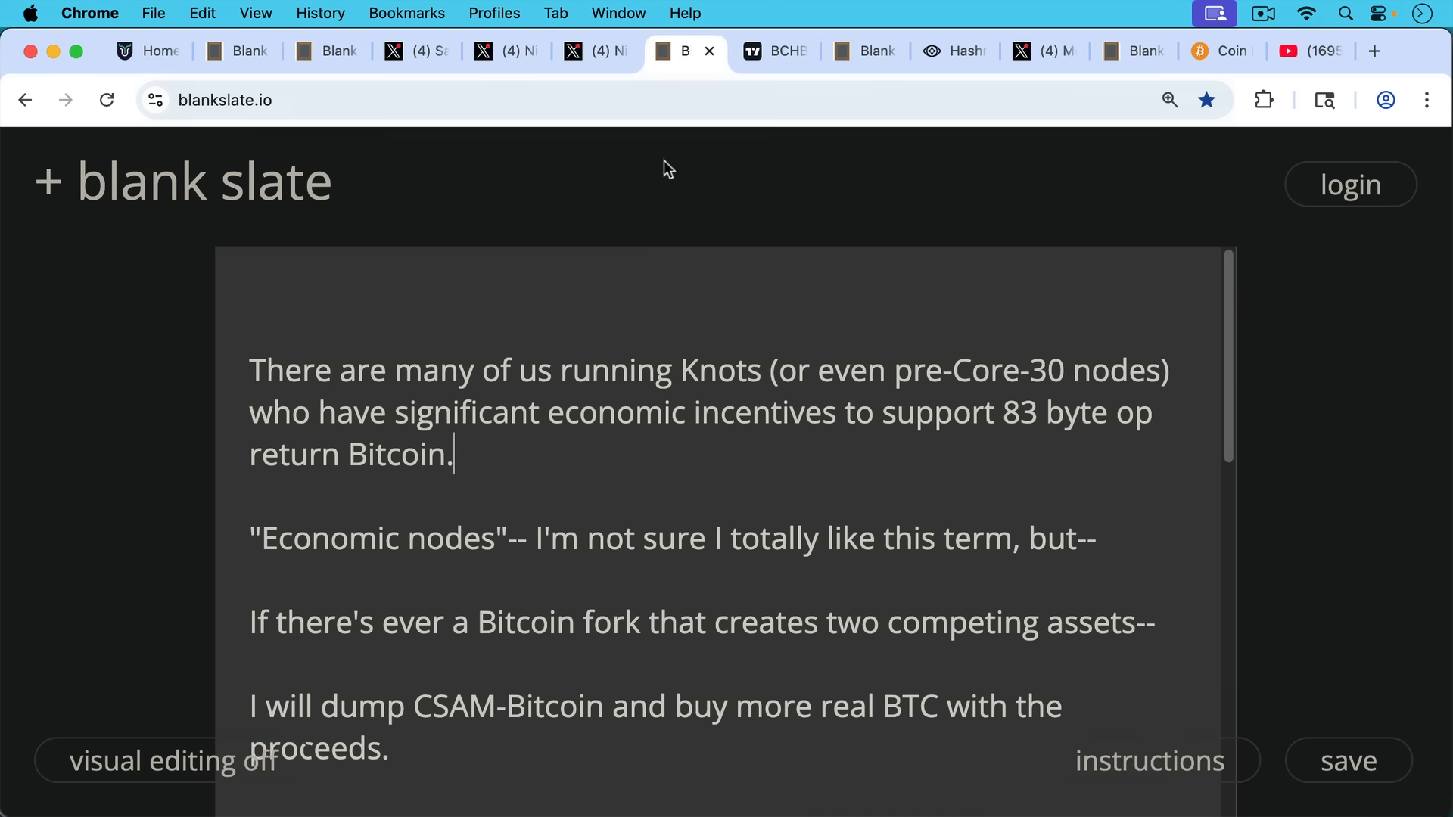
mouse_move(645, 278)
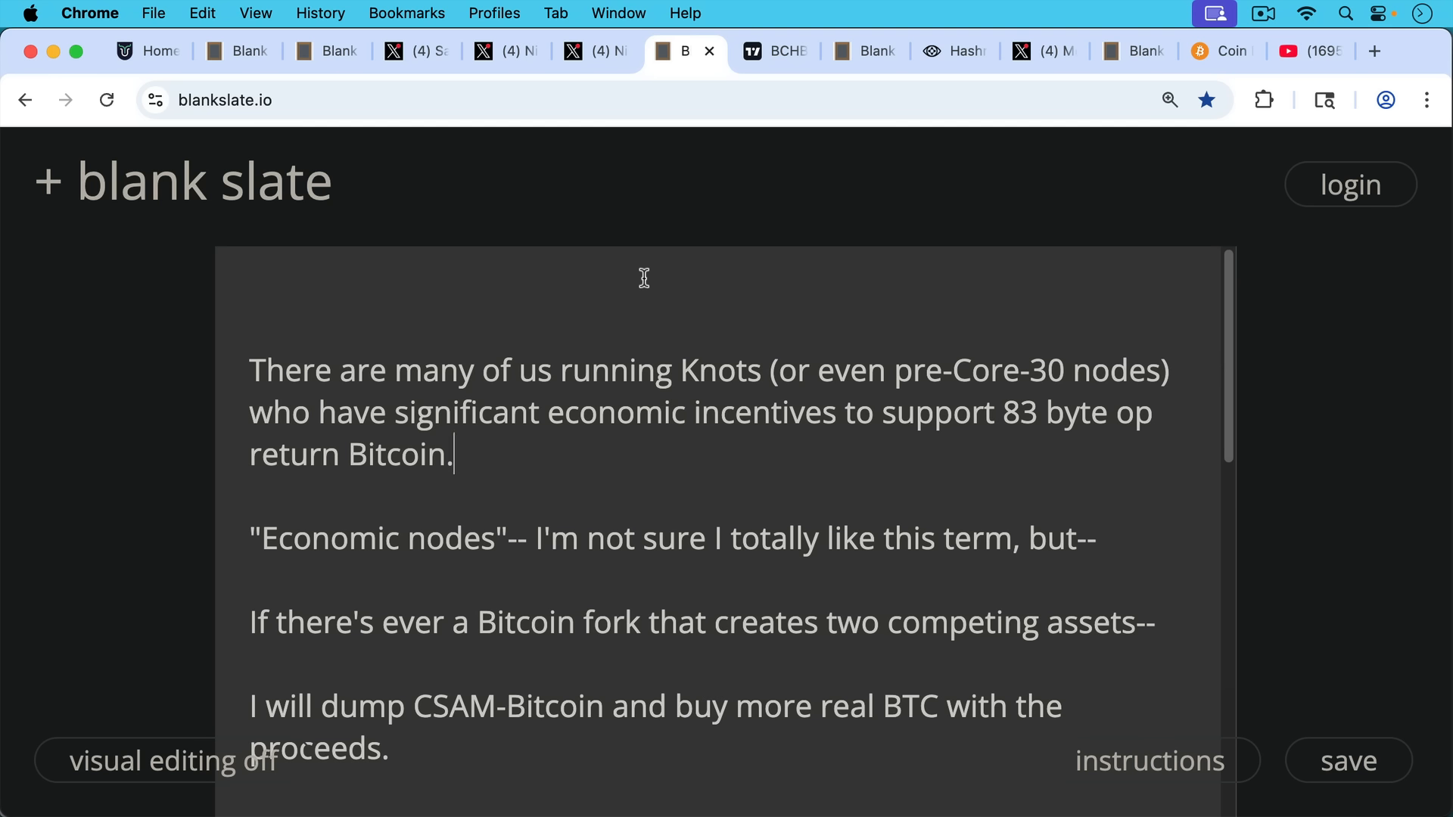
mouse_move(631, 307)
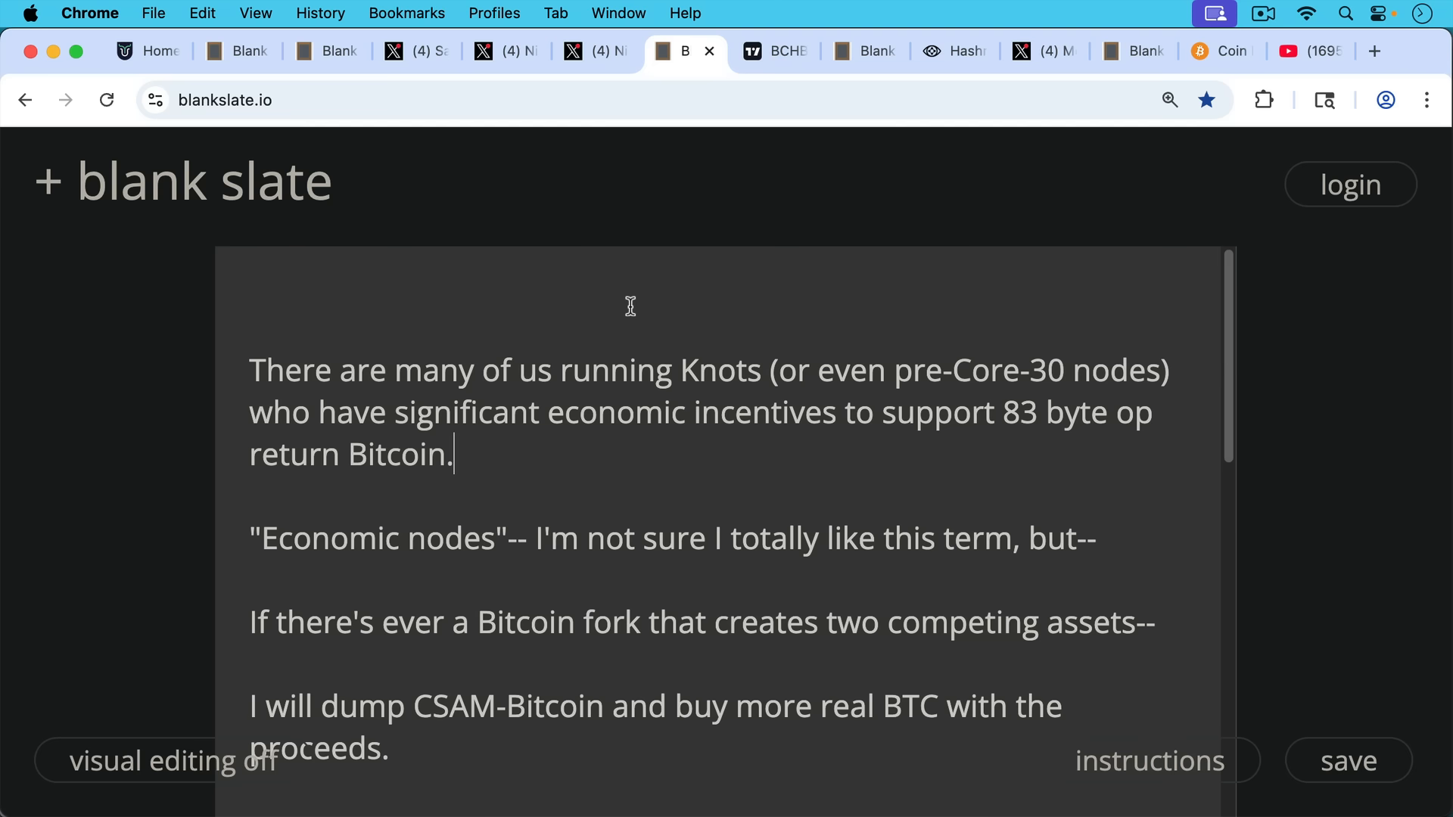
mouse_move(690, 322)
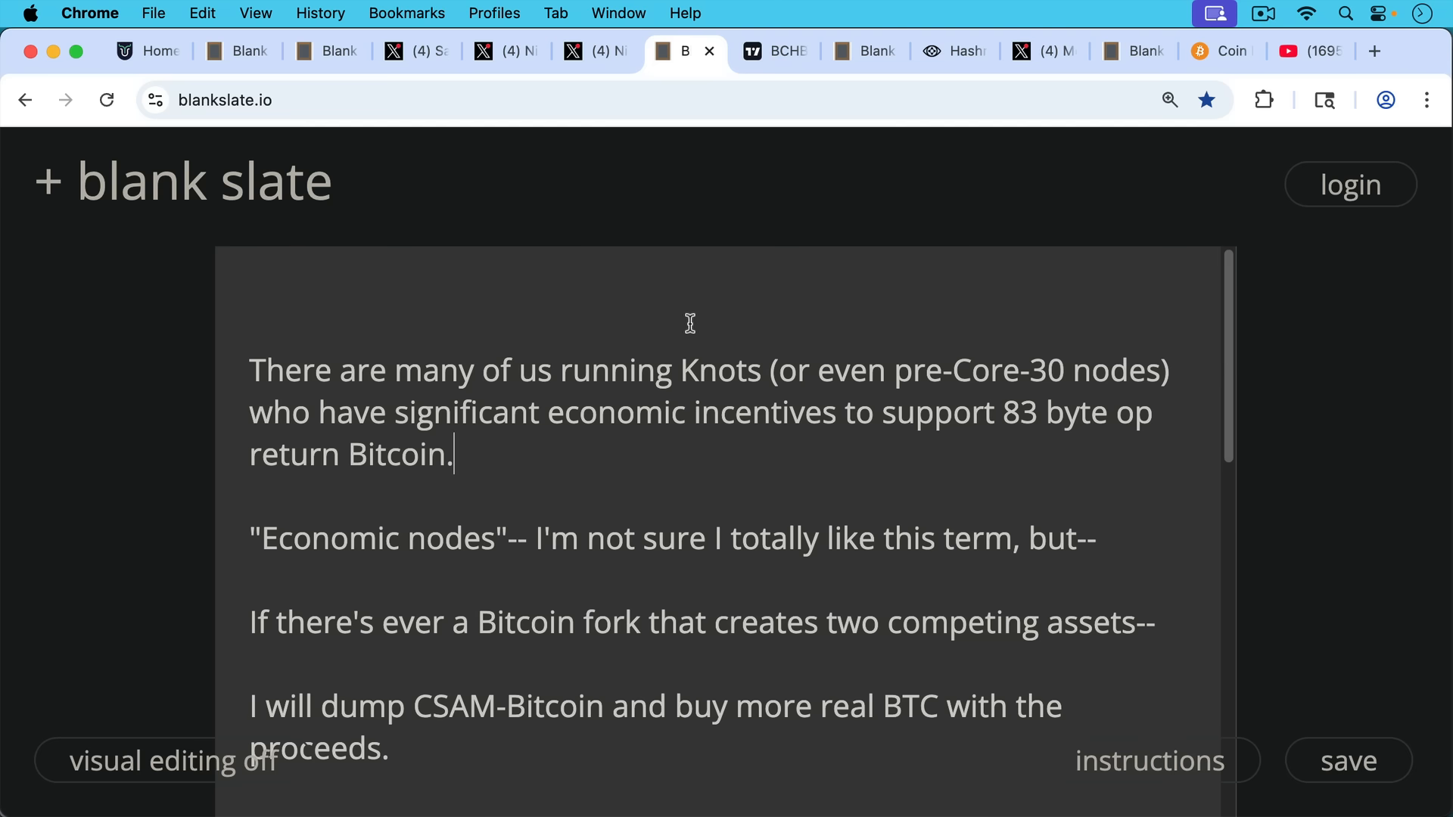
mouse_move(812, 358)
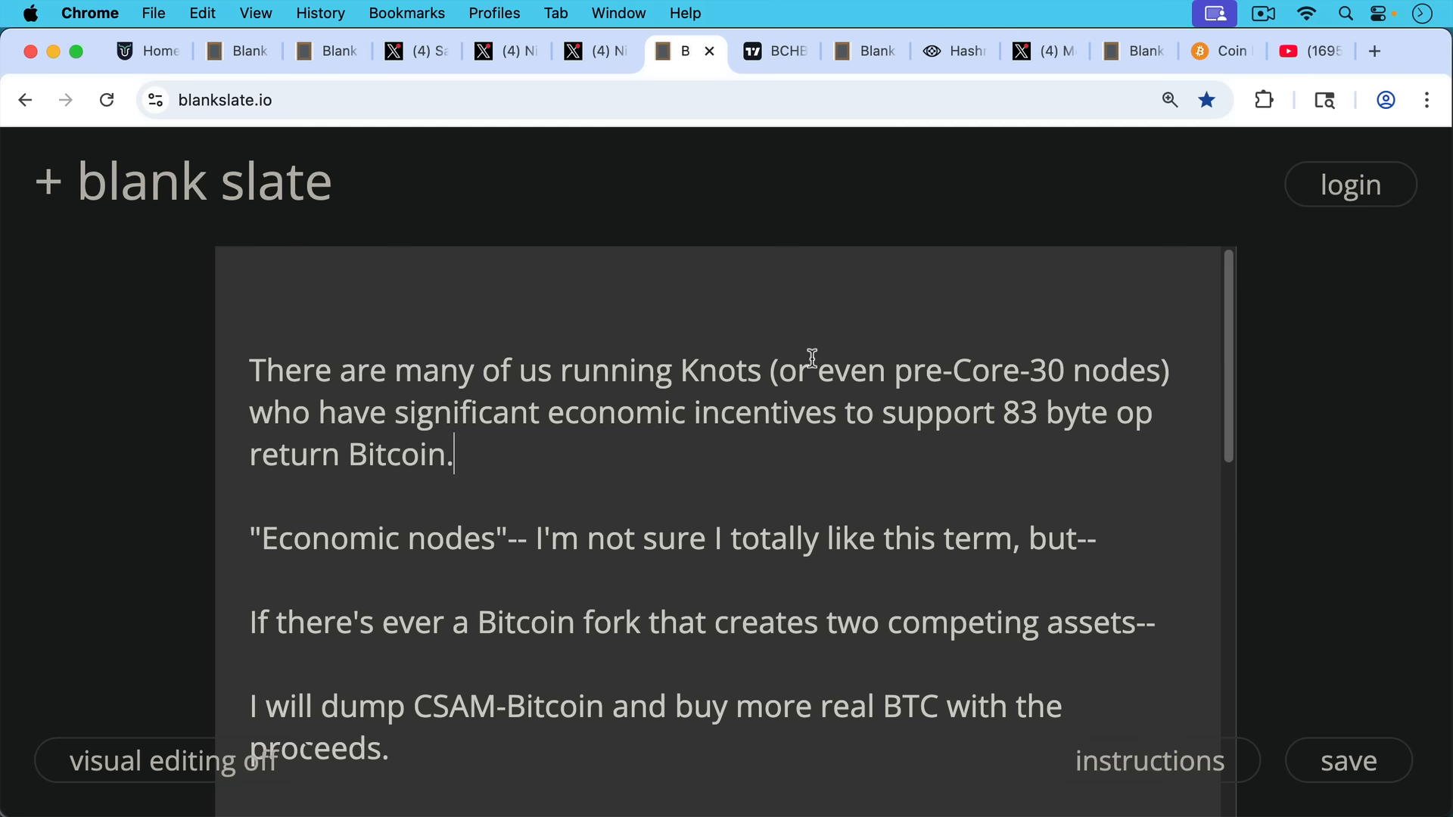
scroll(down, 3)
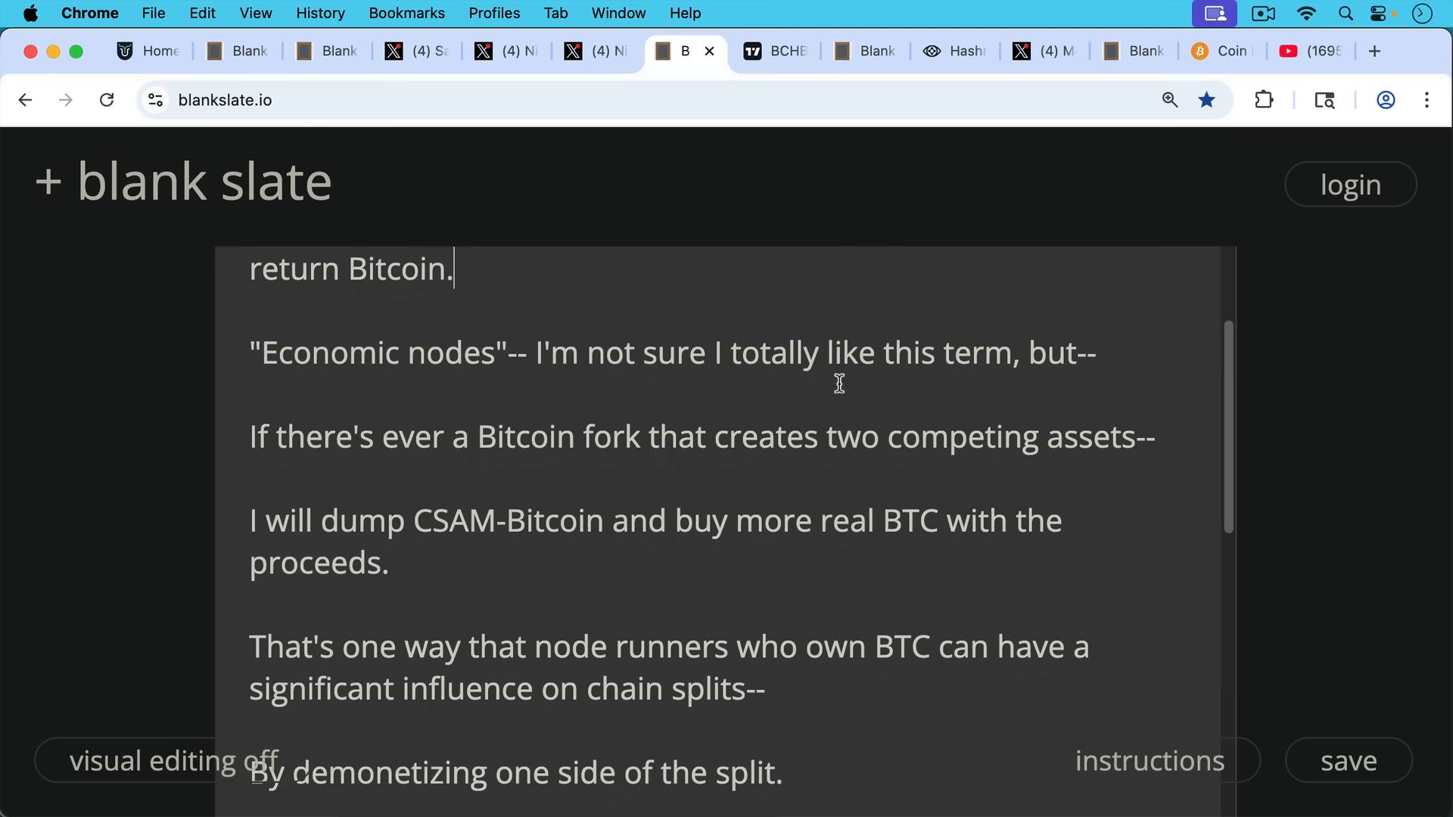
scroll(down, 3)
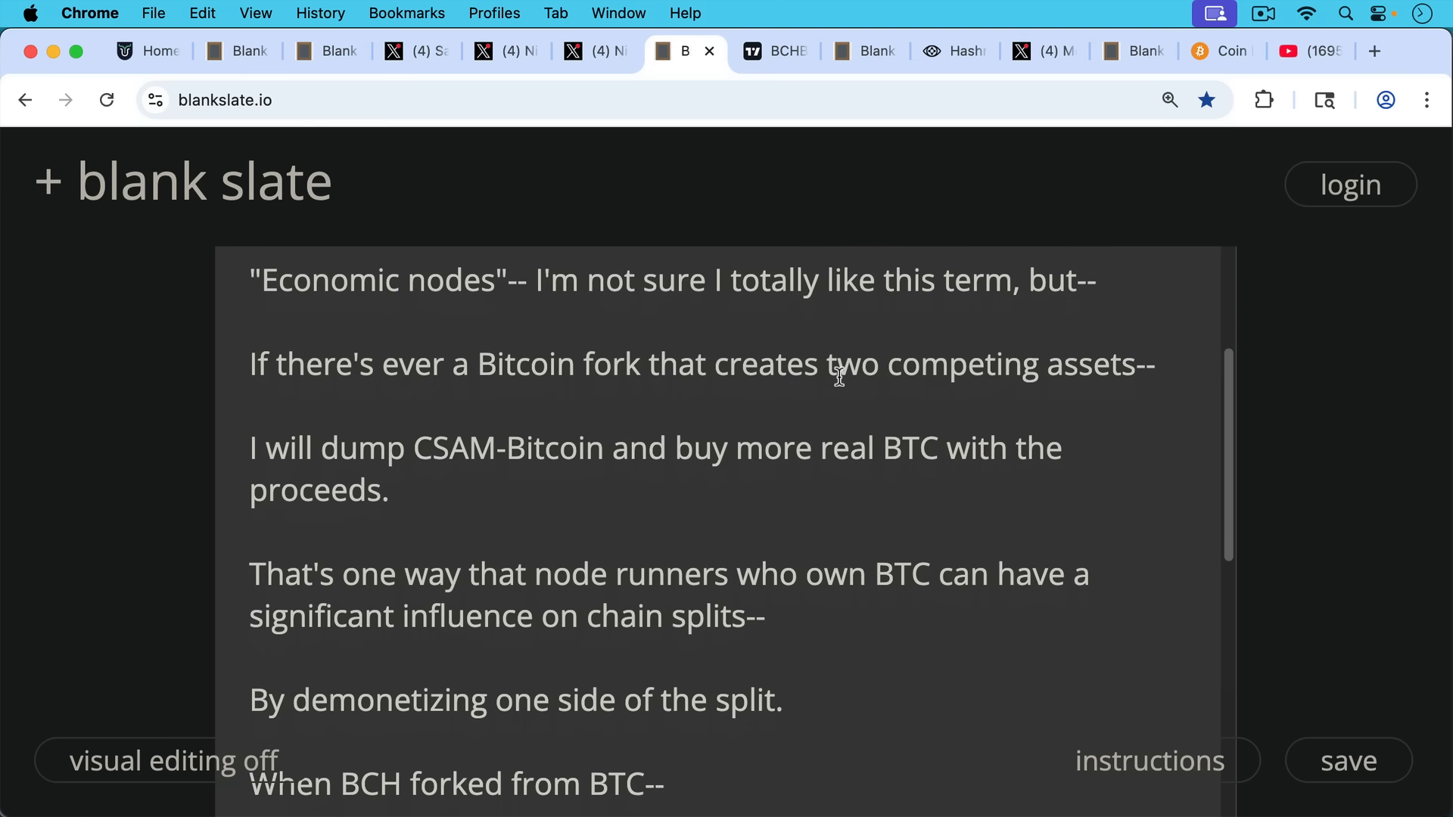
scroll(down, 3)
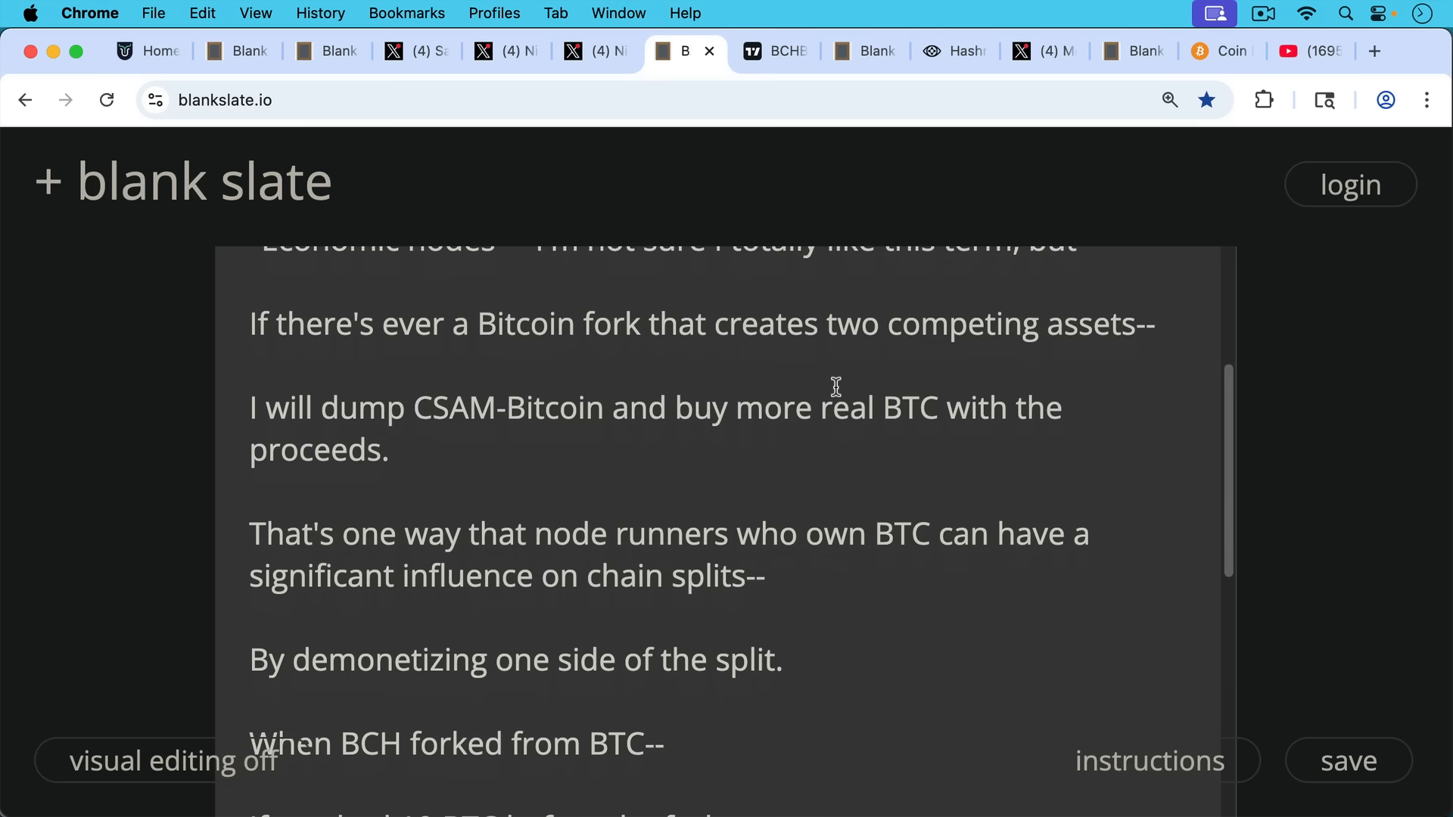
scroll(down, 3)
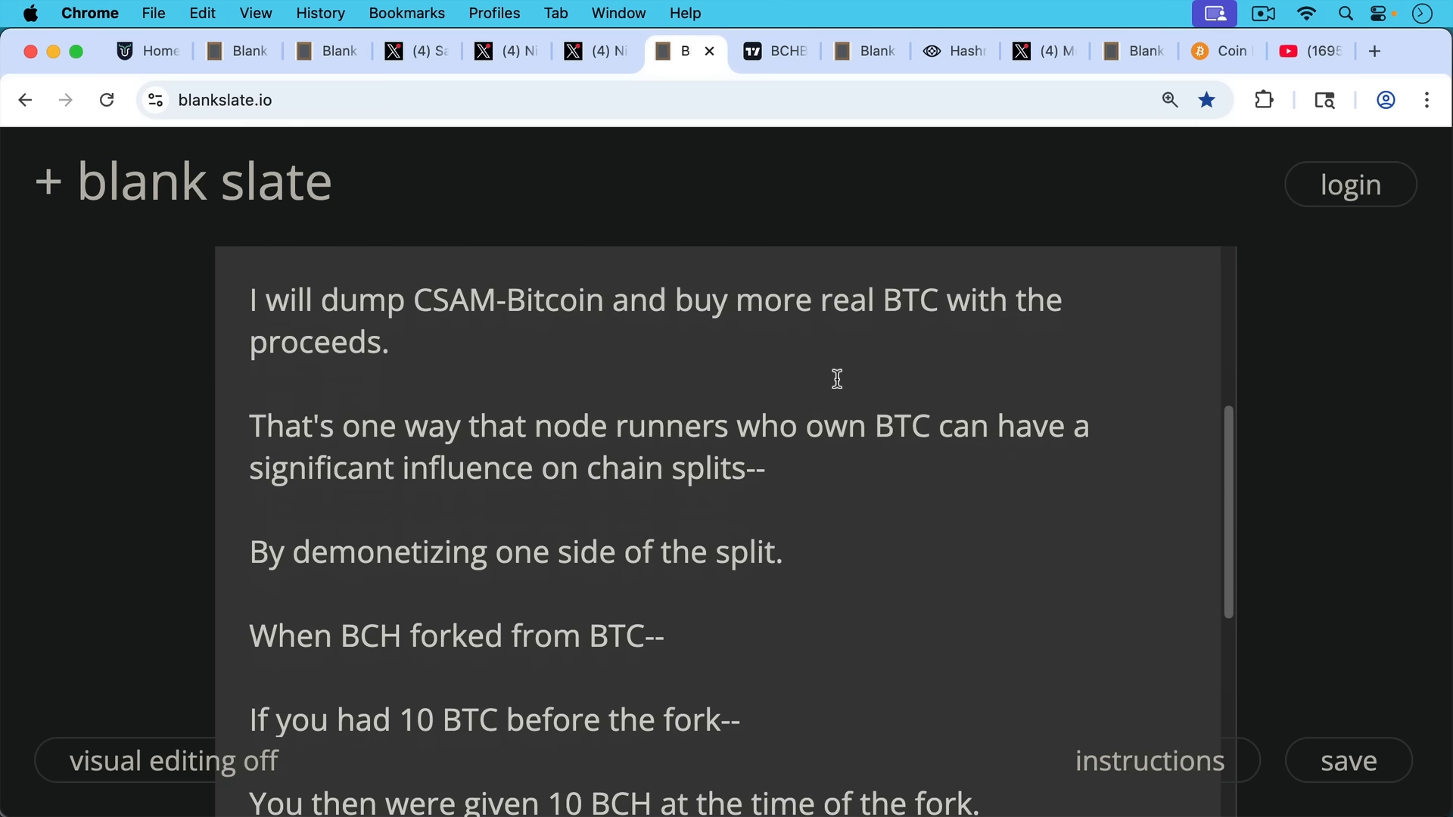
mouse_move(882, 407)
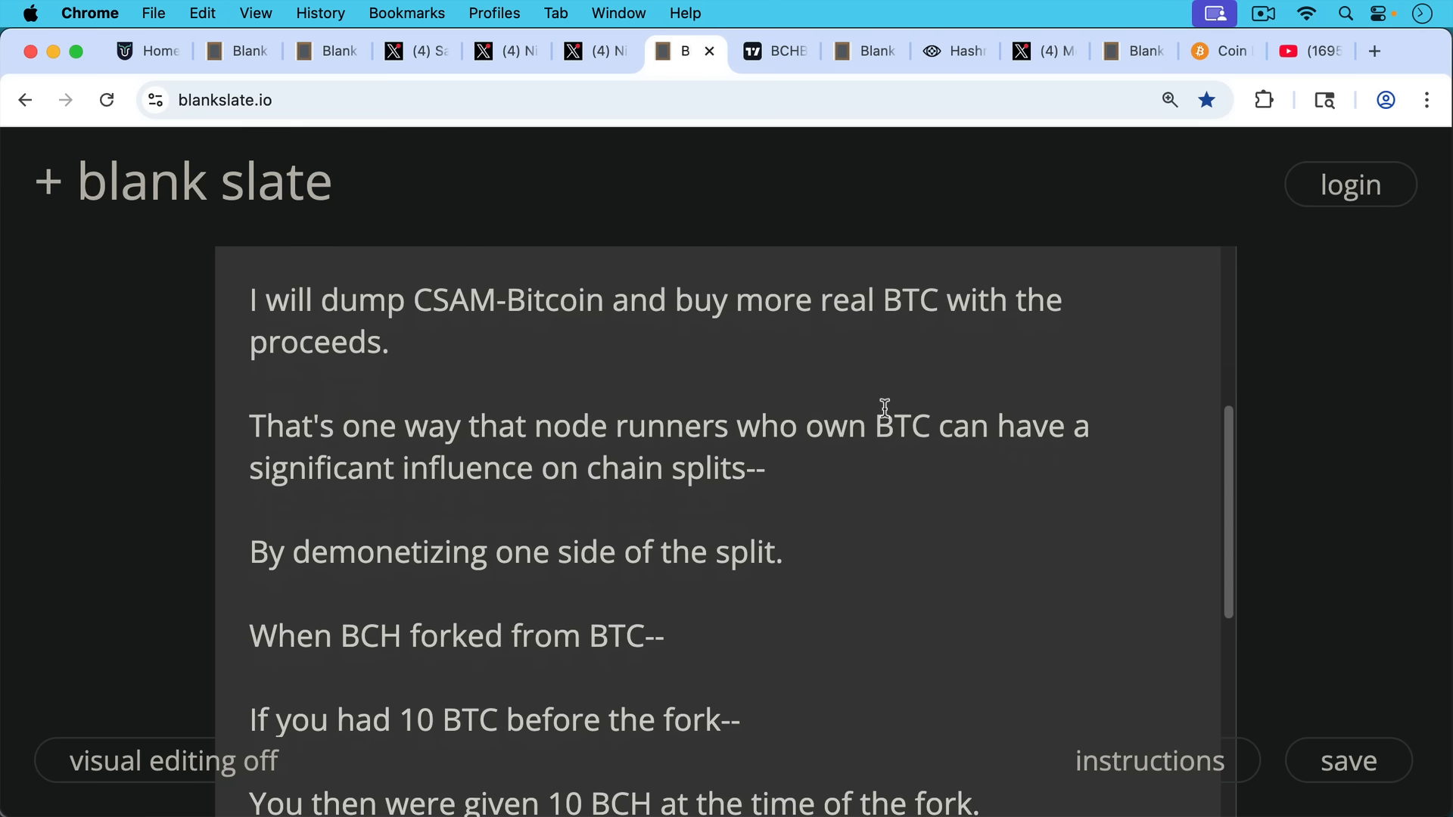
scroll(down, 3)
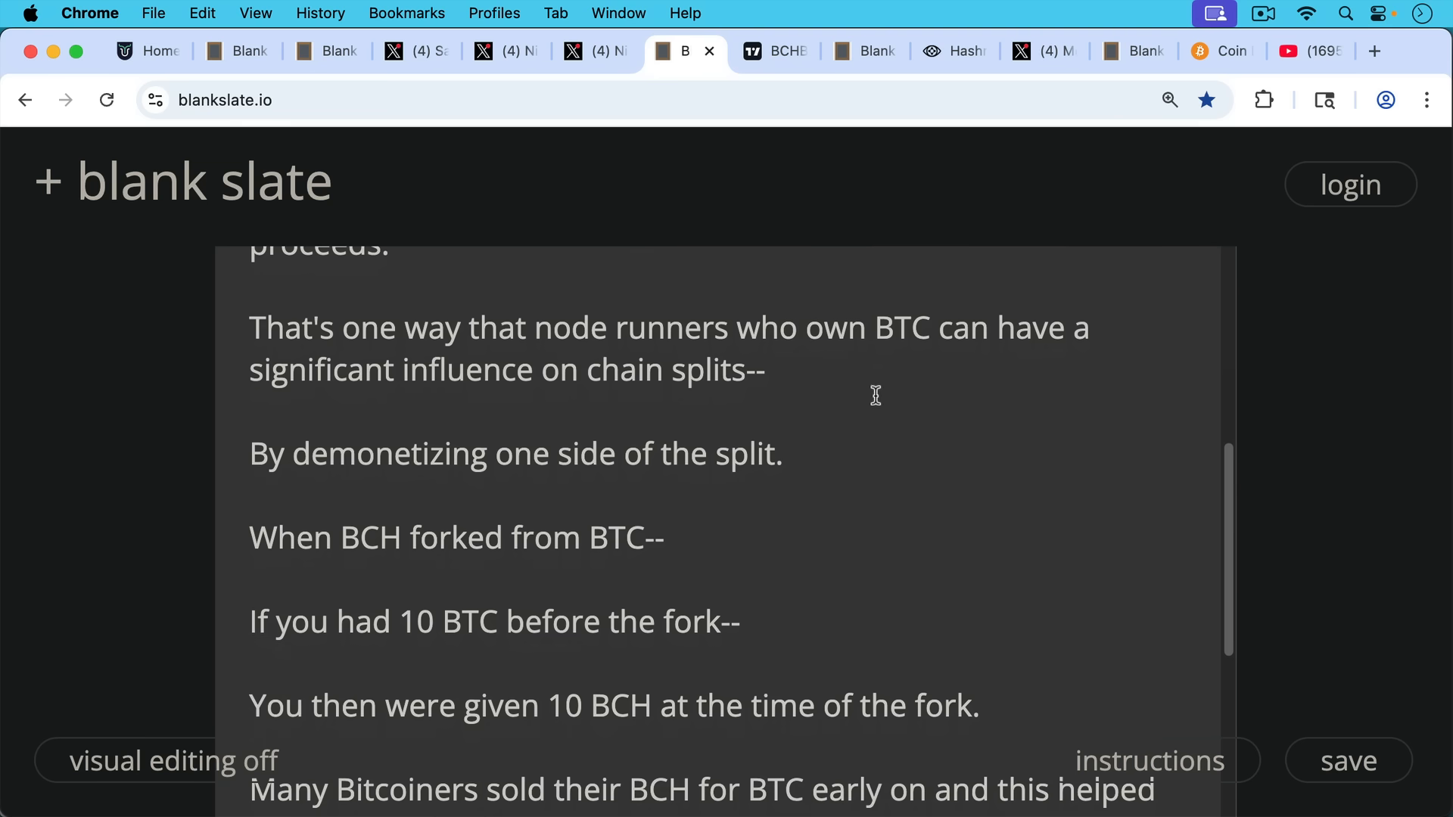
mouse_move(878, 412)
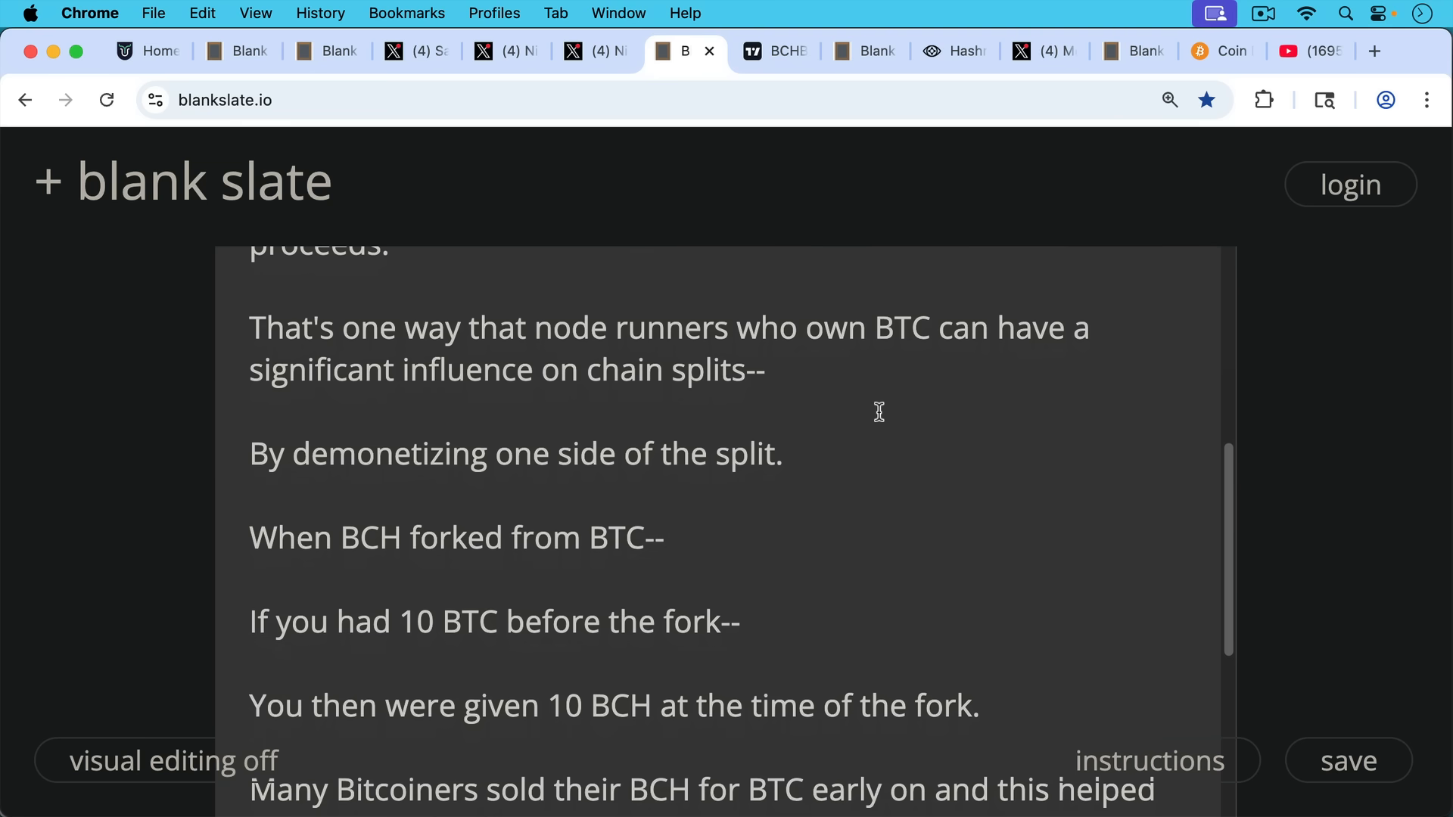
mouse_move(904, 415)
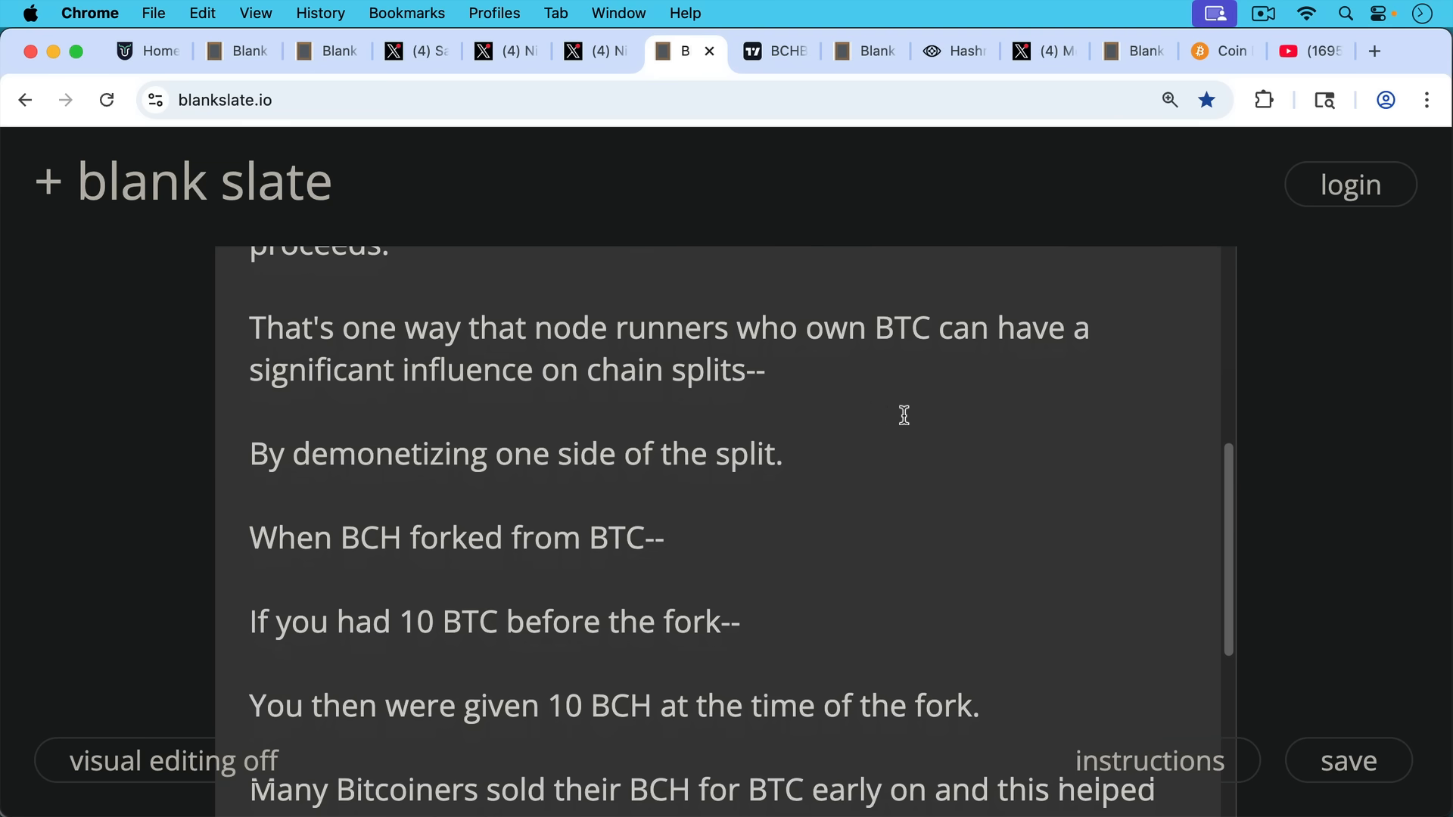
scroll(down, 3)
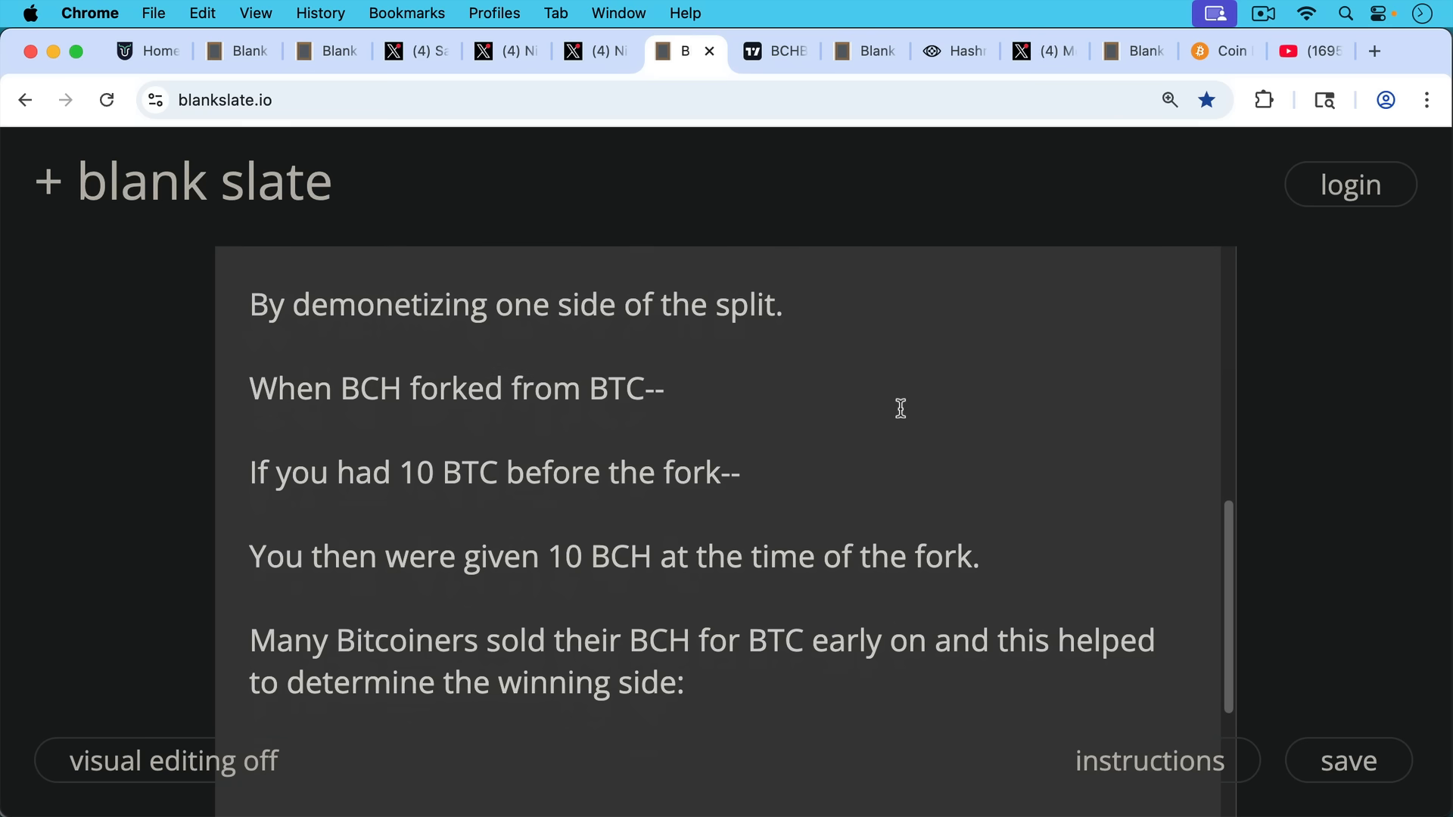
mouse_move(920, 419)
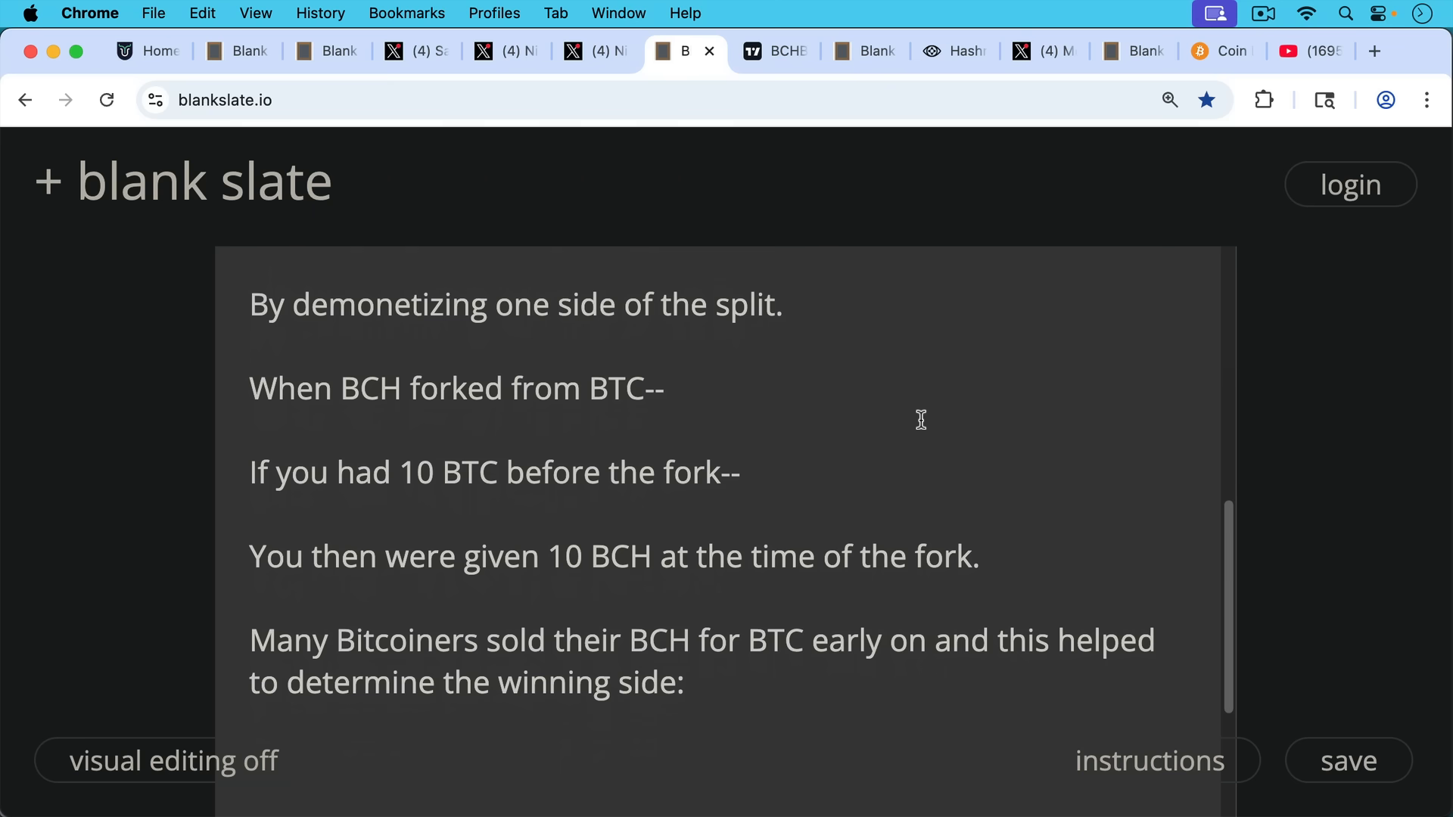
click(770, 51)
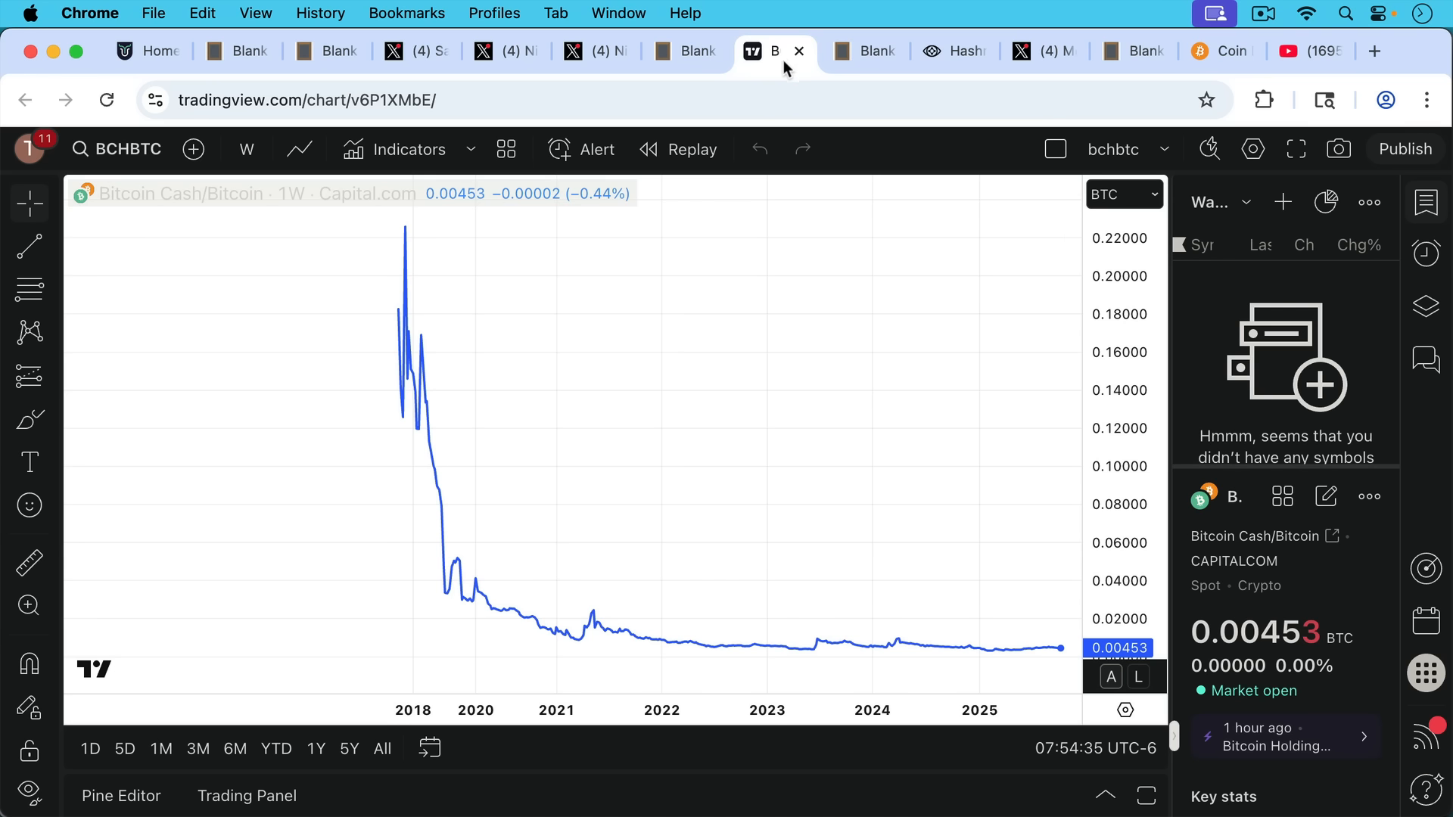
mouse_move(697, 242)
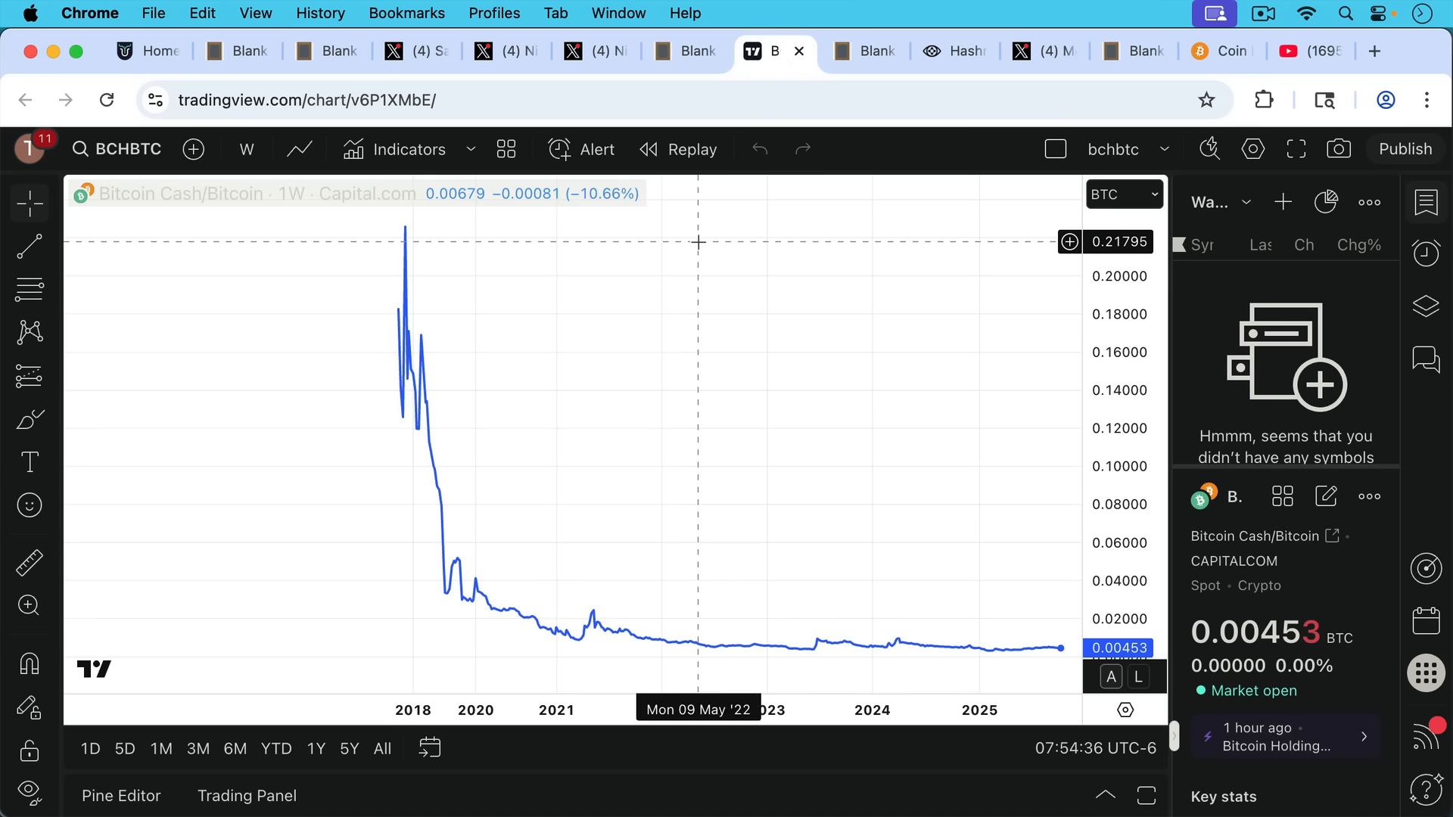
mouse_move(469, 412)
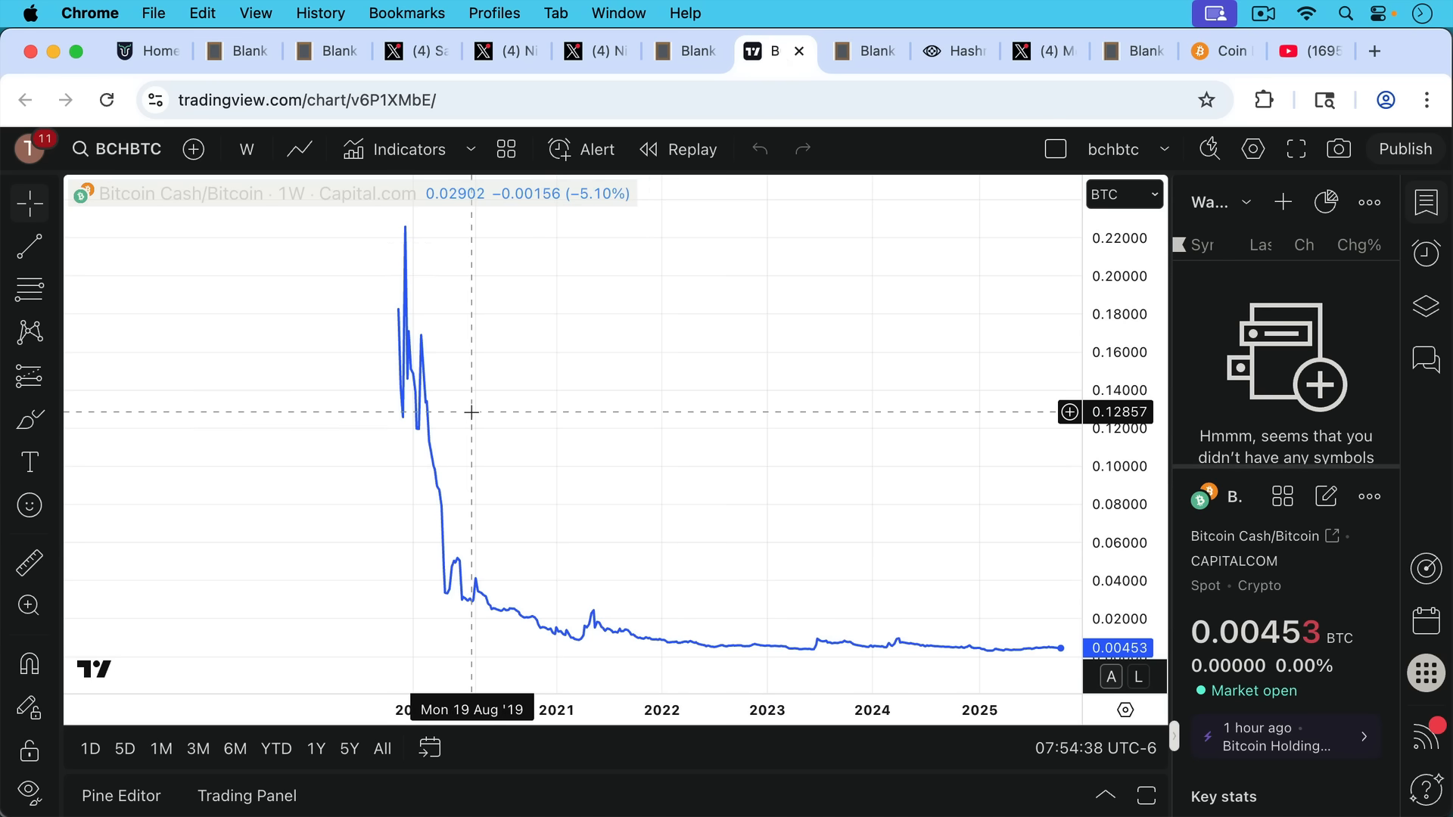
mouse_move(480, 397)
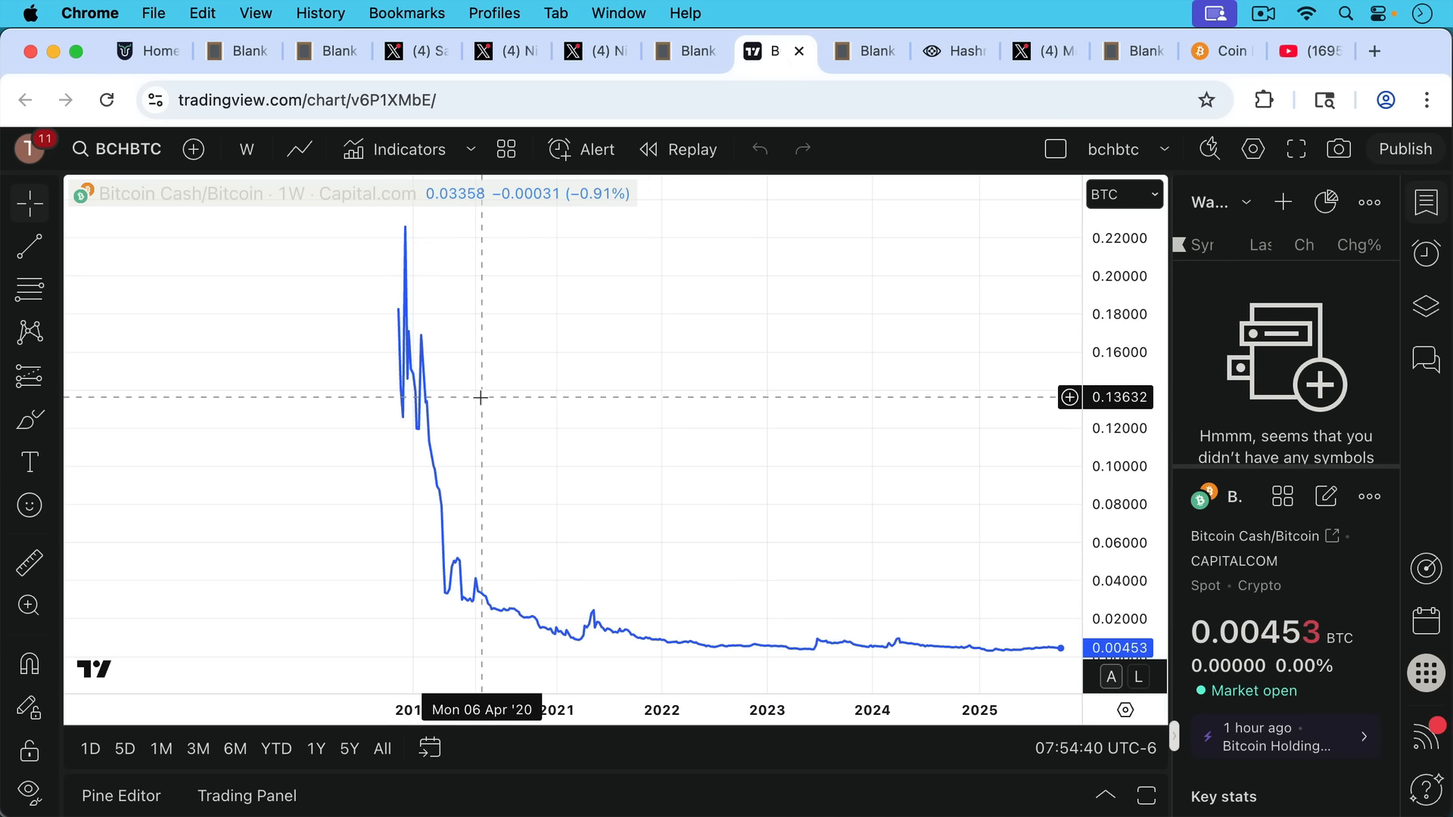
mouse_move(398, 336)
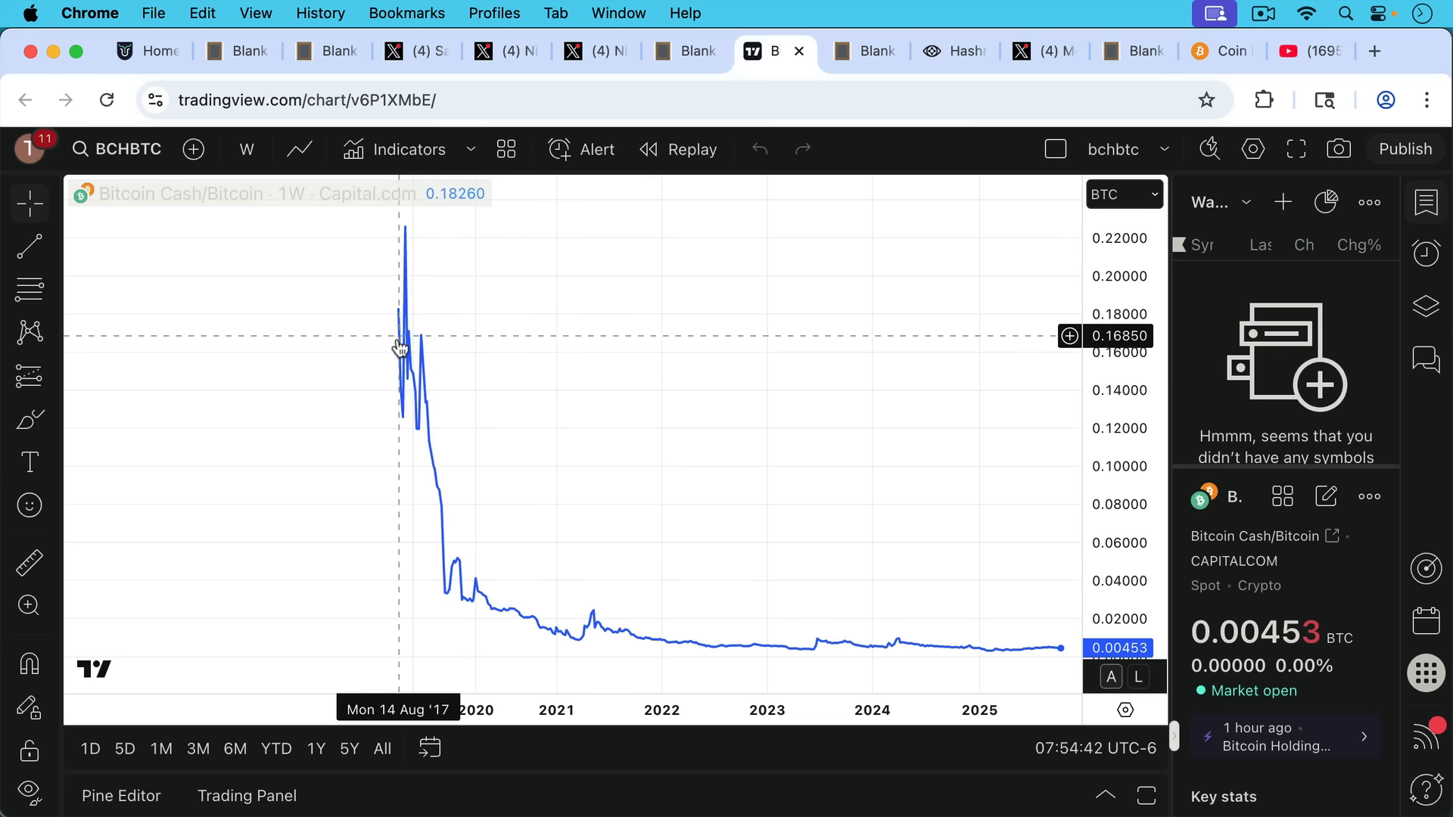
mouse_move(454, 403)
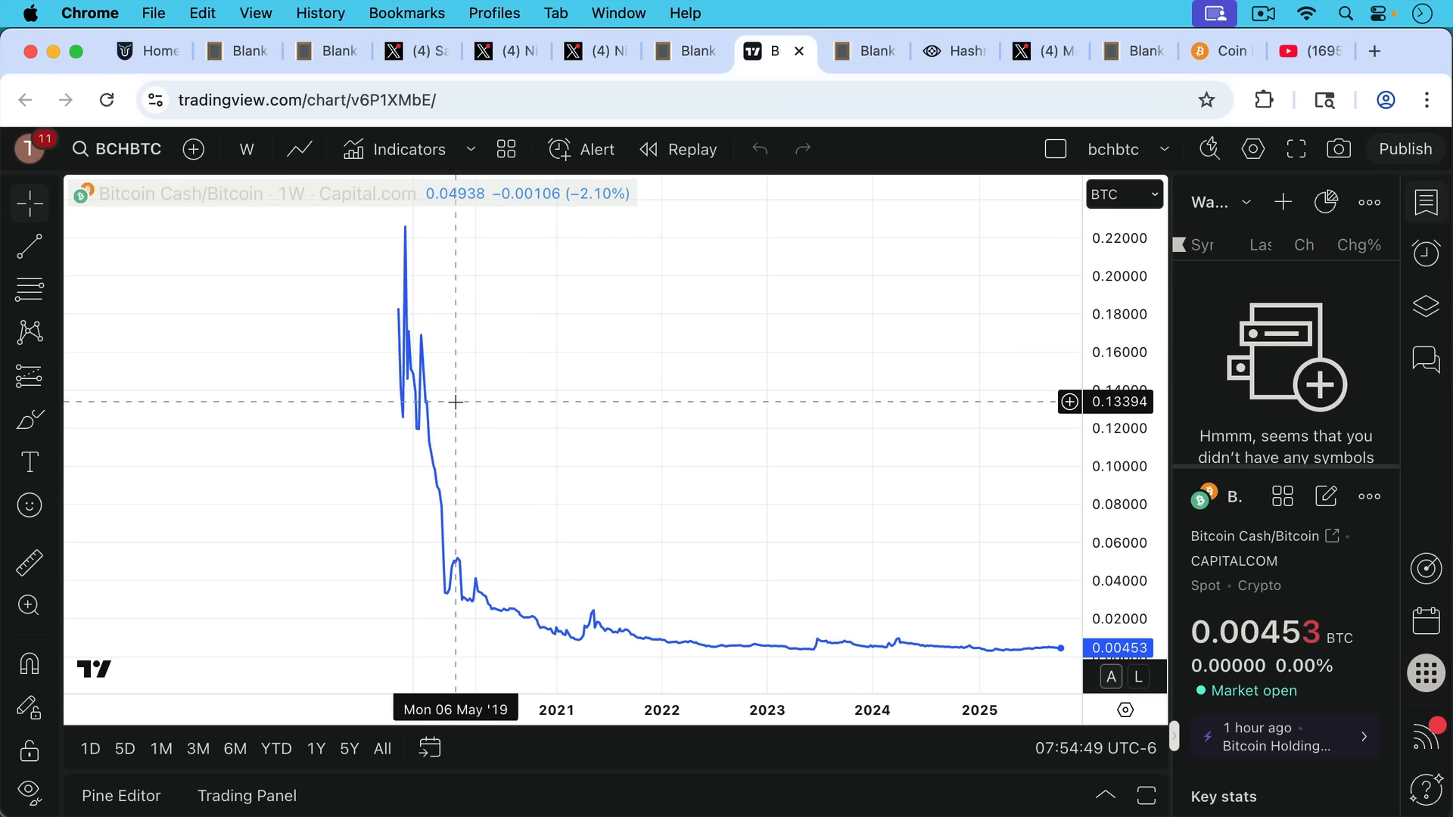
mouse_move(542, 271)
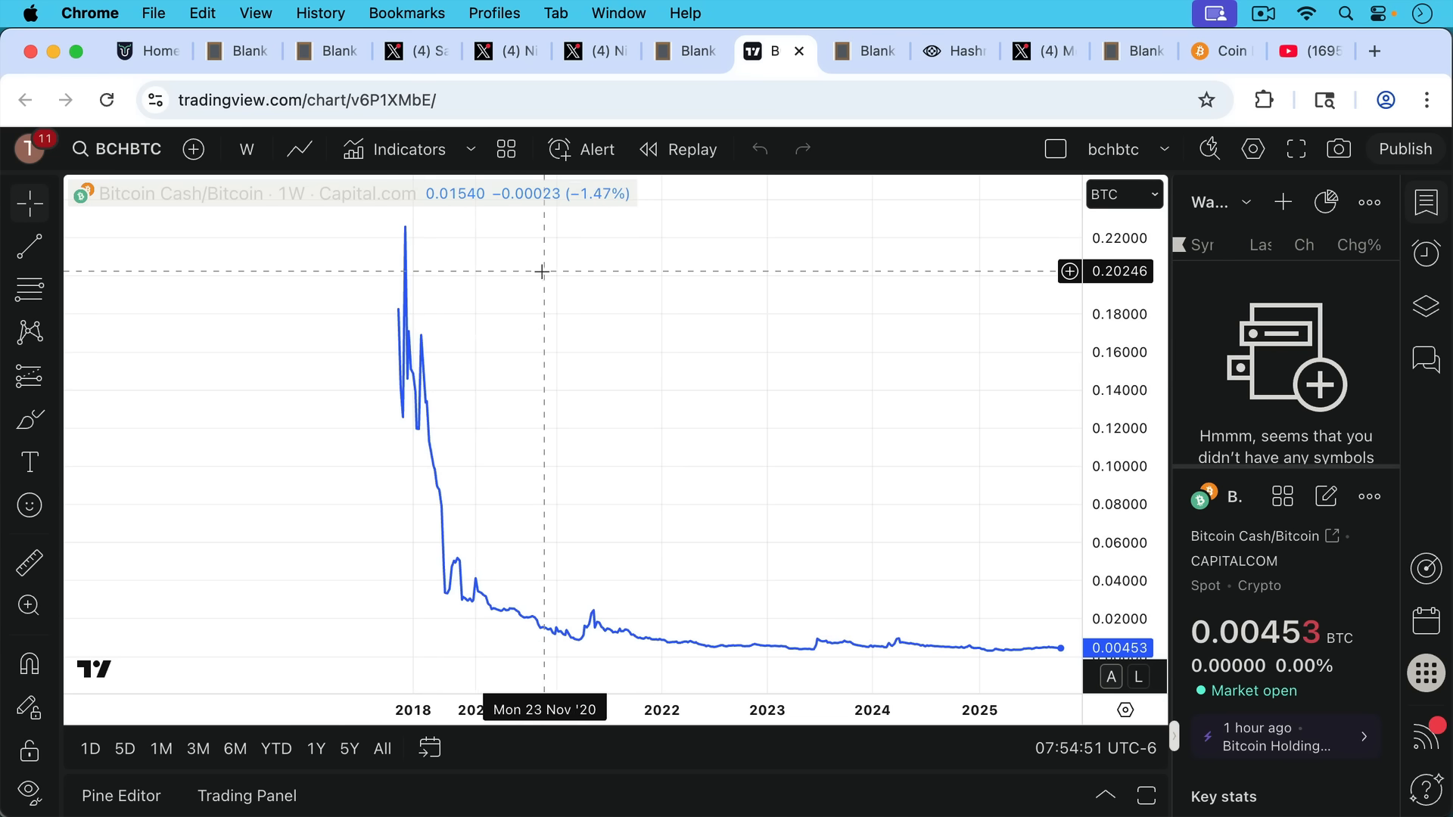
mouse_move(864, 52)
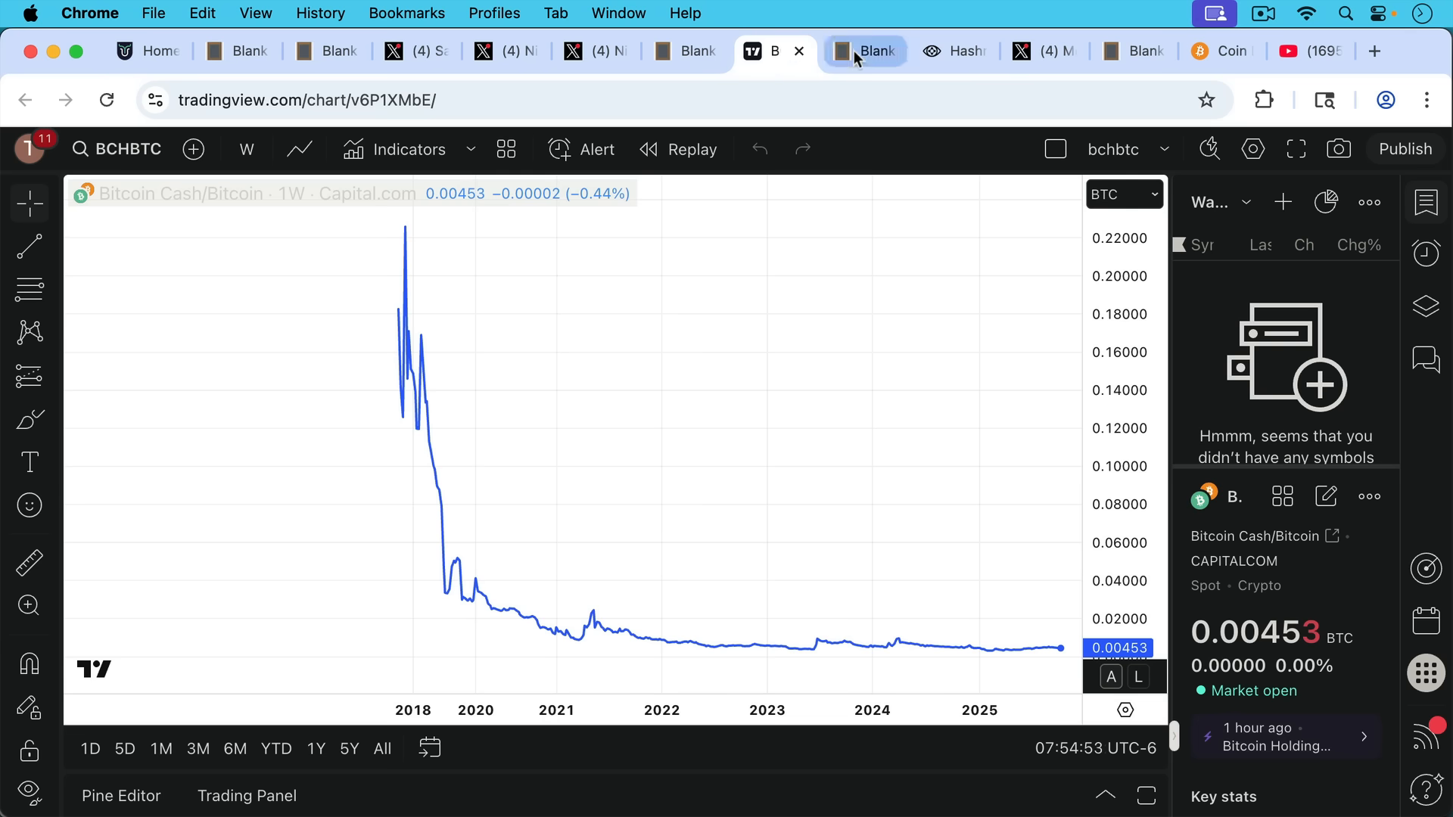
- Return to the forks note and read to the soft fork passage rejecting blocks with op returns over 83 bytes
click(864, 52)
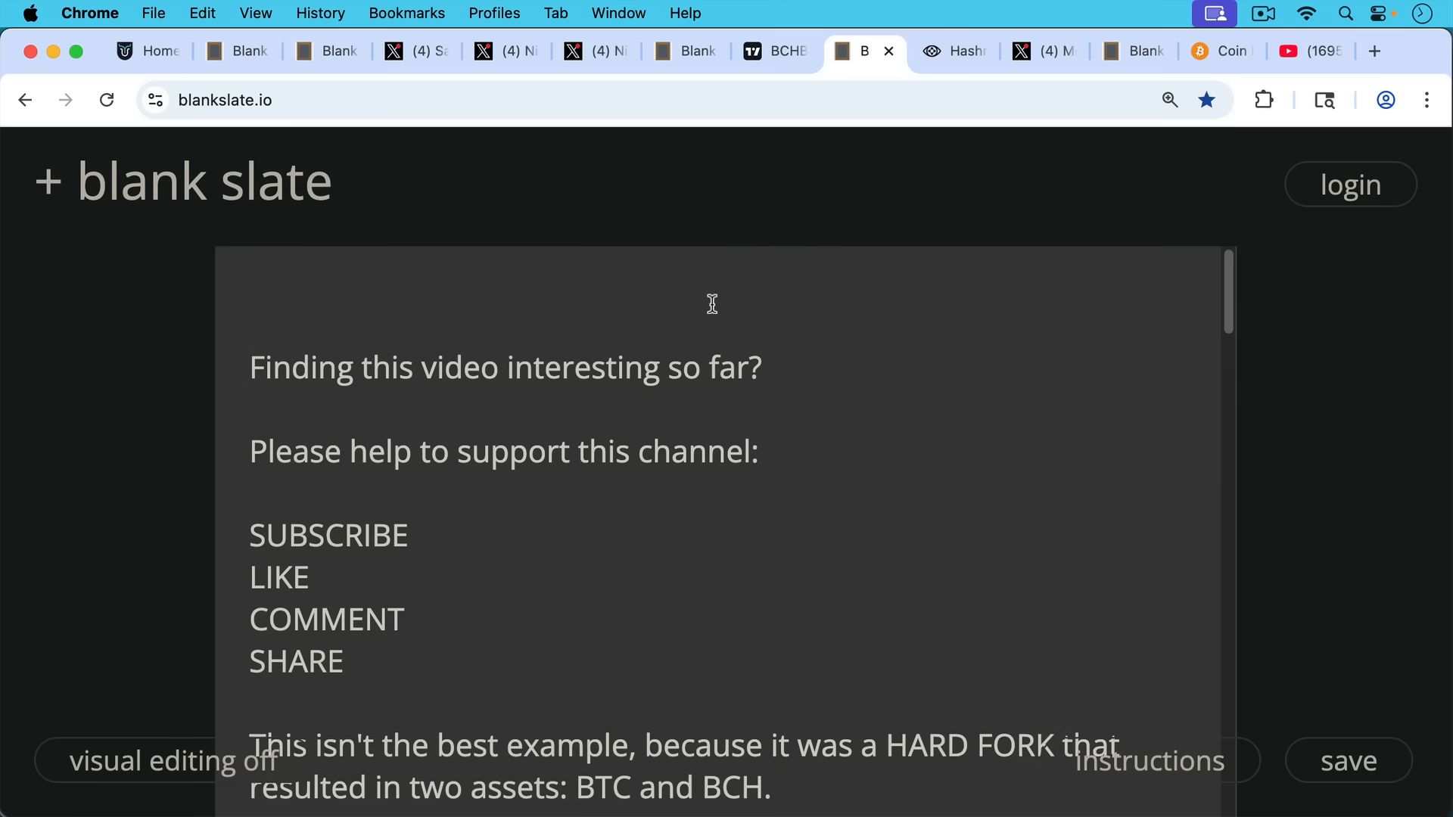
scroll(down, 3)
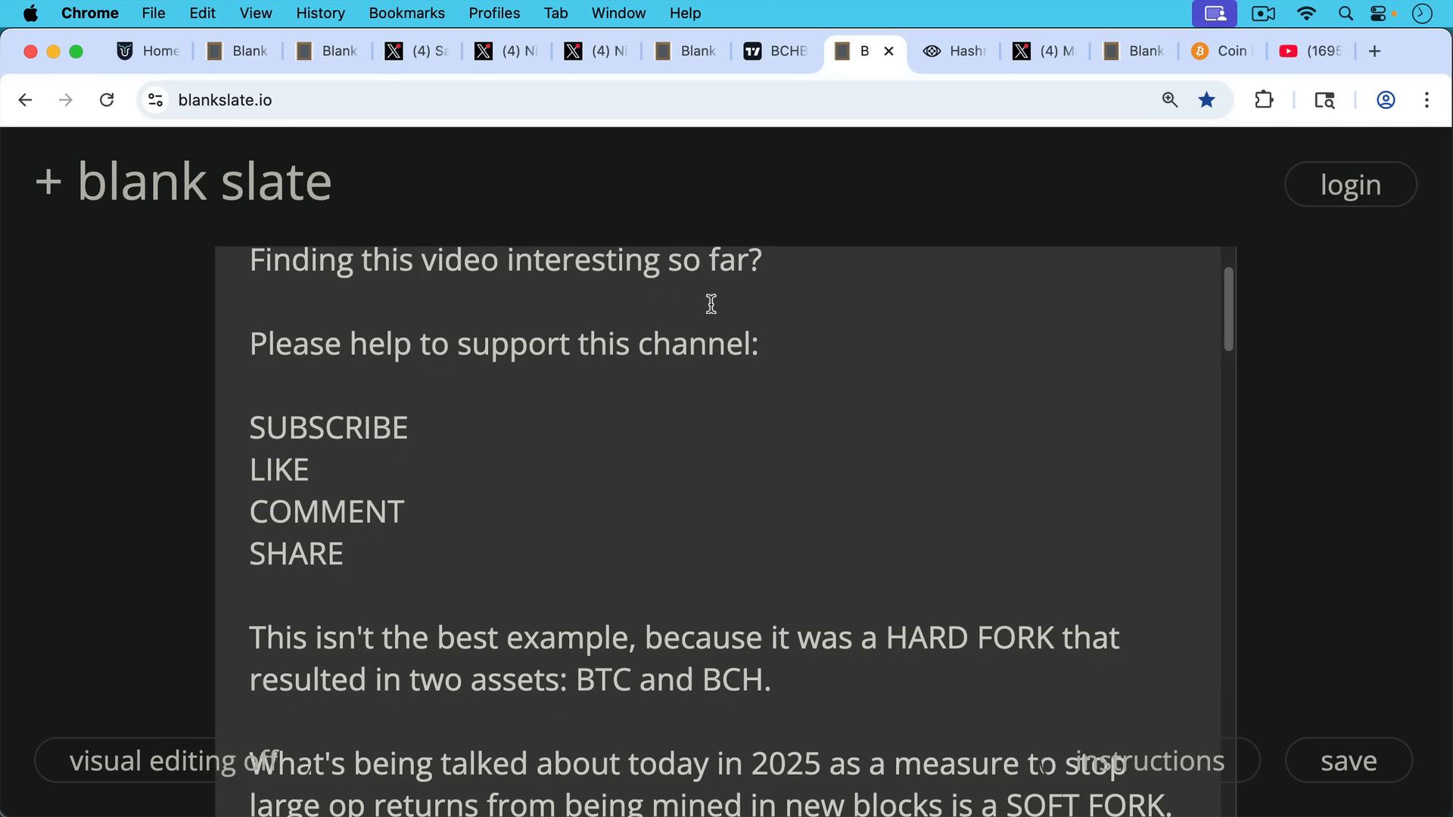
mouse_move(754, 332)
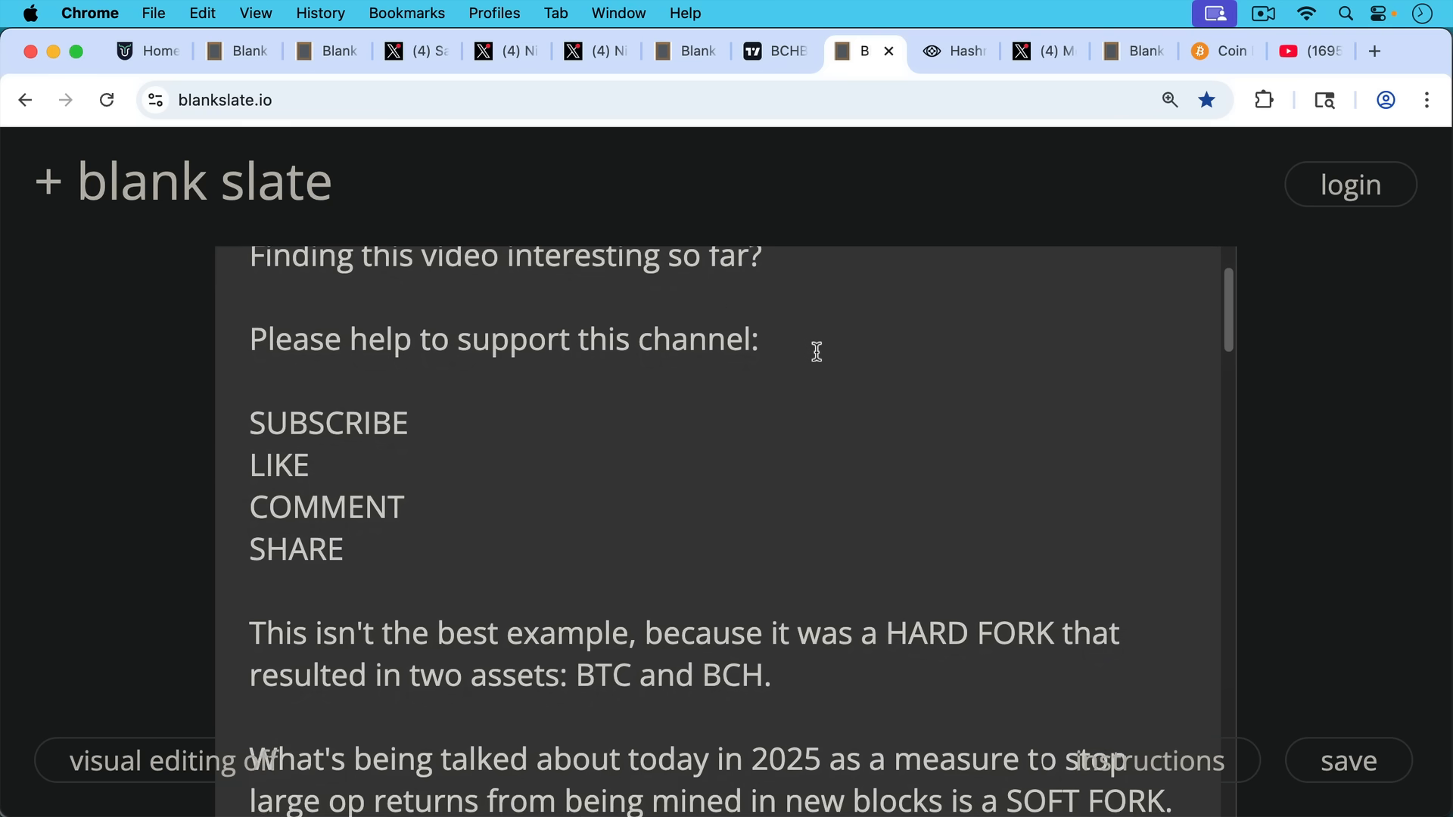
scroll(down, 3)
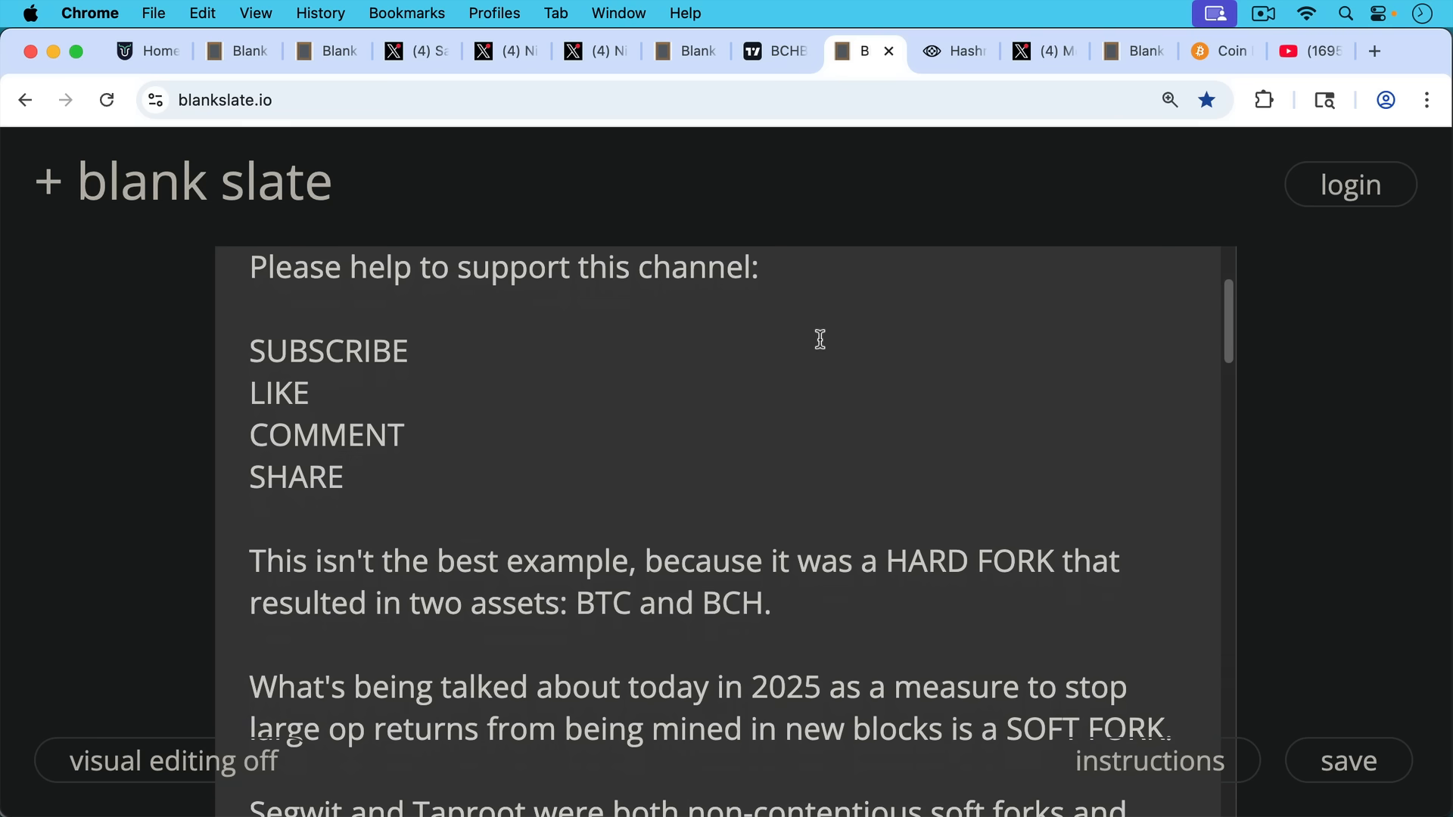
scroll(down, 3)
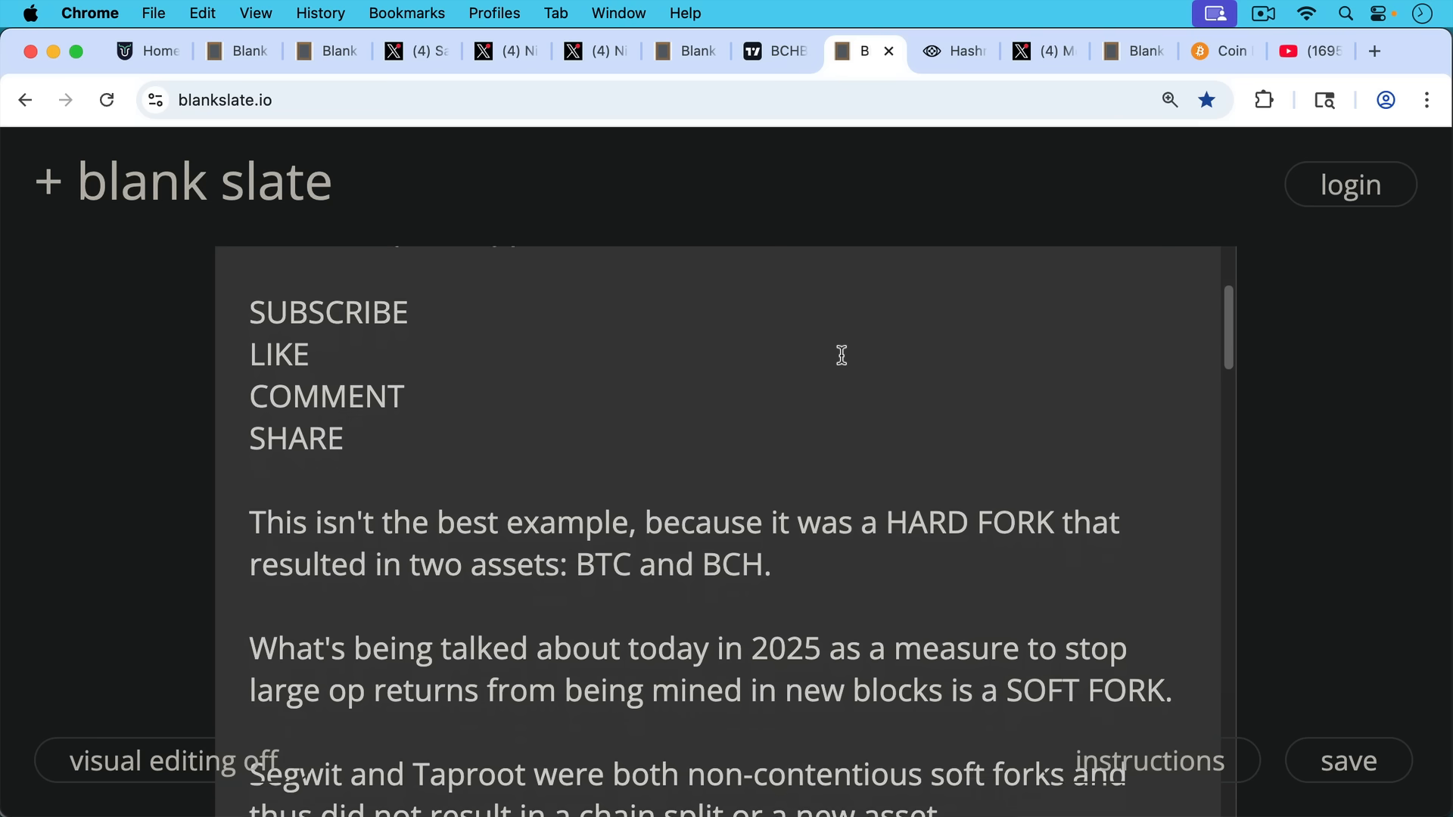
scroll(down, 3)
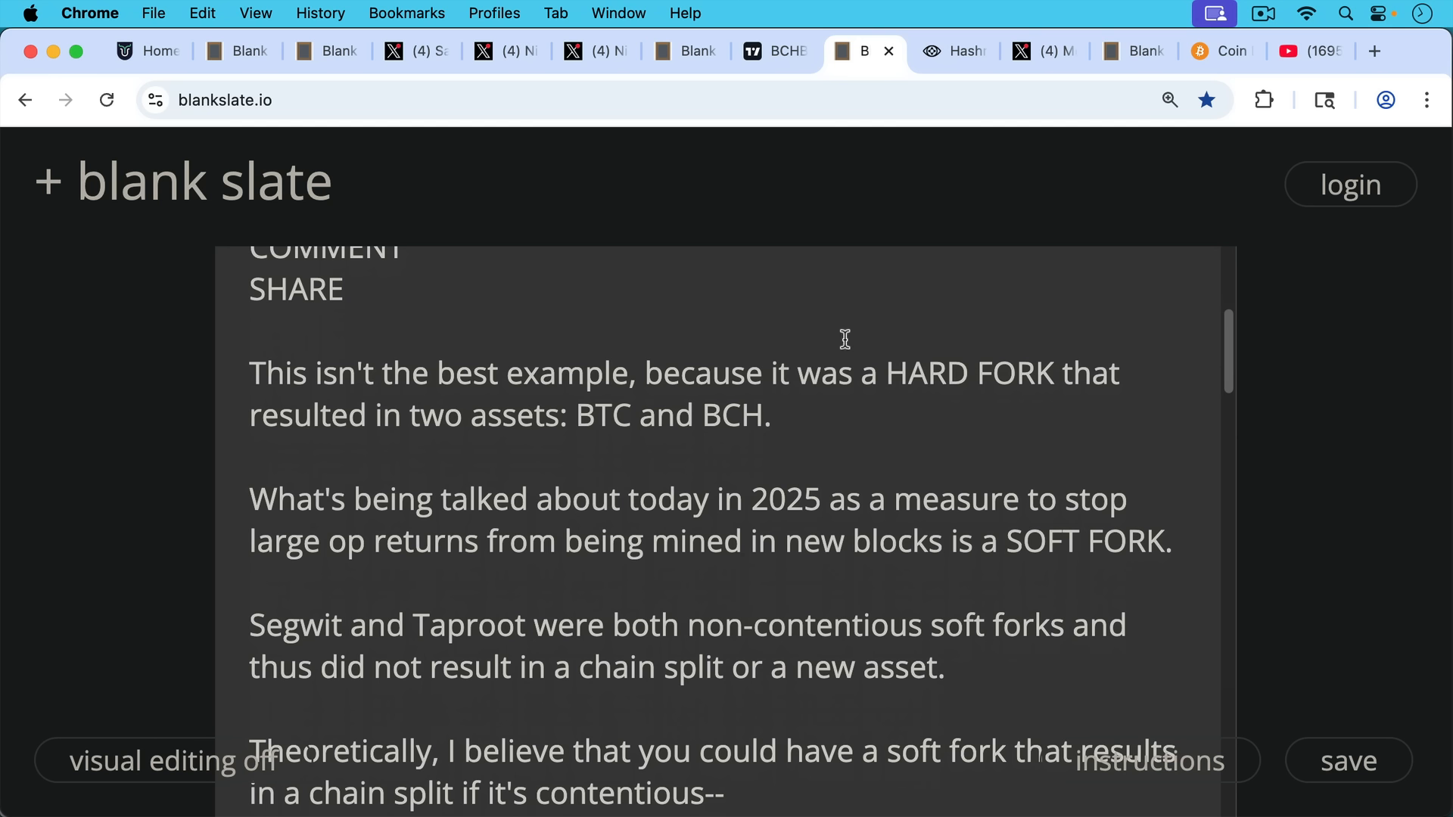
mouse_move(841, 345)
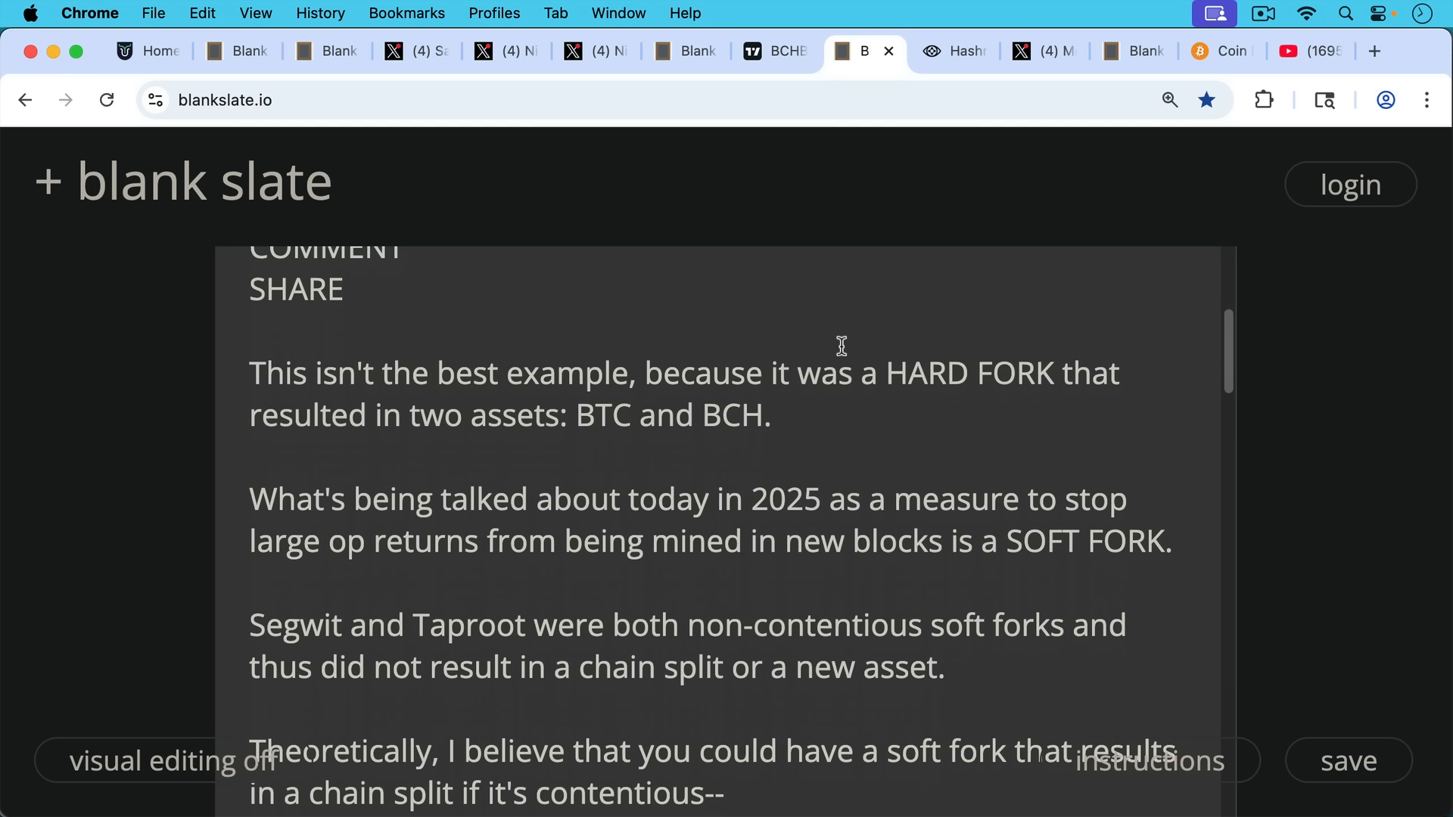
mouse_move(893, 362)
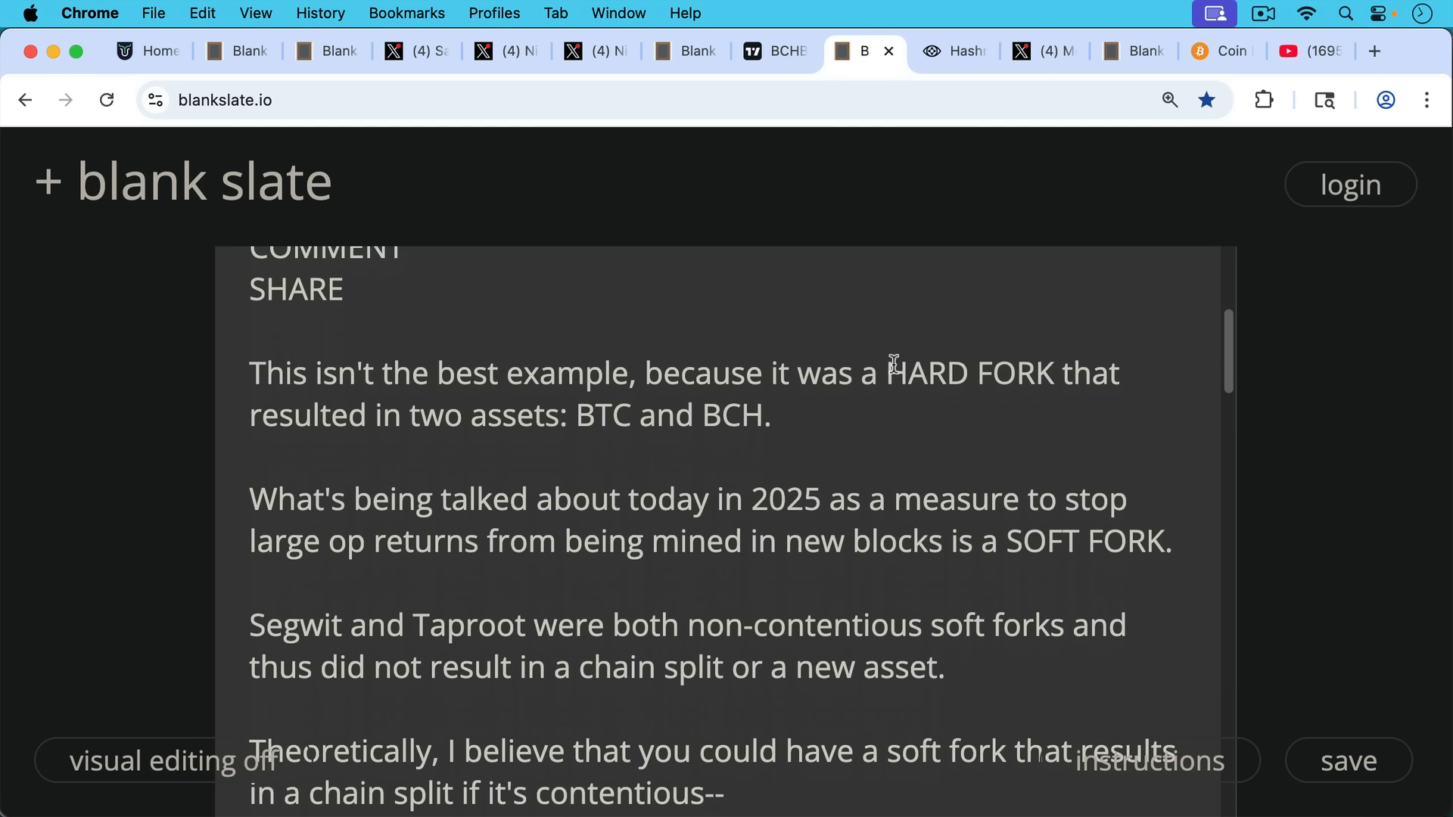
scroll(up, 3)
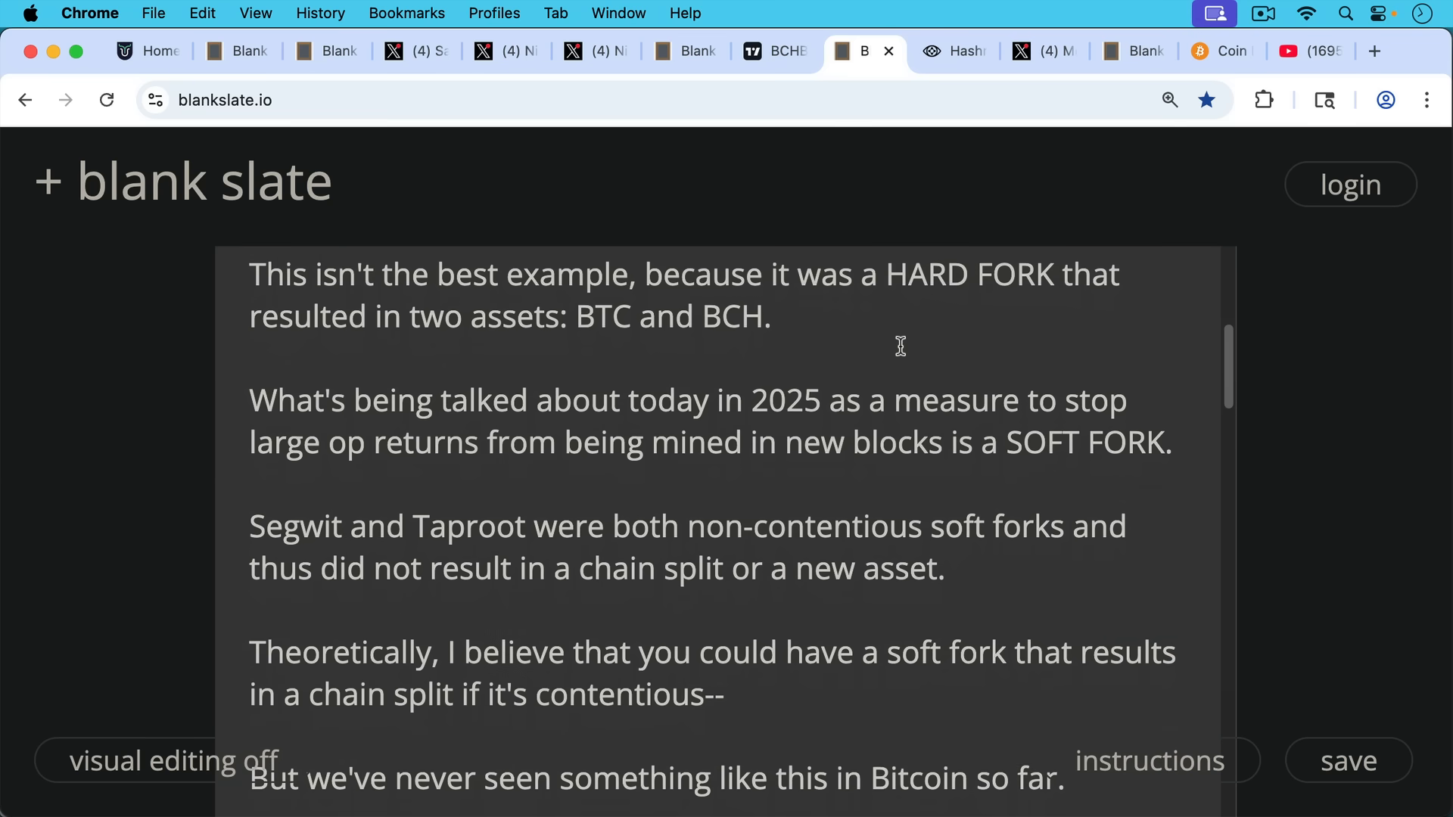
mouse_move(904, 378)
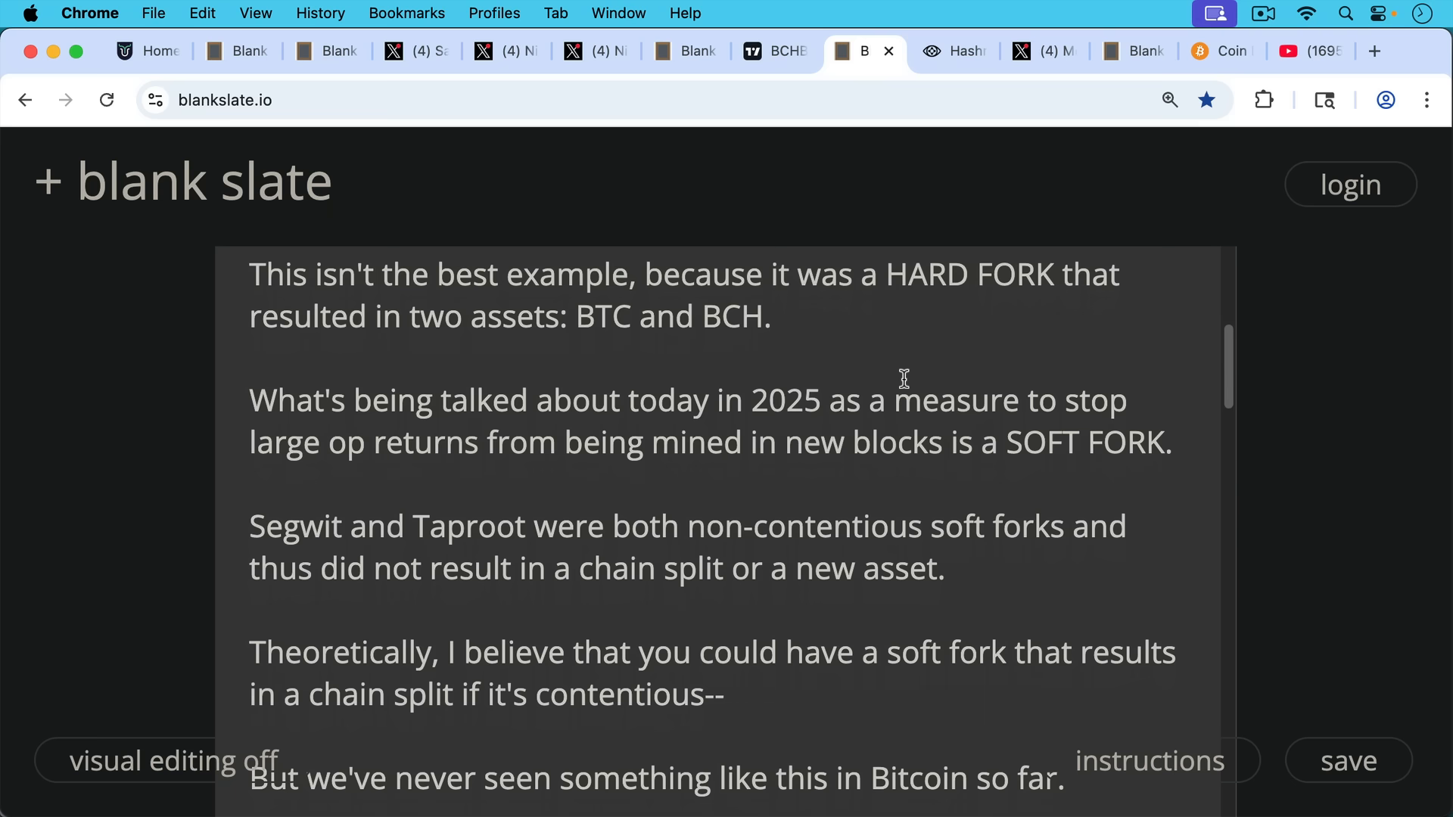
scroll(down, 3)
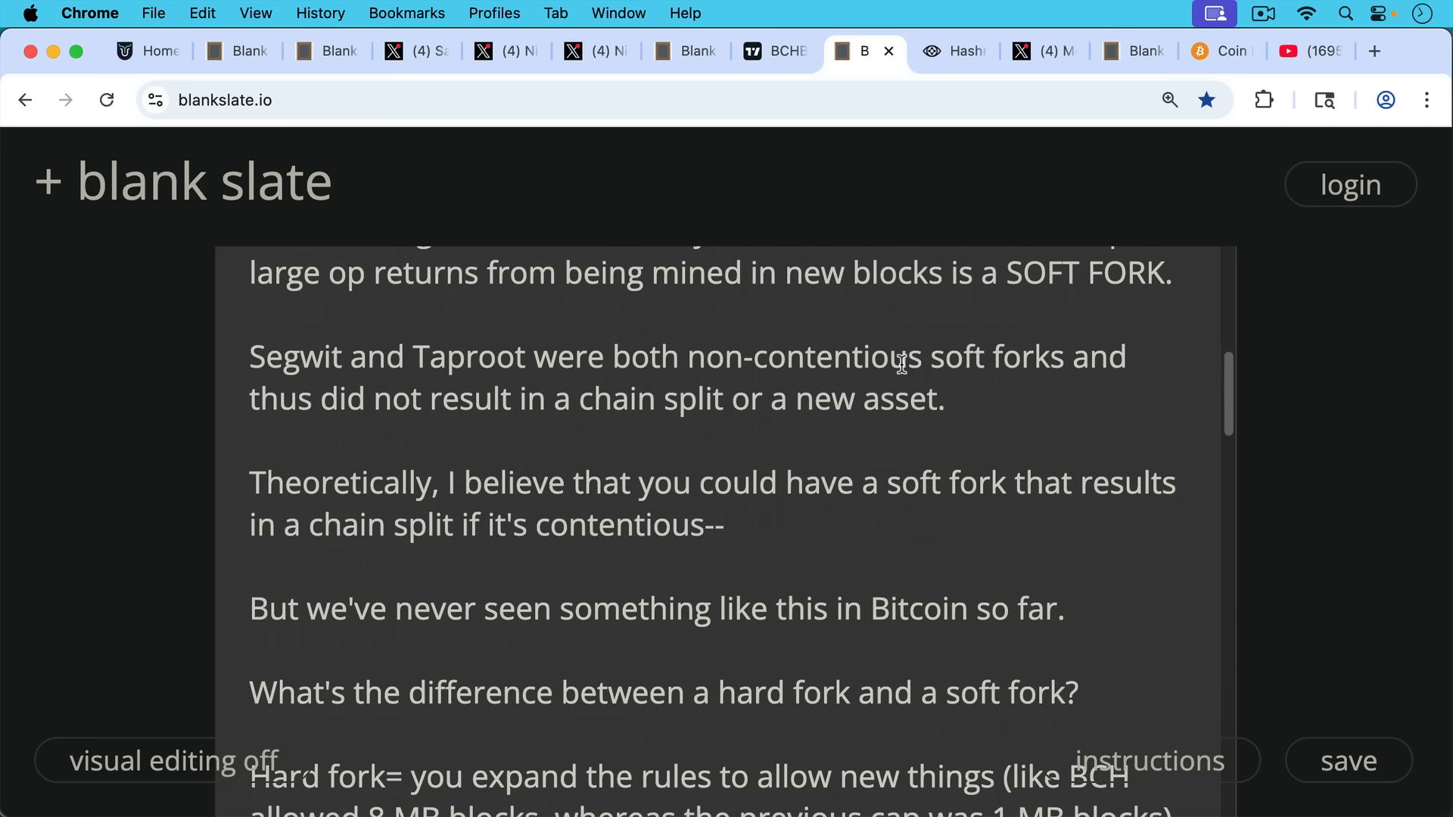
mouse_move(890, 427)
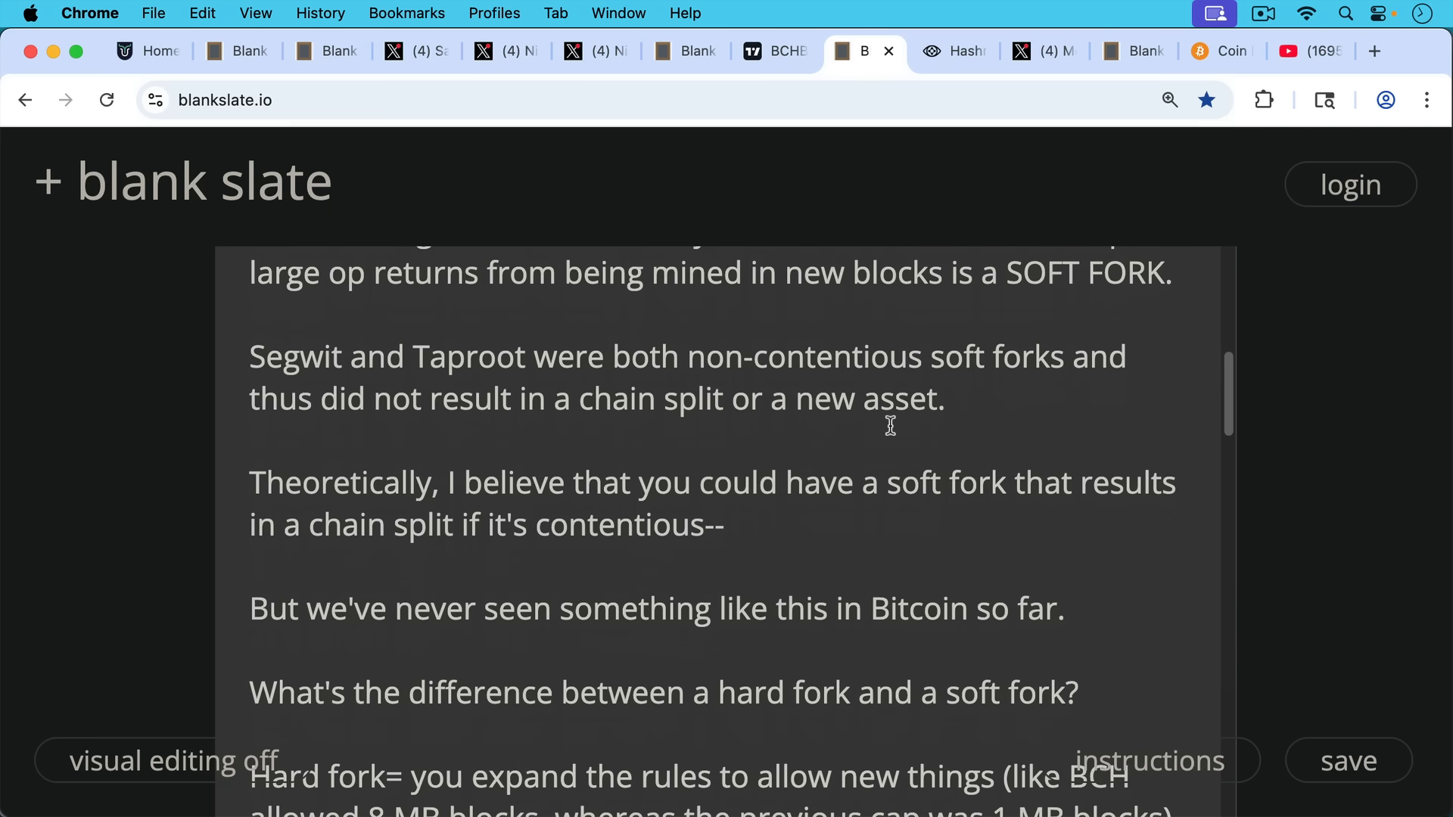
mouse_move(890, 418)
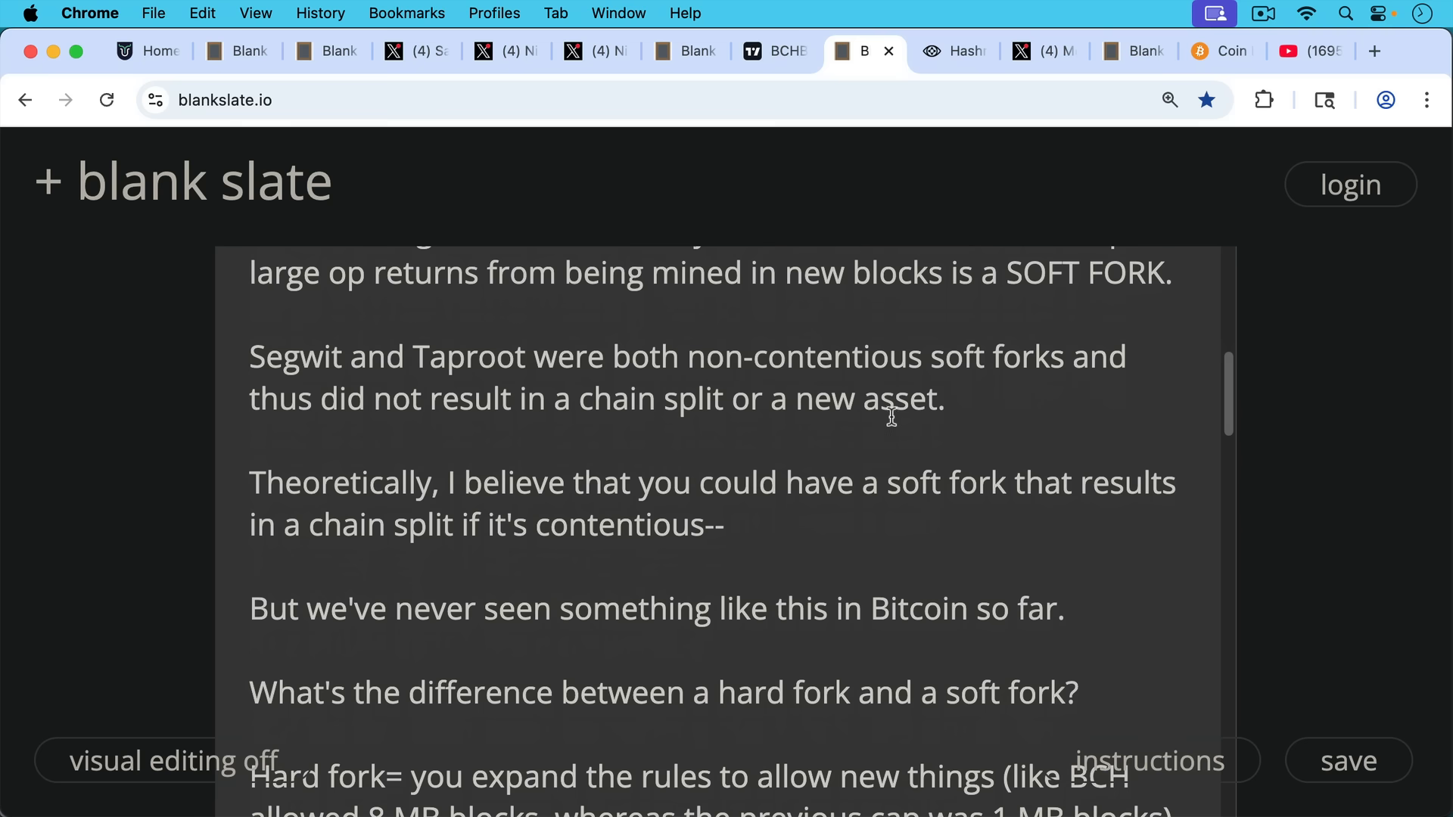
scroll(down, 3)
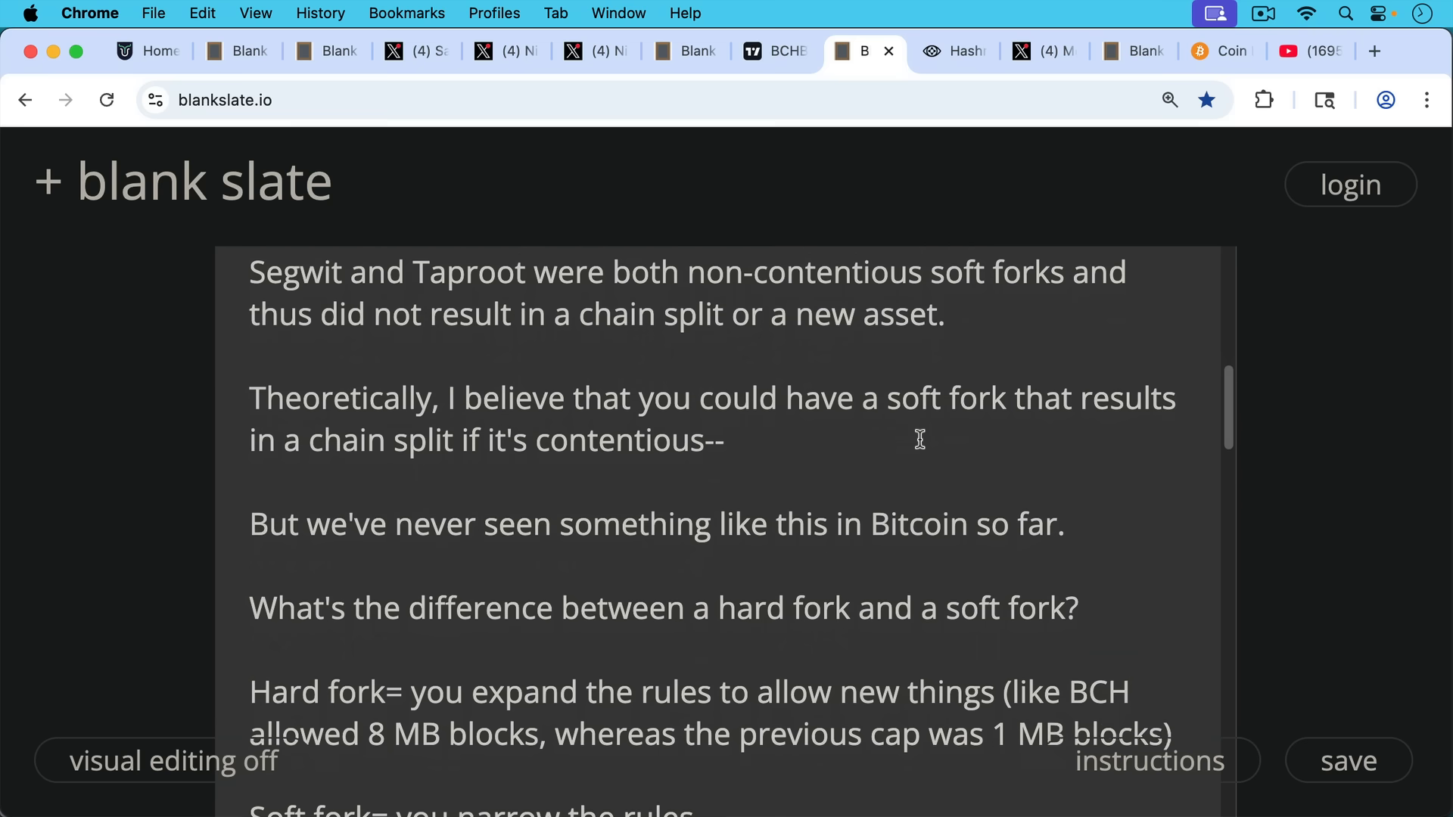
scroll(down, 3)
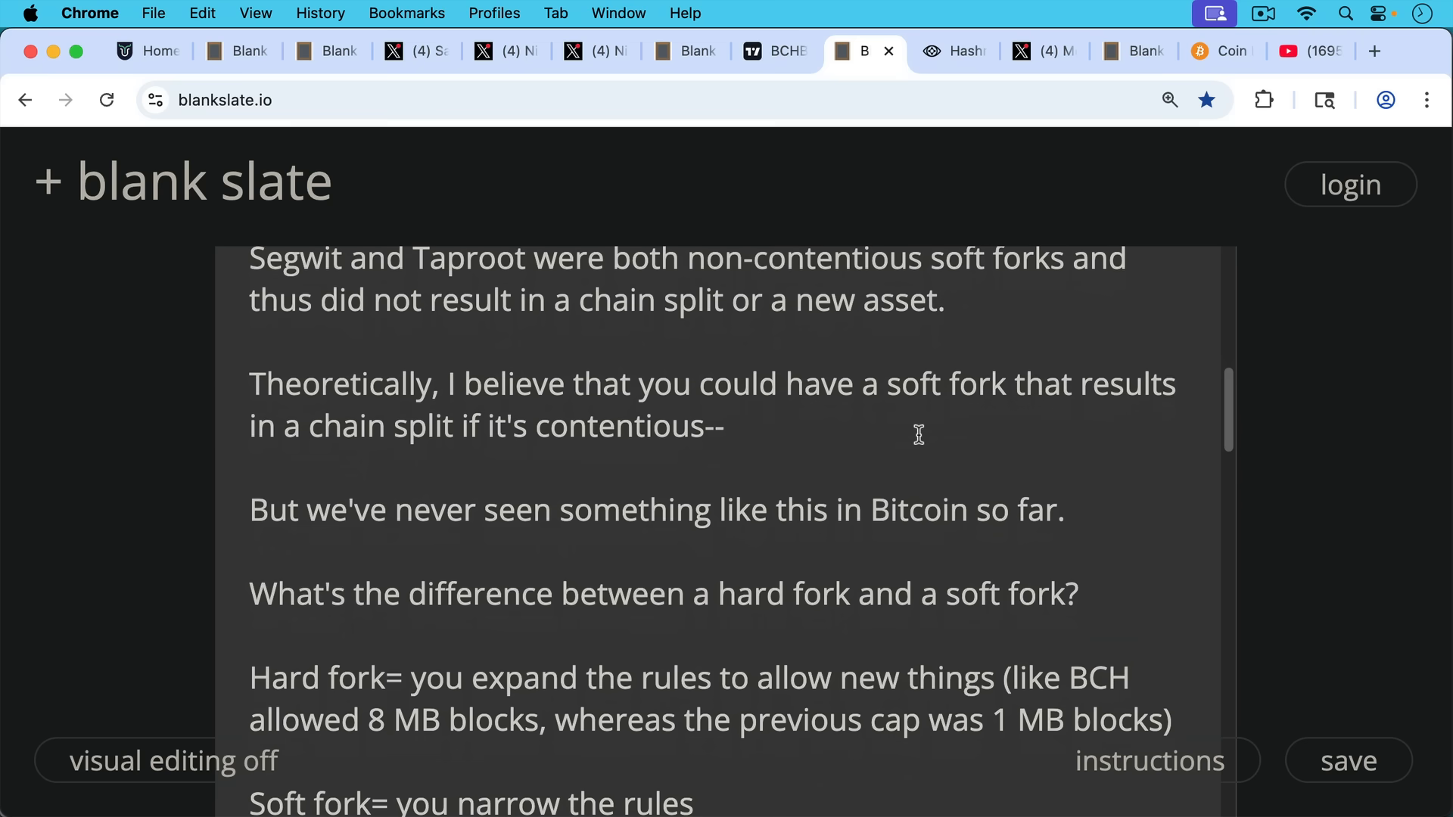
mouse_move(957, 444)
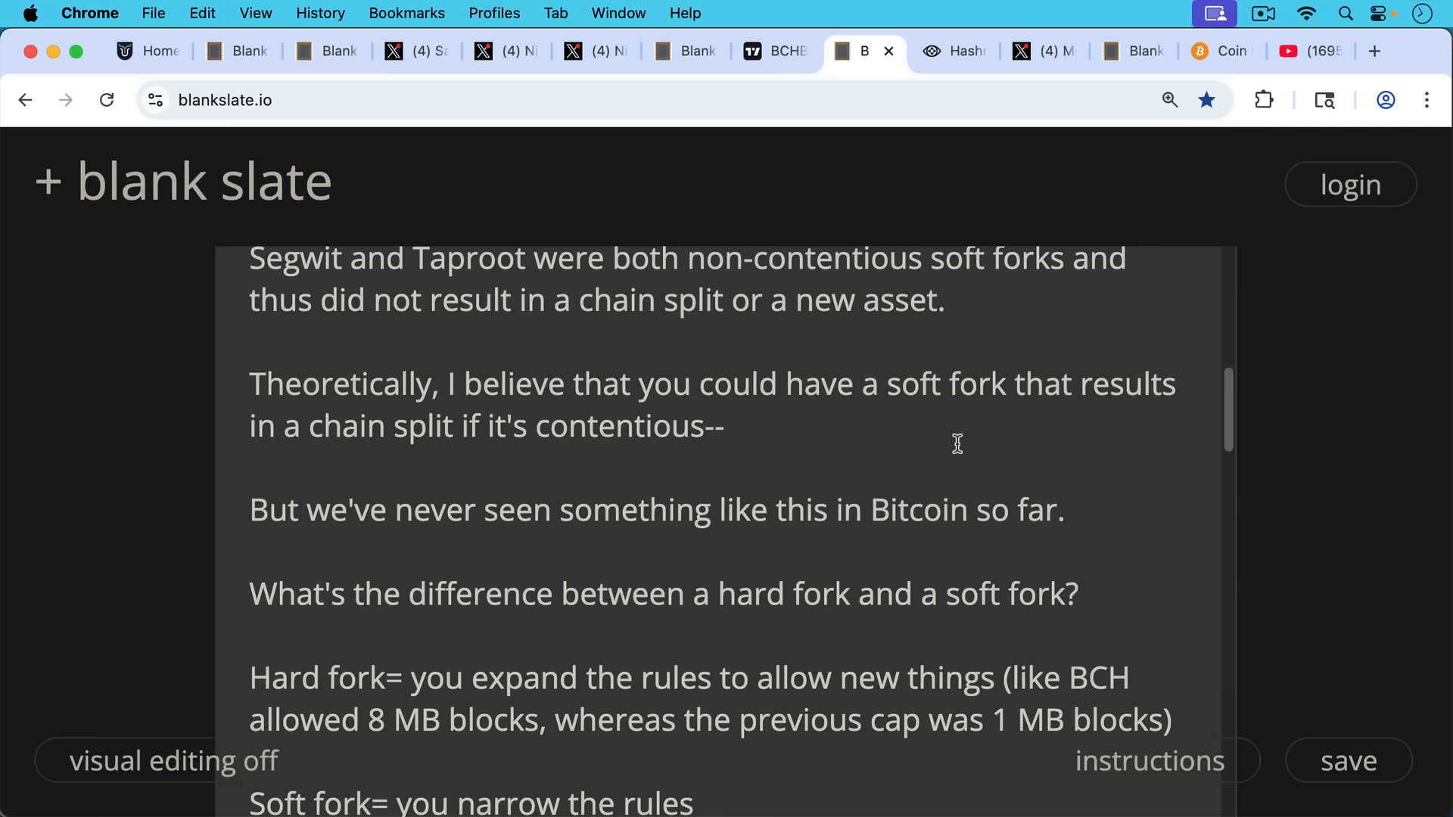
scroll(down, 3)
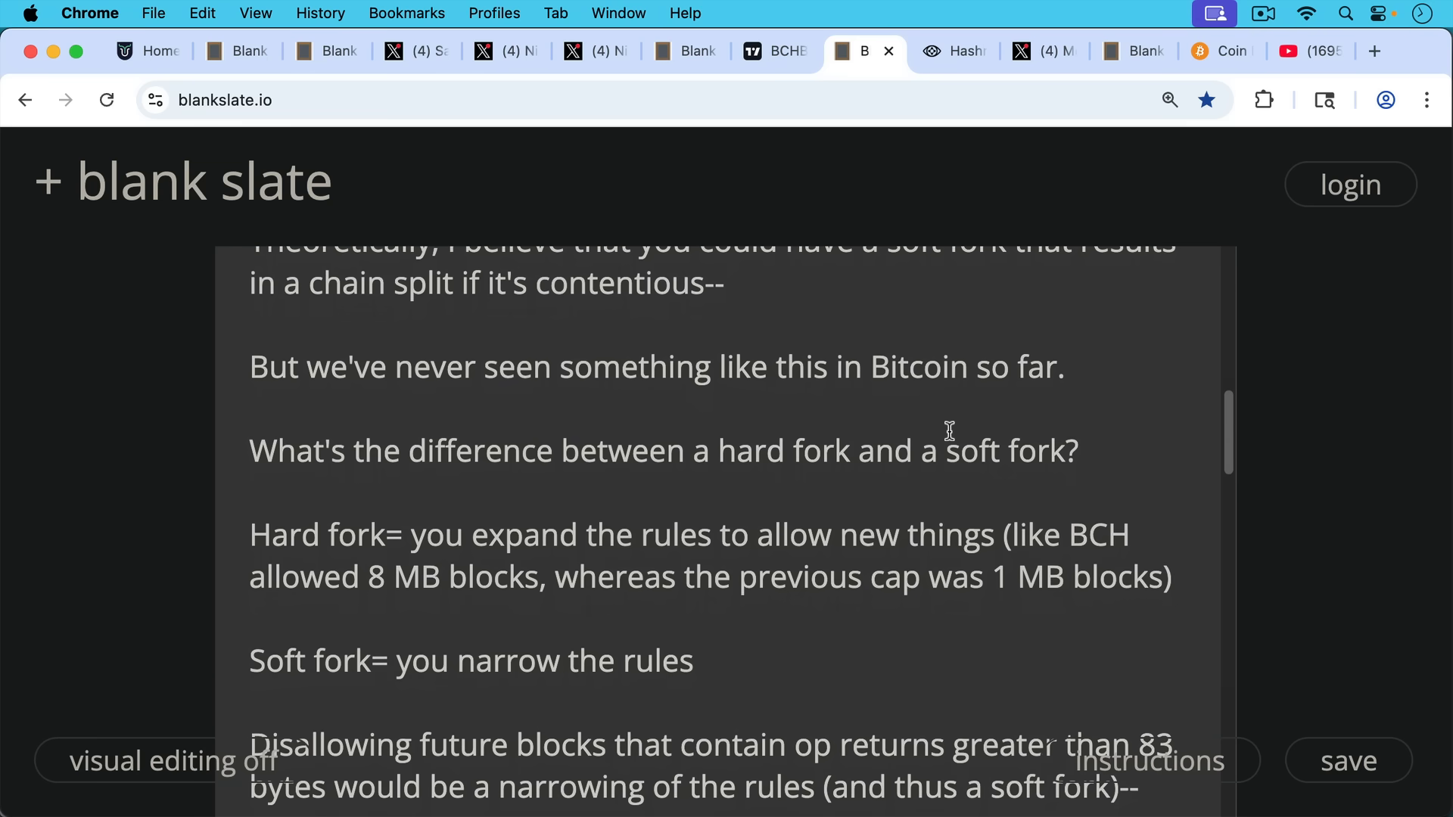
mouse_move(948, 423)
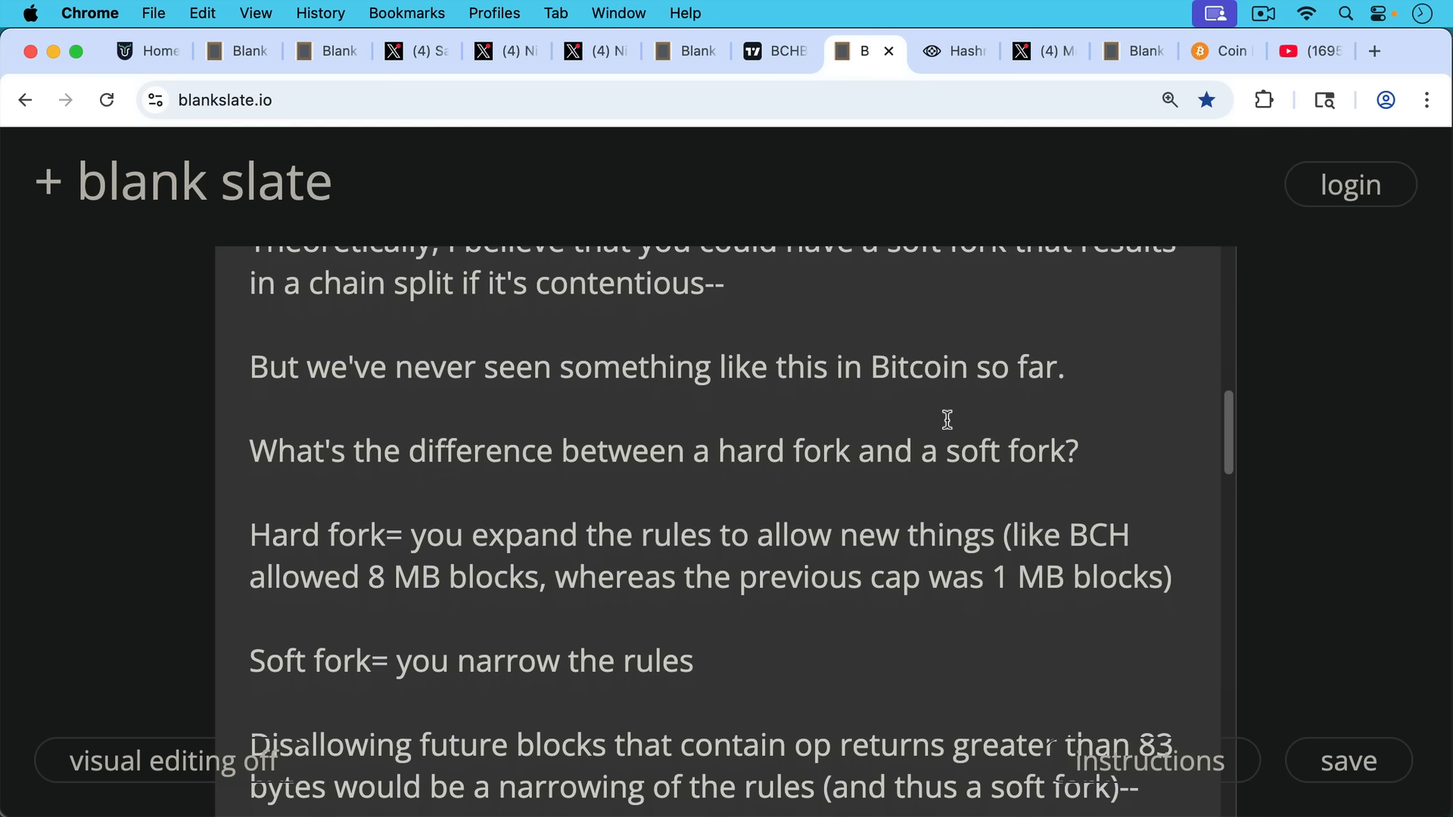
mouse_move(940, 433)
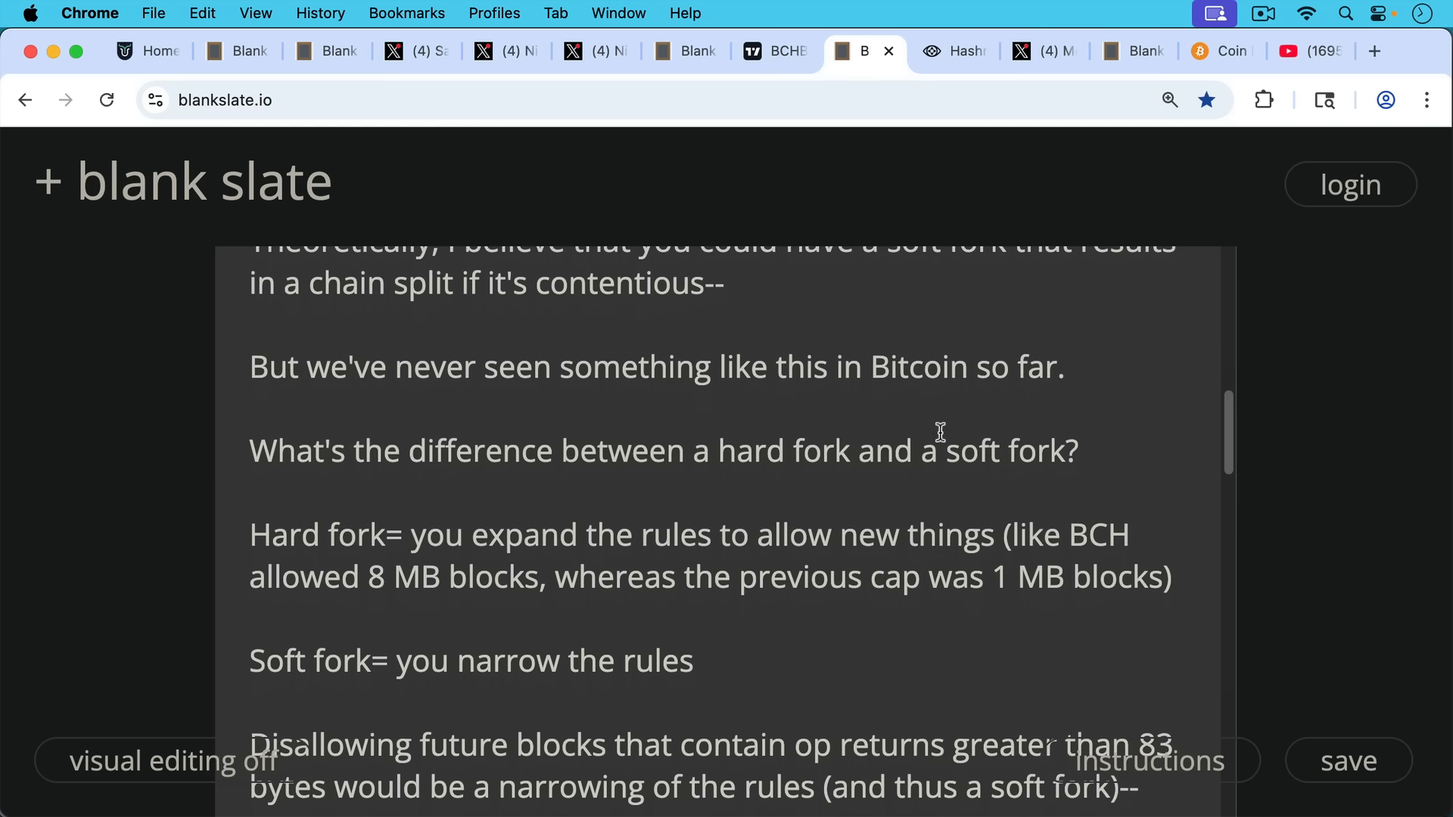
mouse_move(951, 450)
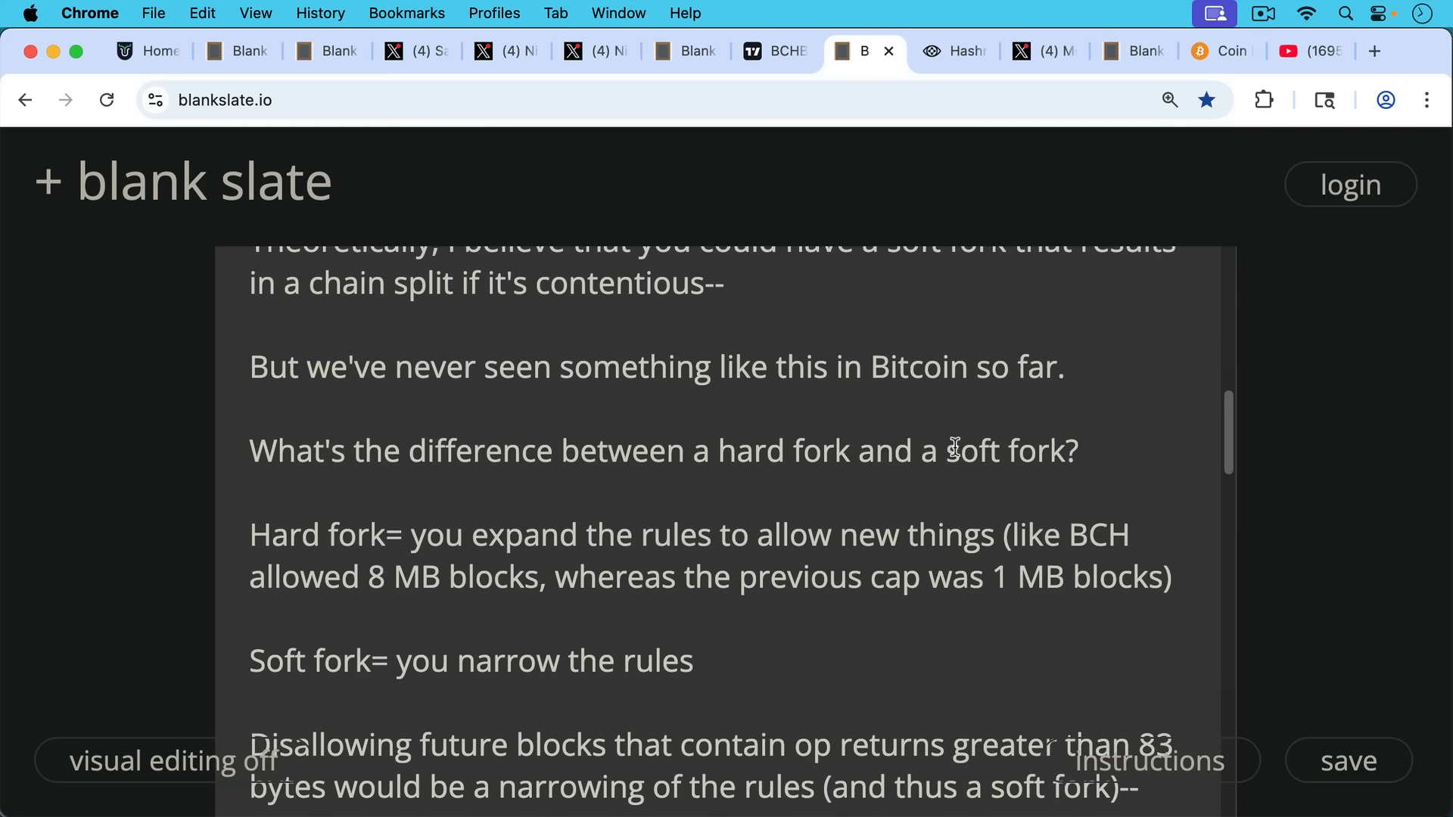
mouse_move(960, 457)
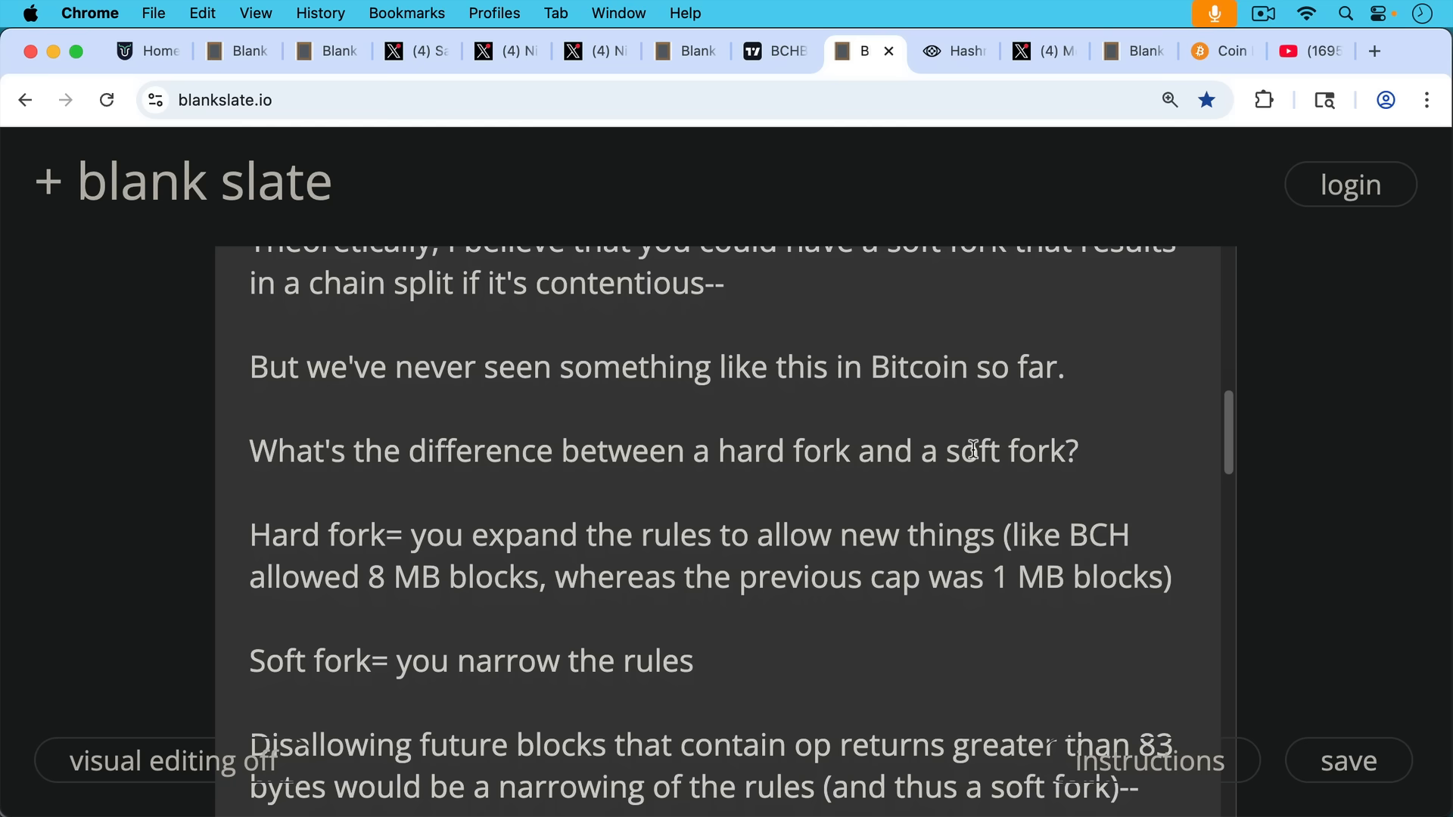
- Read on to the question of whether the soft fork would scare mining pools off large op returns
scroll(down, 3)
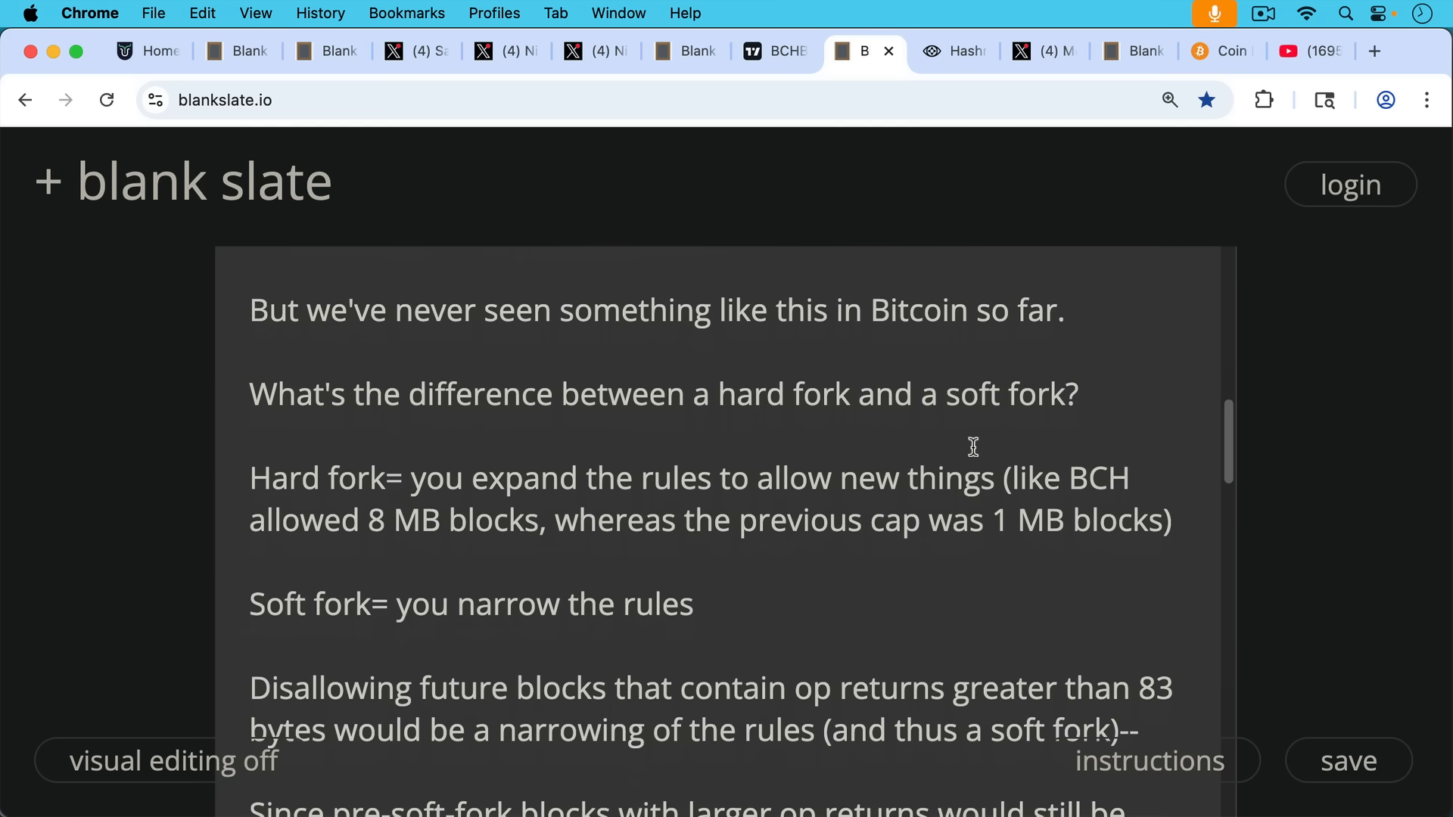
scroll(down, 3)
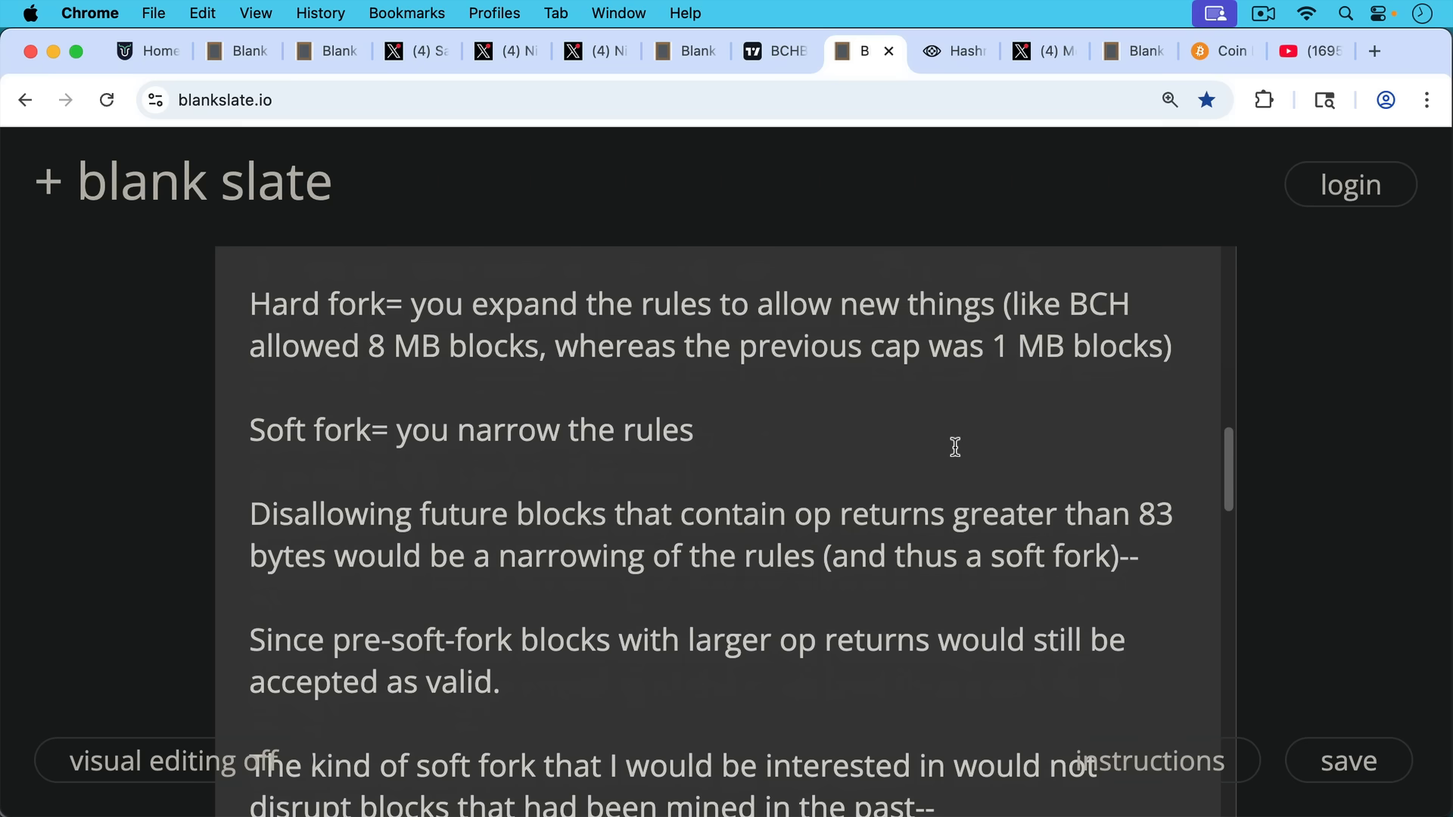
scroll(down, 3)
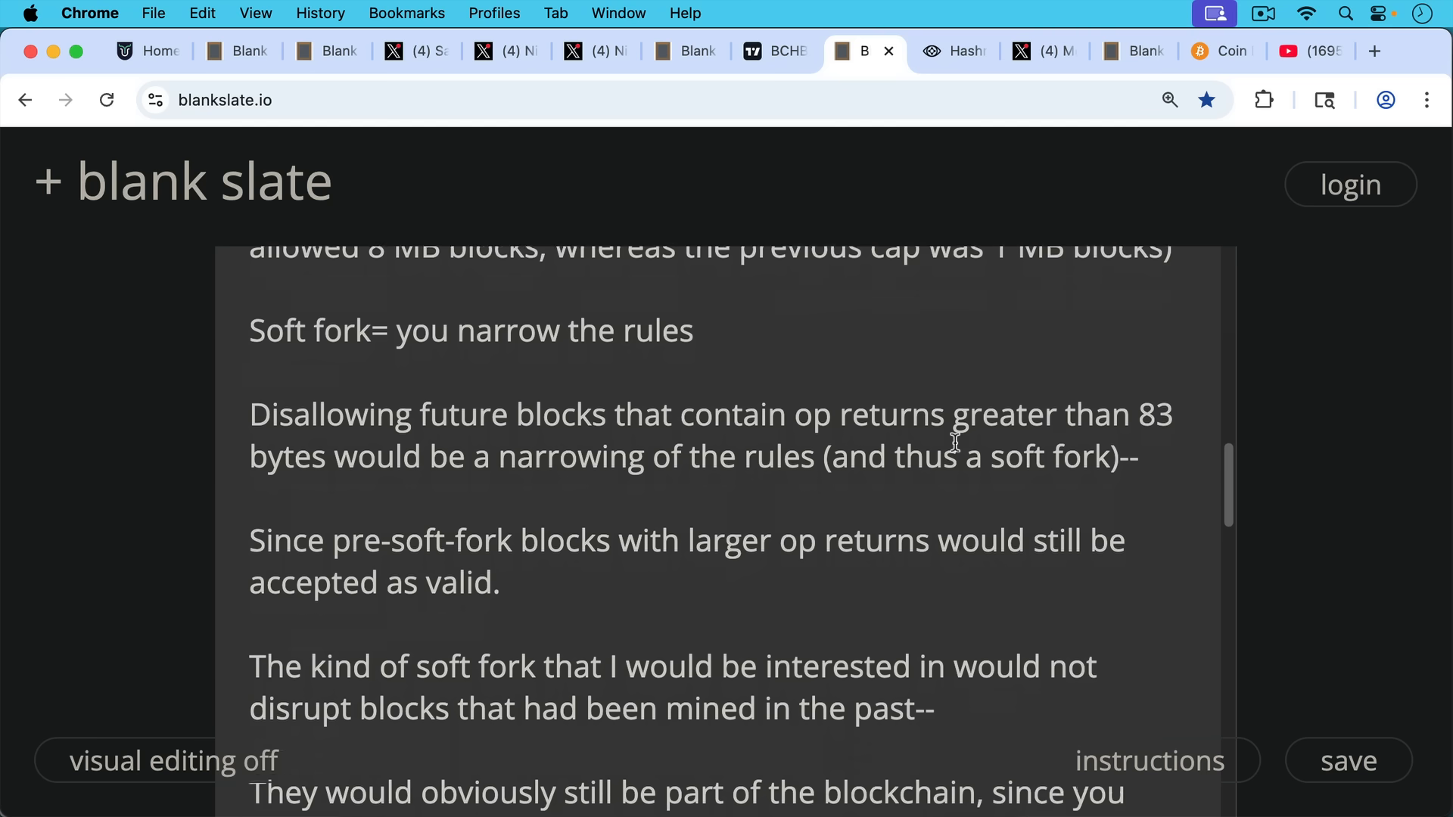
scroll(down, 3)
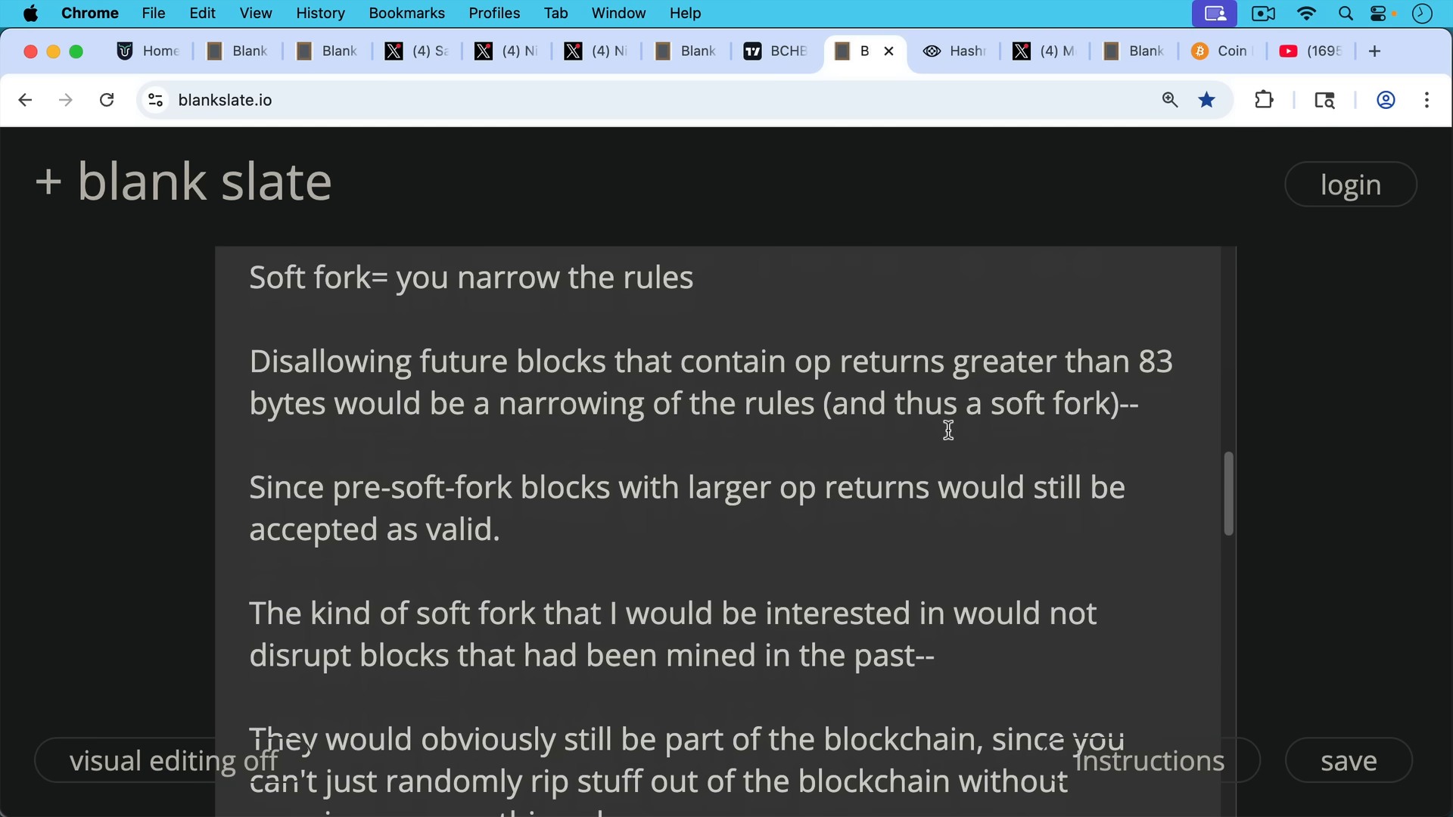
mouse_move(957, 451)
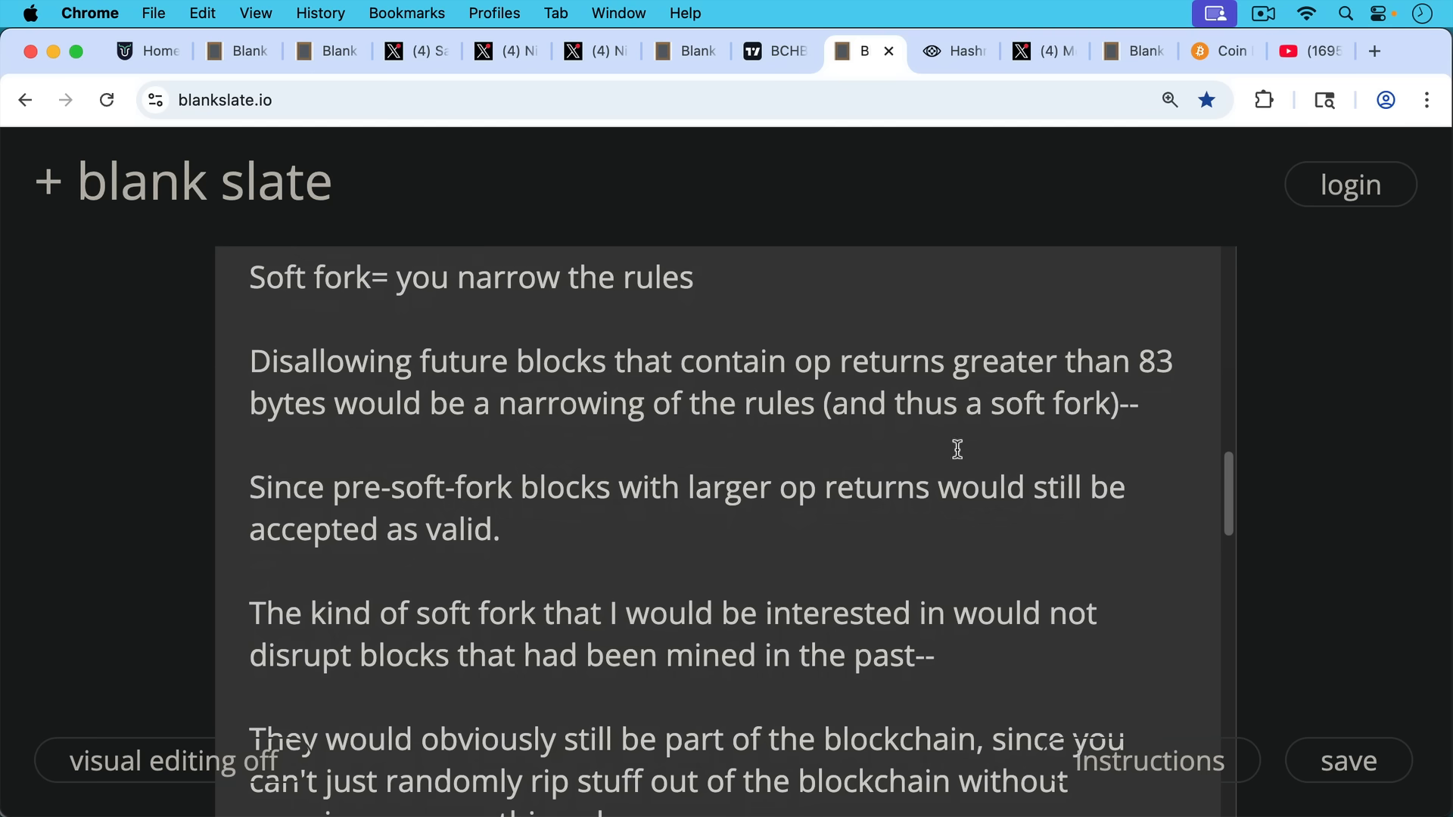
mouse_move(986, 456)
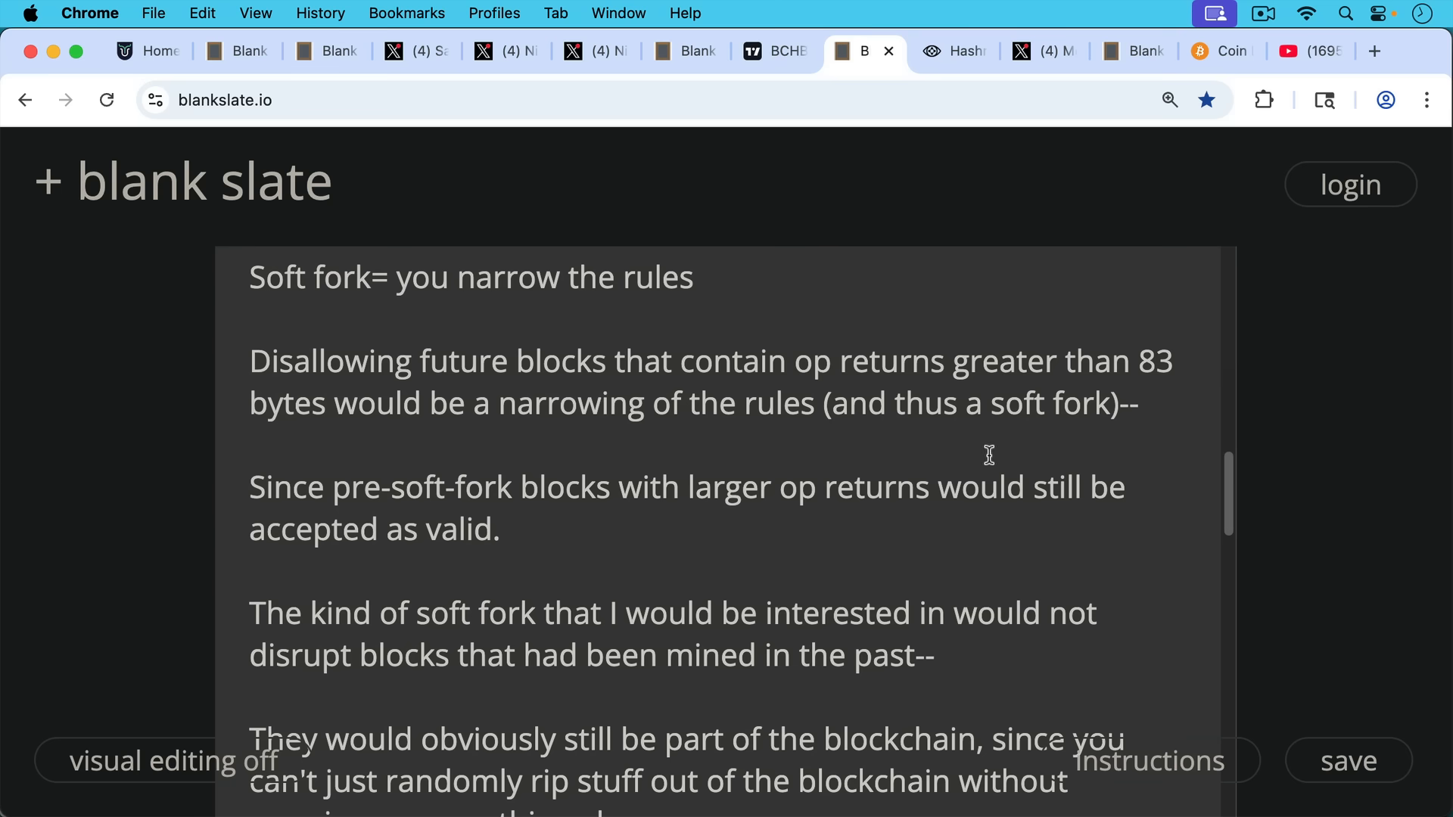
mouse_move(1015, 457)
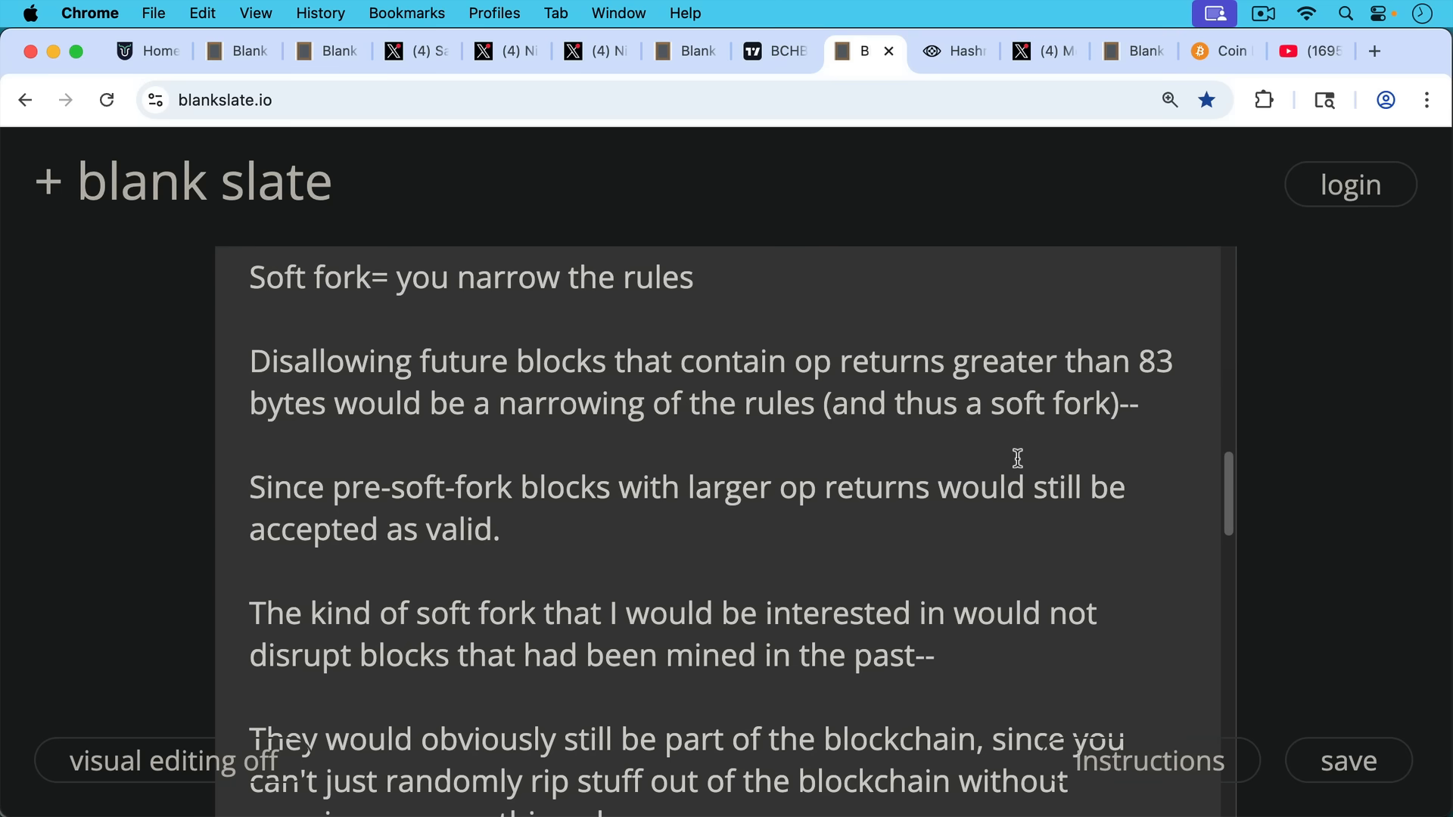
scroll(down, 3)
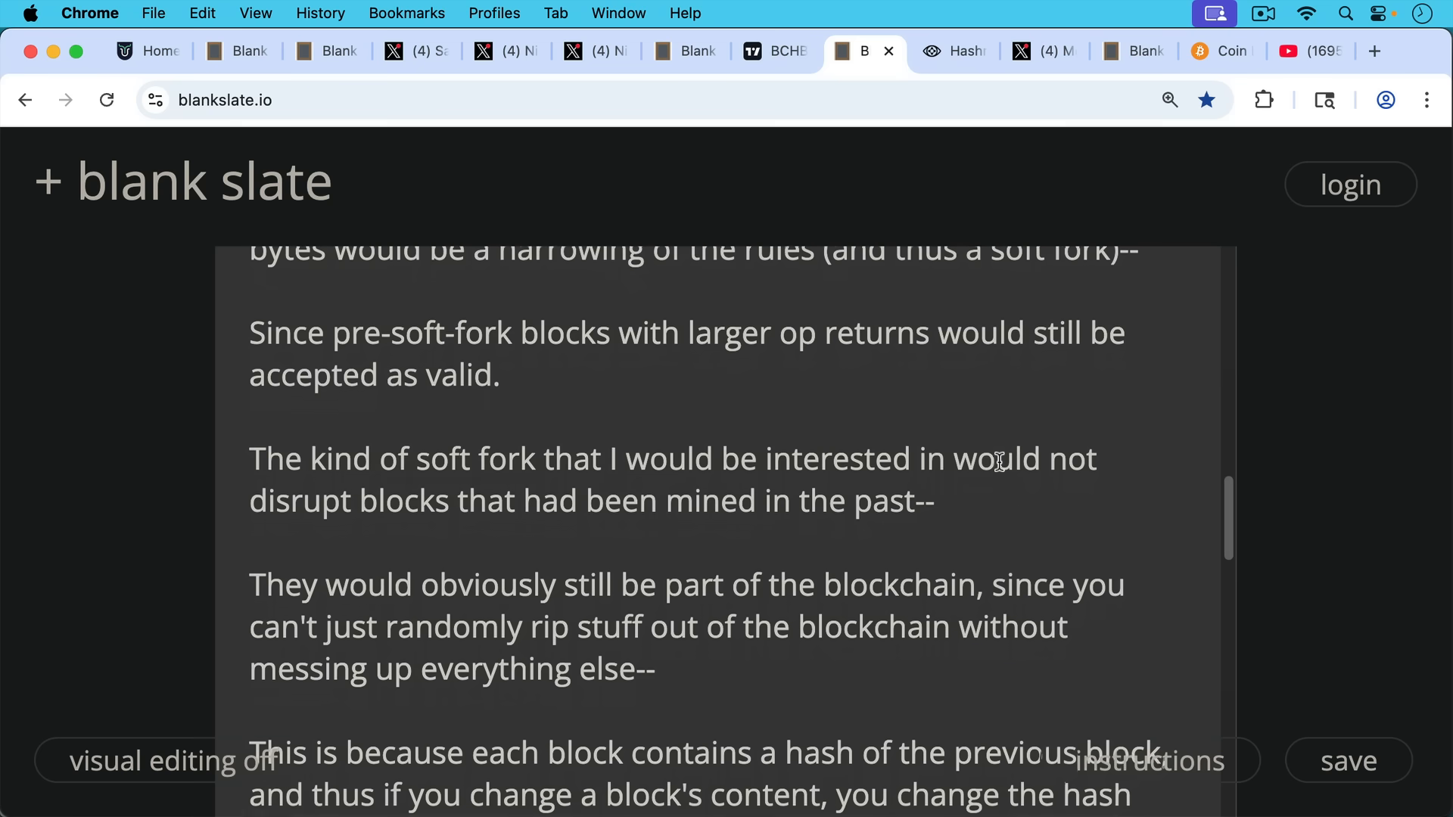
scroll(down, 3)
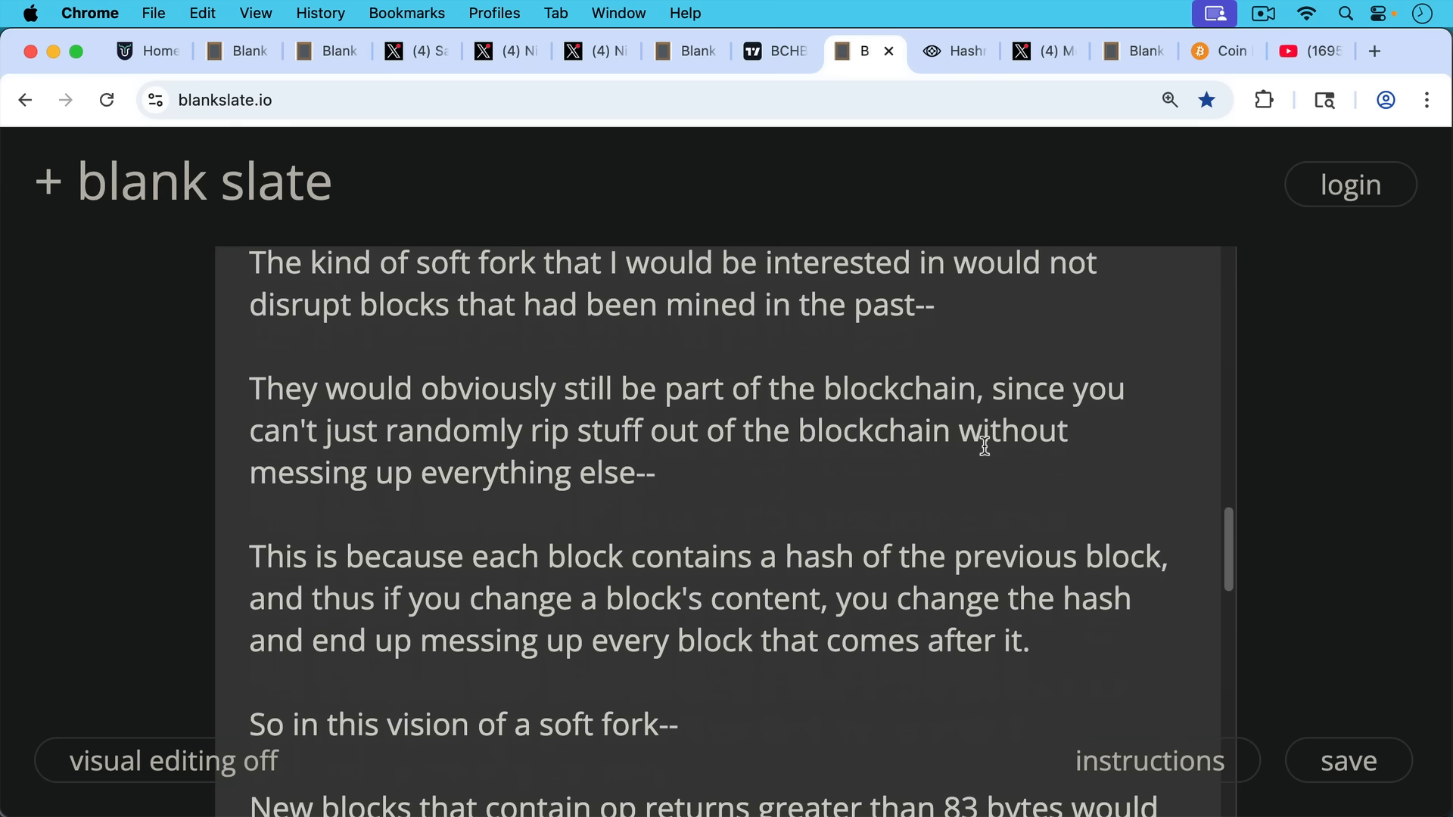
mouse_move(988, 450)
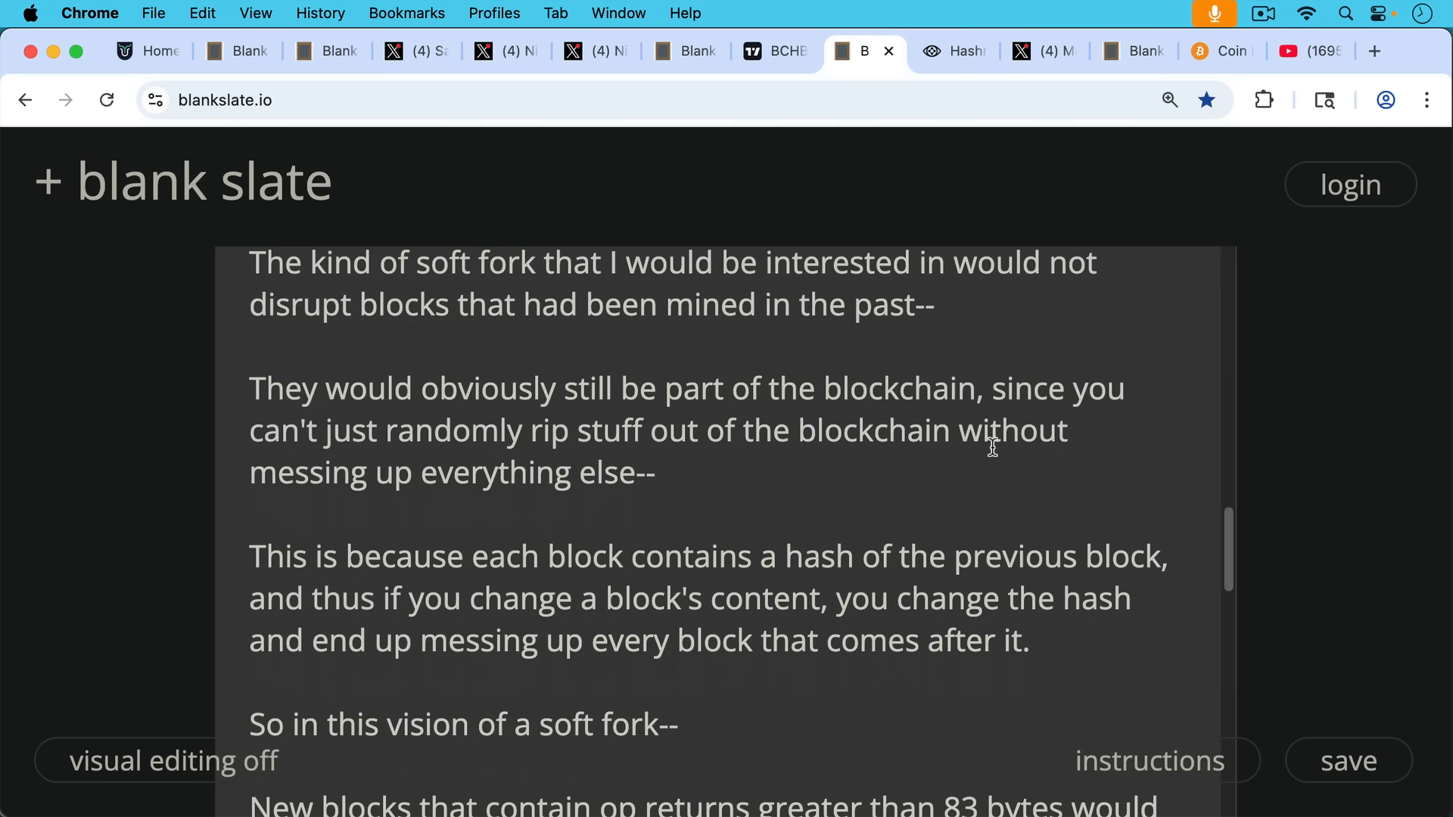
scroll(down, 3)
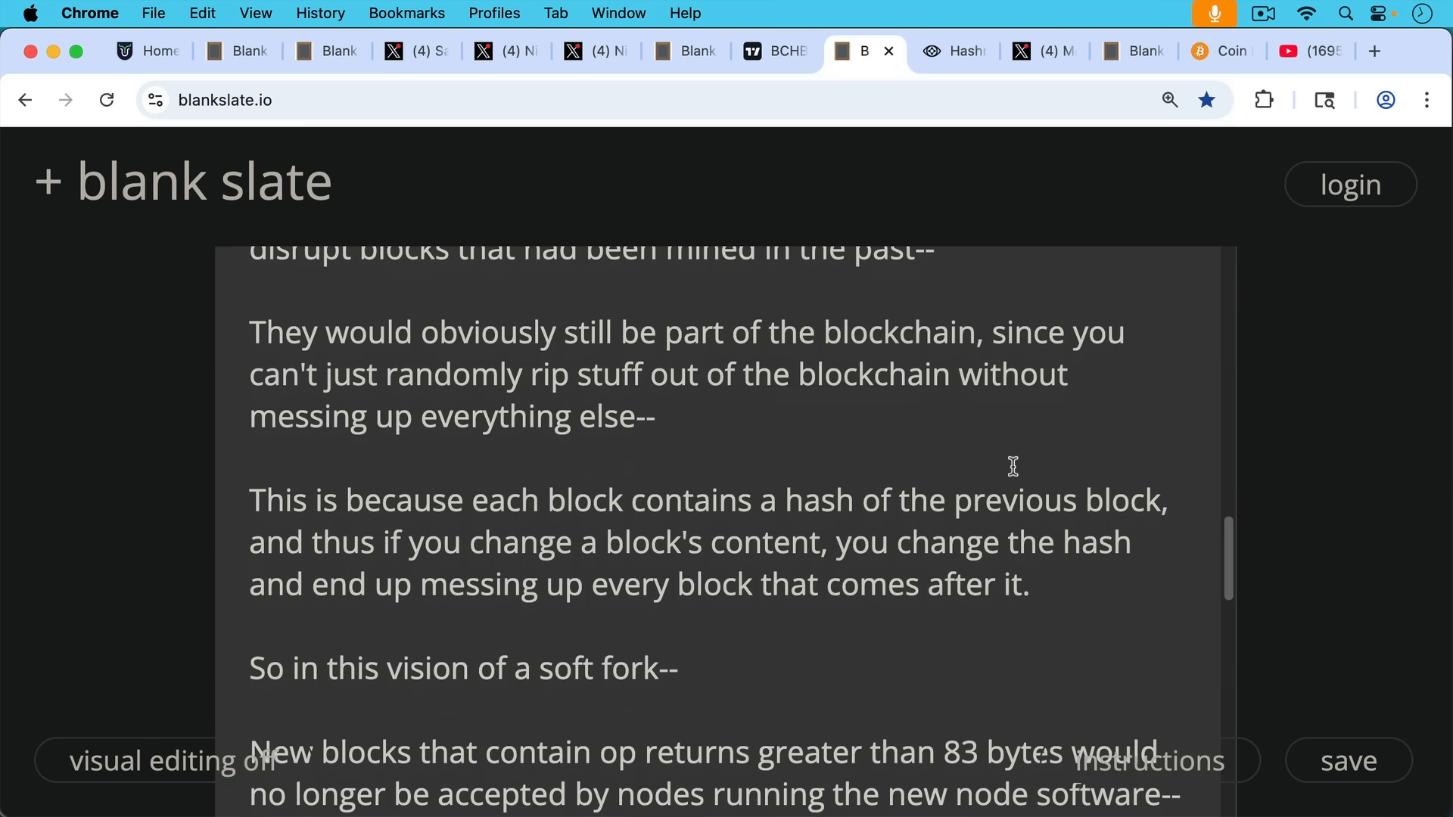
scroll(down, 3)
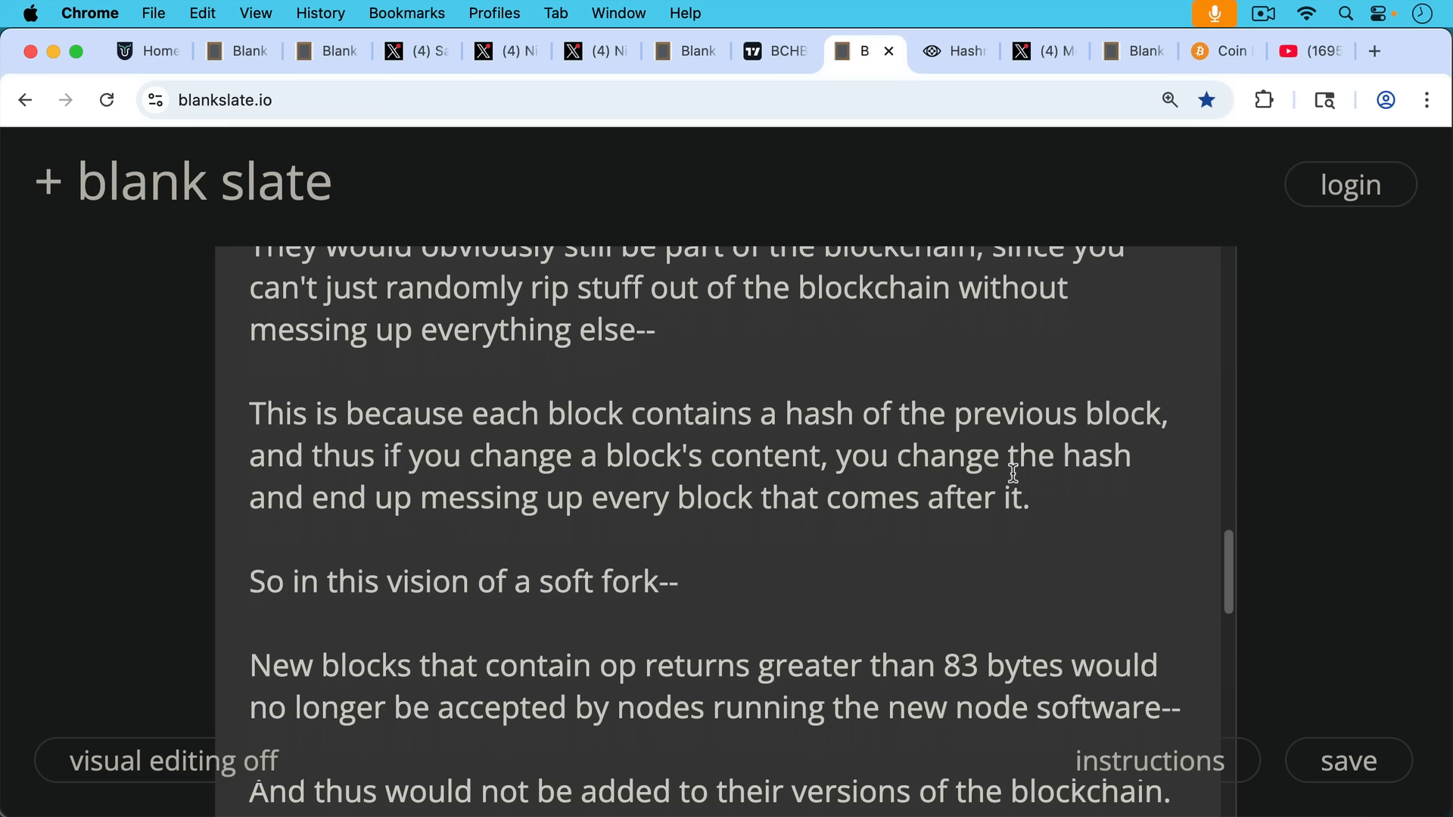
scroll(down, 3)
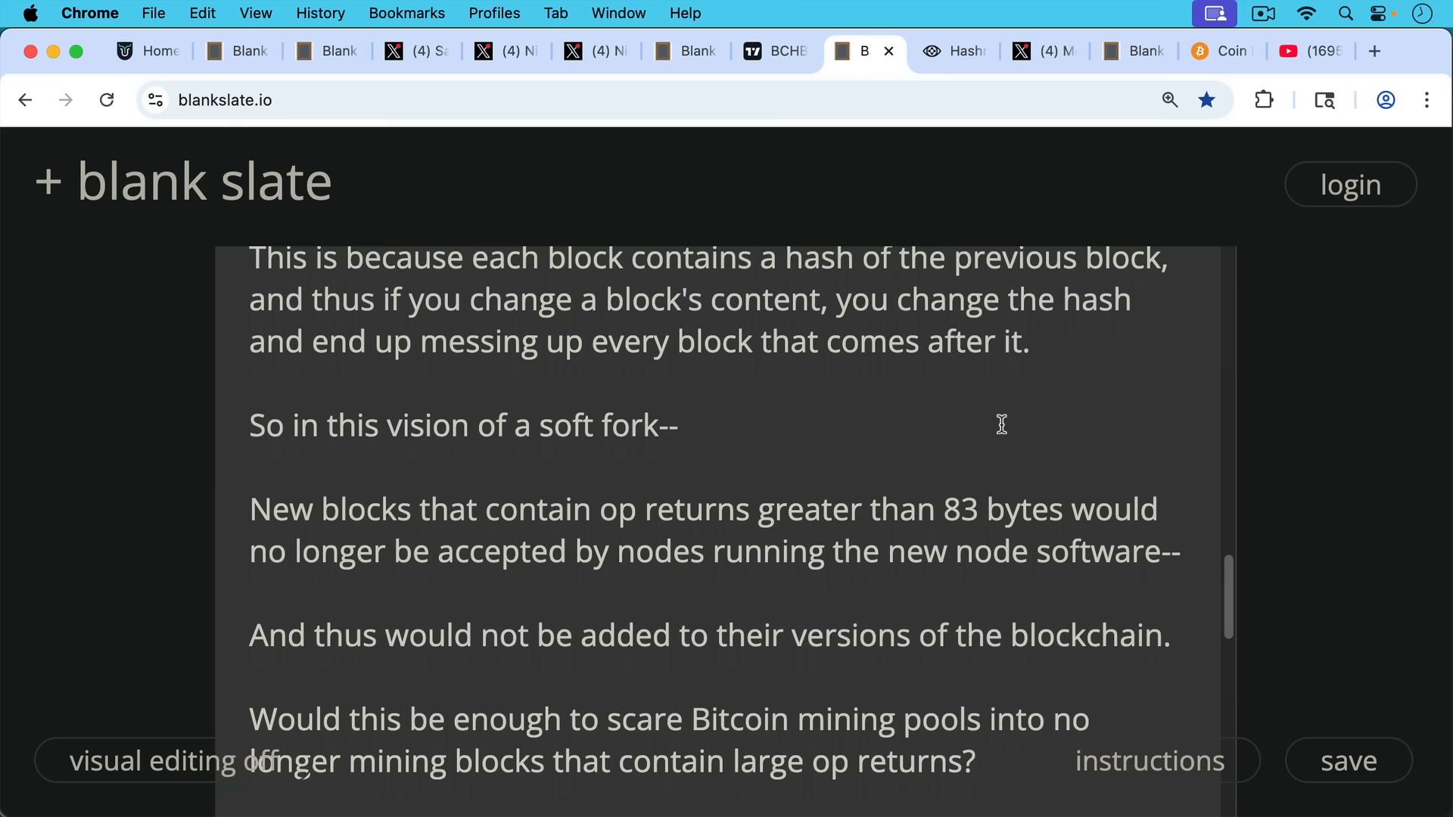
mouse_move(1019, 445)
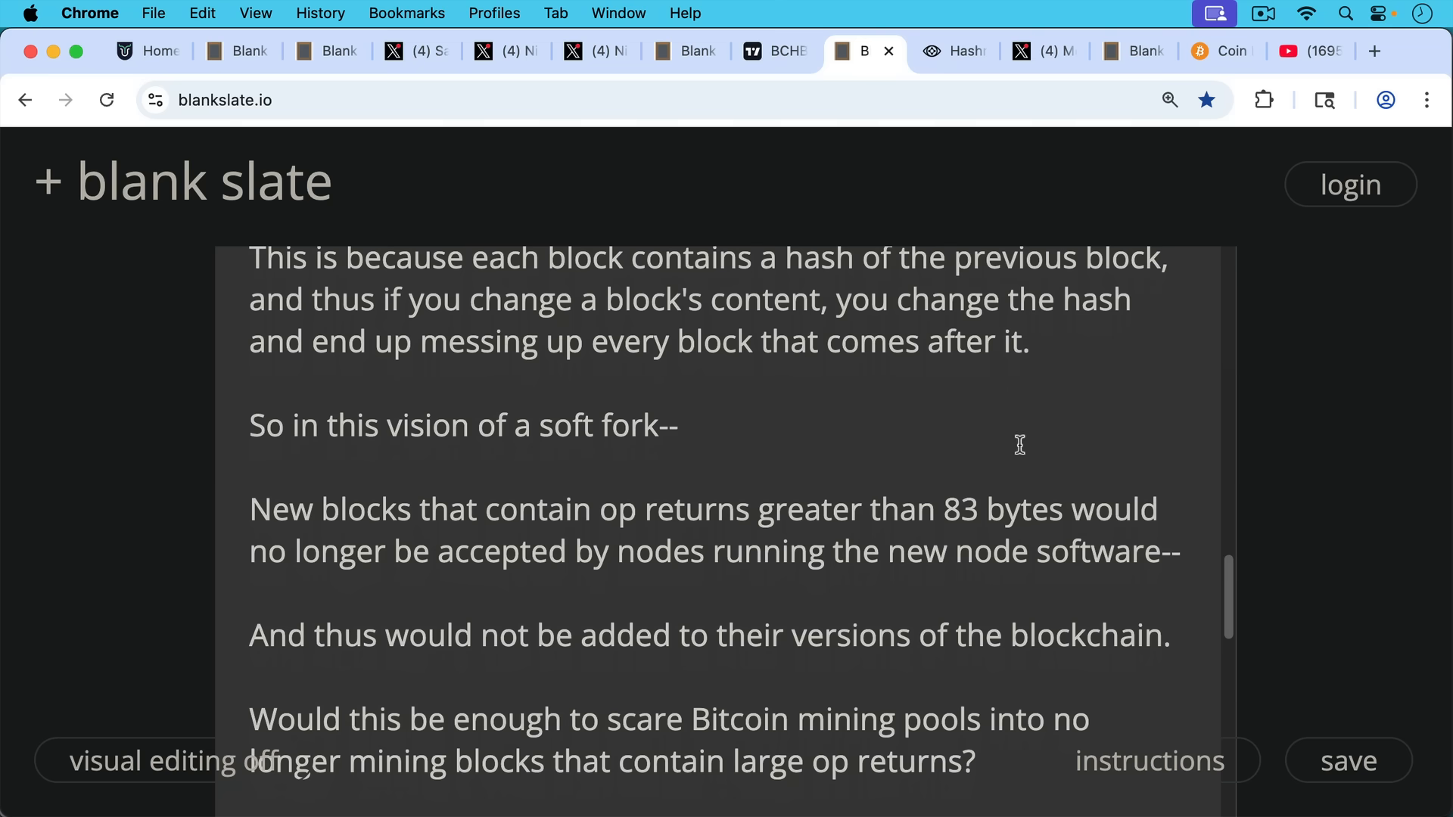
mouse_move(1034, 448)
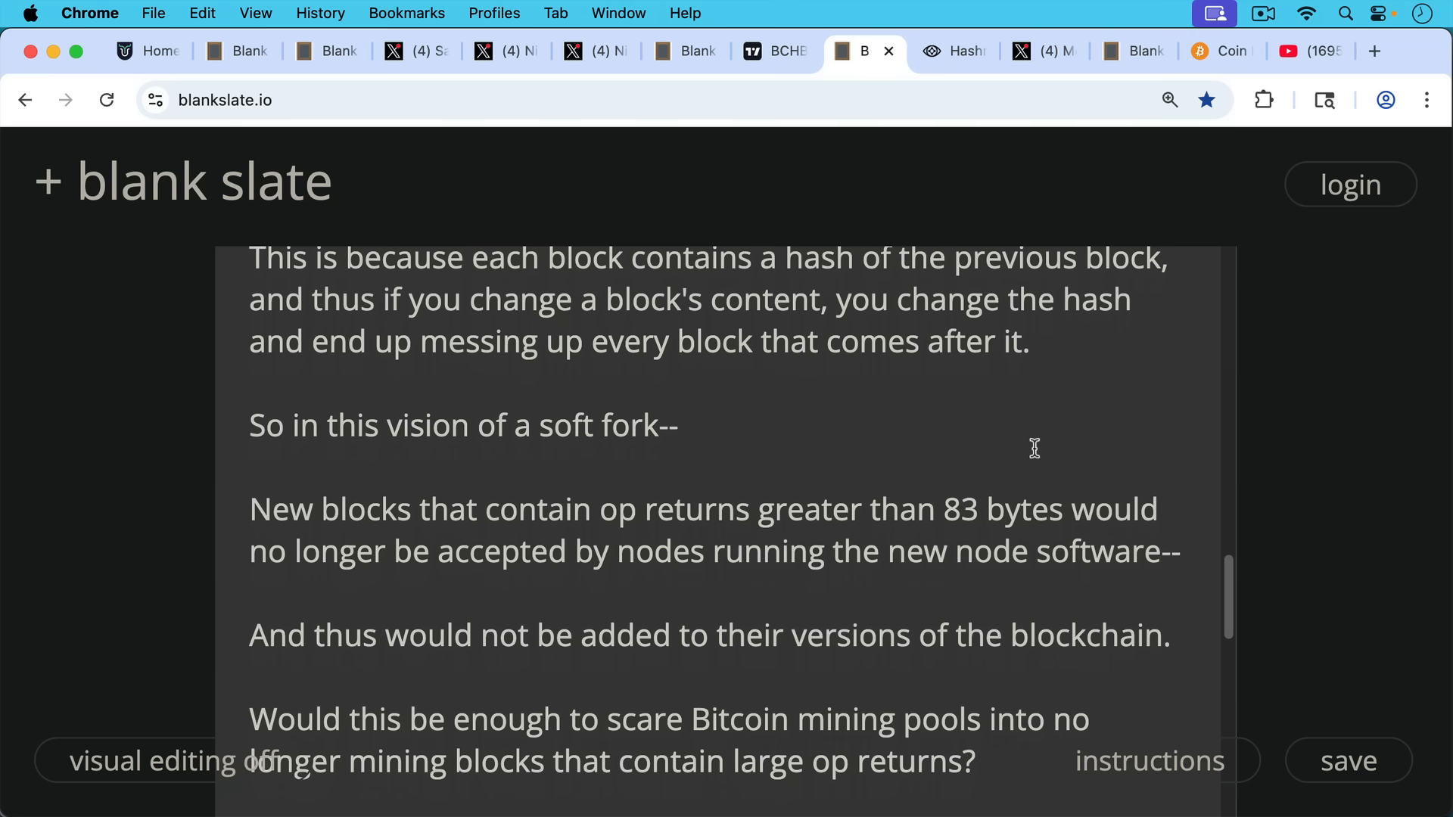
scroll(down, 3)
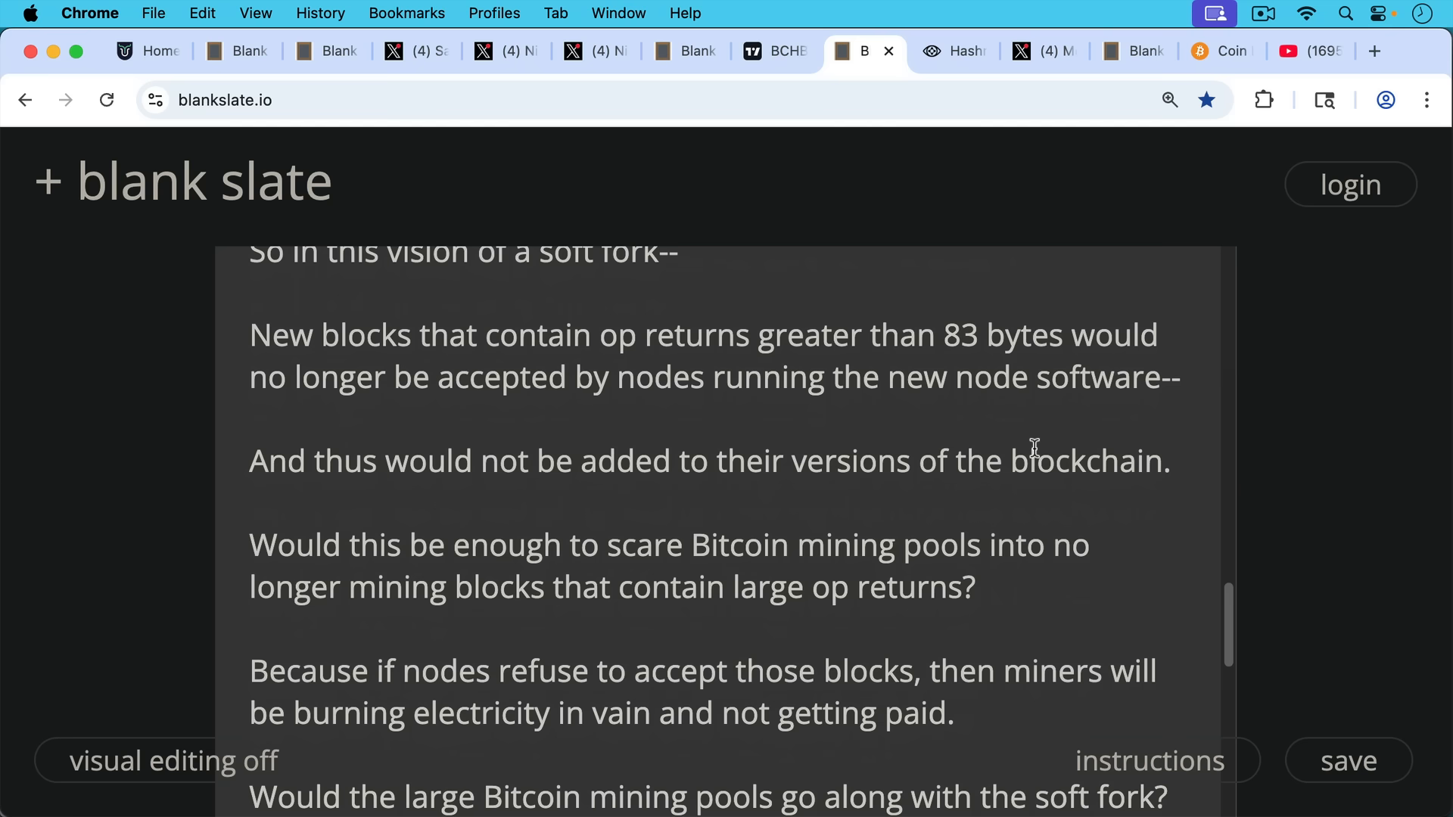
mouse_move(1027, 433)
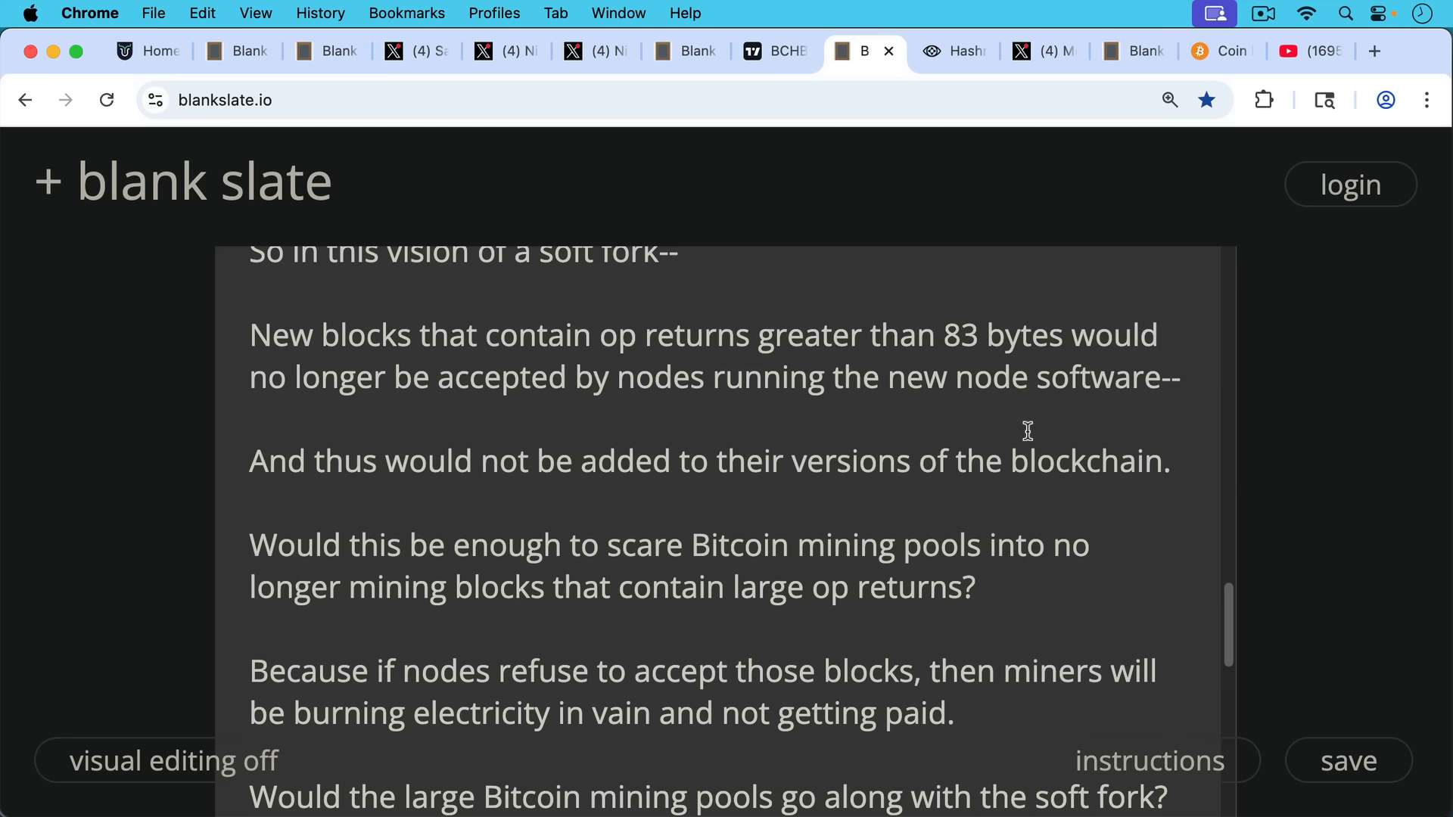
mouse_move(1025, 443)
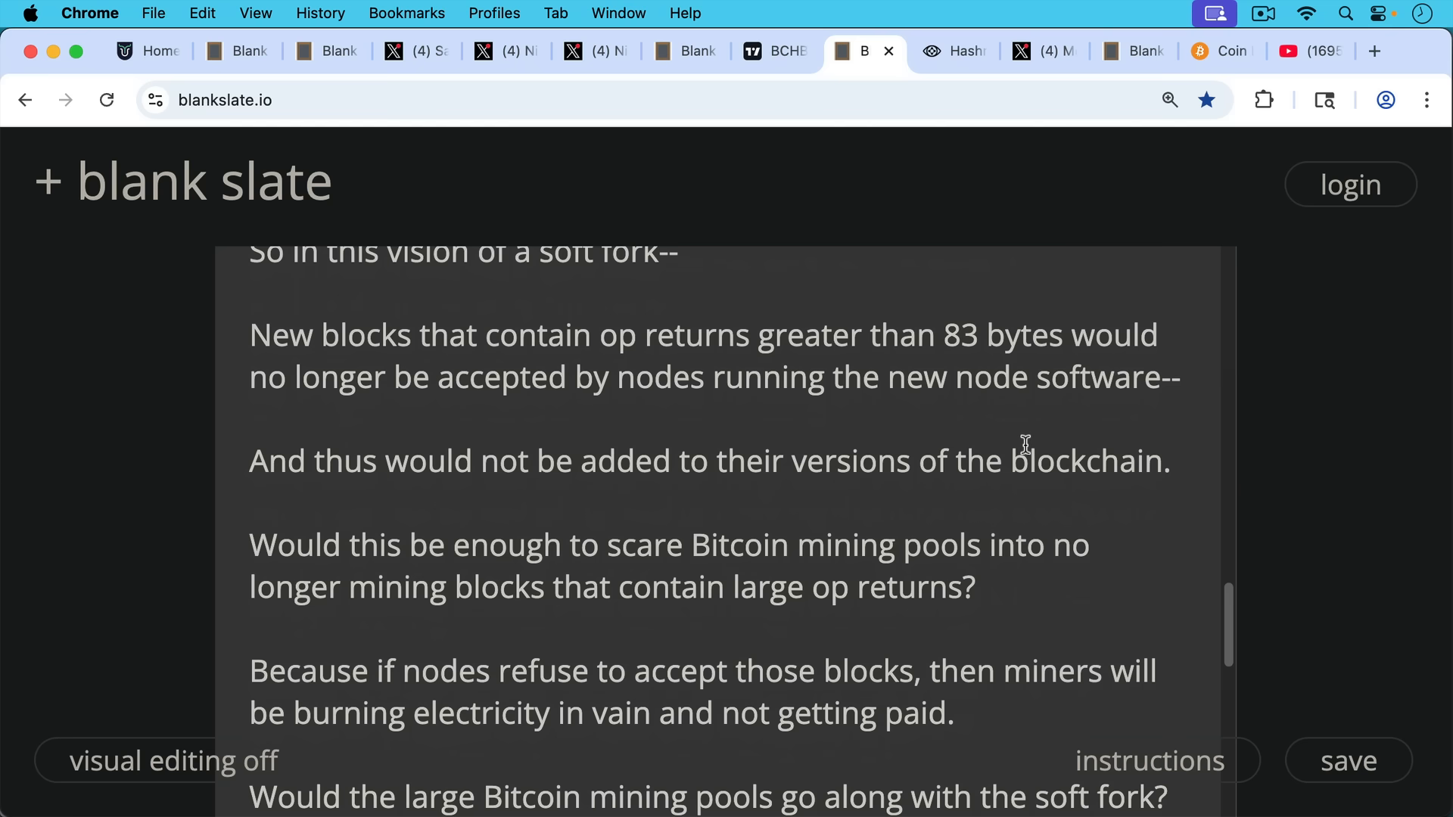
scroll(down, 3)
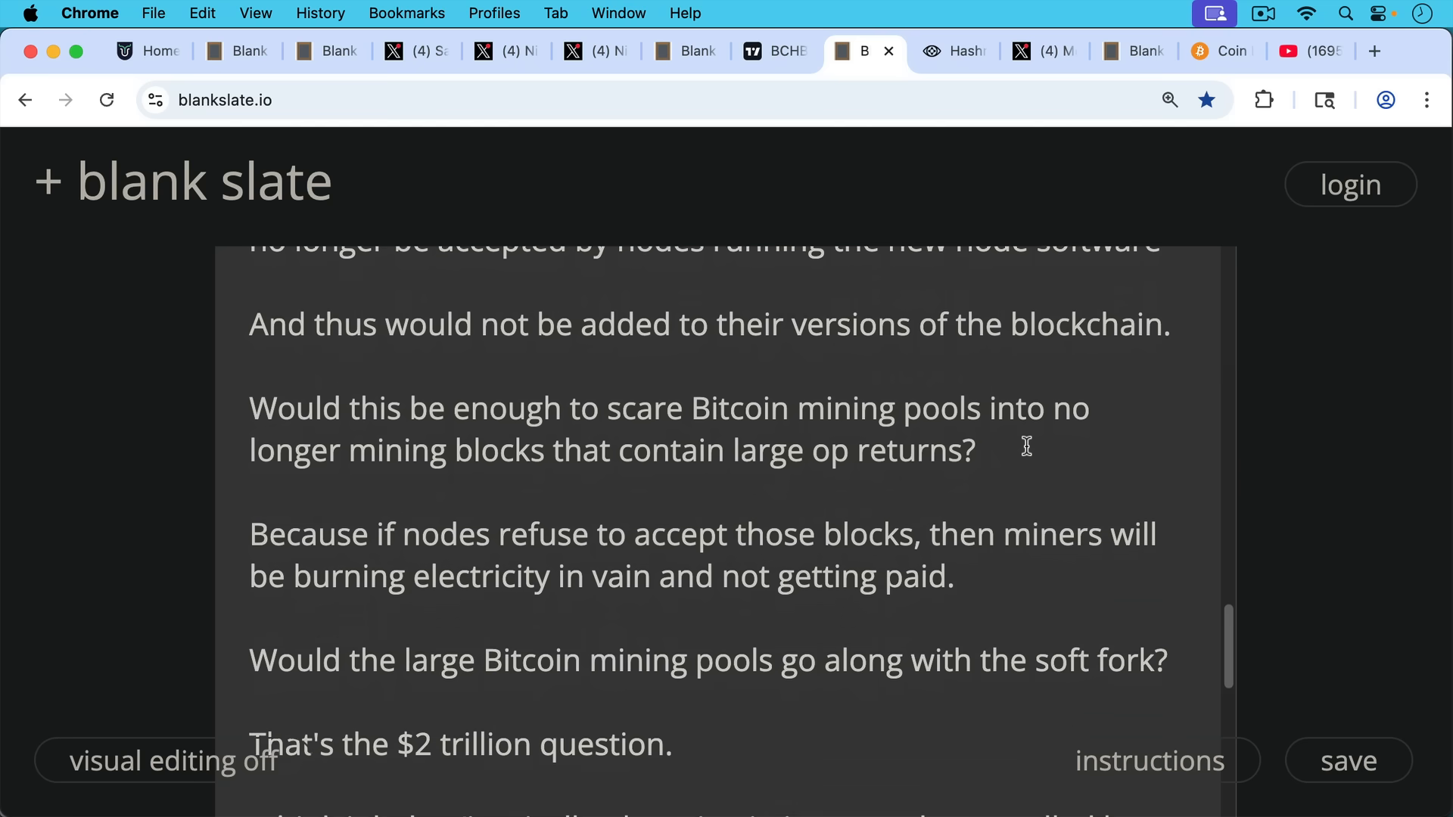
scroll(down, 3)
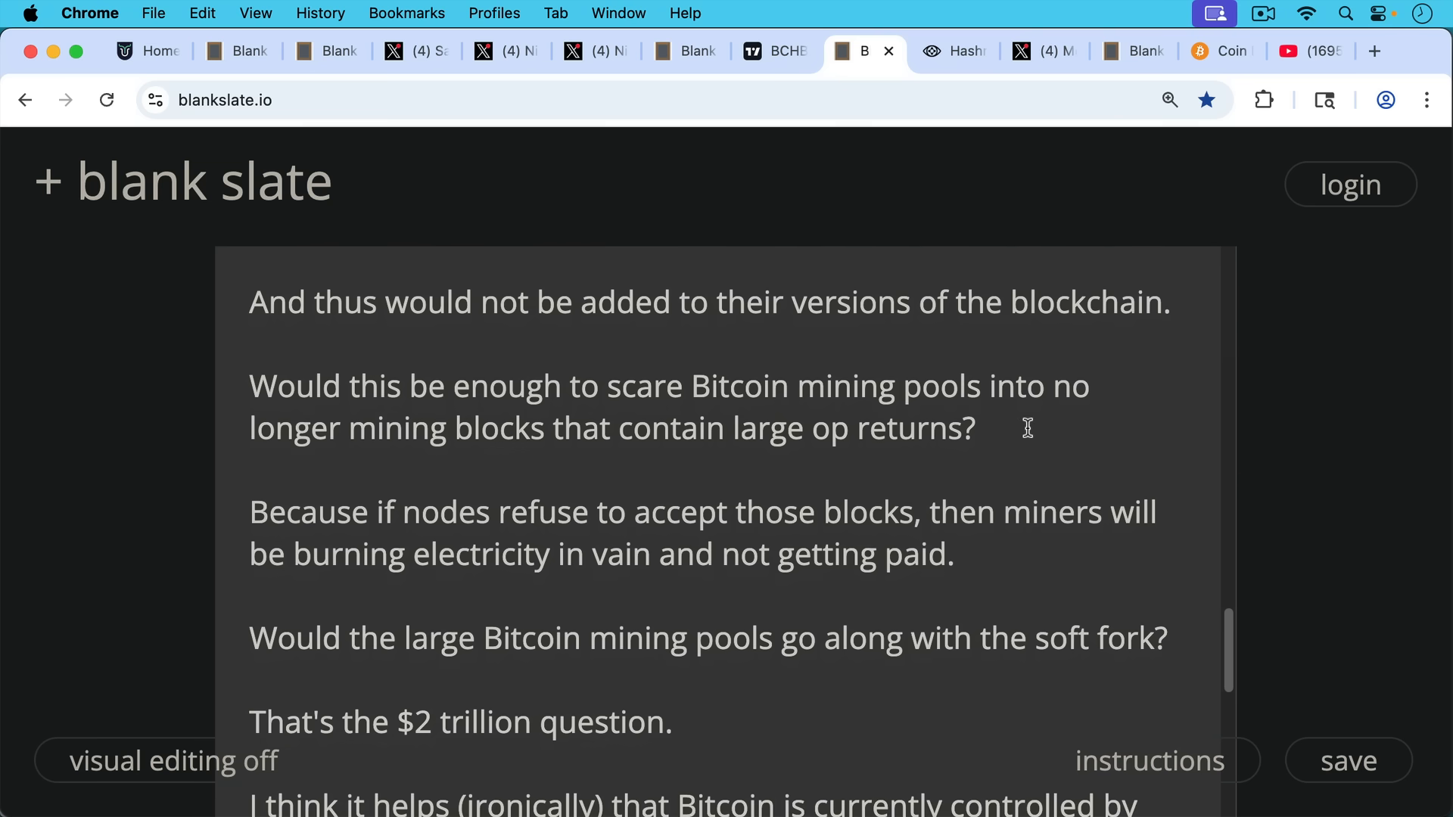
mouse_move(1031, 444)
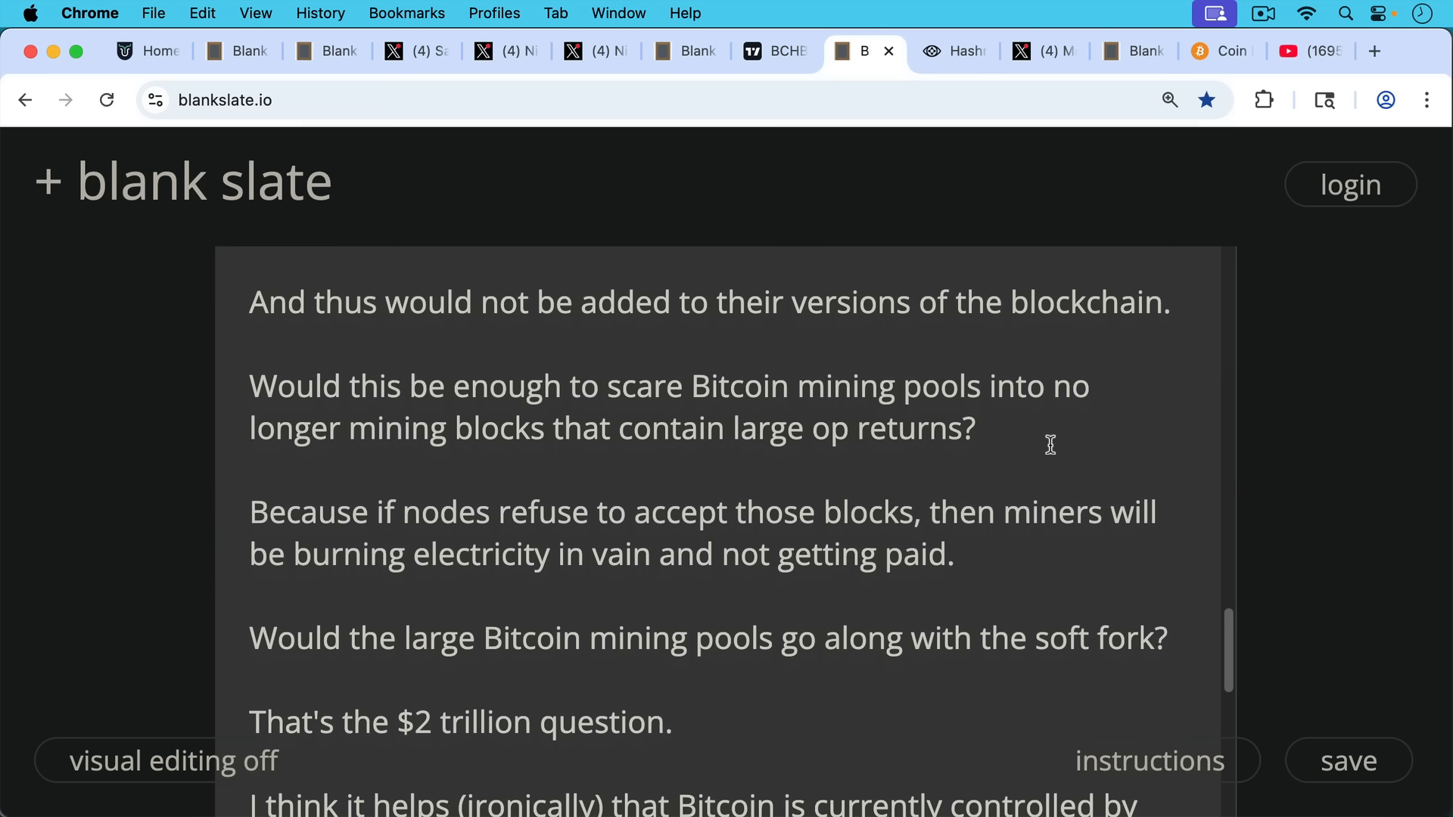
mouse_move(1058, 448)
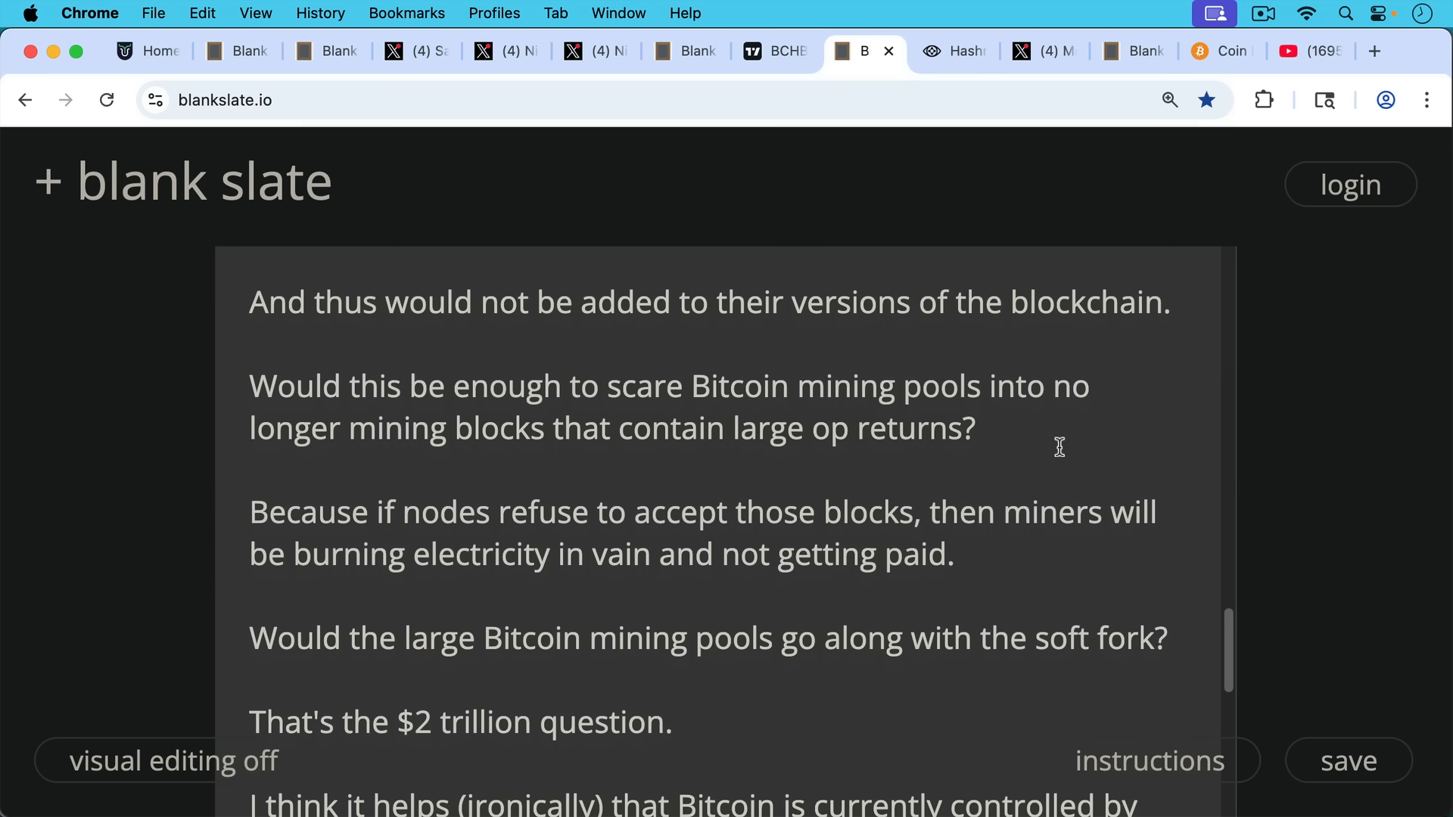
scroll(down, 3)
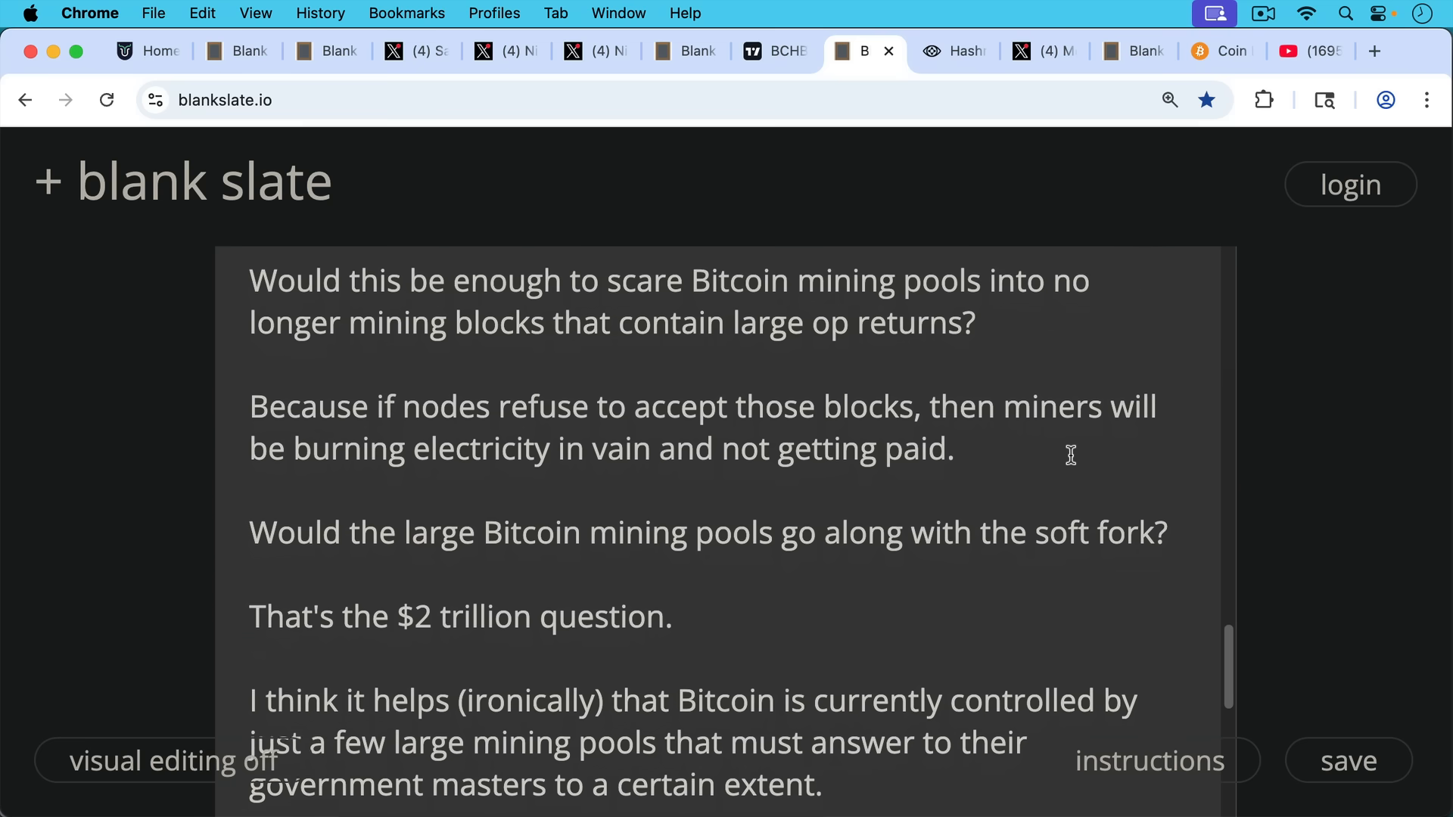
scroll(down, 3)
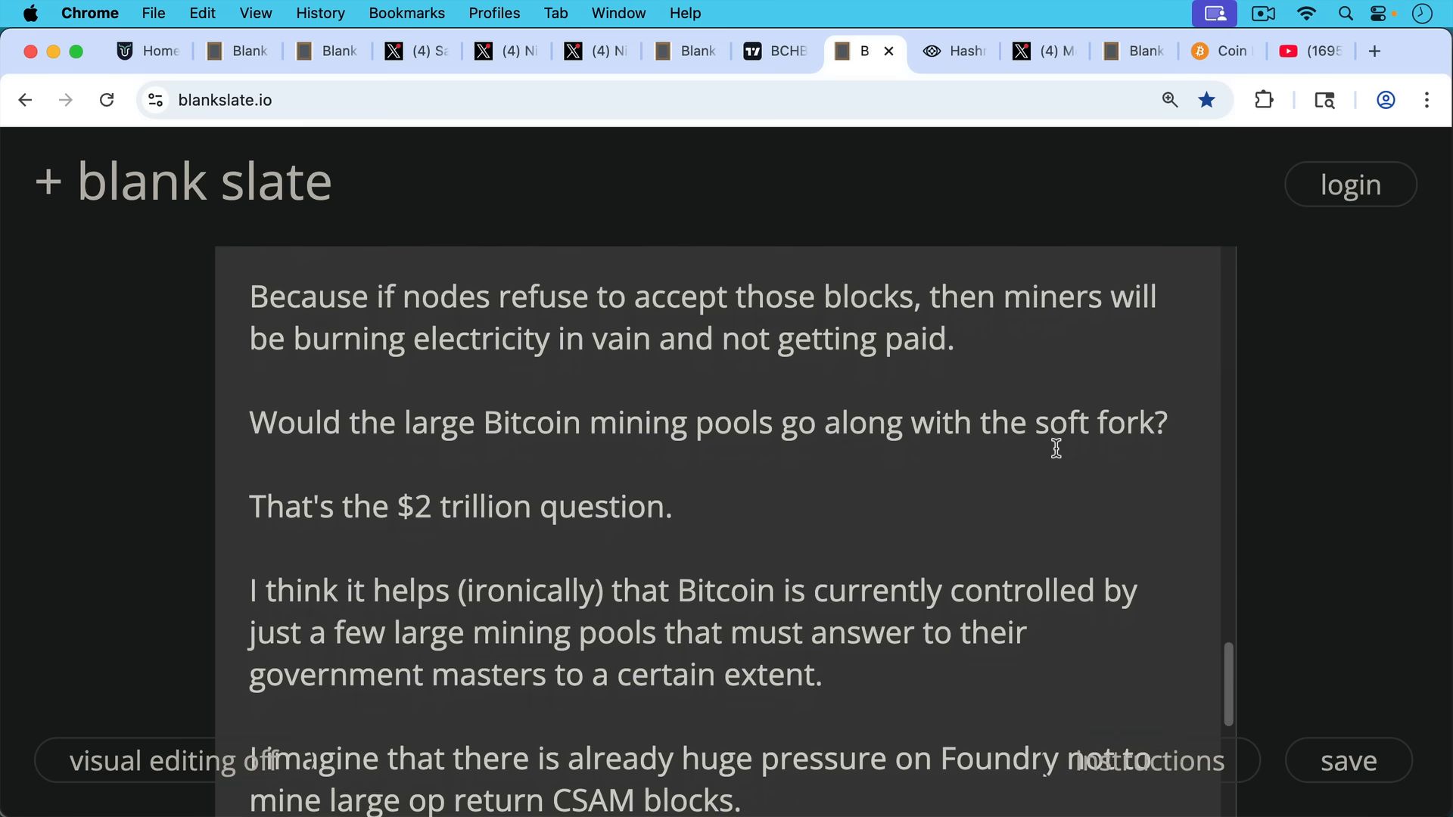
scroll(down, 3)
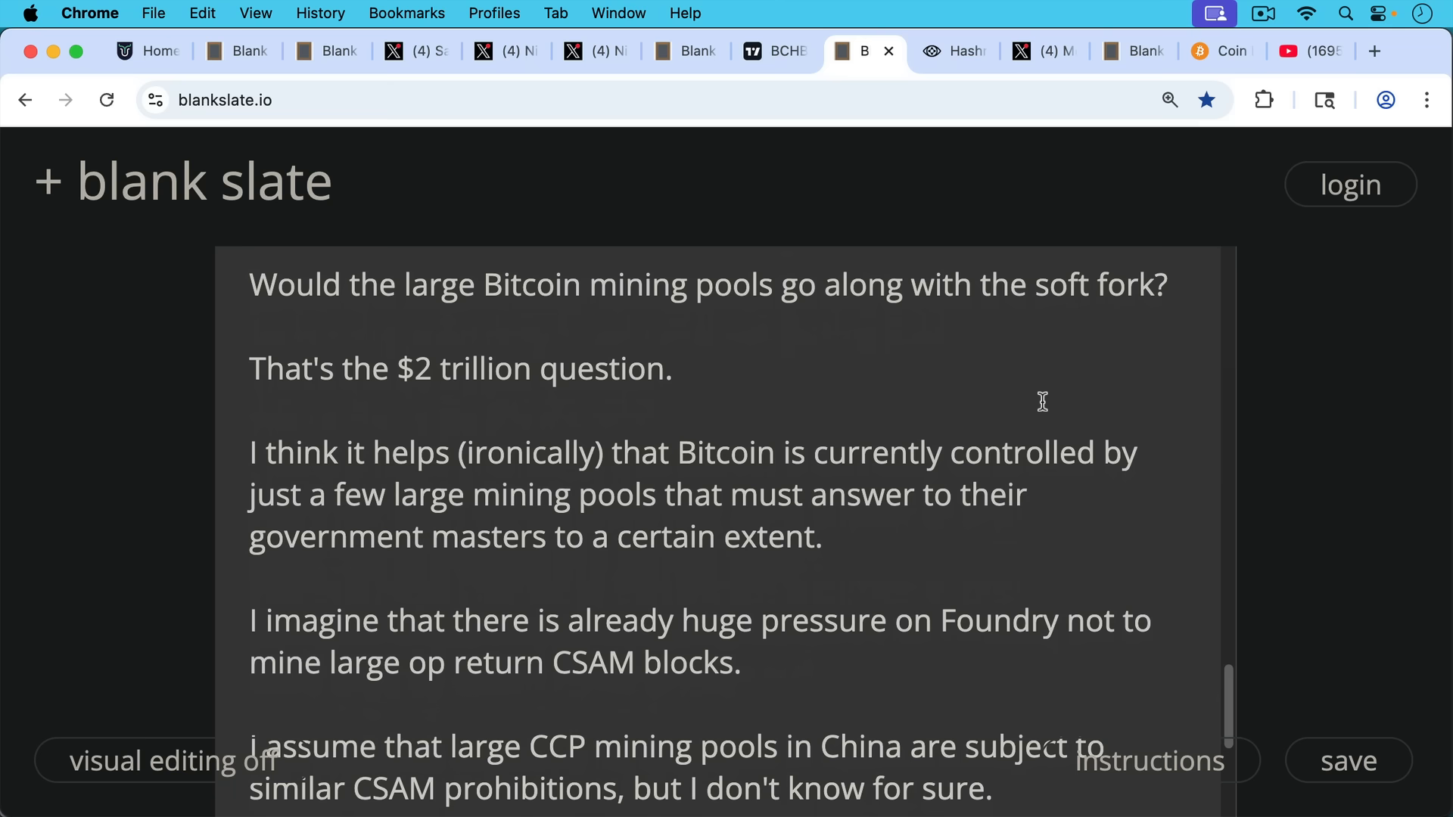
mouse_move(1066, 428)
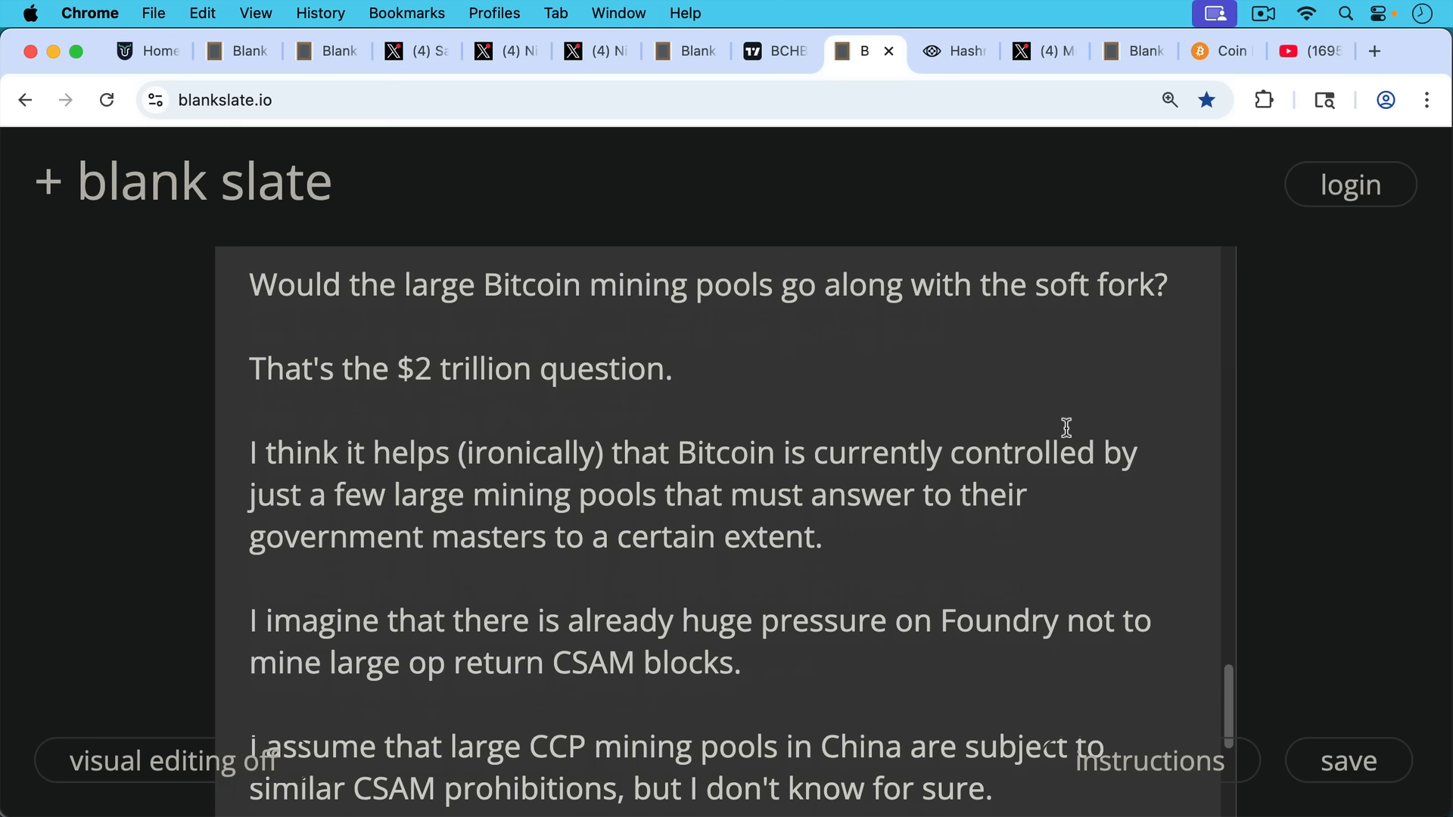
mouse_move(1058, 415)
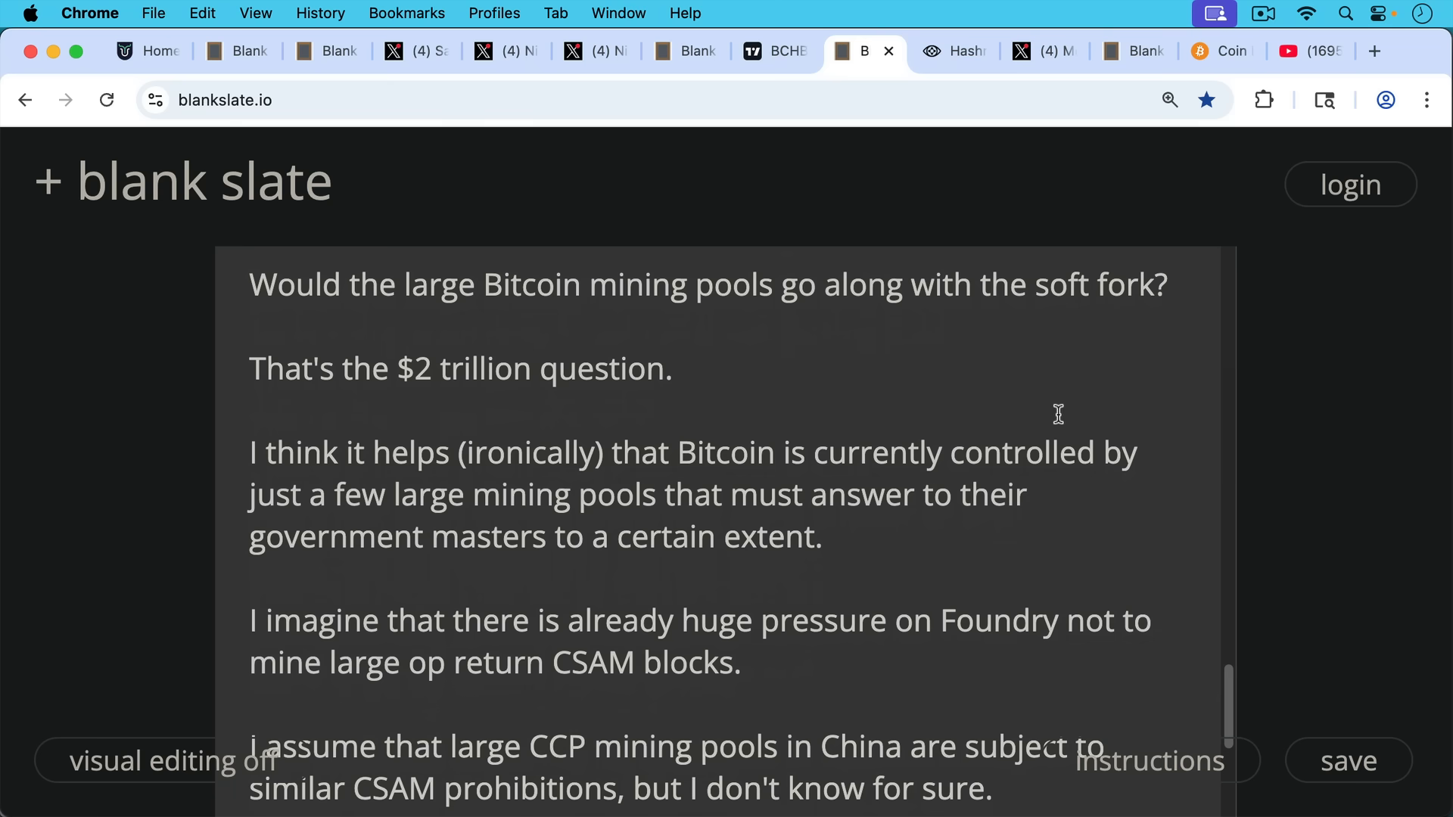
mouse_move(1021, 436)
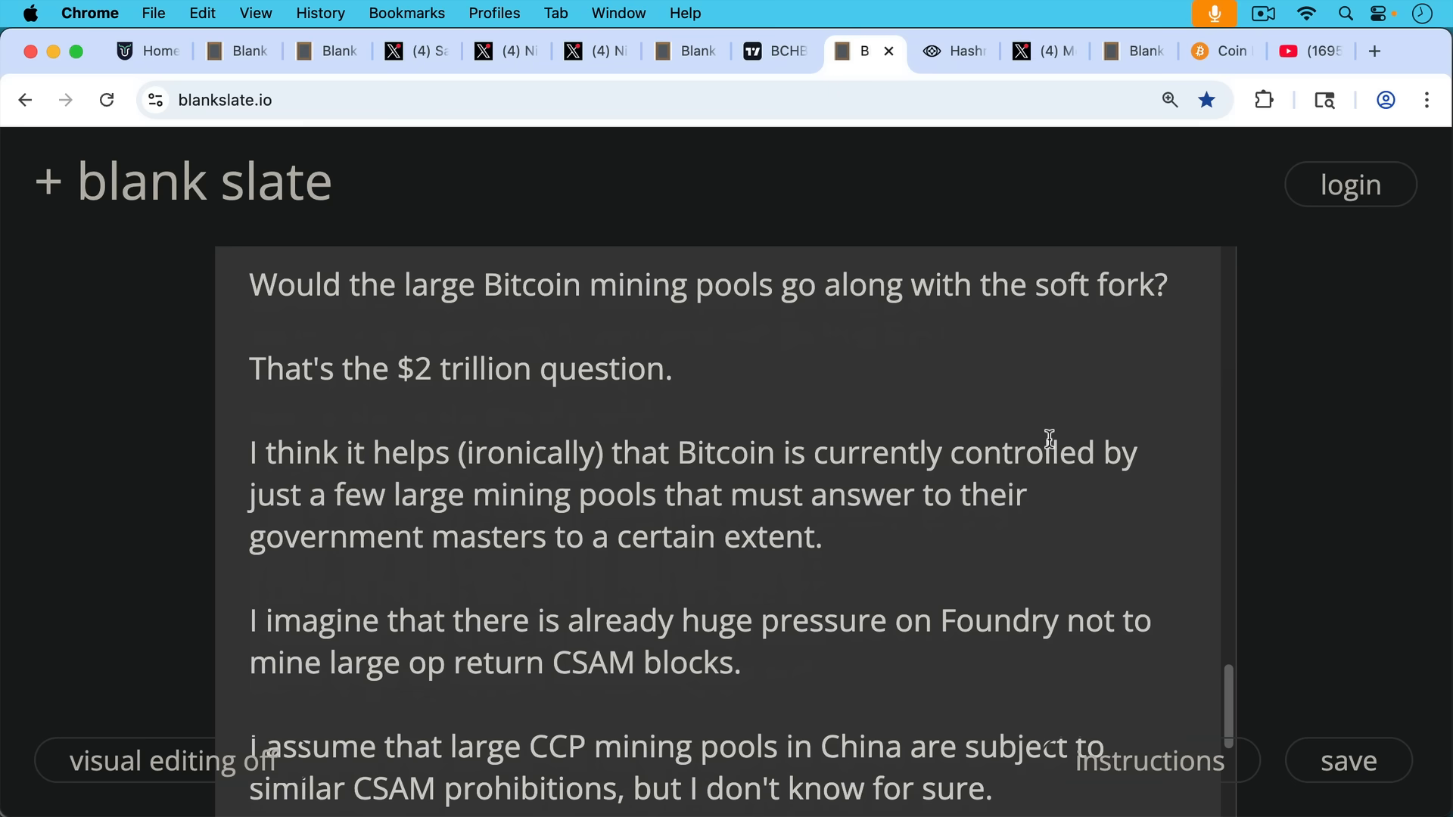
scroll(down, 3)
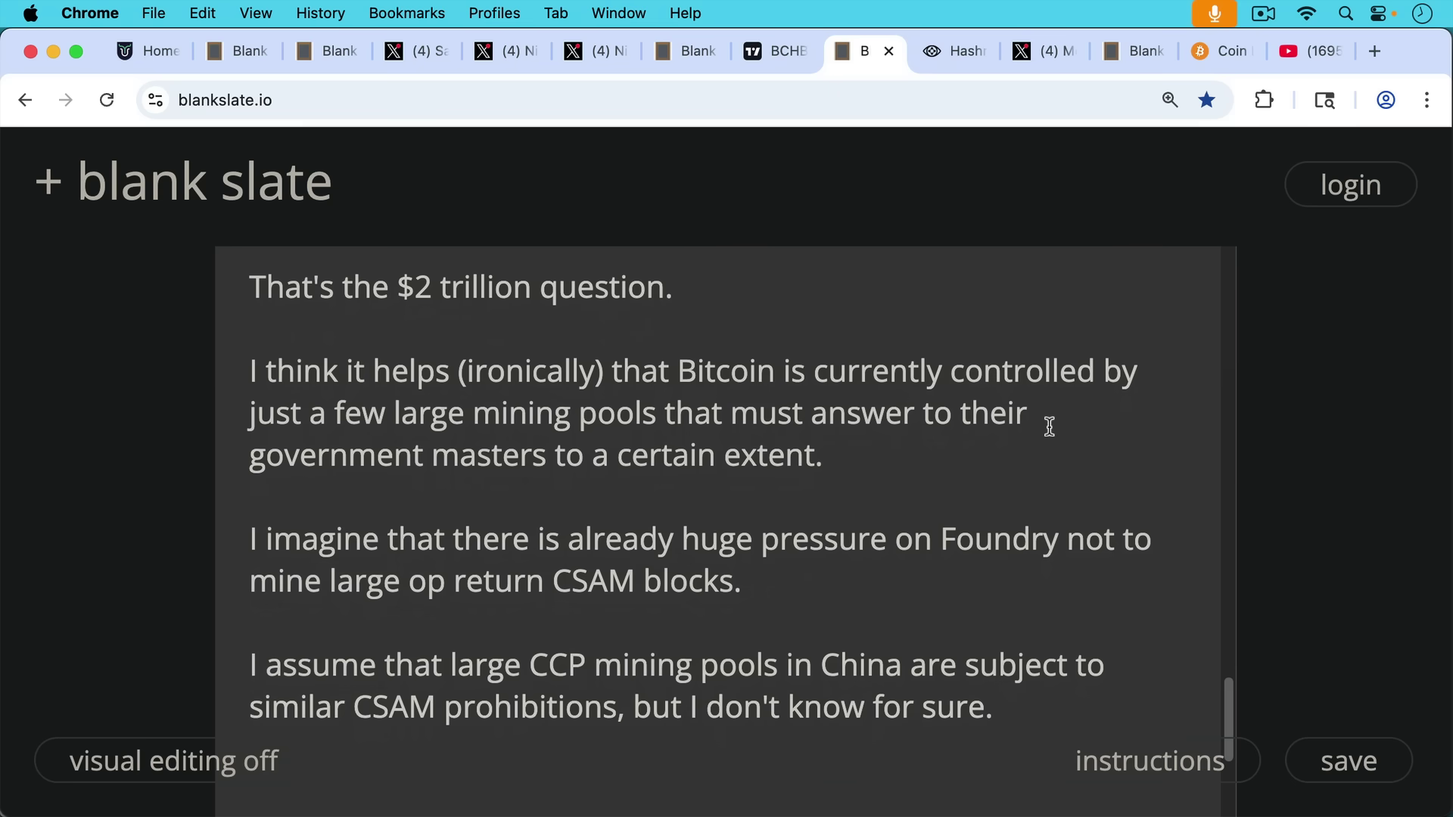
mouse_move(1044, 438)
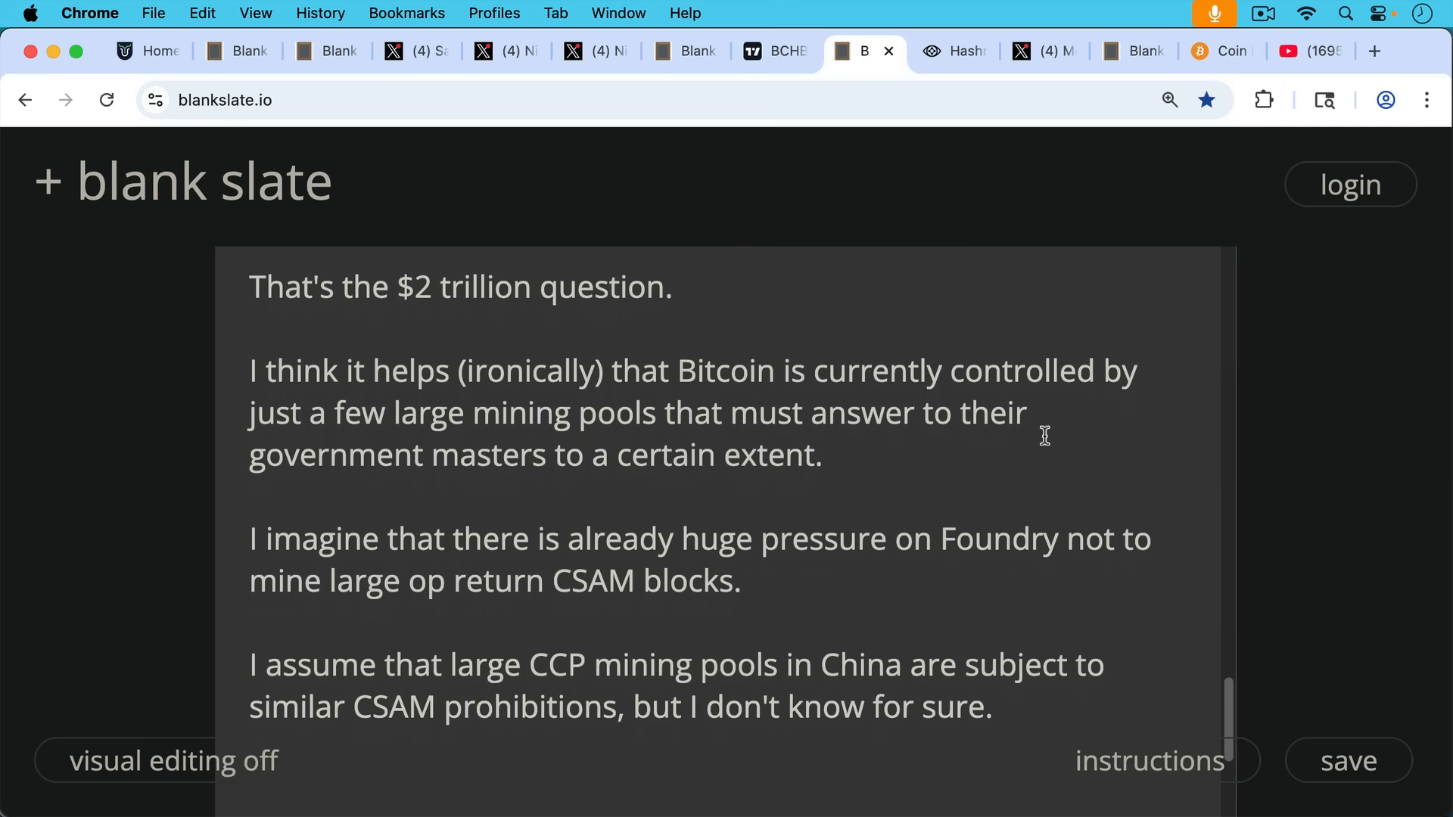
mouse_move(1064, 418)
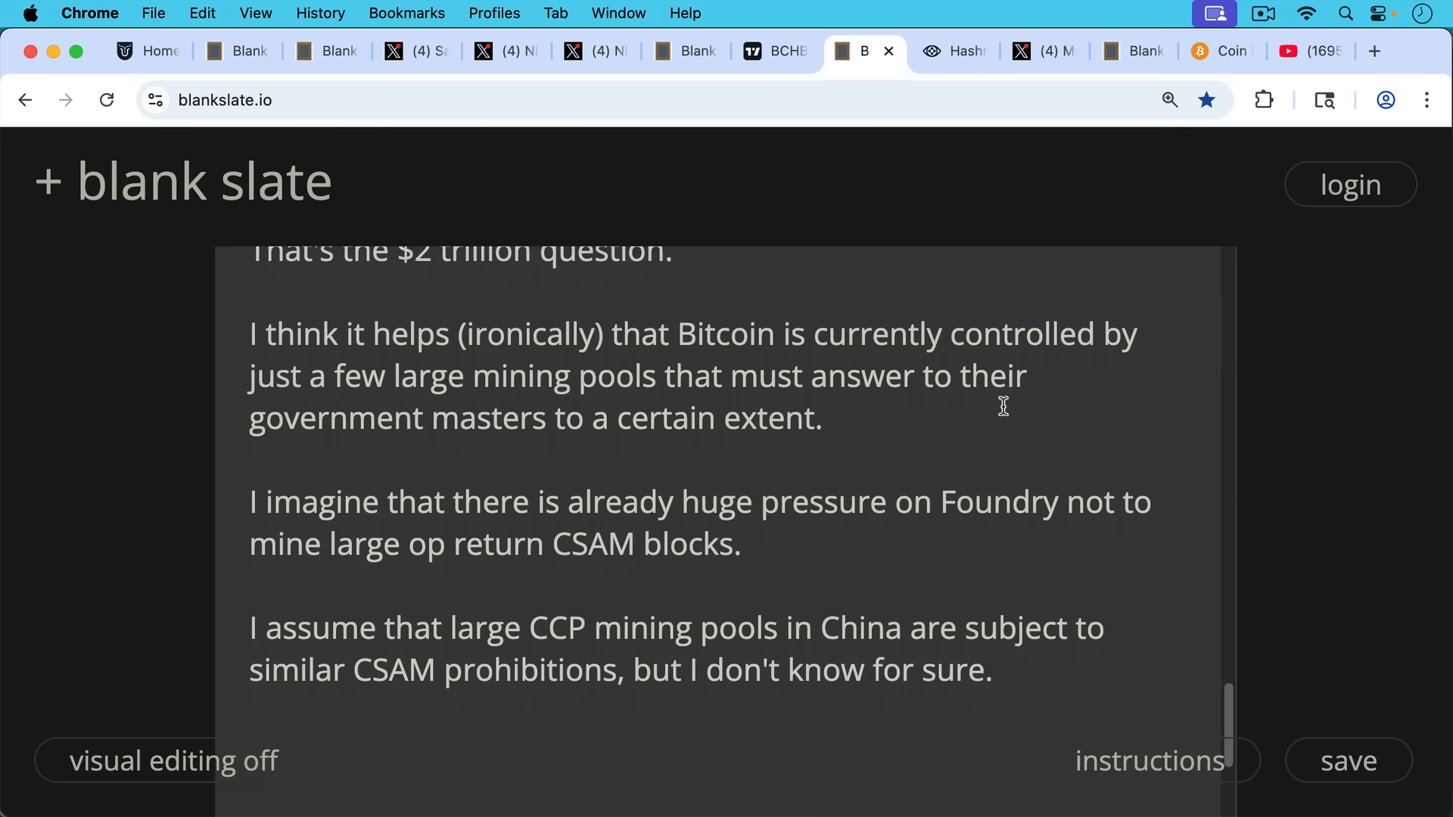
- Switch to the mainnet.observer hashrate chart showing Foundry USA at 29.7% and AntPool & friends at 28.9%
click(945, 51)
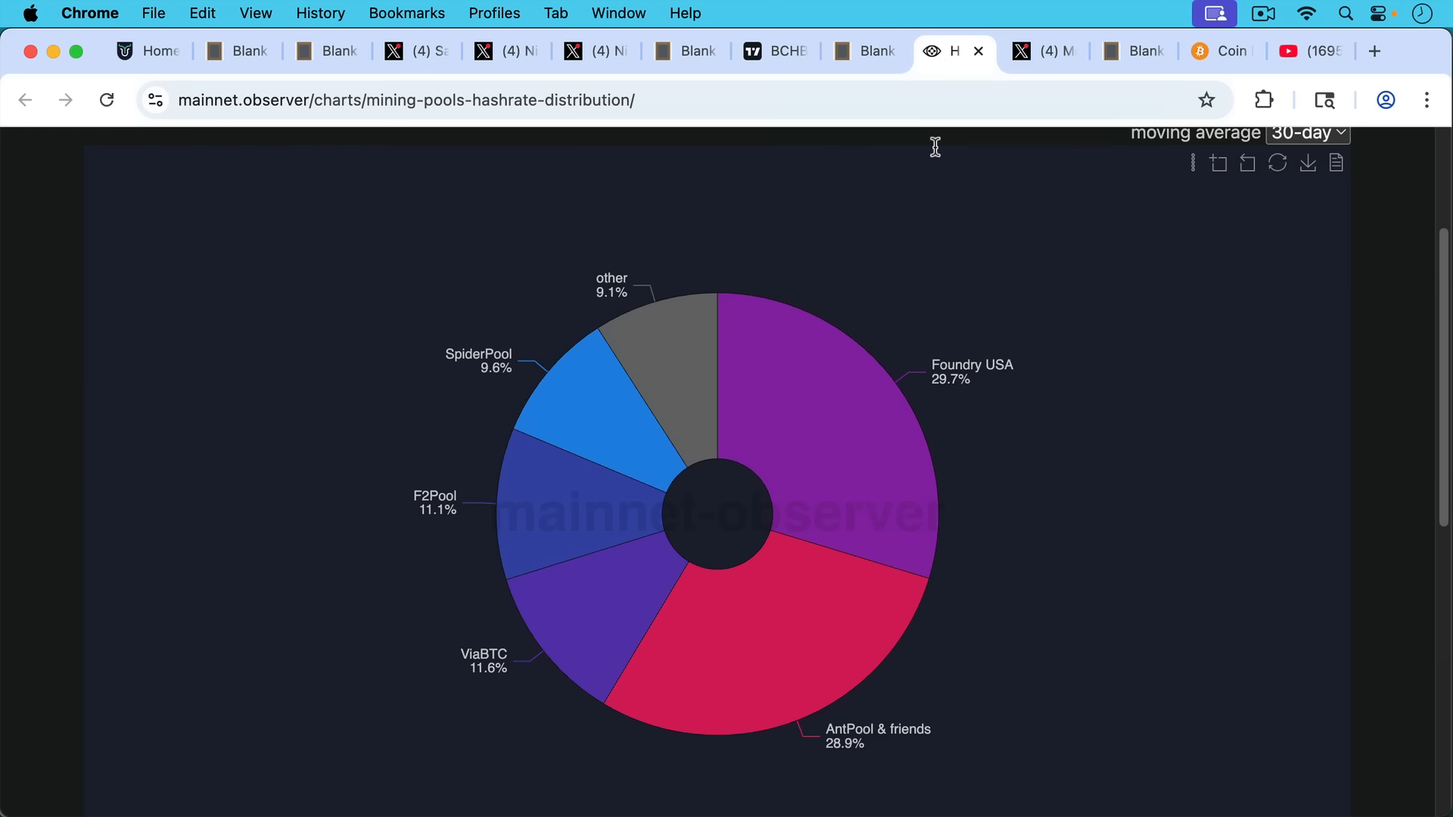
mouse_move(878, 427)
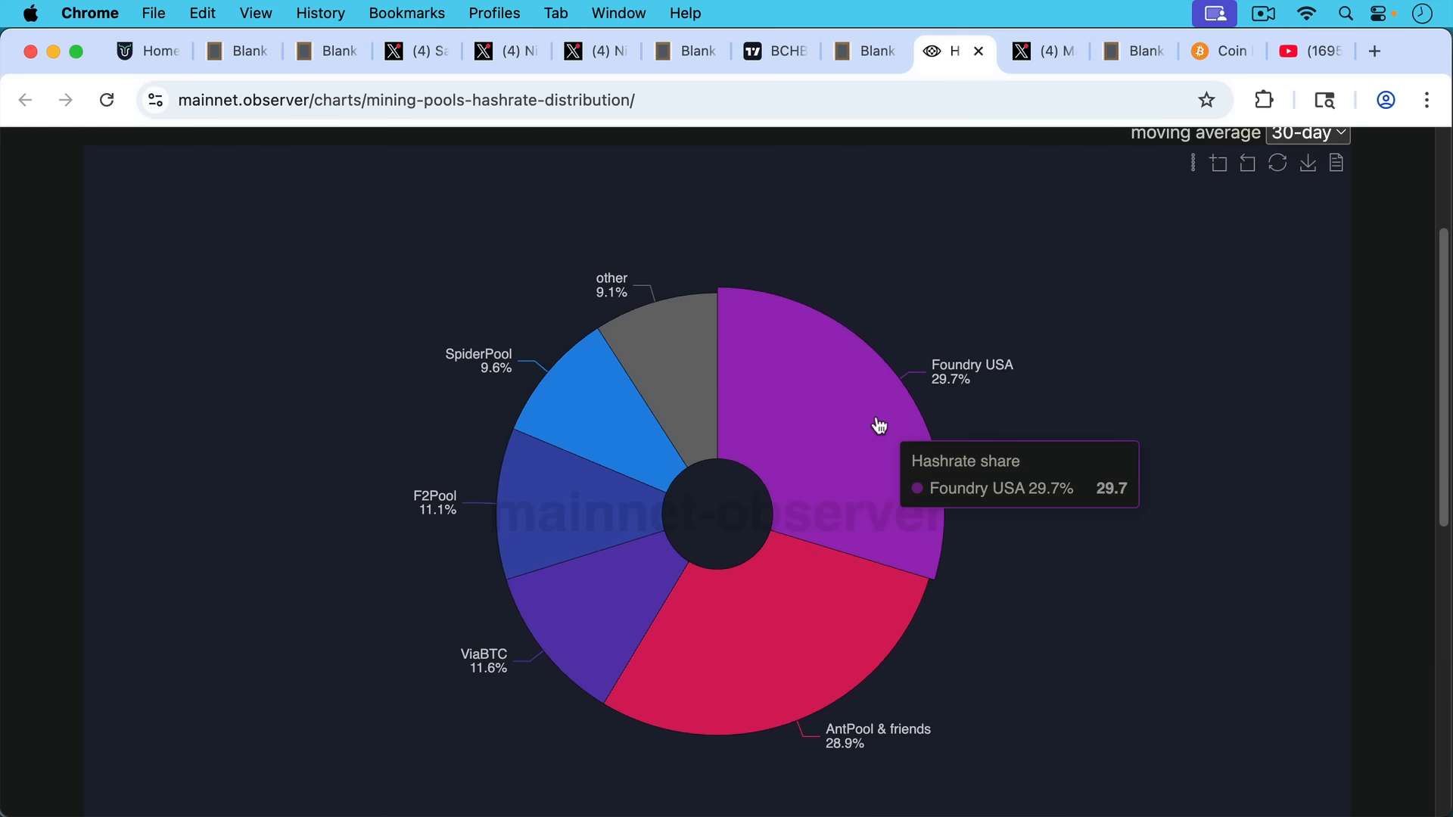
mouse_move(876, 408)
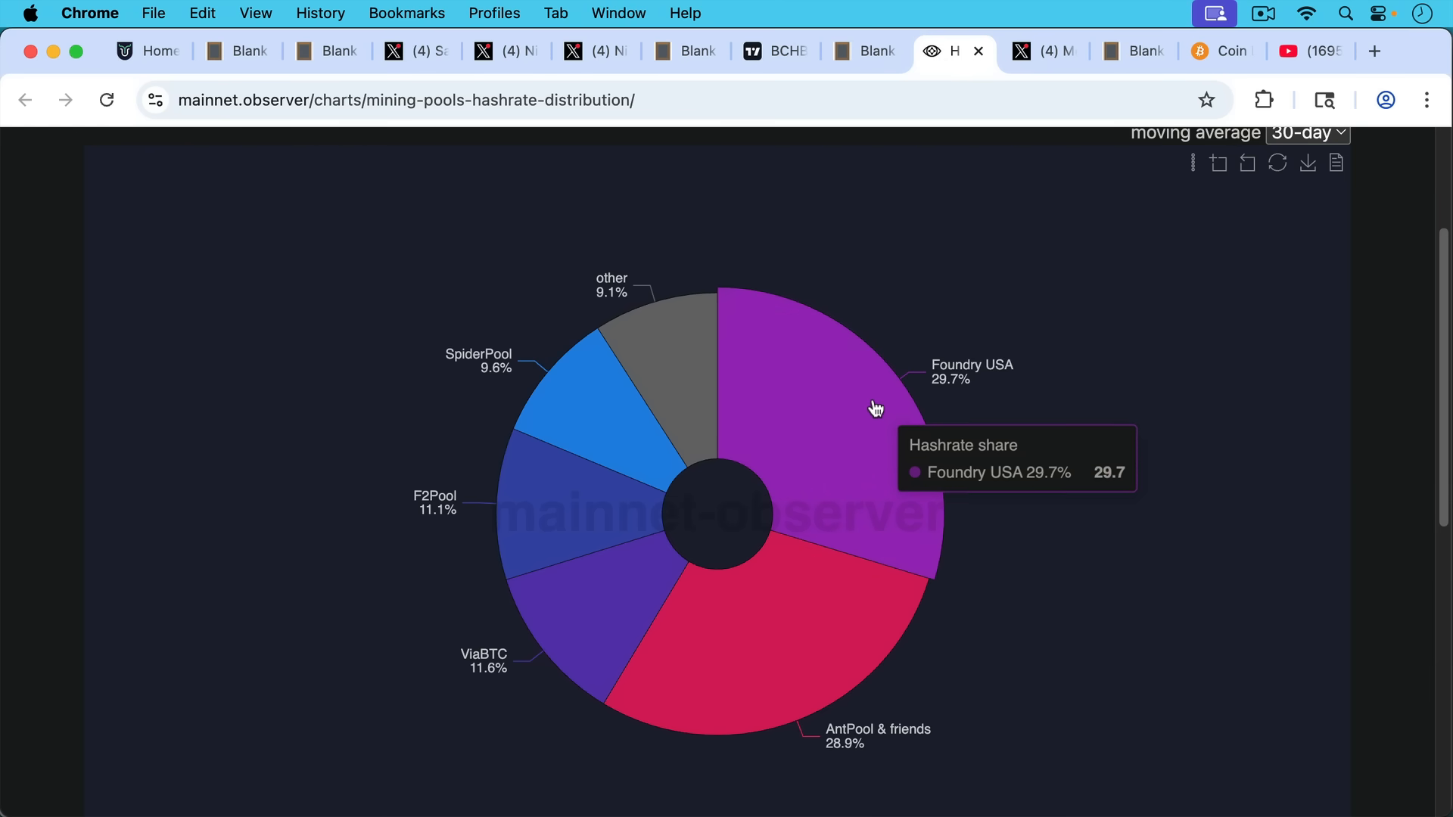
mouse_move(807, 601)
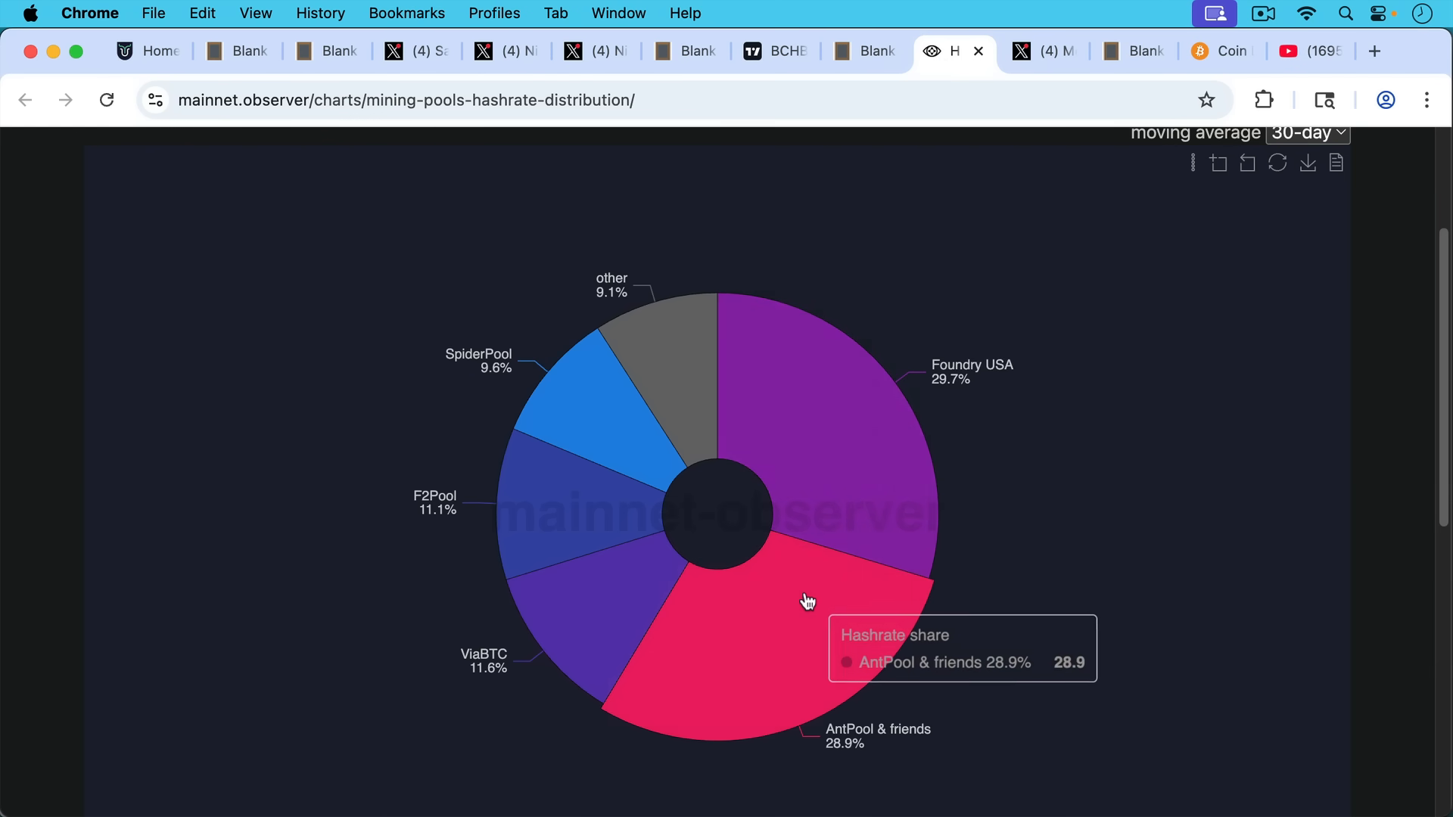
mouse_move(778, 604)
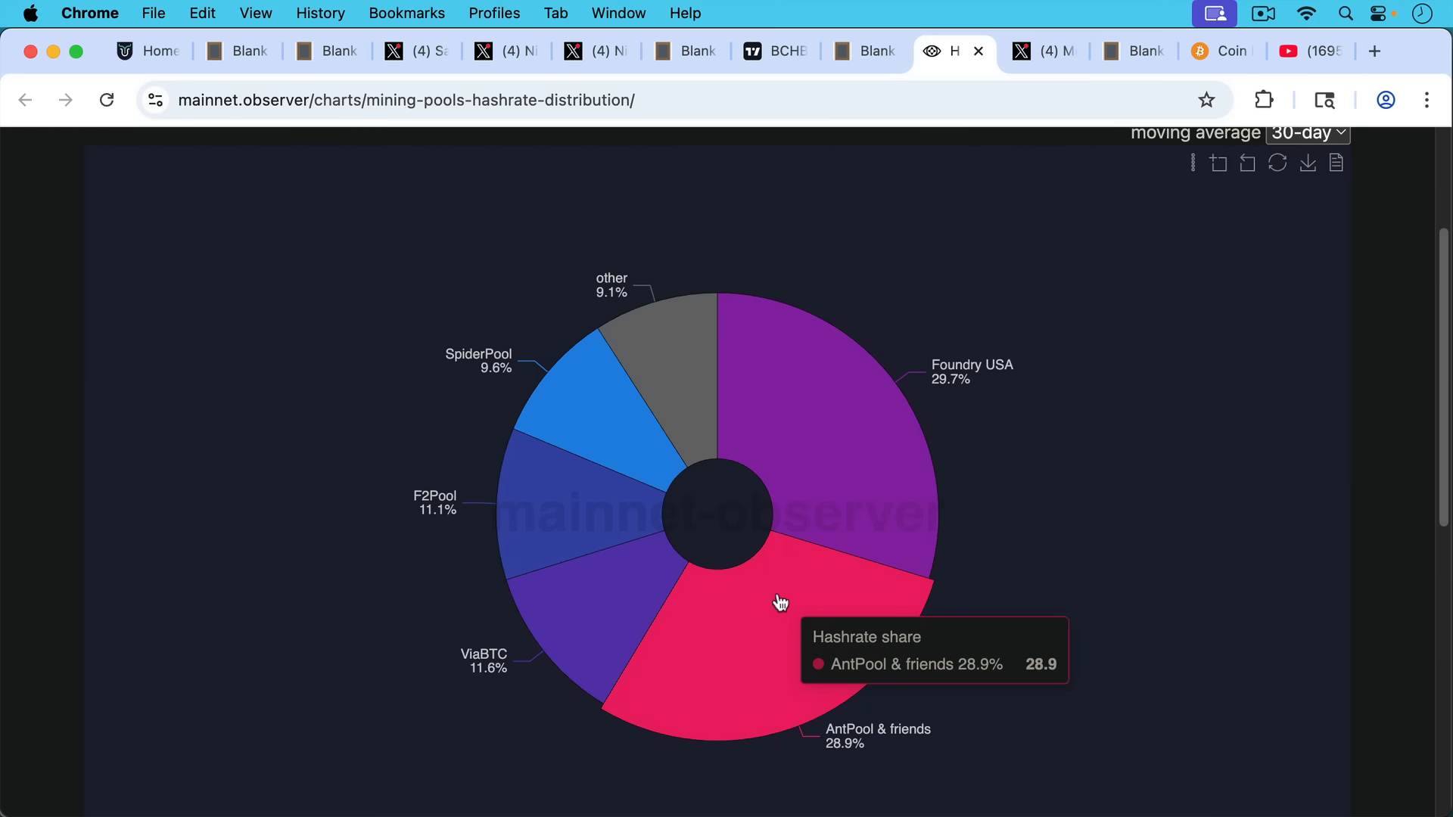
mouse_move(612, 483)
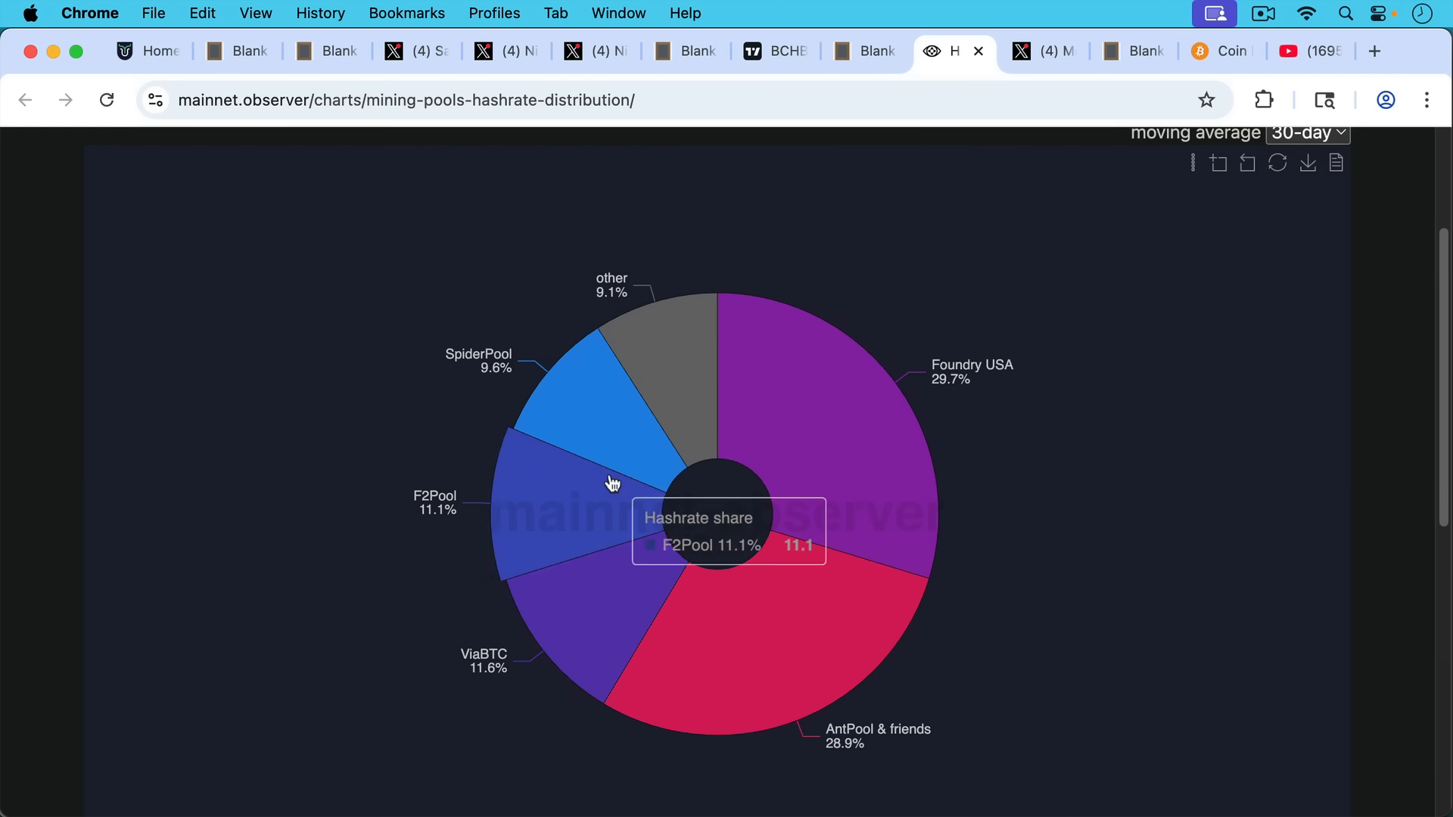
mouse_move(899, 394)
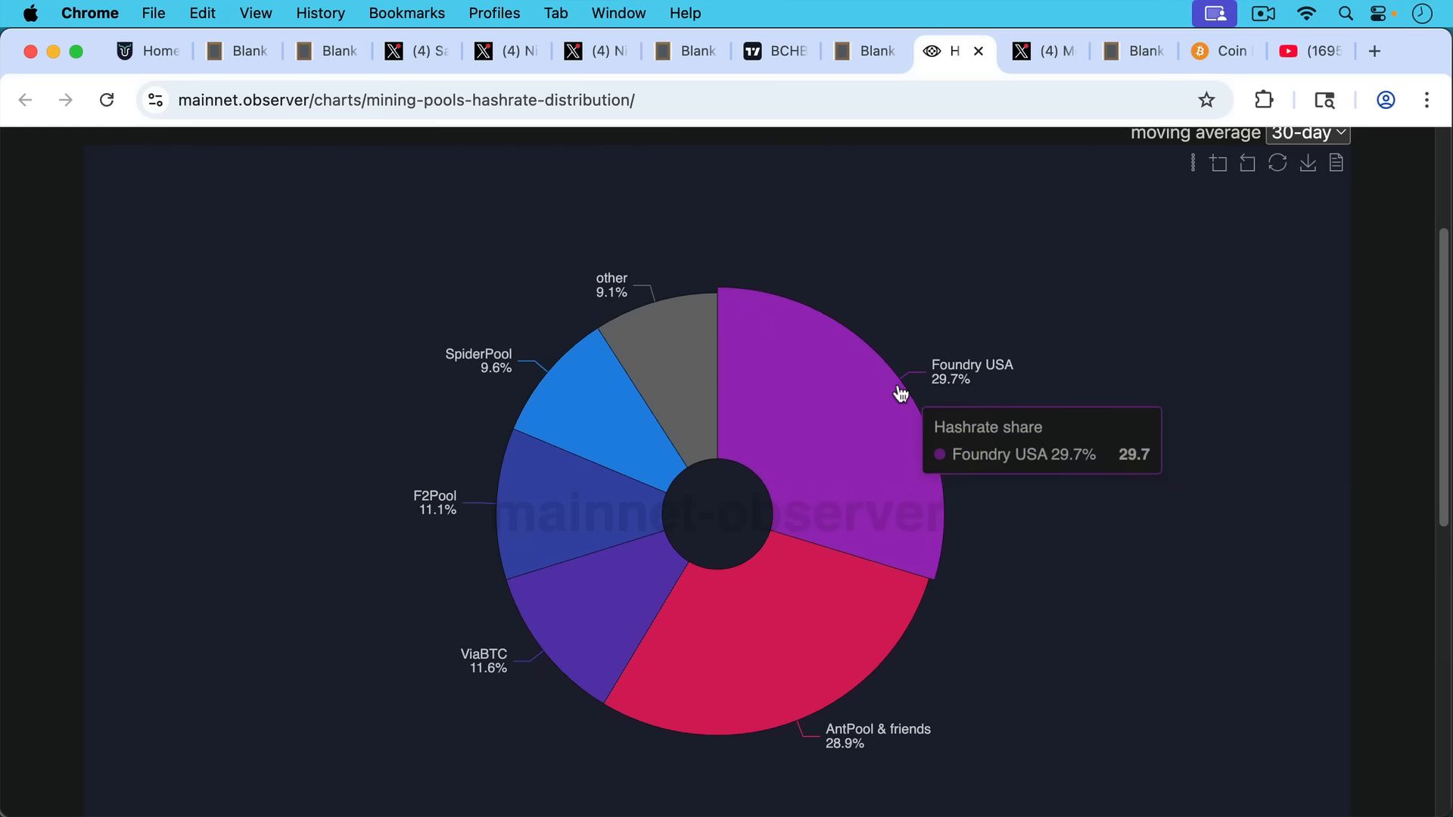
mouse_move(1008, 157)
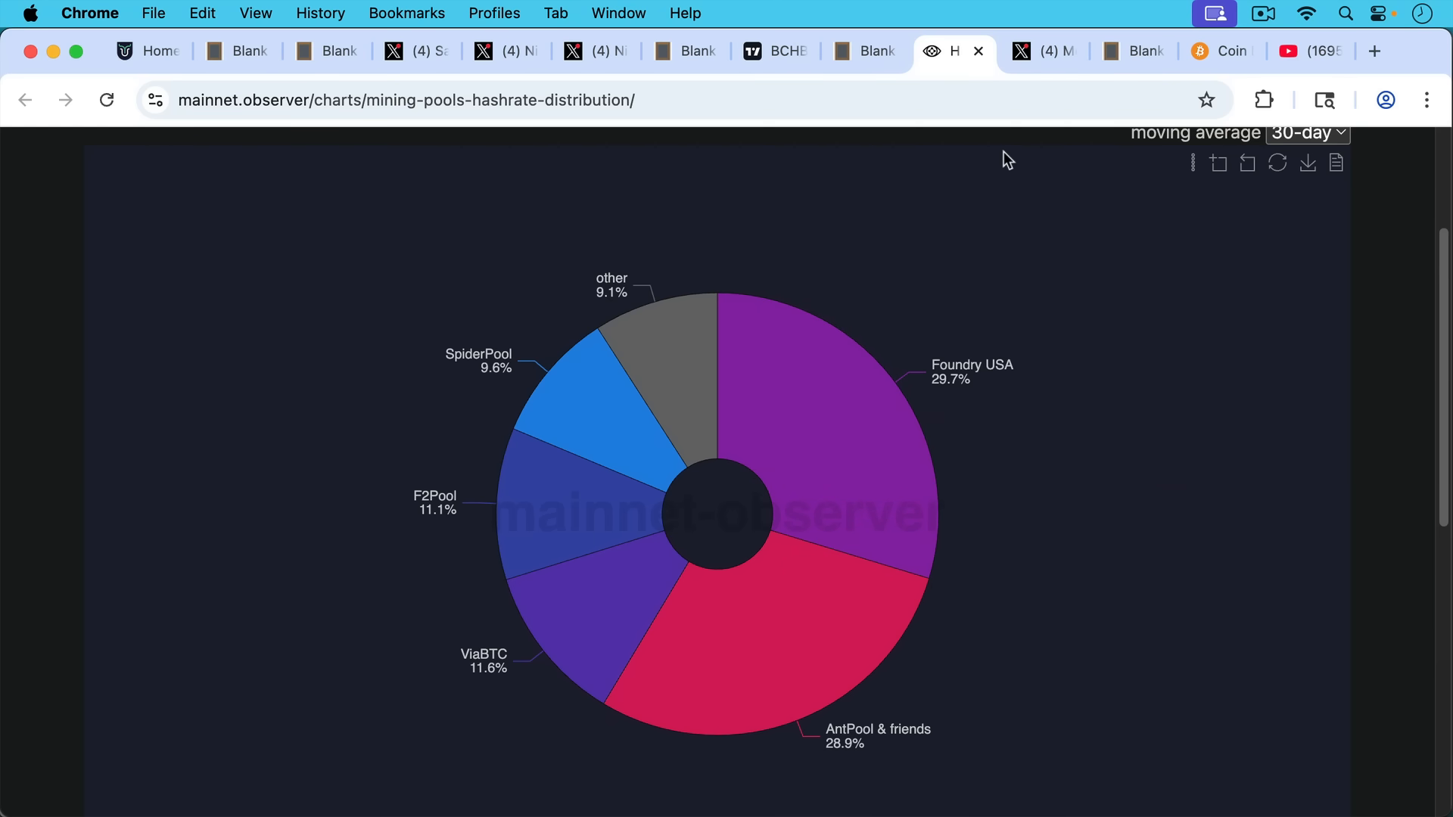
- View Mechanic's 'Time to do it again.' post quoting the 2017 UASF message, then return to the soft-fork note
click(1034, 51)
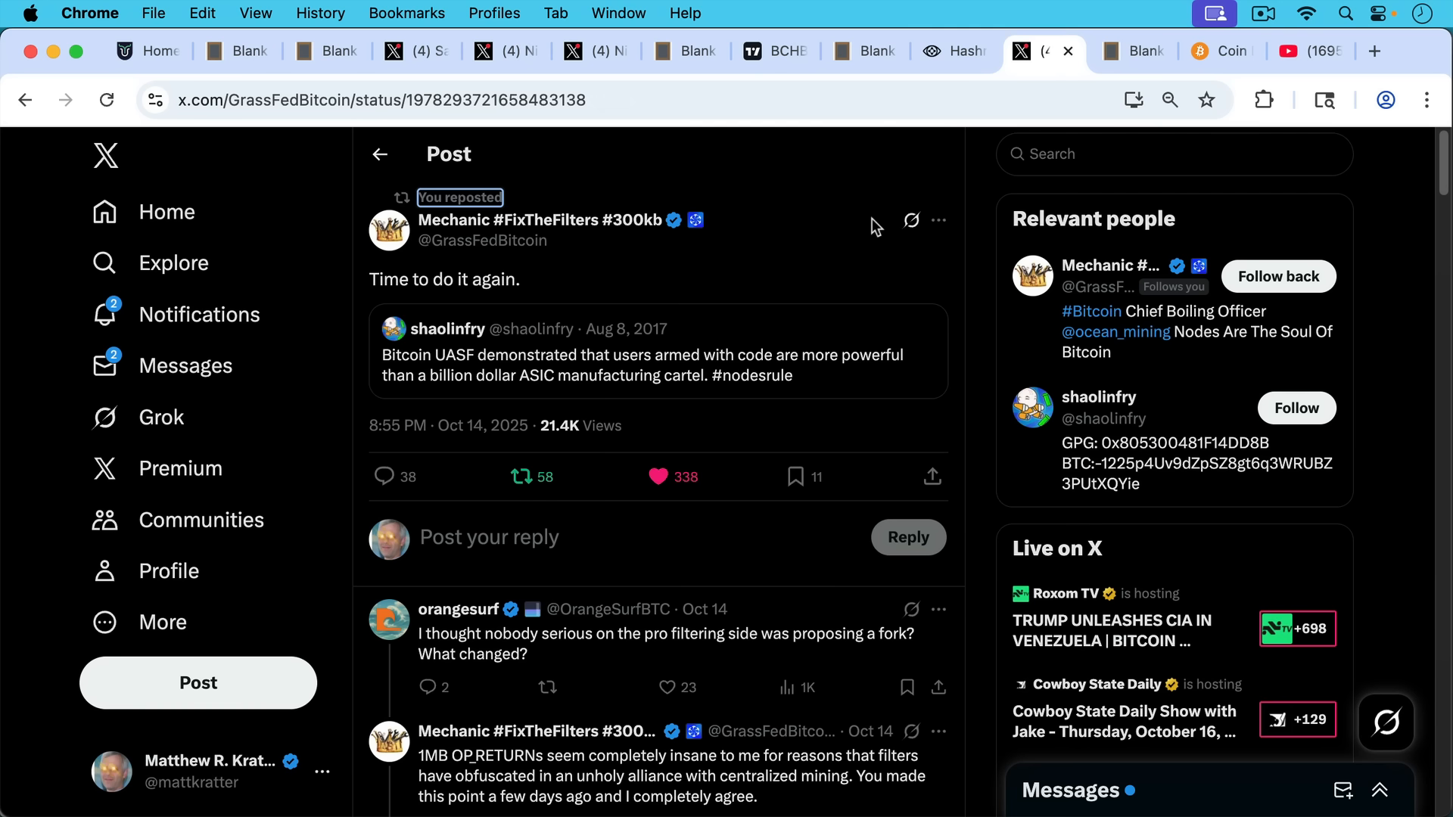
mouse_move(819, 374)
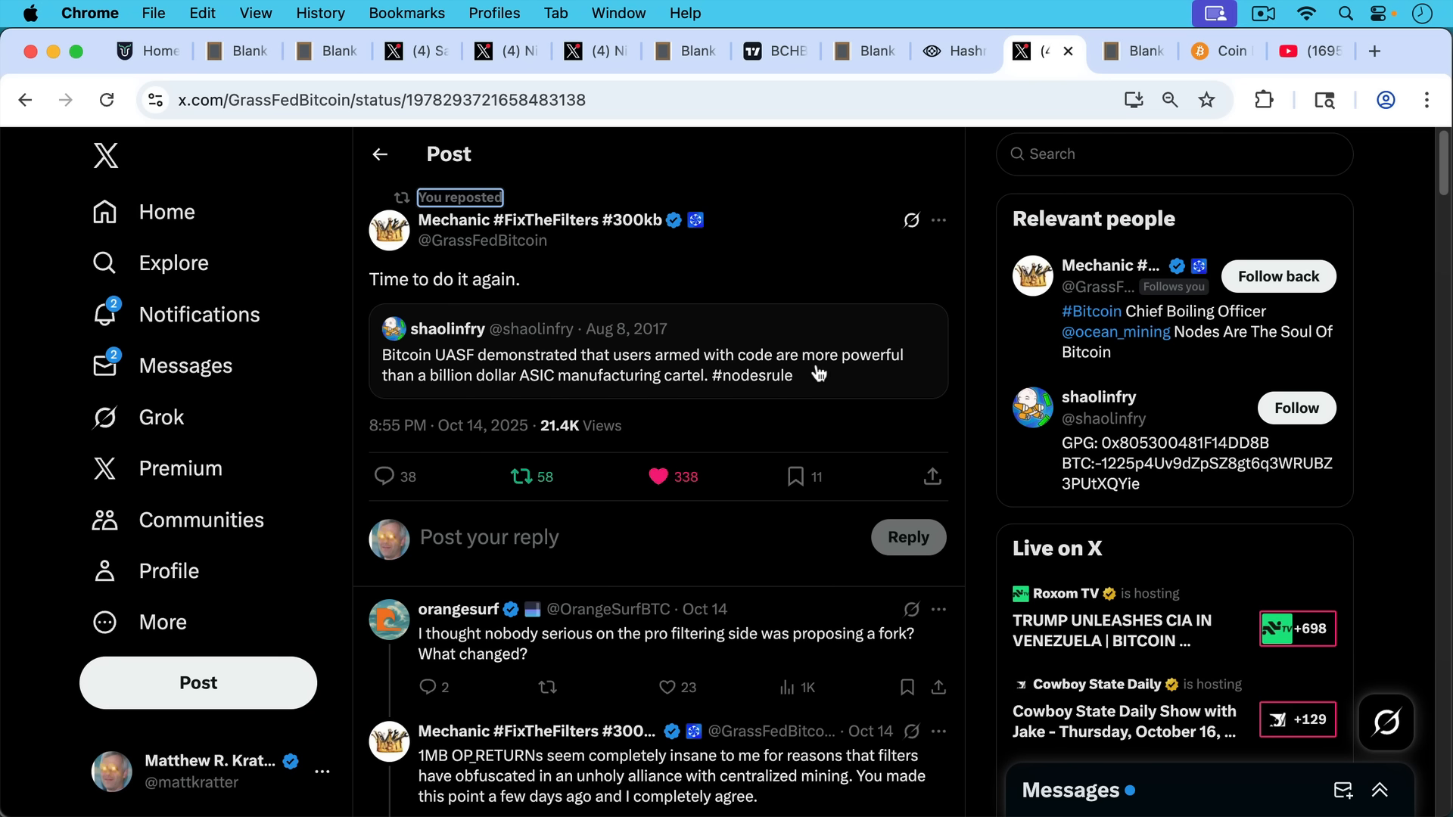
mouse_move(820, 353)
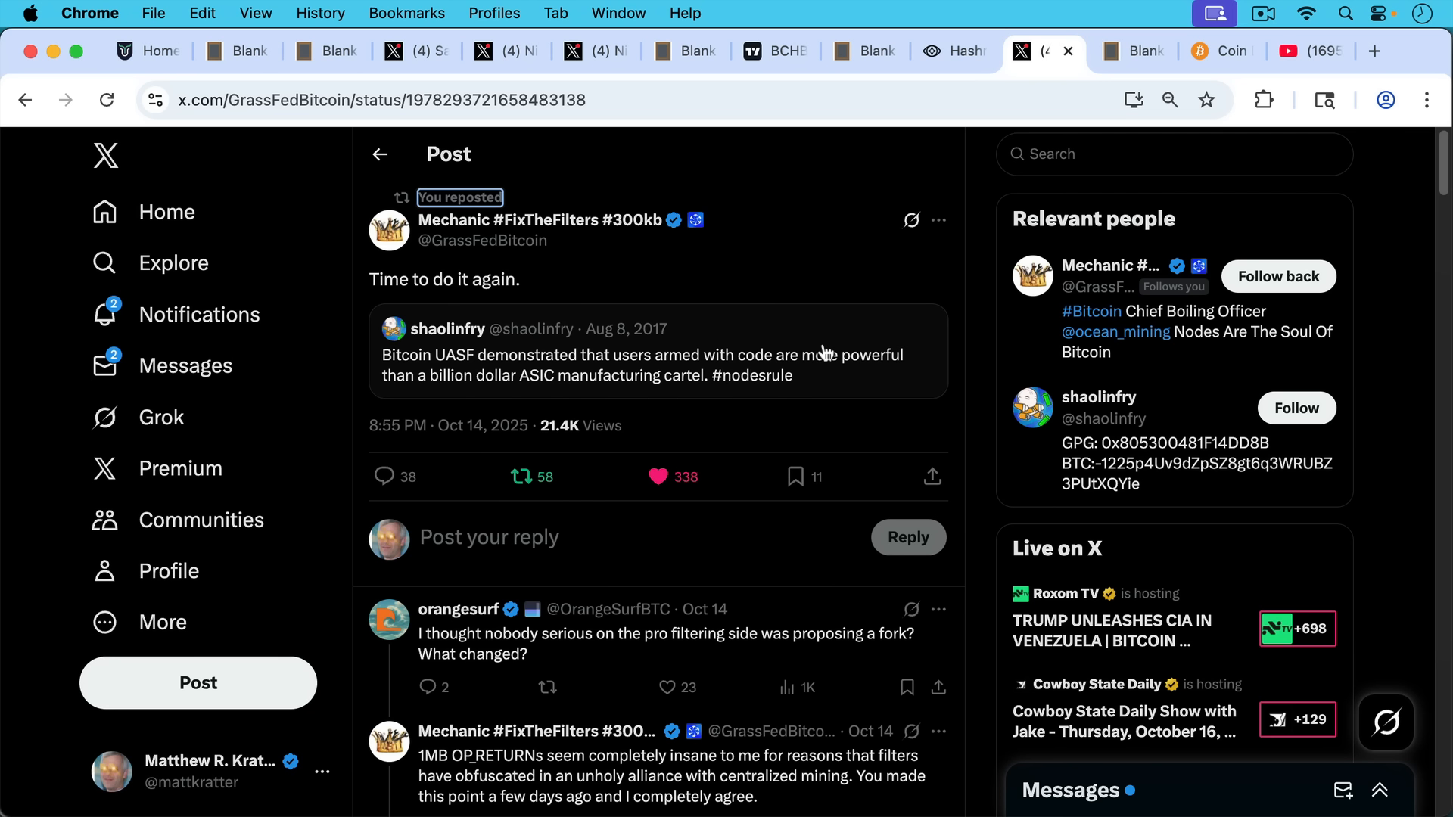
mouse_move(823, 315)
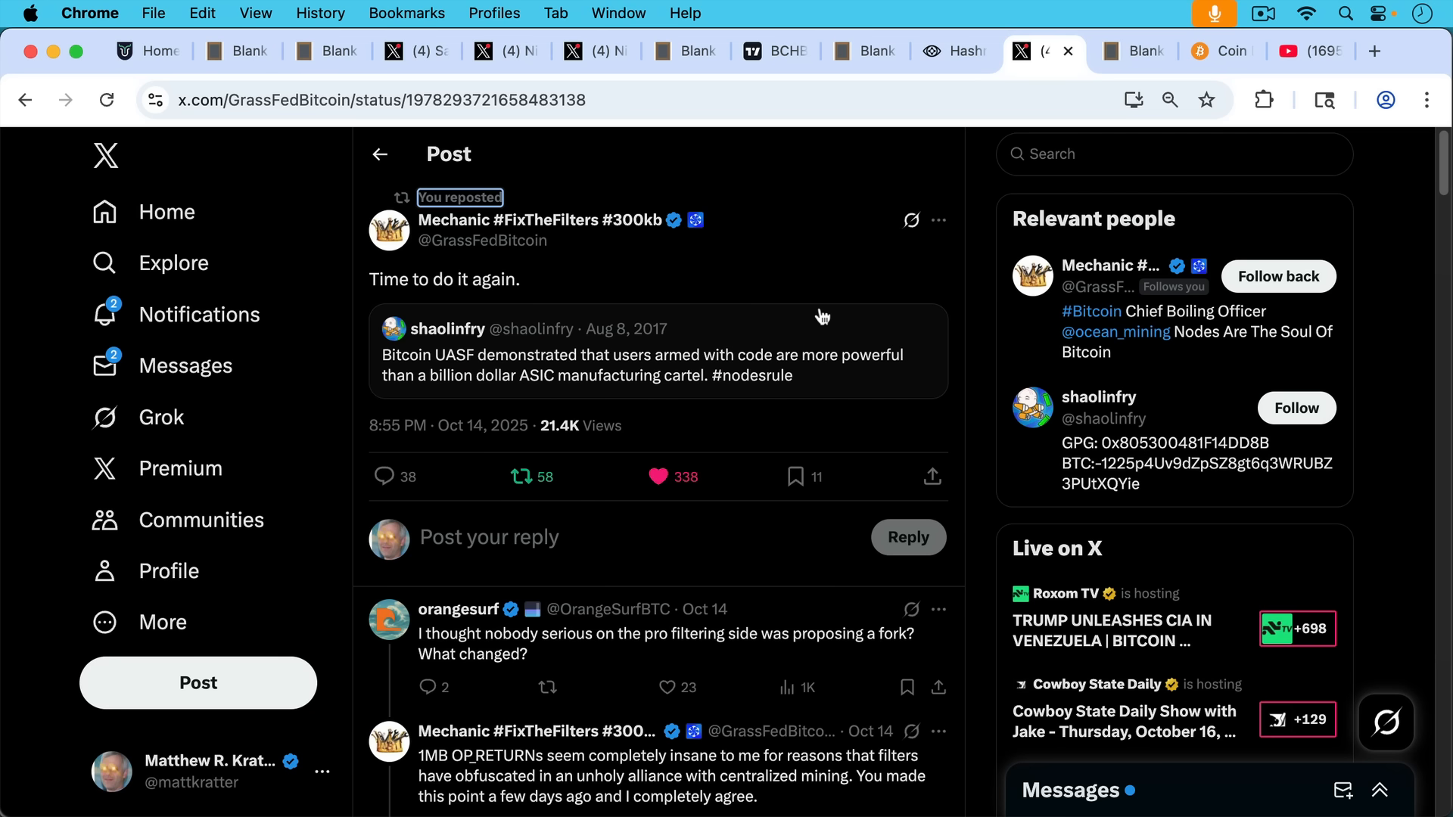
mouse_move(831, 315)
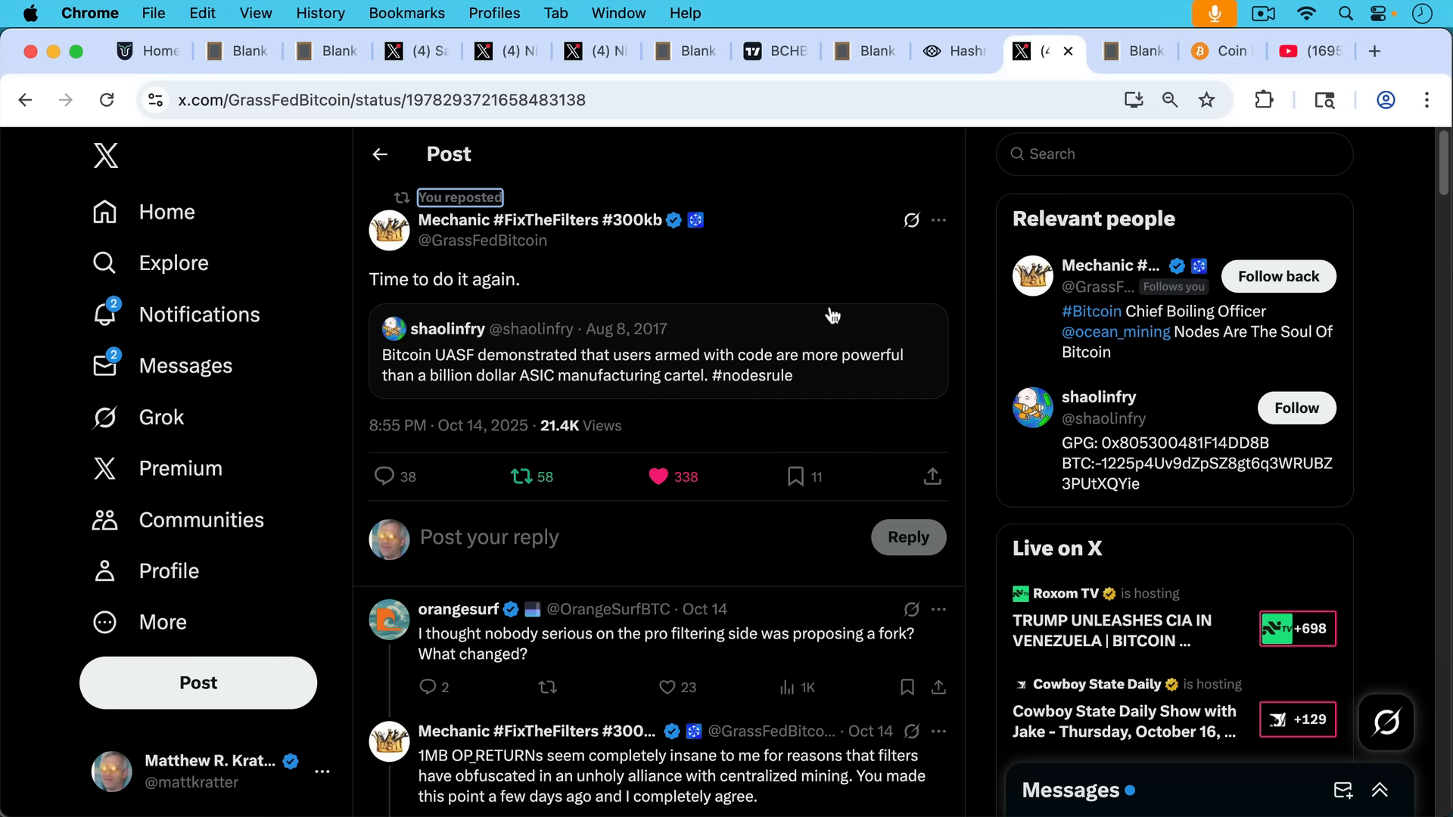
mouse_move(826, 289)
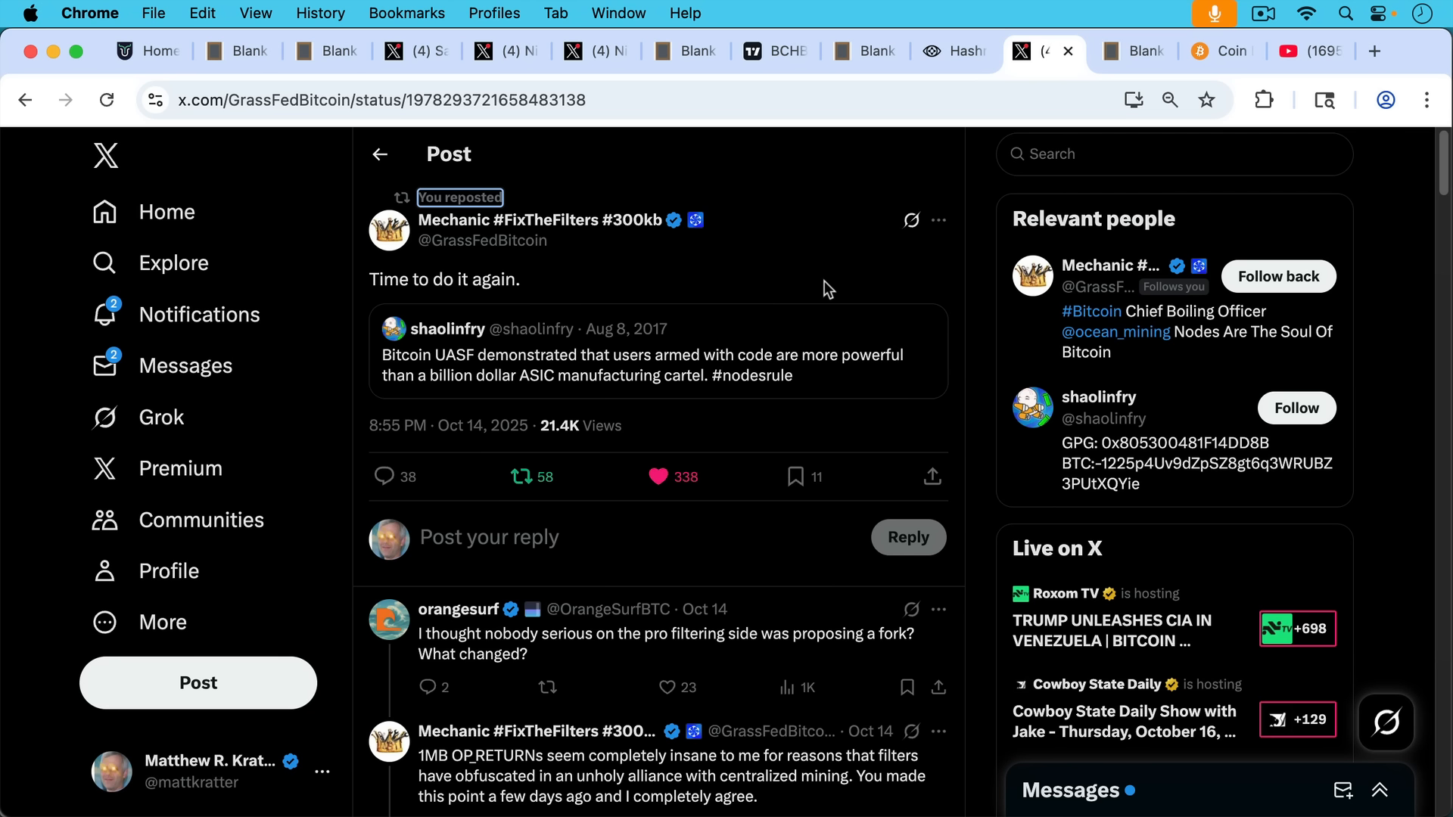
mouse_move(941, 164)
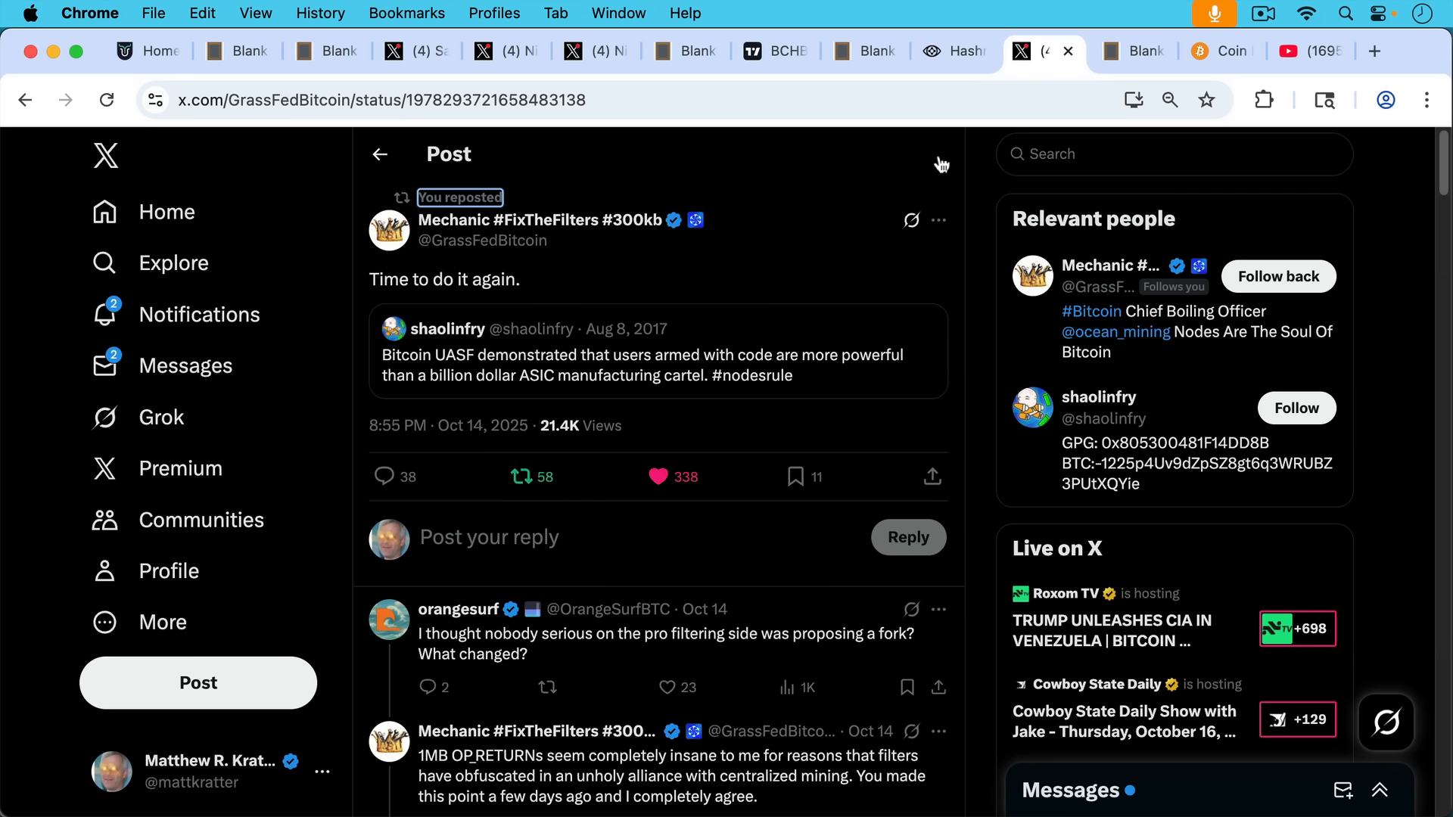
click(1127, 51)
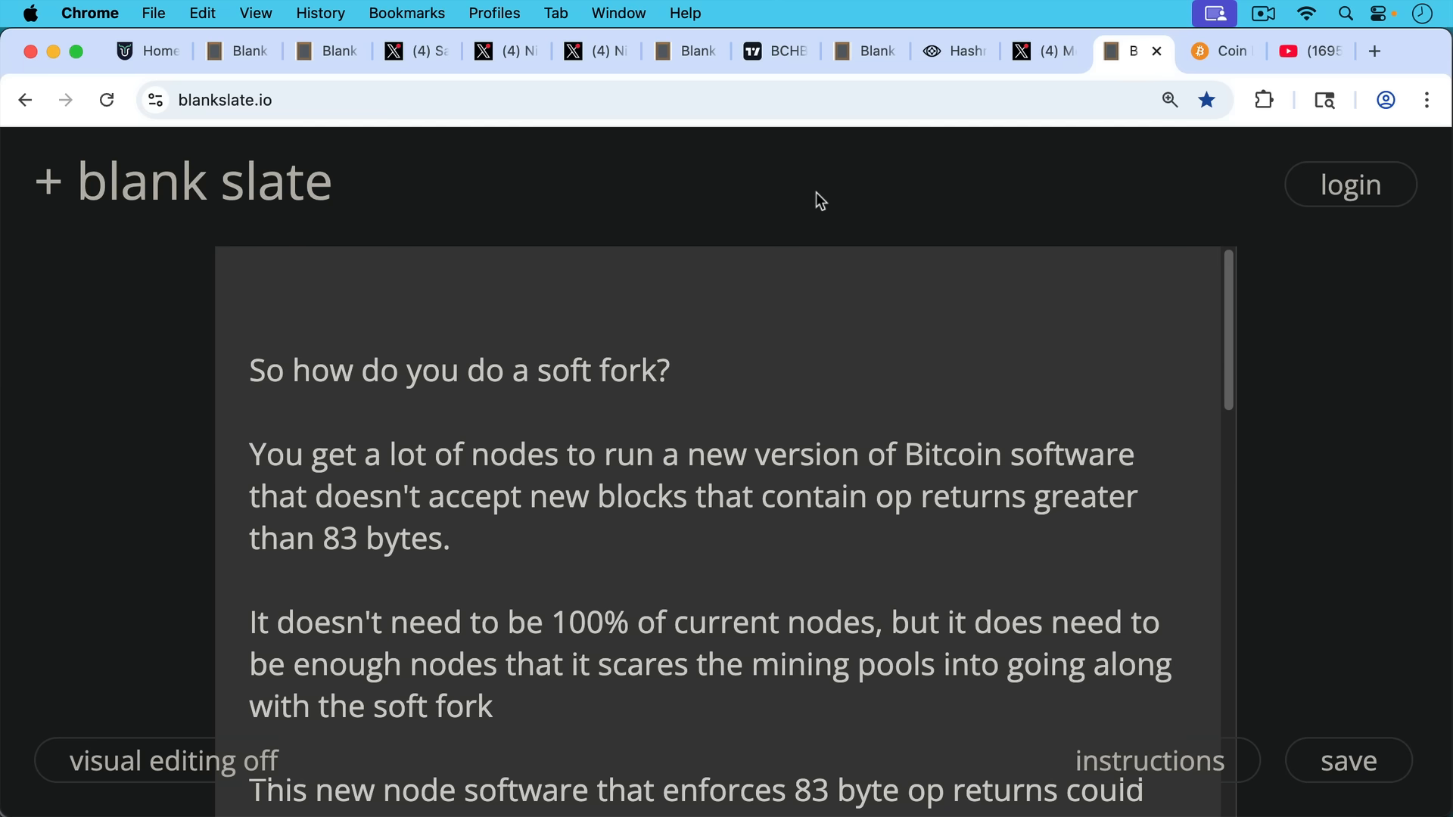
mouse_move(816, 282)
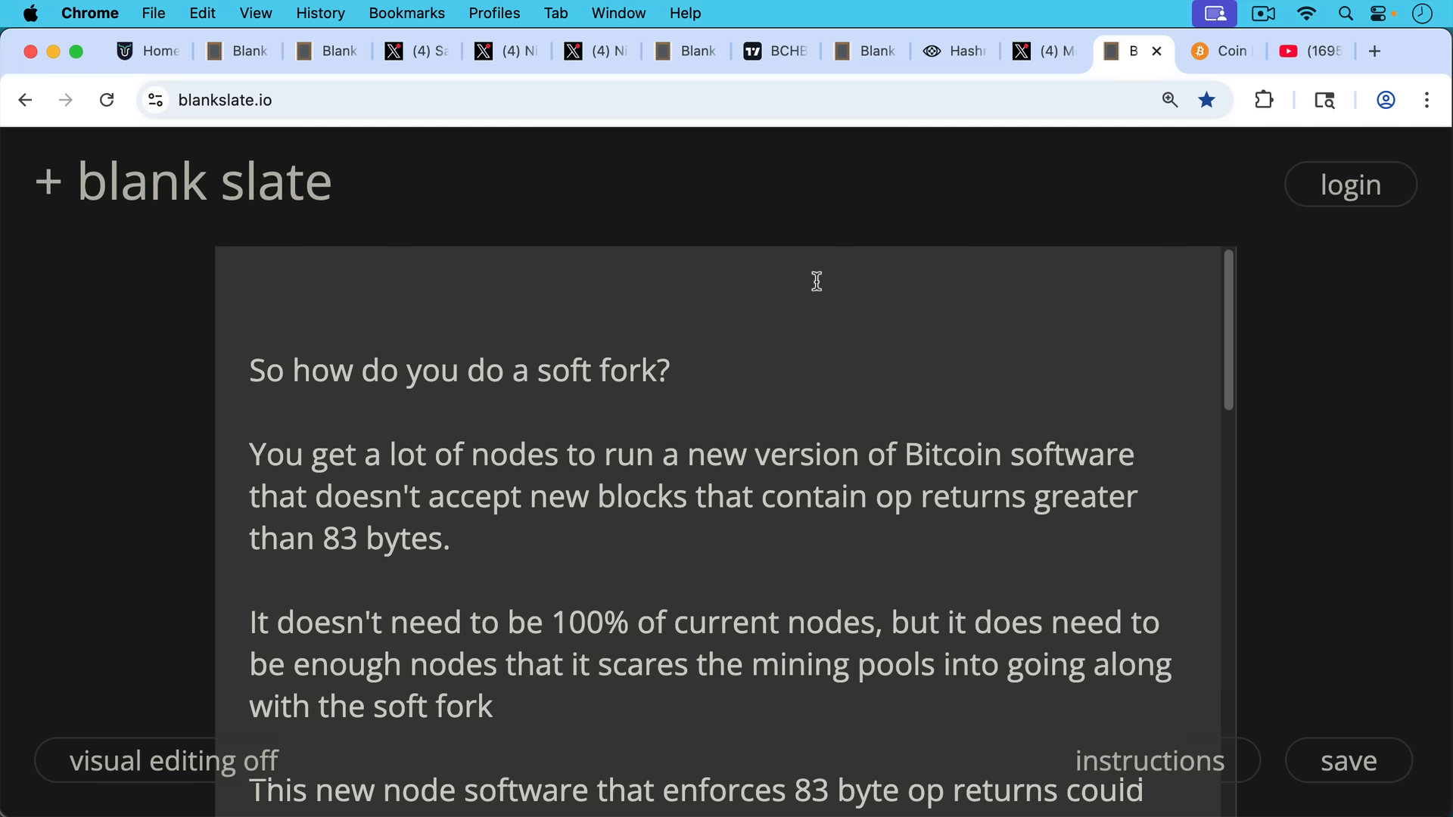
mouse_move(902, 377)
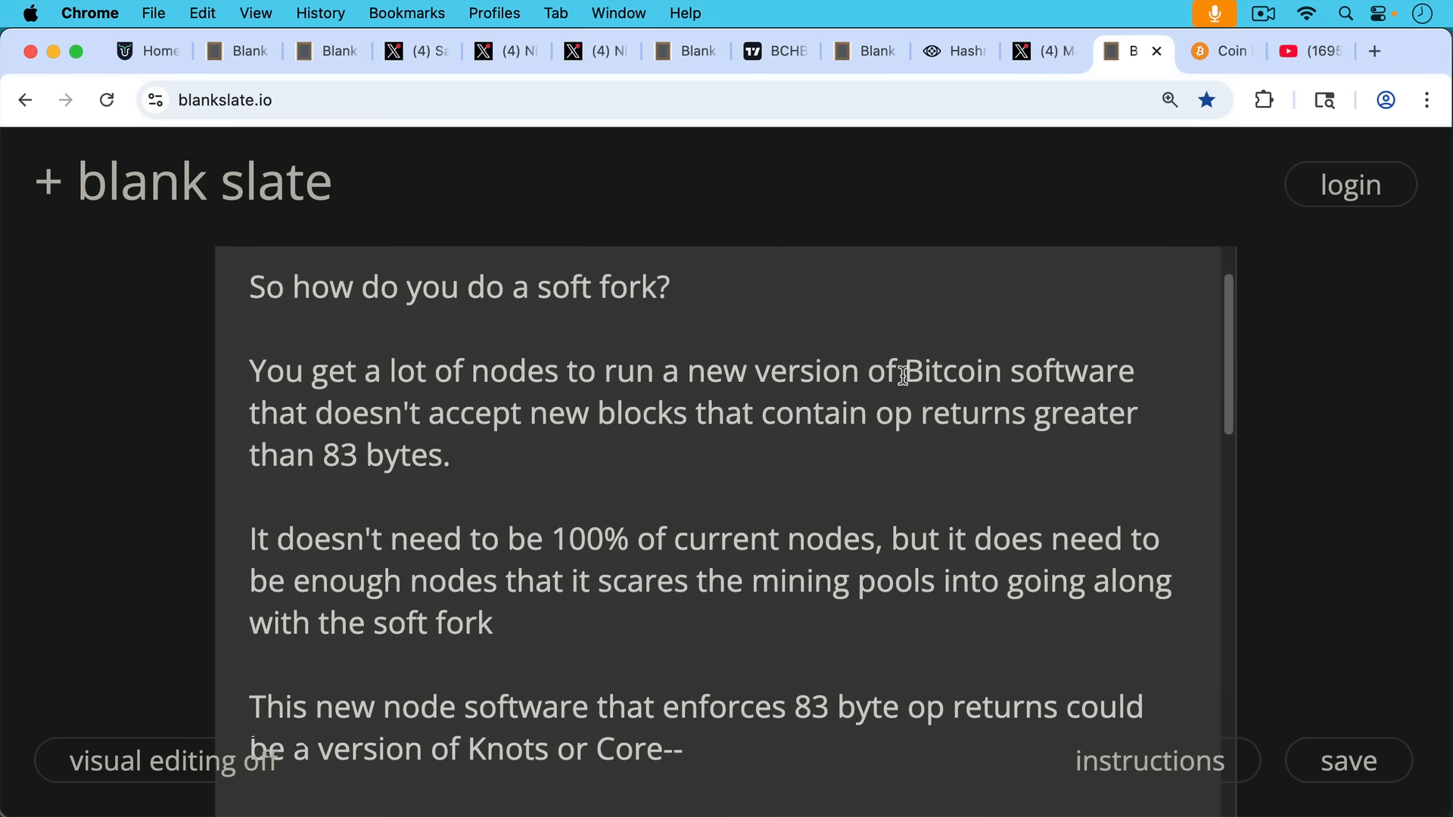
- Read the soft-fork how-to section and the following paragraphs of the note
scroll(down, 3)
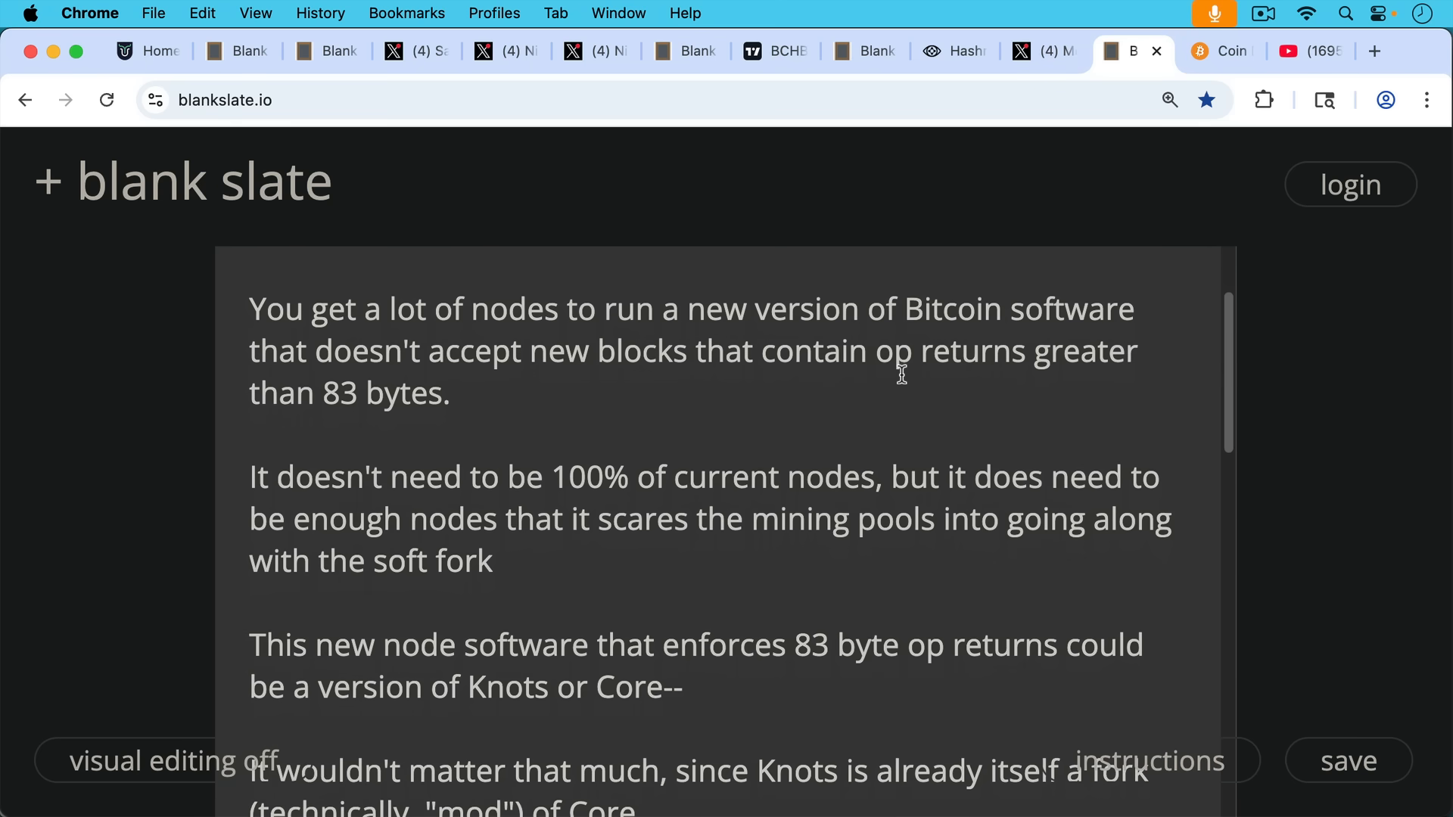
scroll(down, 3)
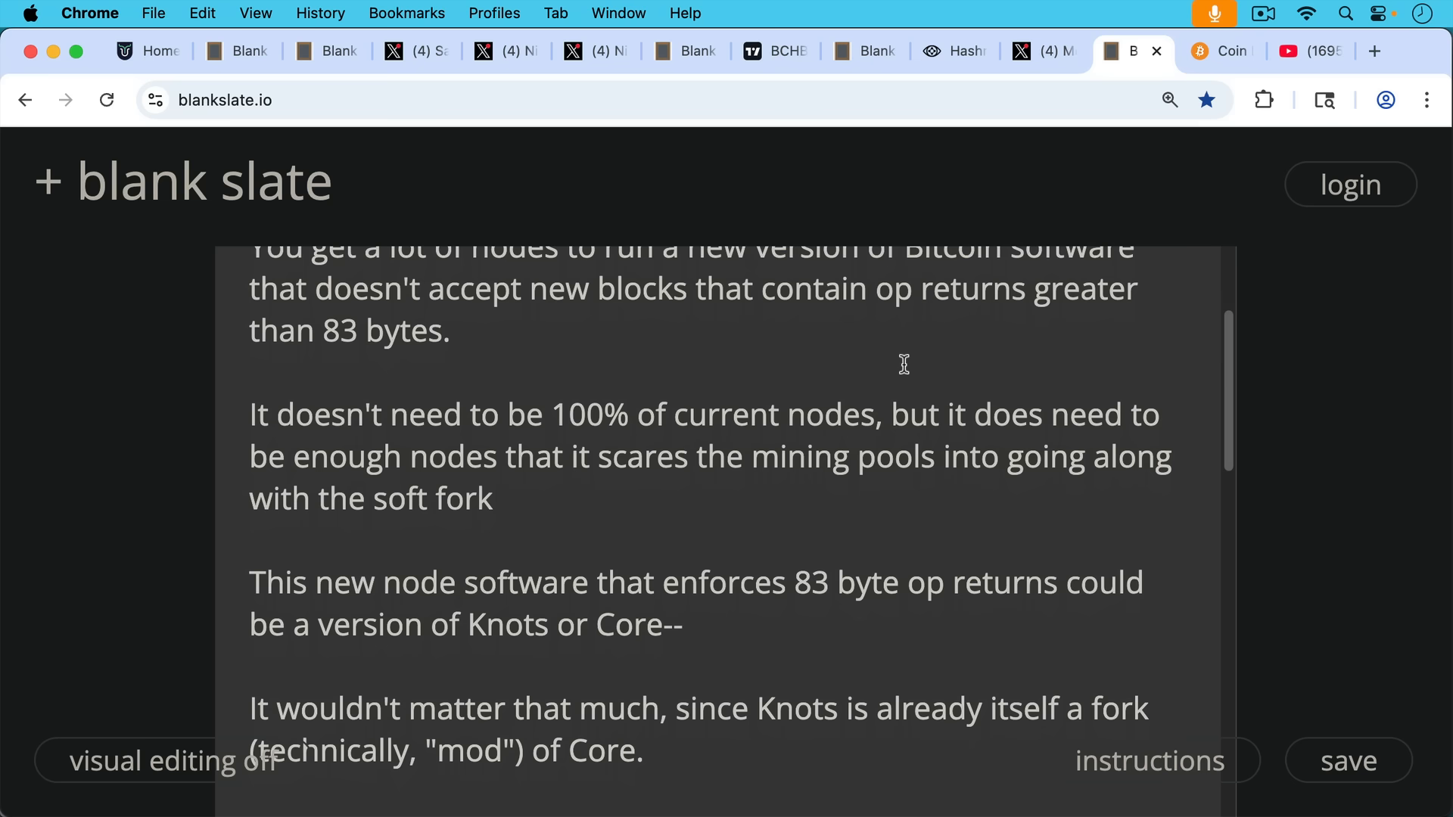
mouse_move(911, 405)
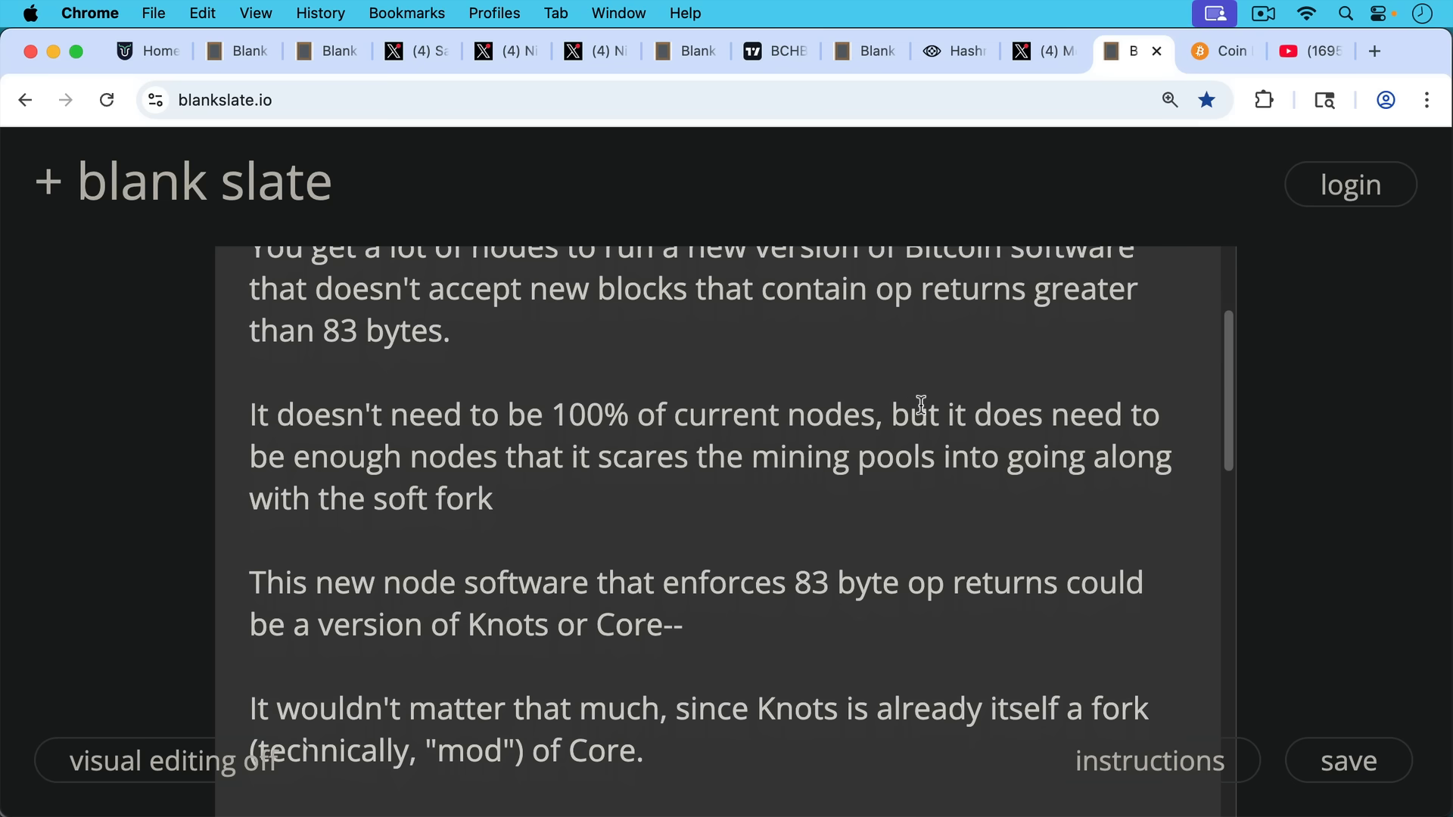
scroll(down, 3)
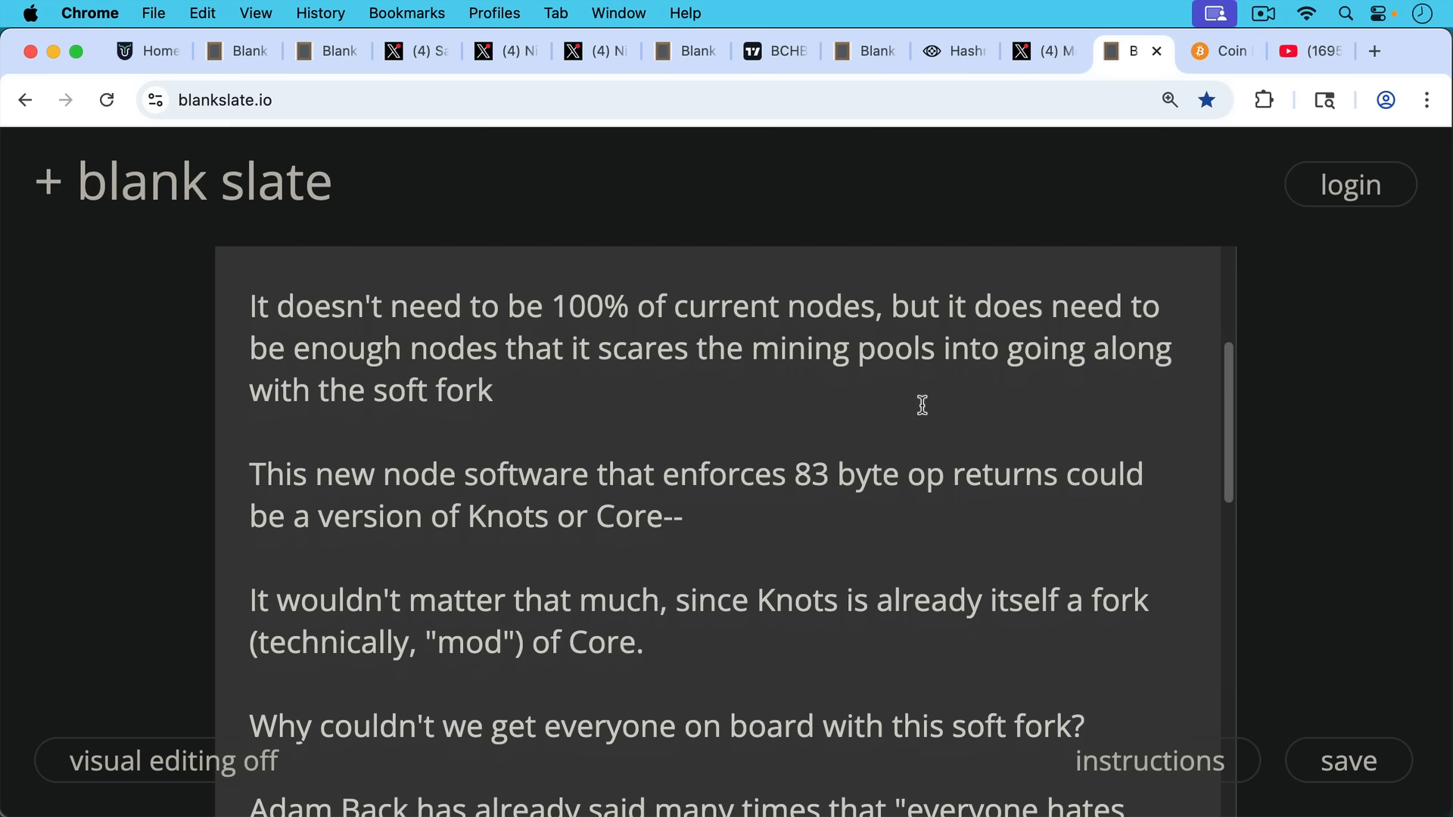
scroll(down, 3)
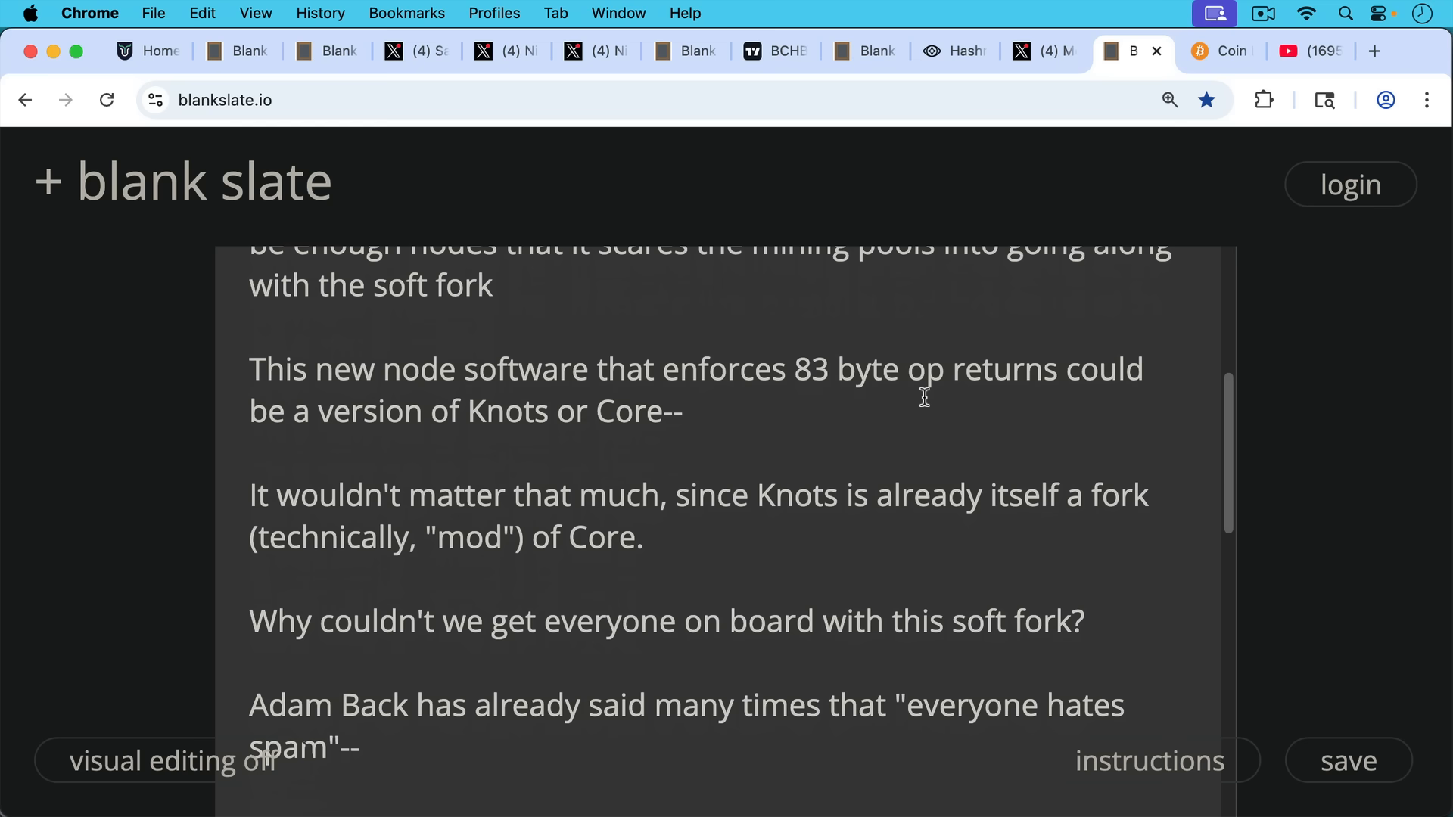
mouse_move(921, 406)
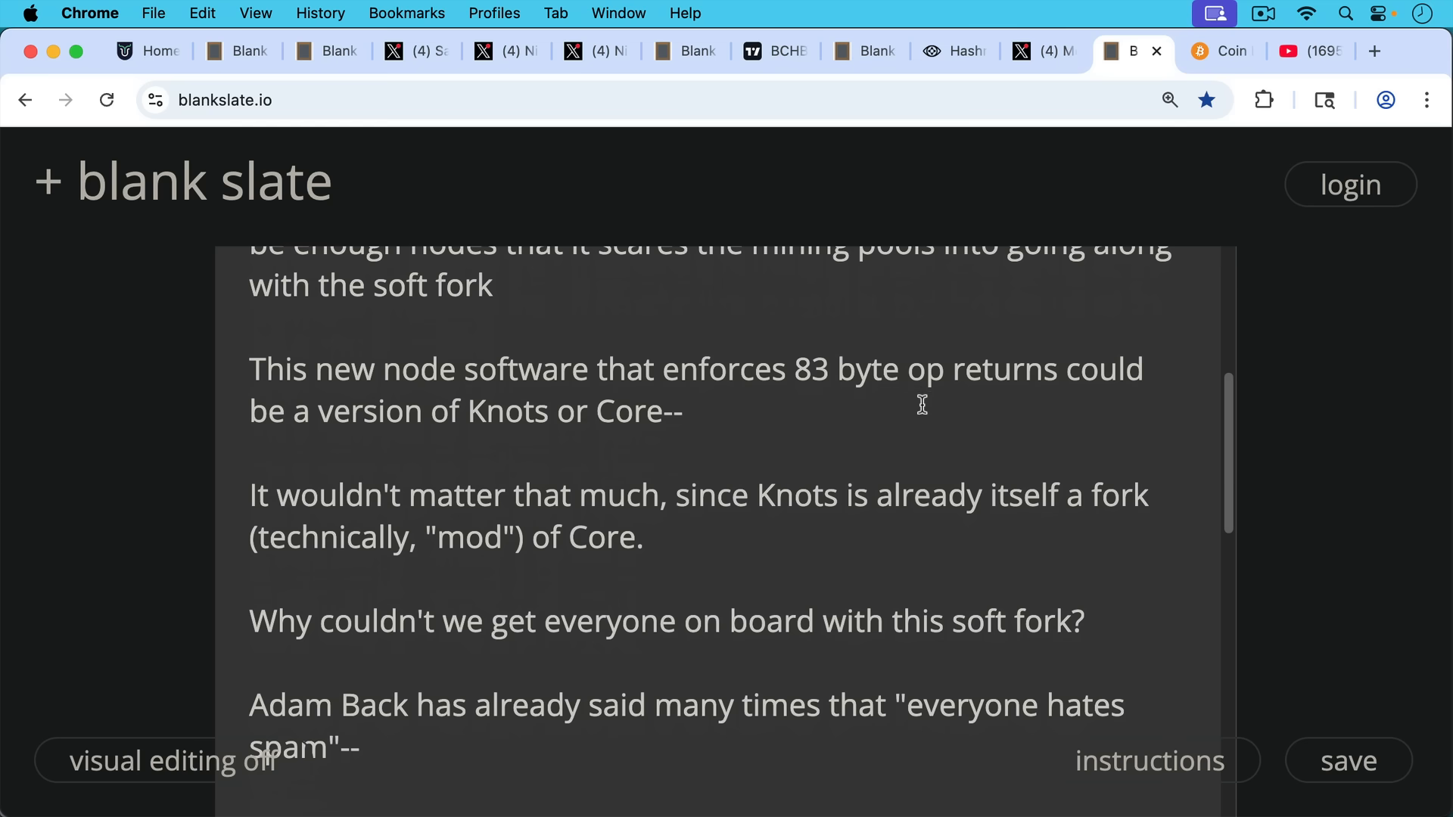
scroll(down, 3)
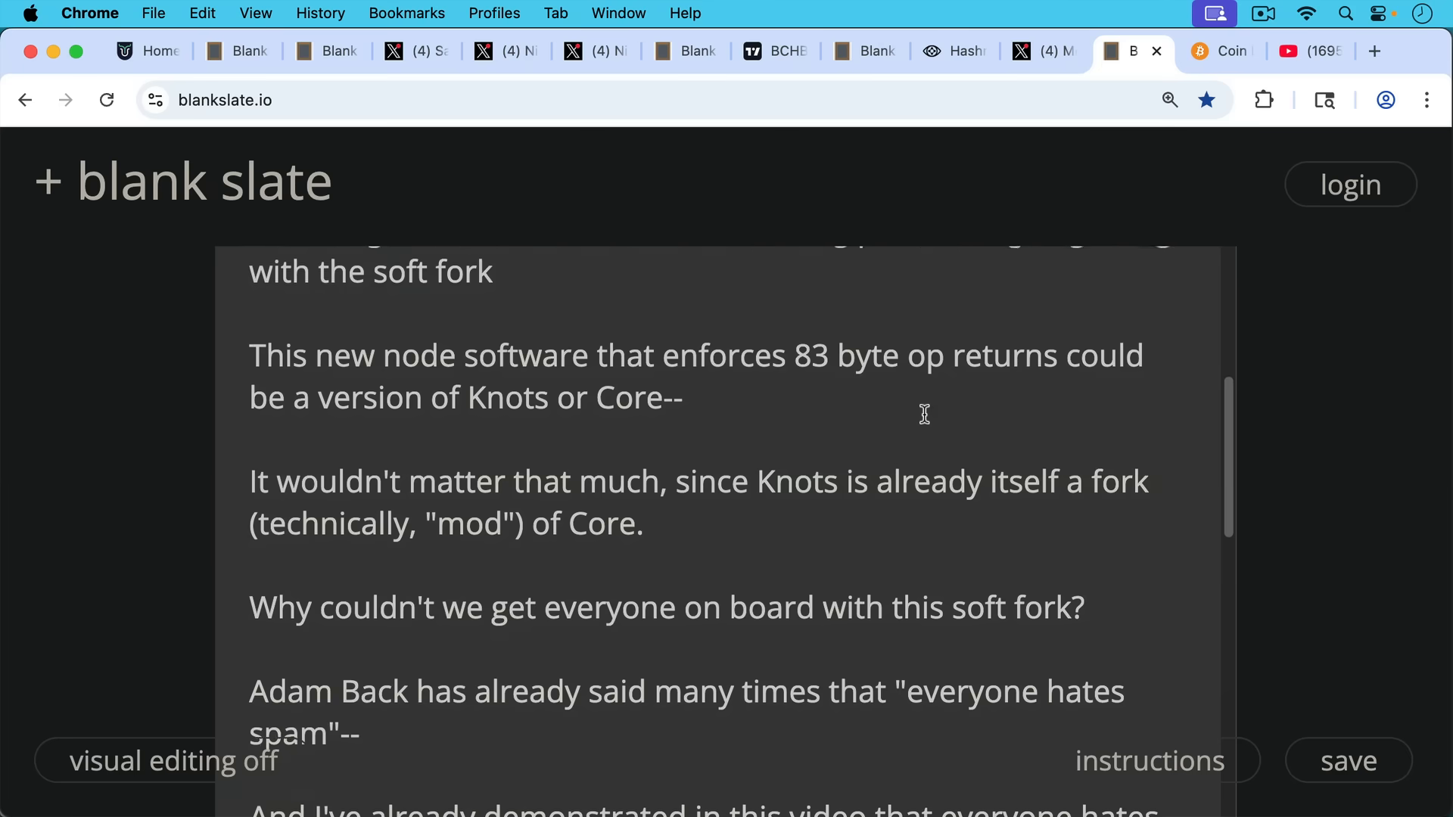
scroll(down, 3)
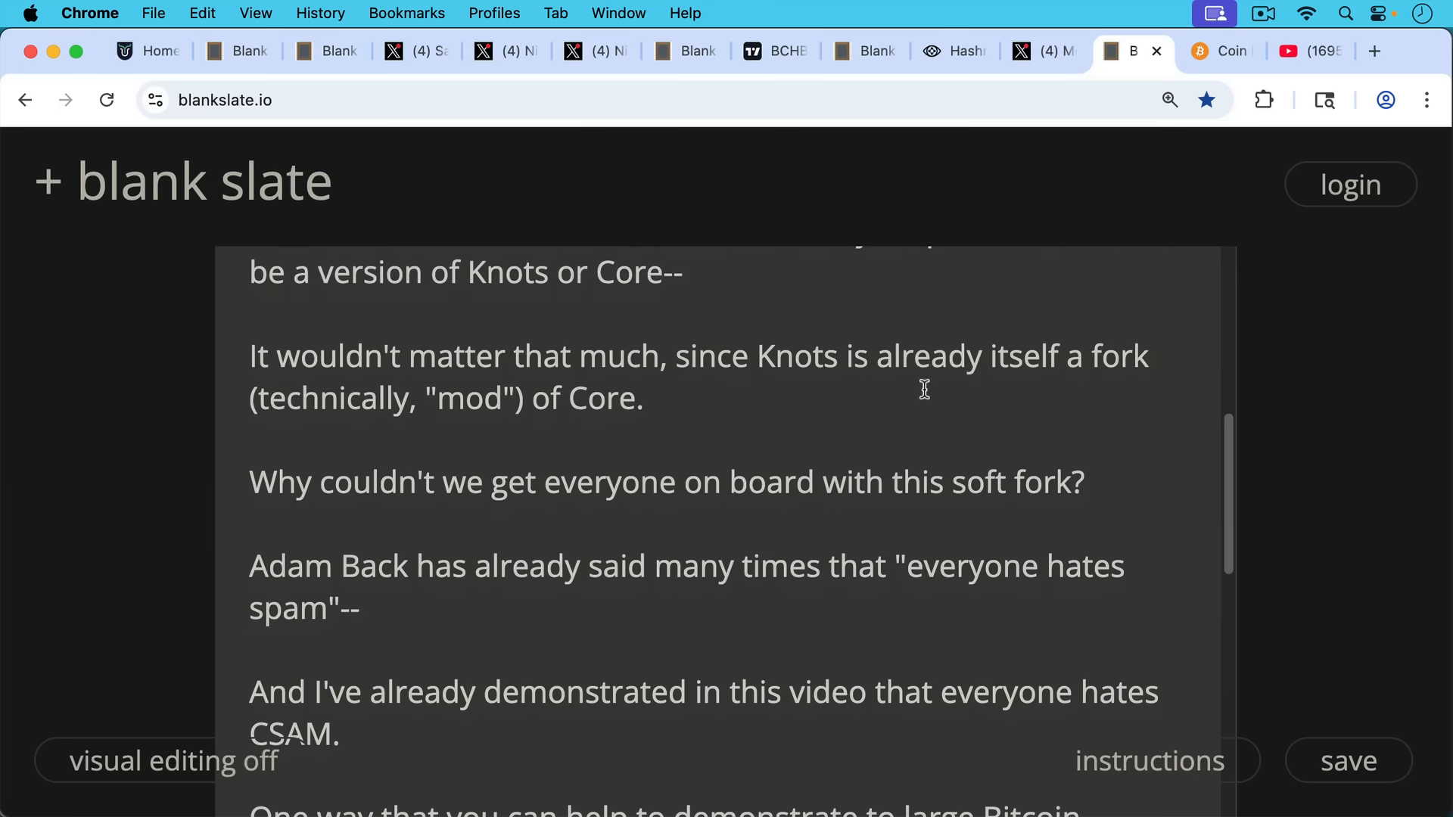
mouse_move(939, 424)
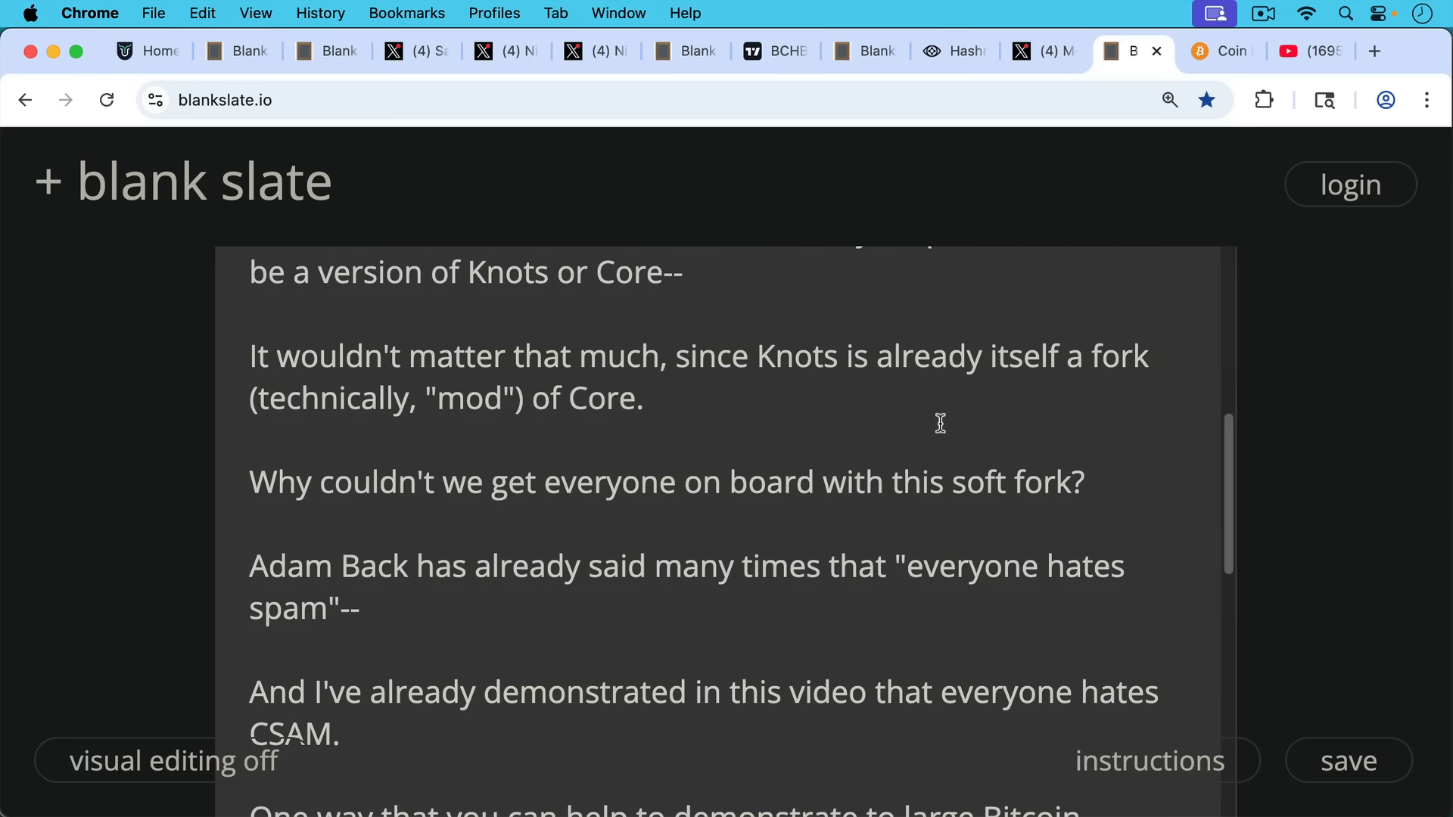
- Read the closing paragraphs urging a Bitcoin Knots node, then switch to the Coin Dance Knots chart
scroll(down, 3)
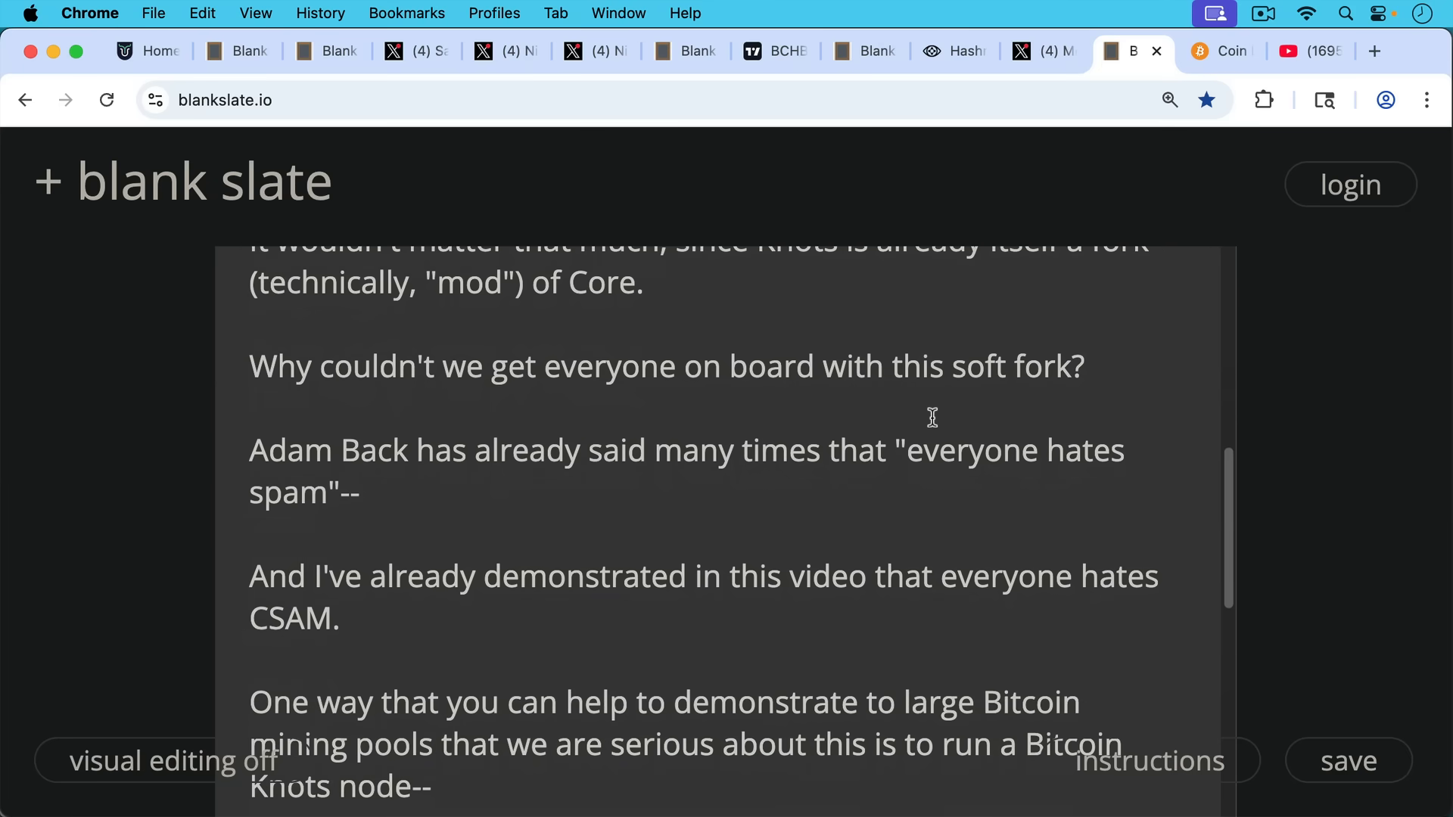
scroll(down, 3)
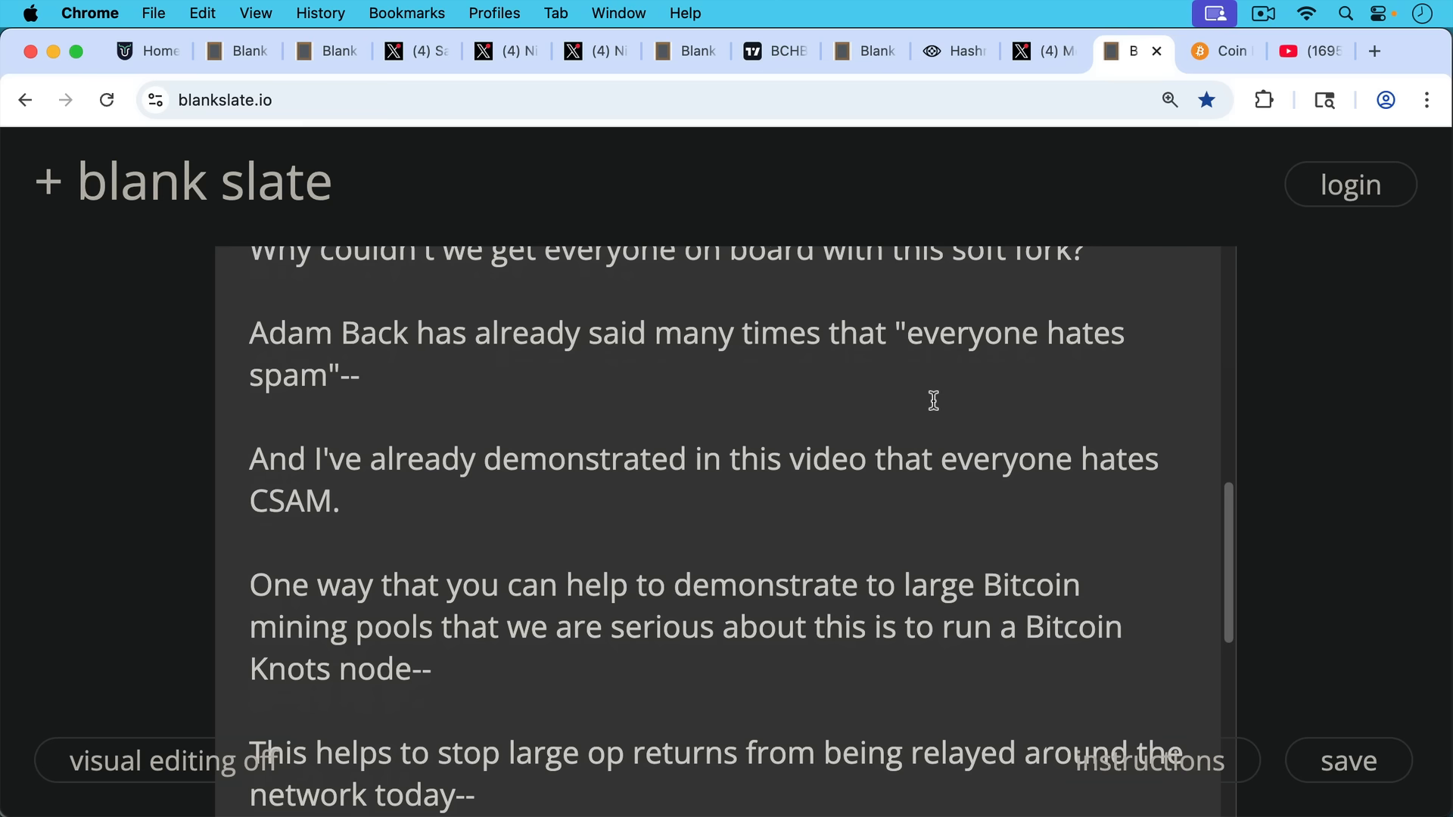
mouse_move(972, 412)
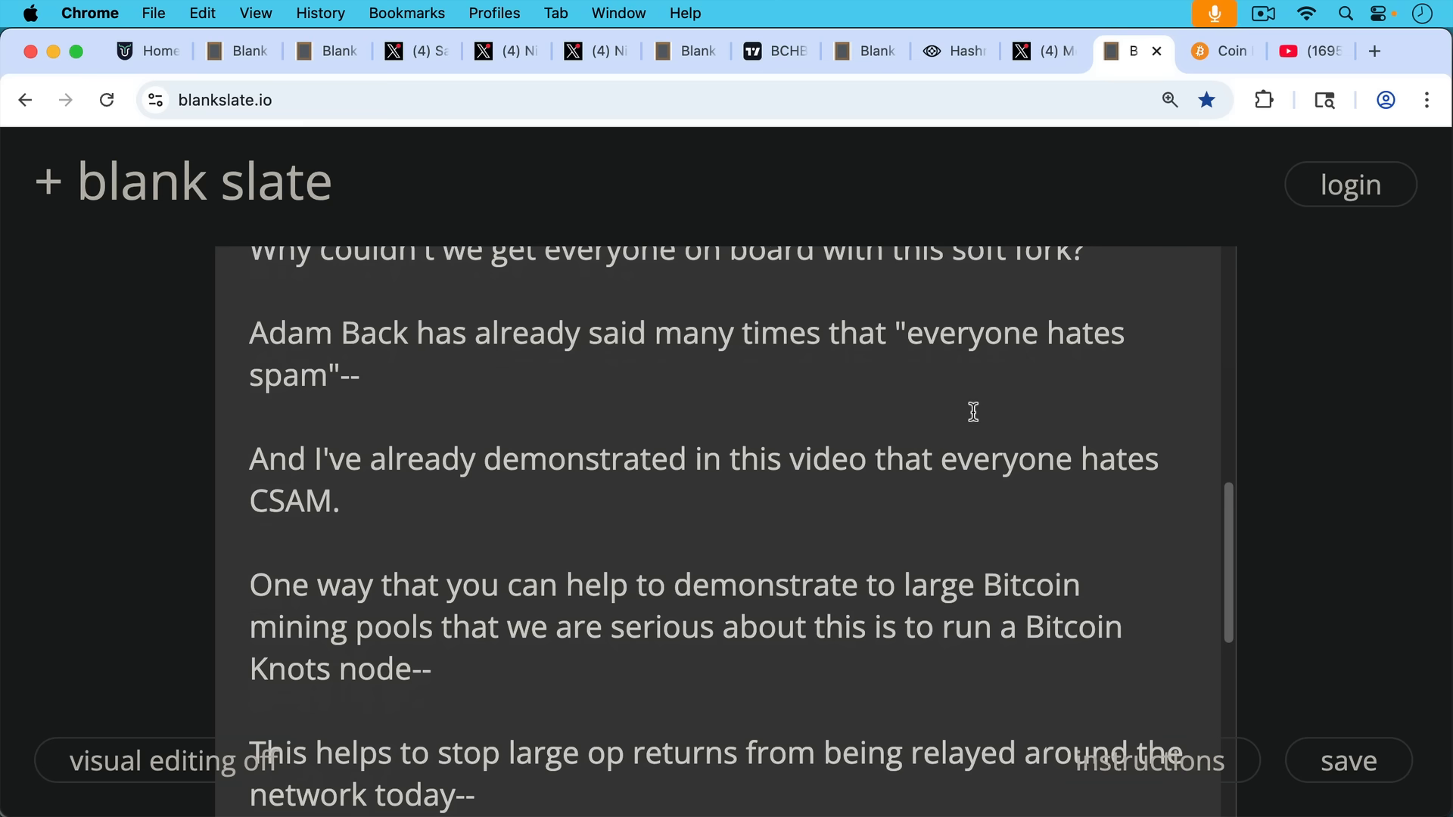
mouse_move(967, 424)
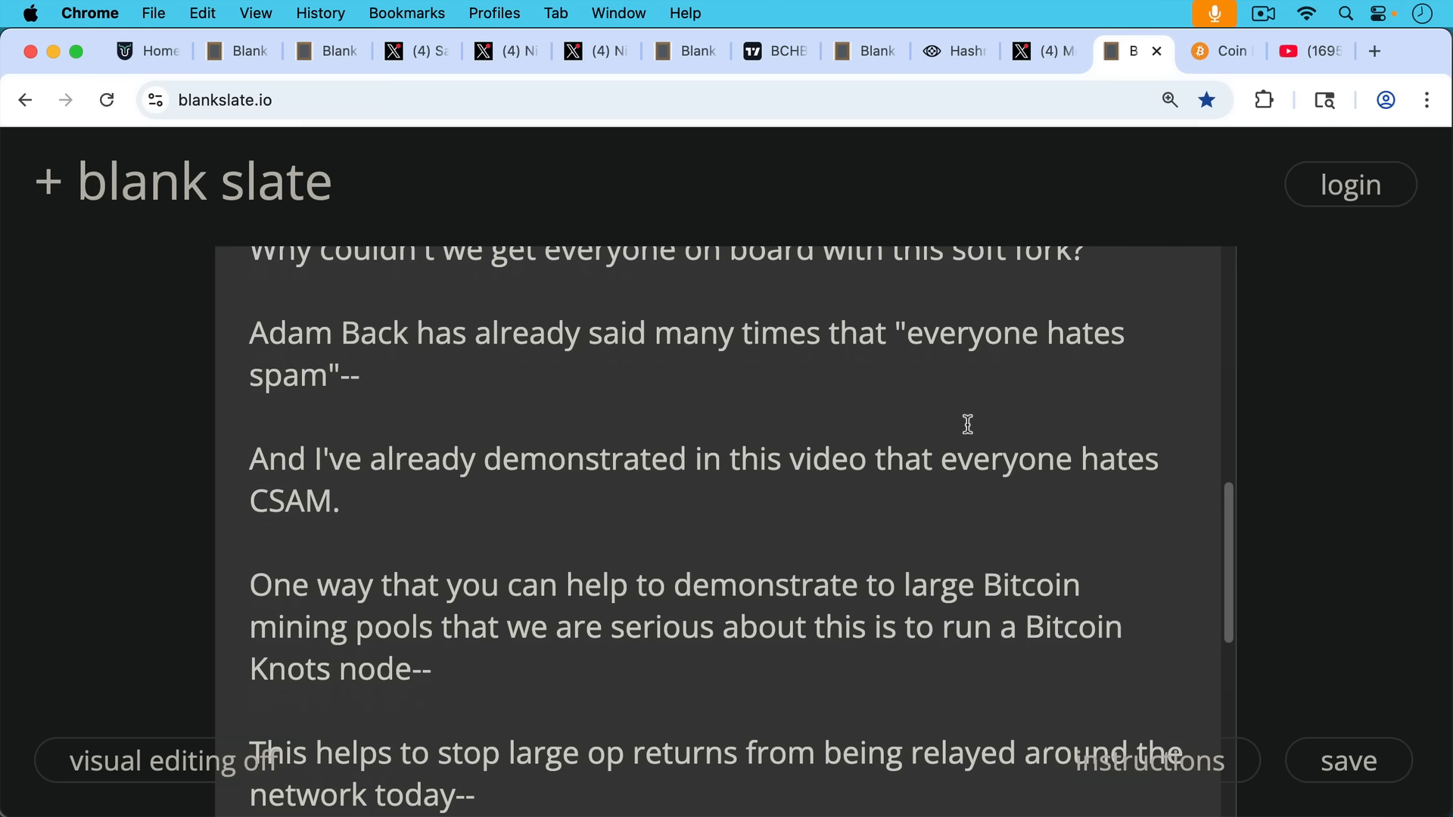
mouse_move(975, 419)
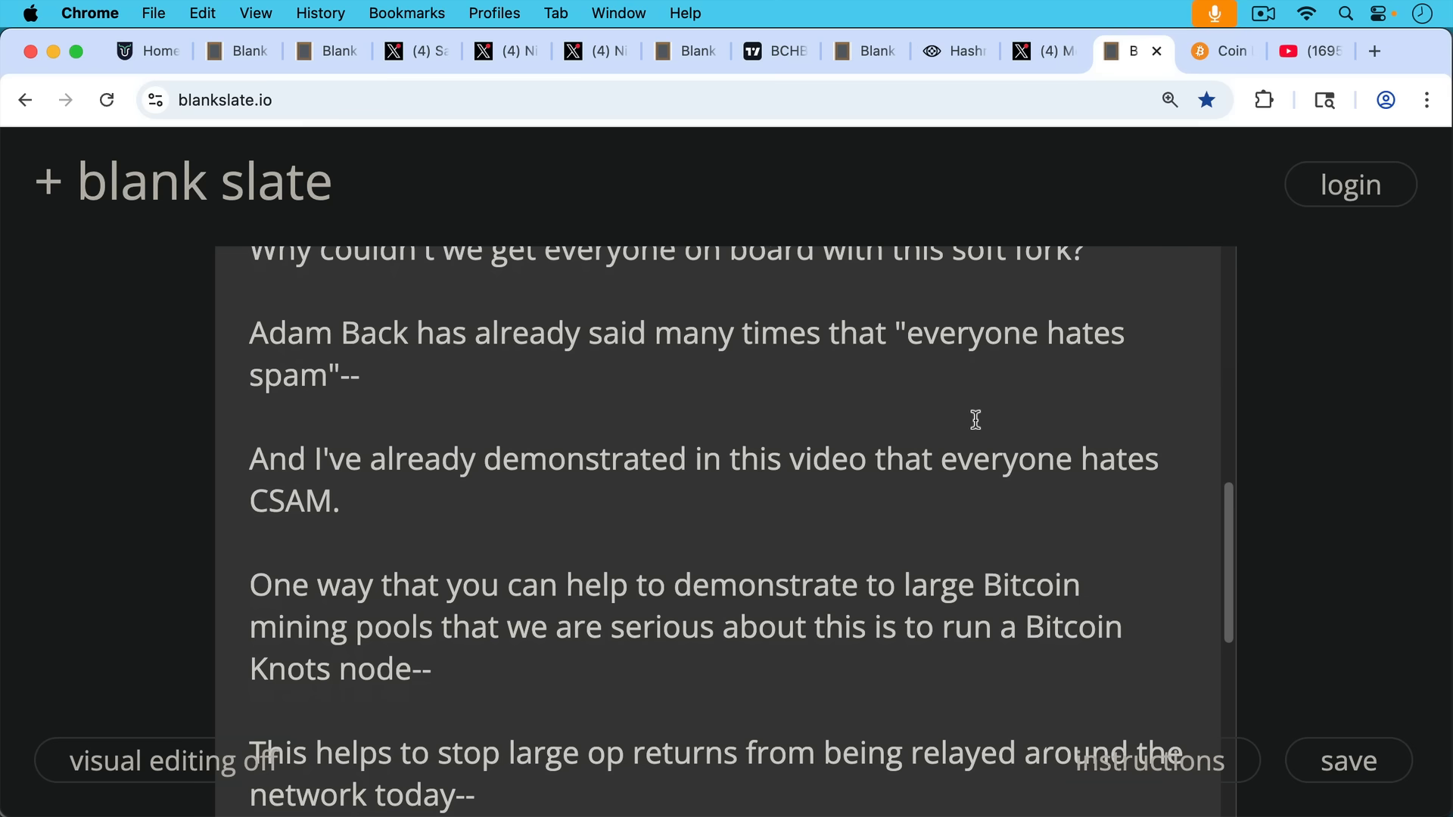
mouse_move(977, 433)
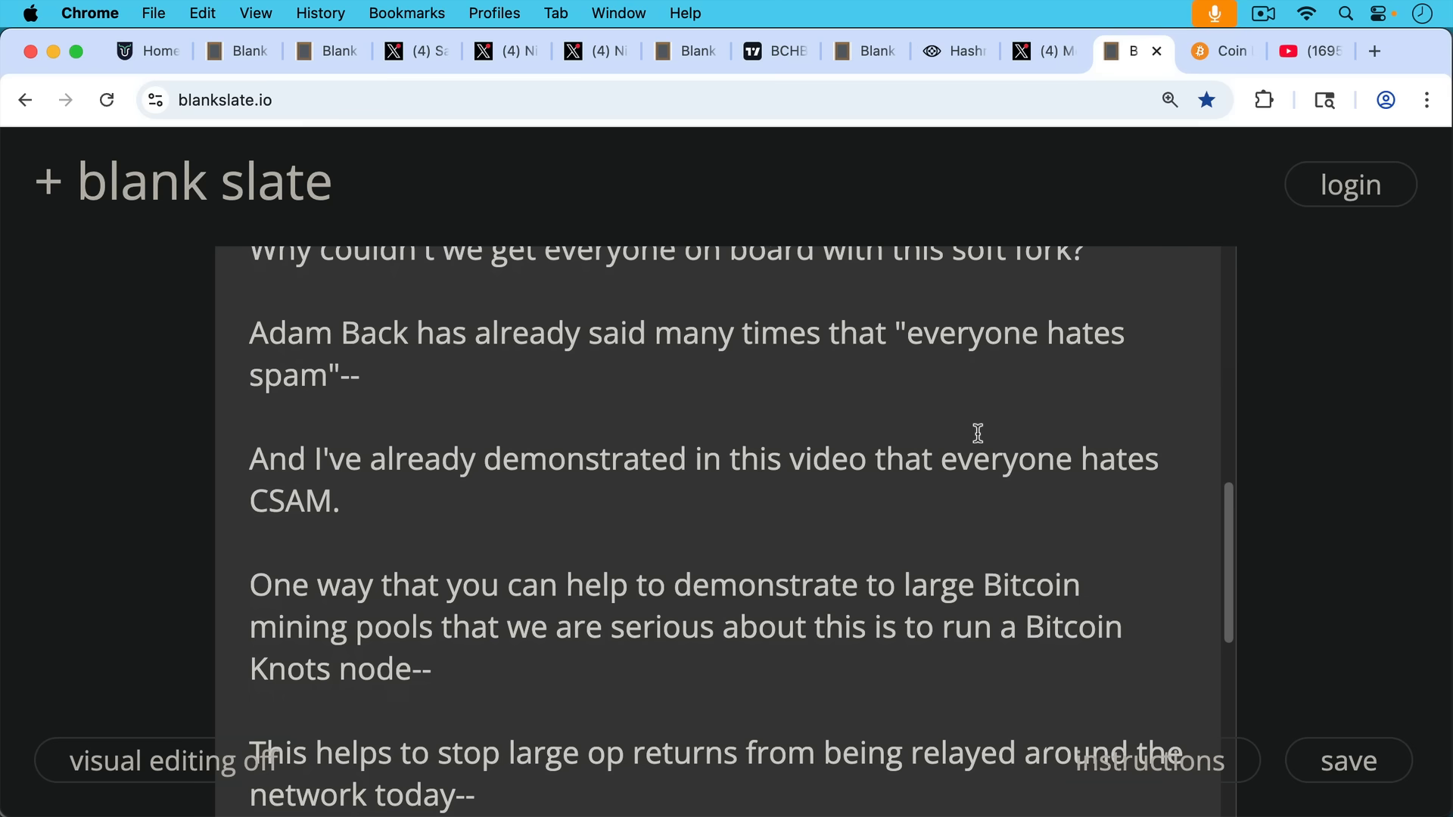
scroll(down, 3)
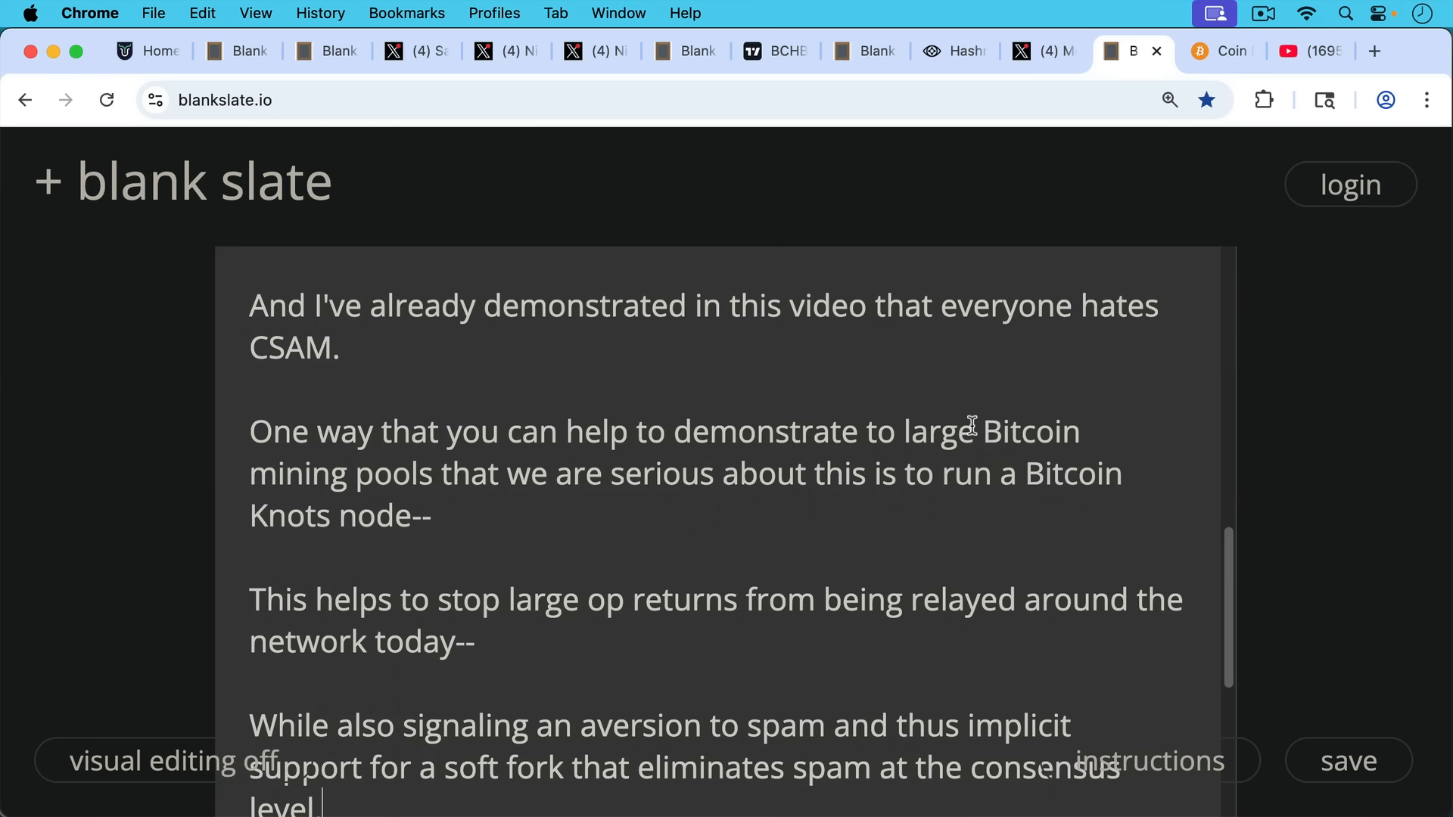
scroll(down, 3)
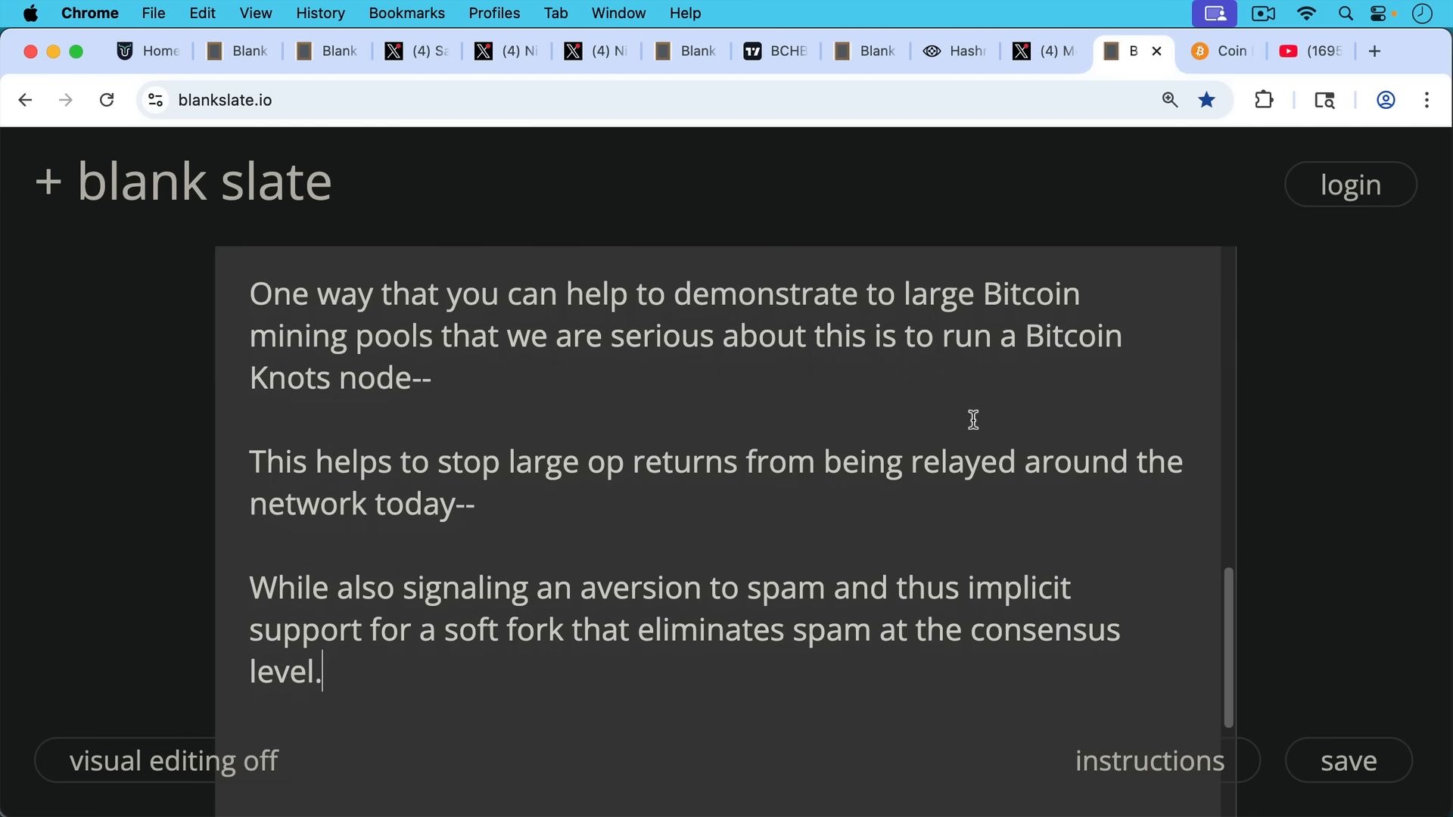
mouse_move(987, 399)
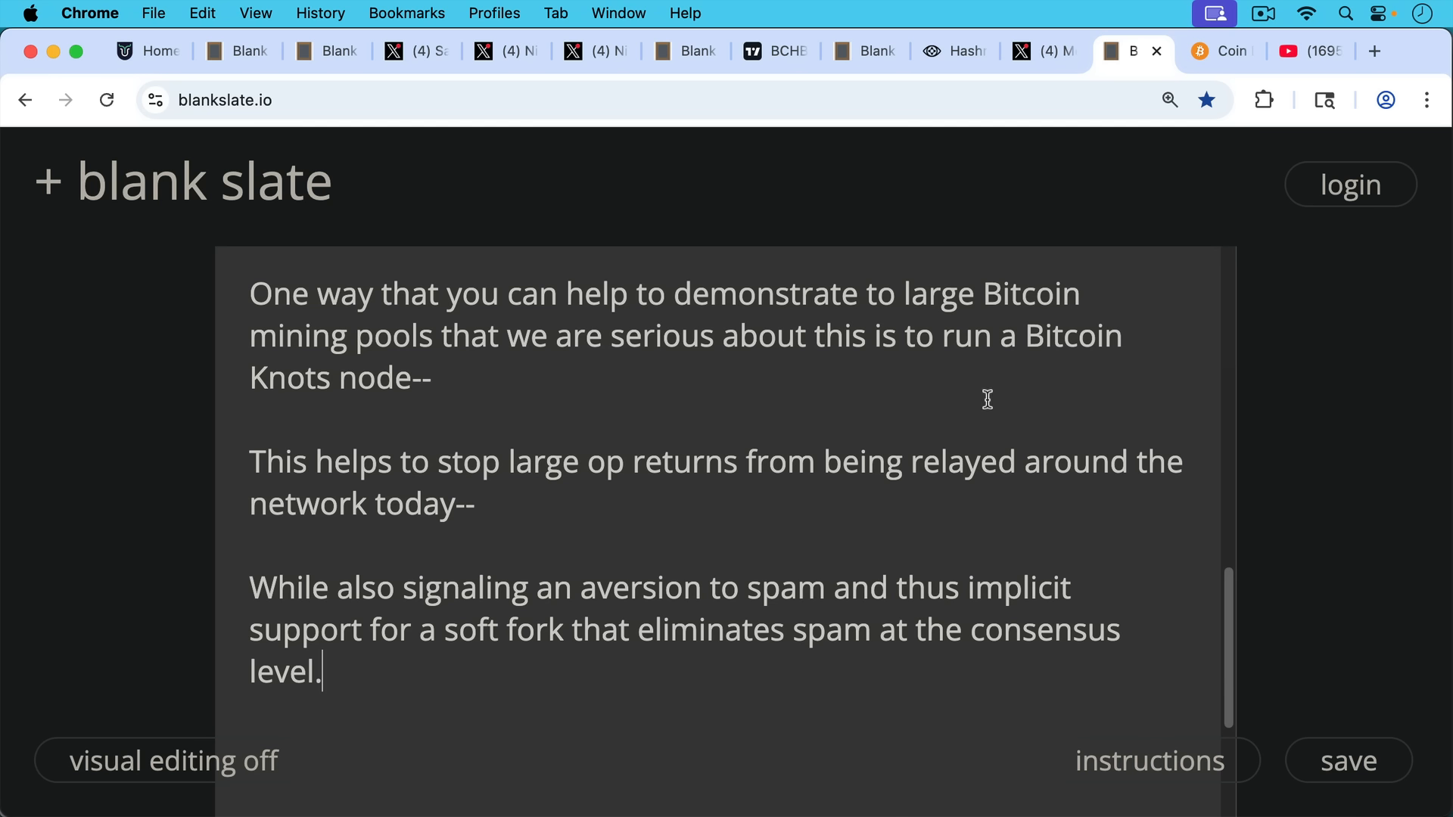
mouse_move(991, 339)
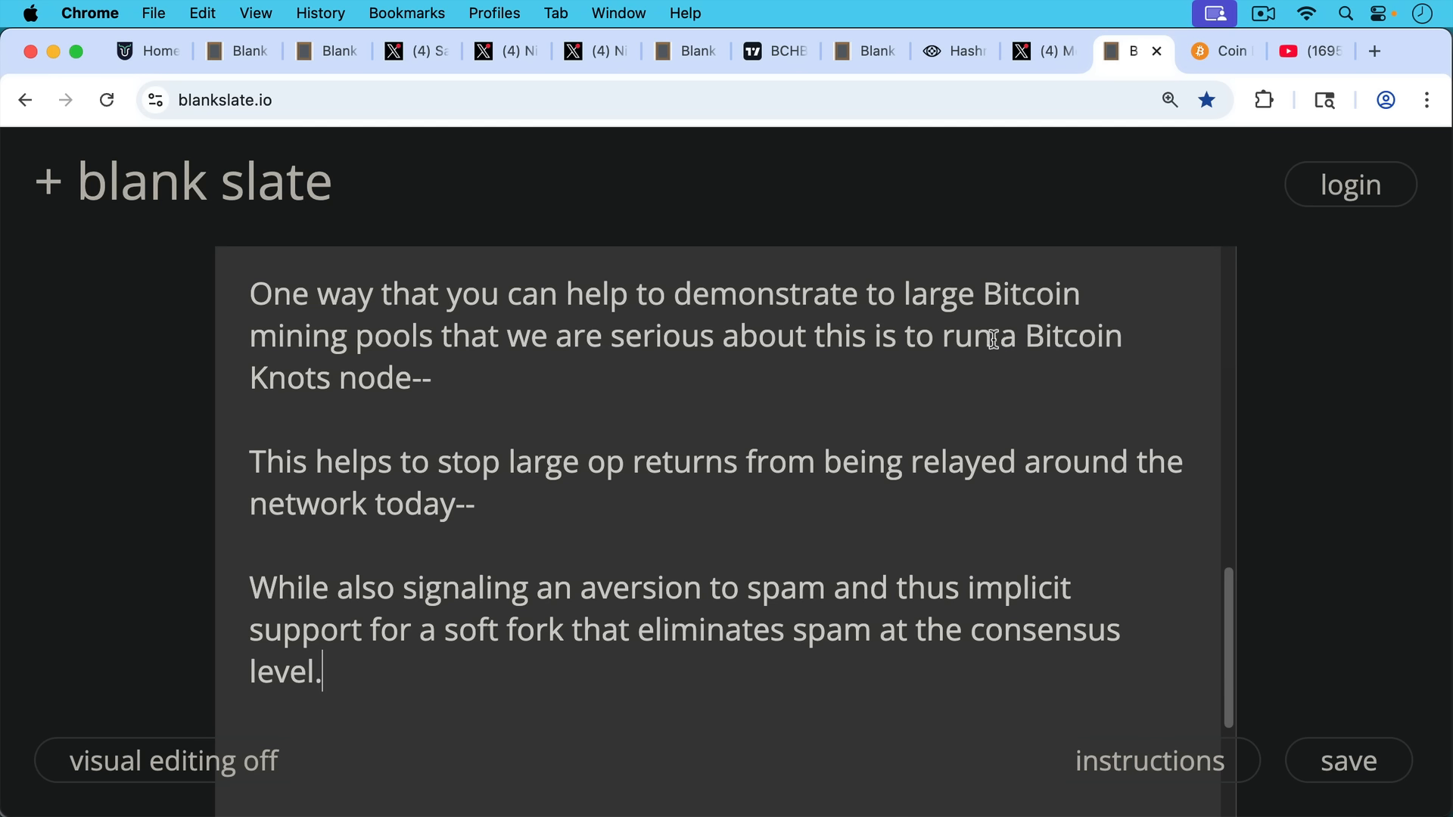
click(1222, 52)
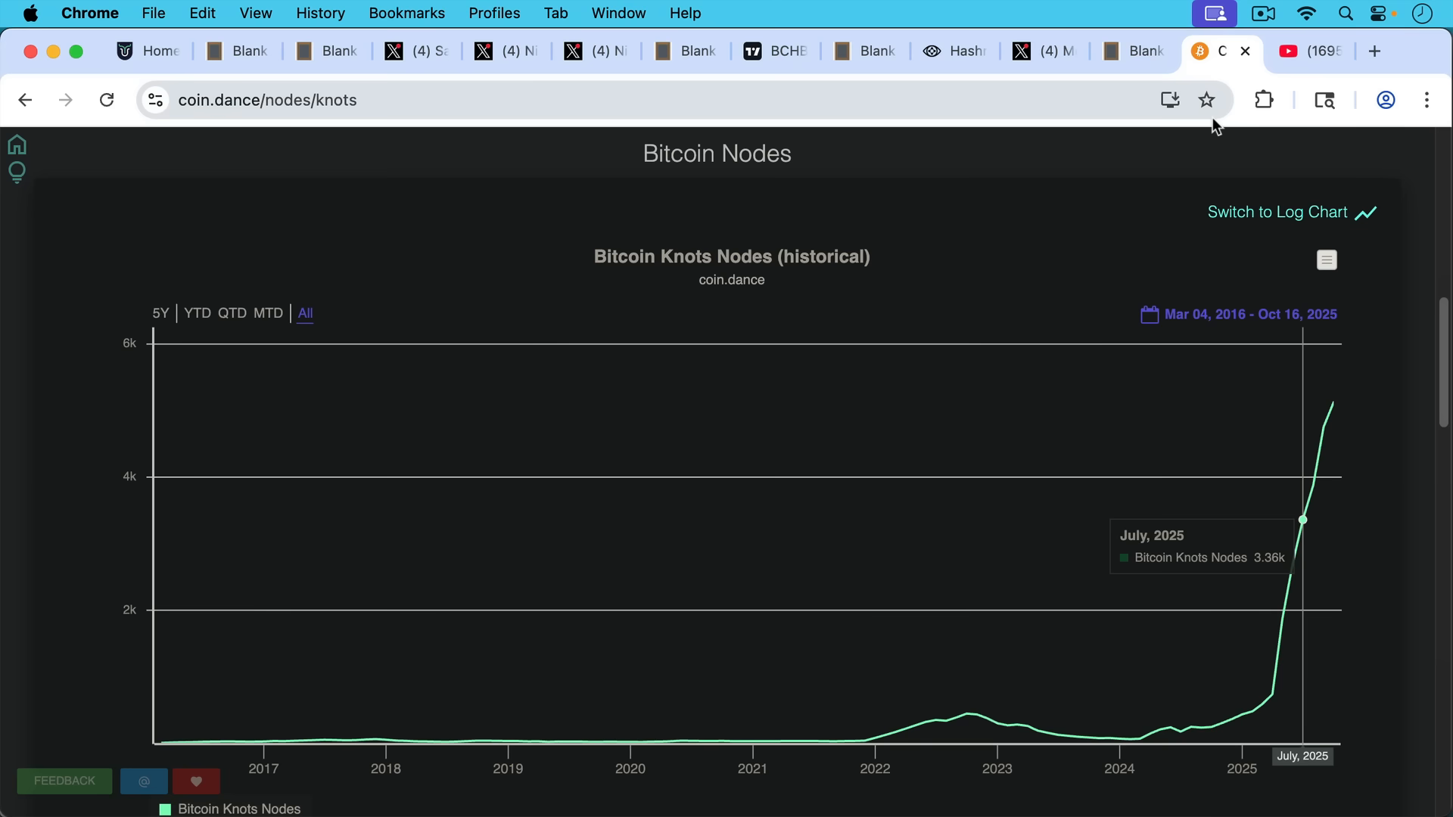
mouse_move(1332, 402)
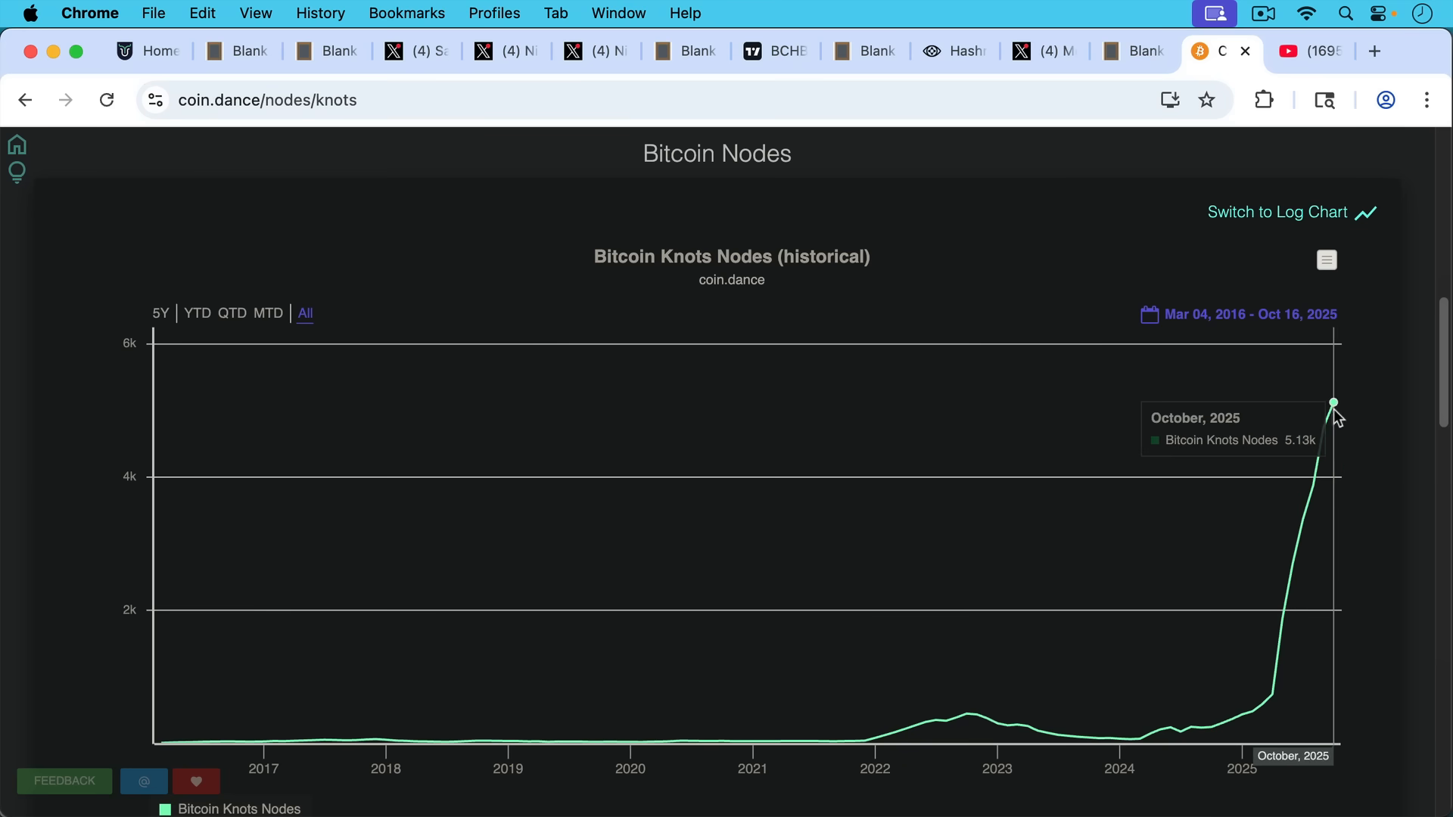
mouse_move(1446, 381)
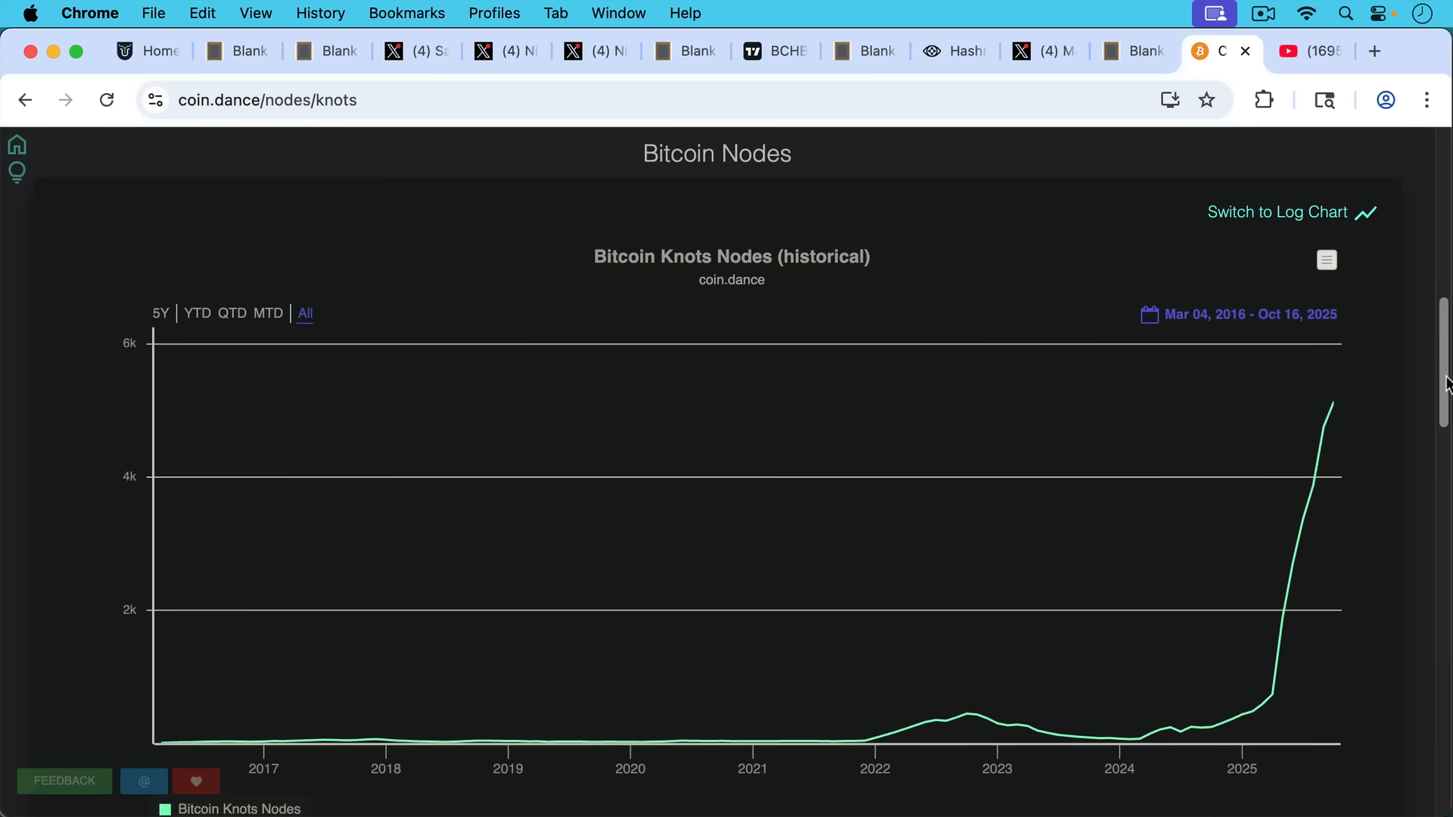
- Review the 5295 Knots nodes summary and 2025 chart surge, then switch to the YouTube description links
scroll(up, 3)
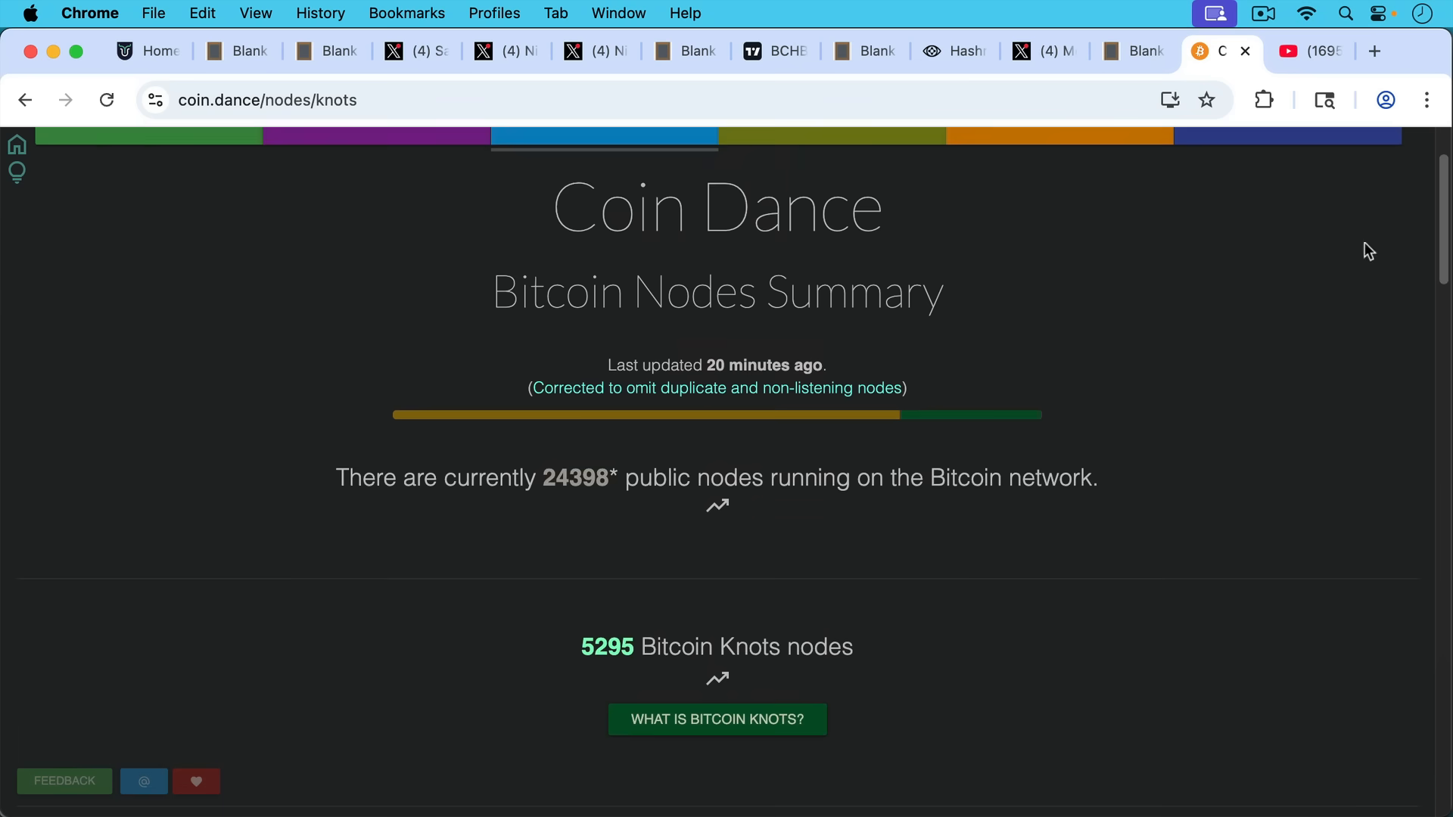
mouse_move(1435, 205)
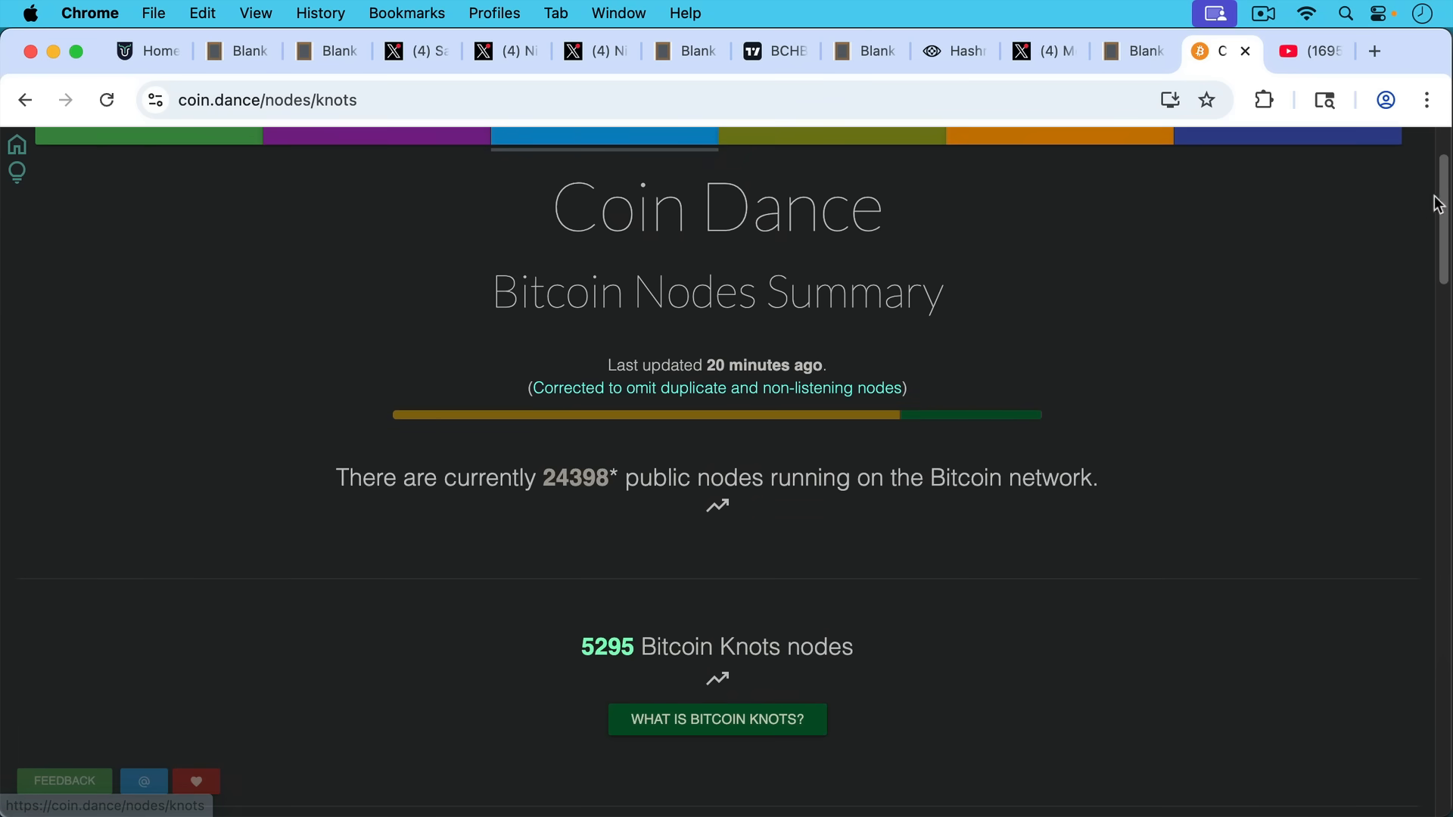
scroll(down, 3)
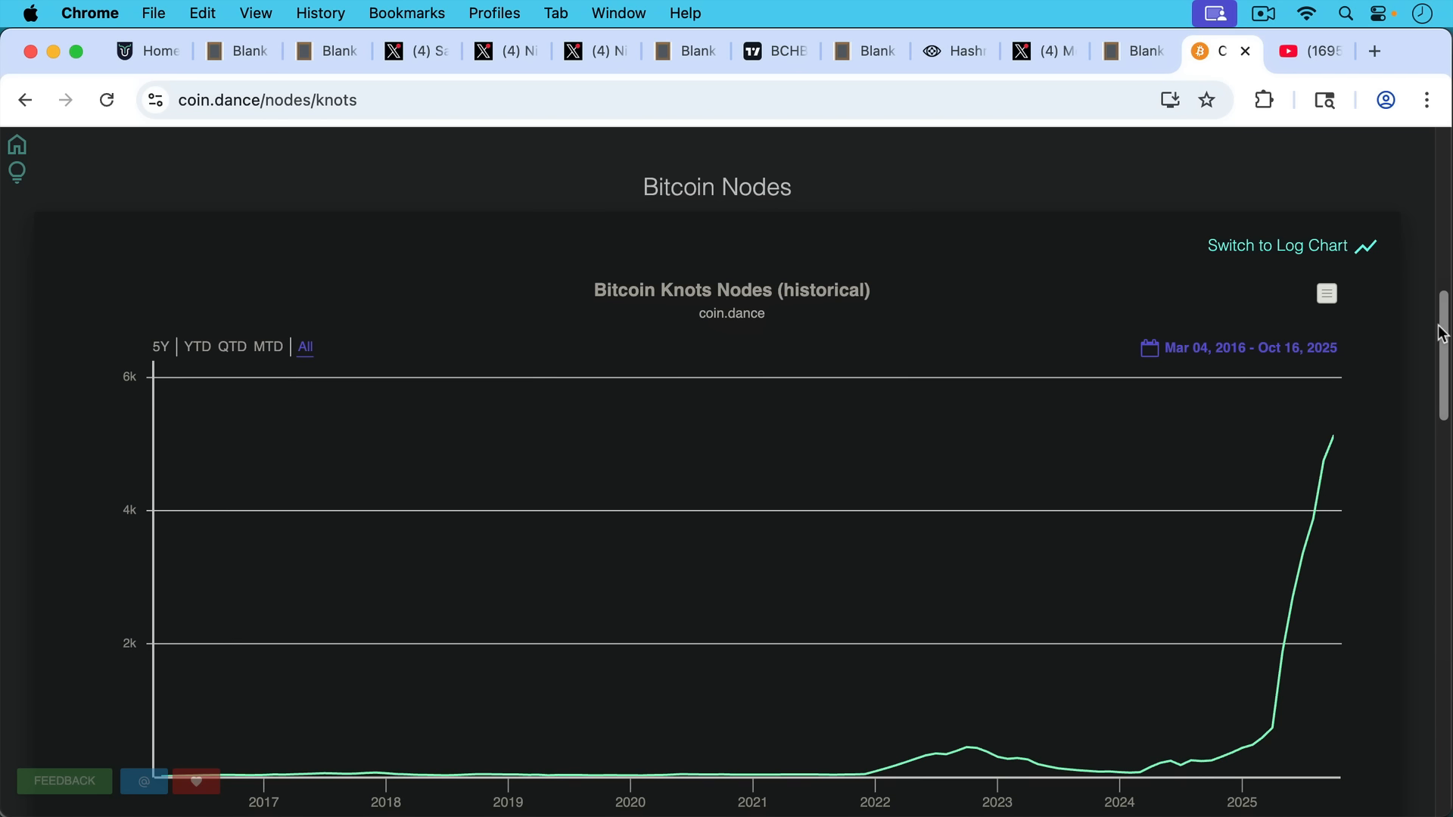
mouse_move(1435, 349)
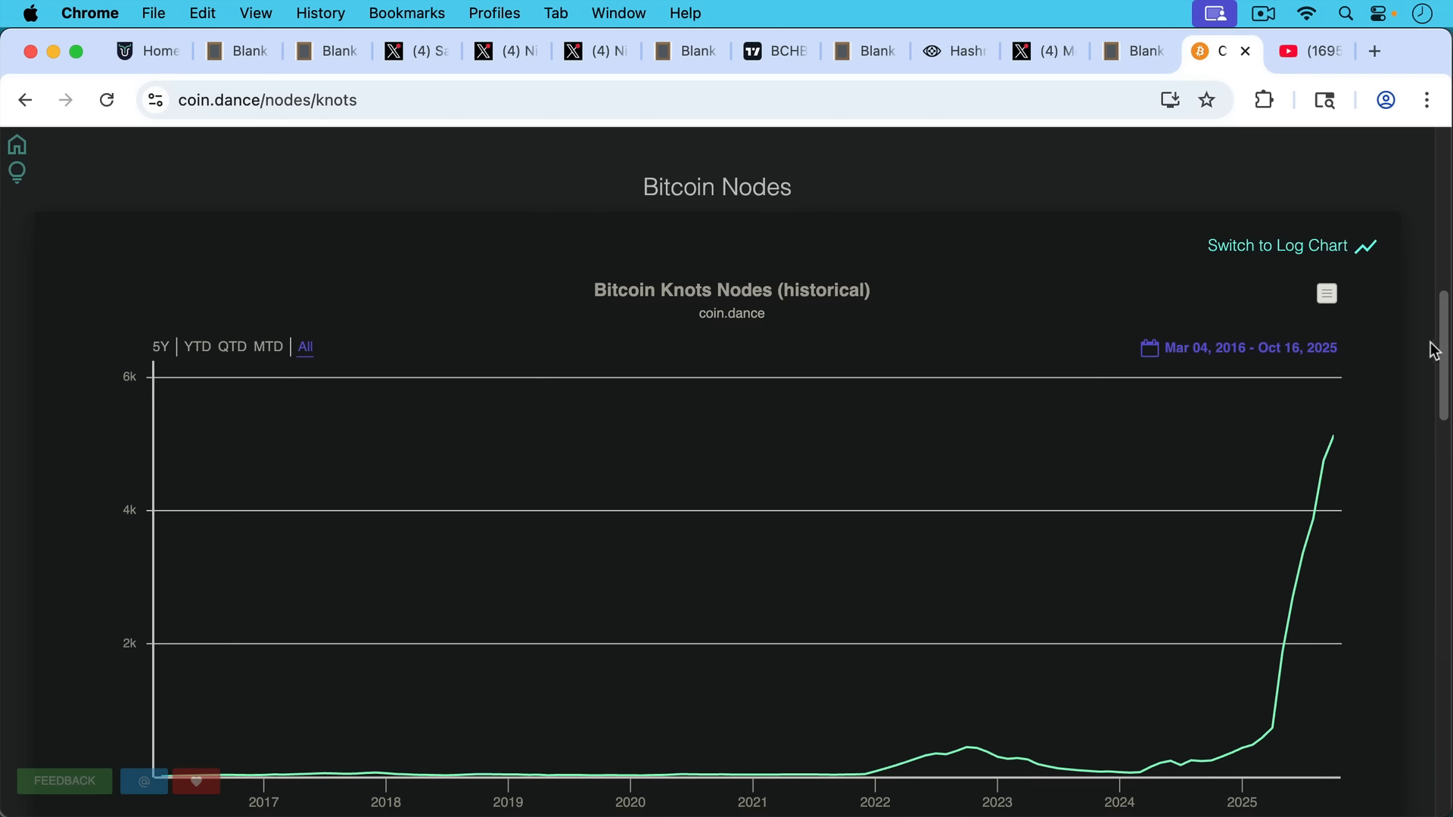
mouse_move(1414, 296)
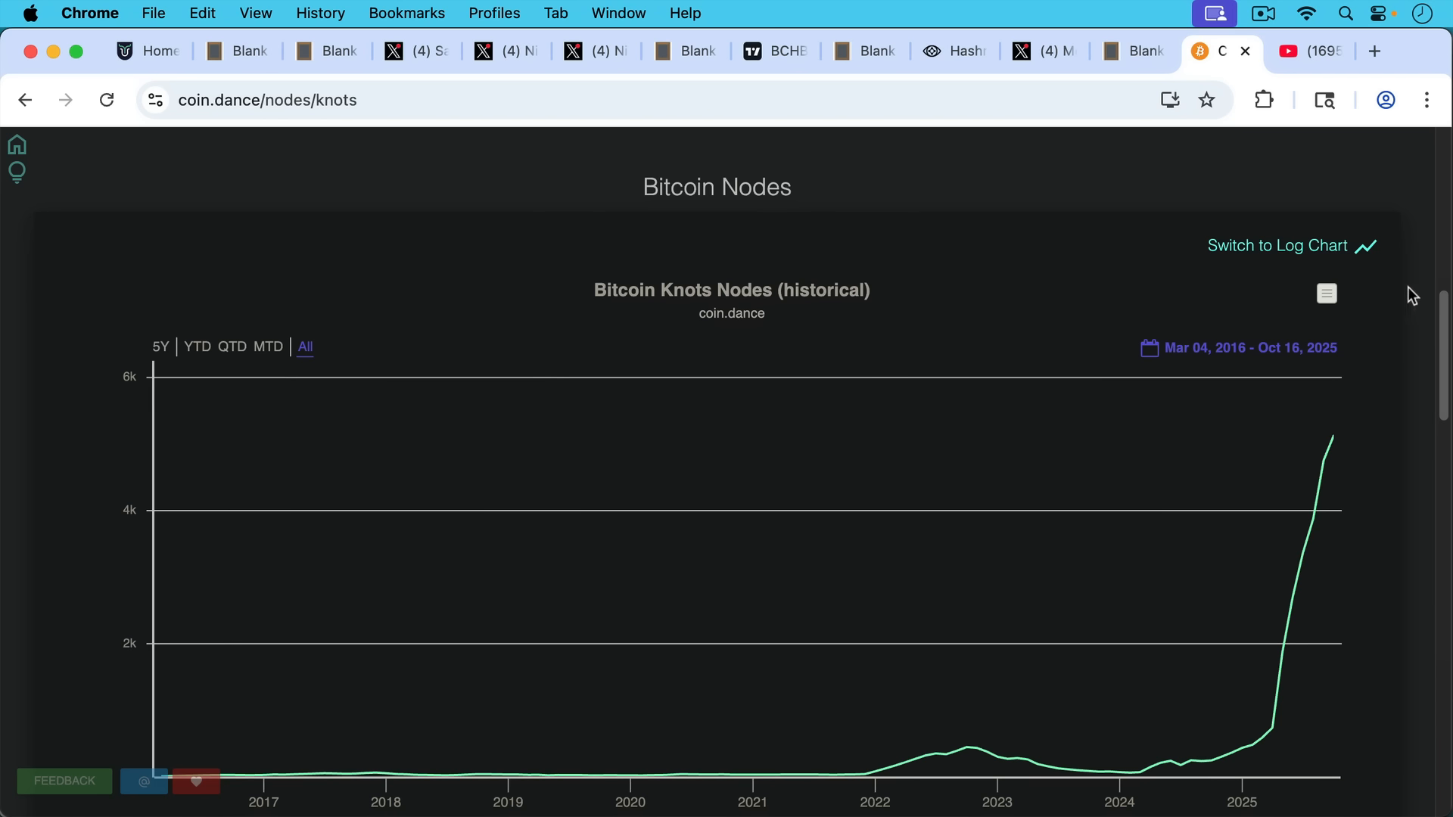
click(1306, 52)
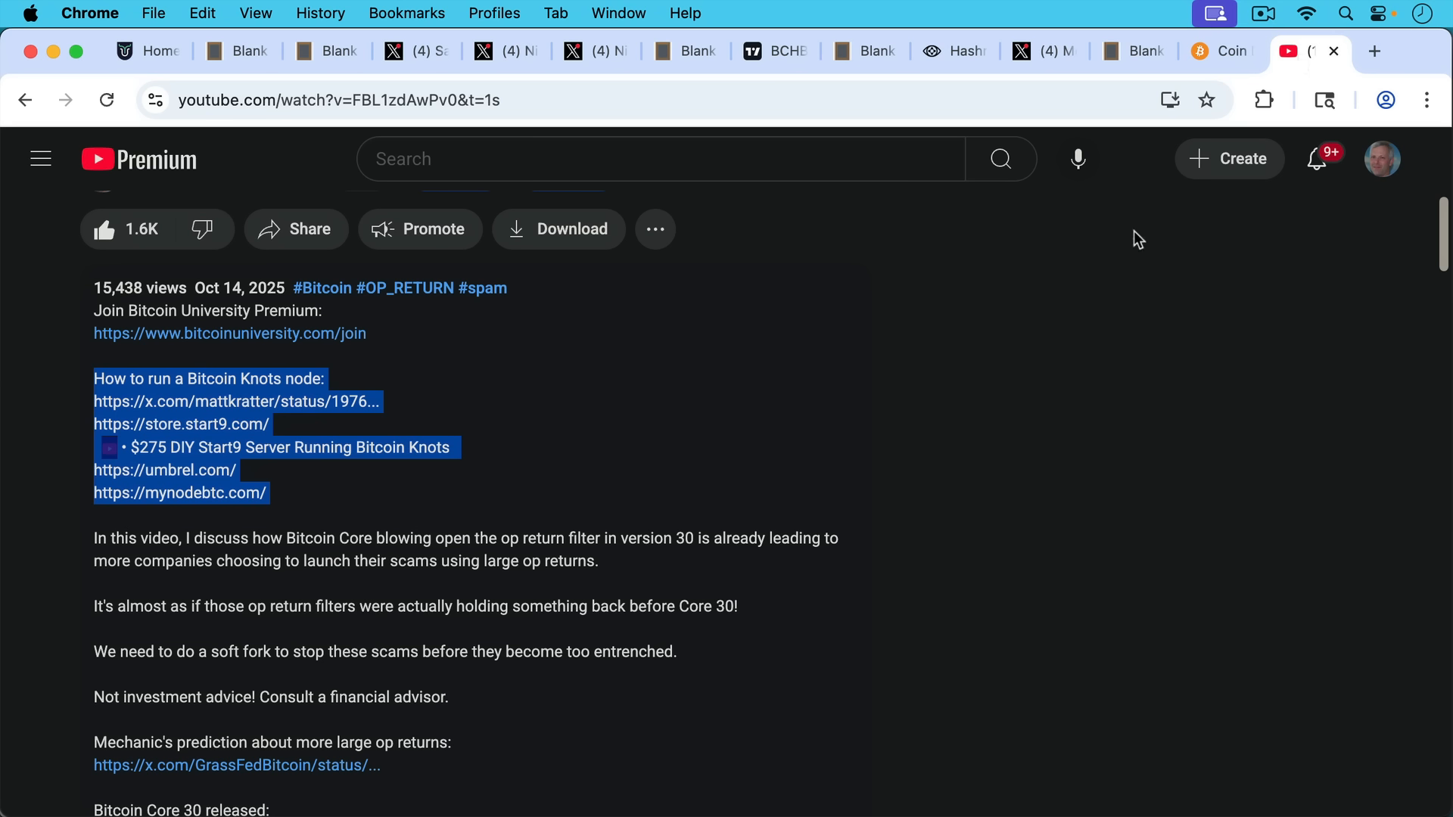
mouse_move(1046, 283)
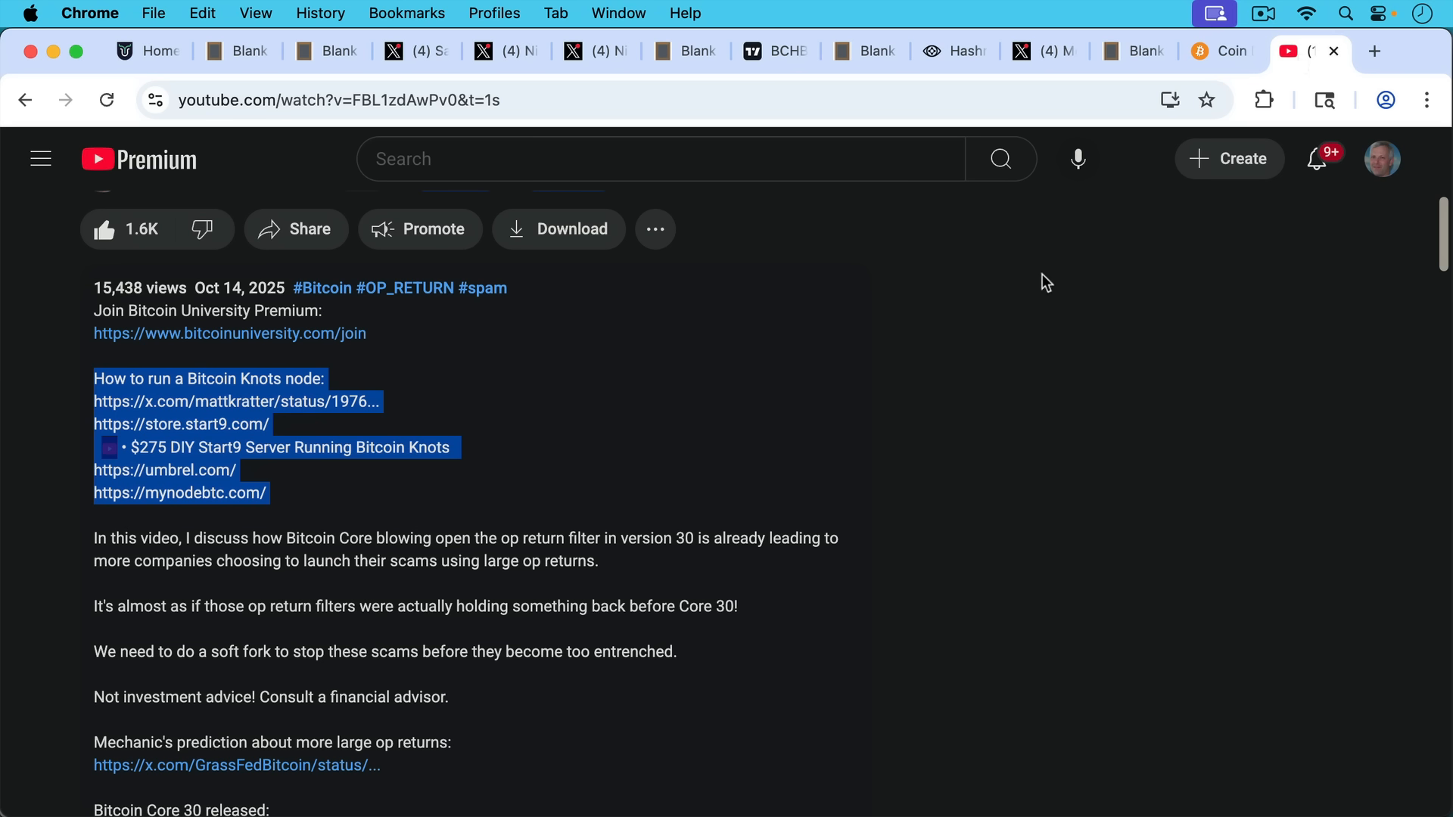
mouse_move(1042, 283)
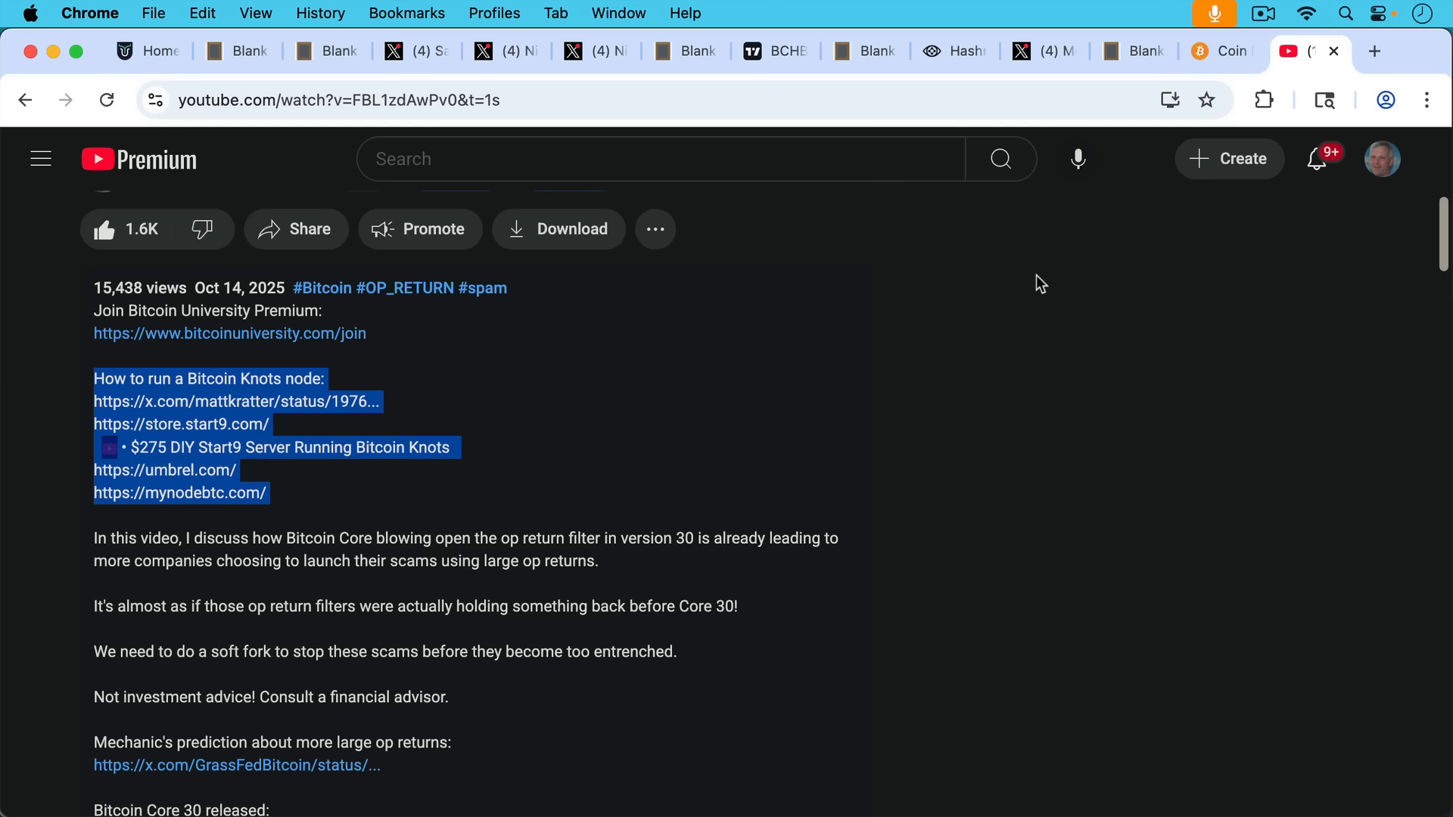
mouse_move(1036, 283)
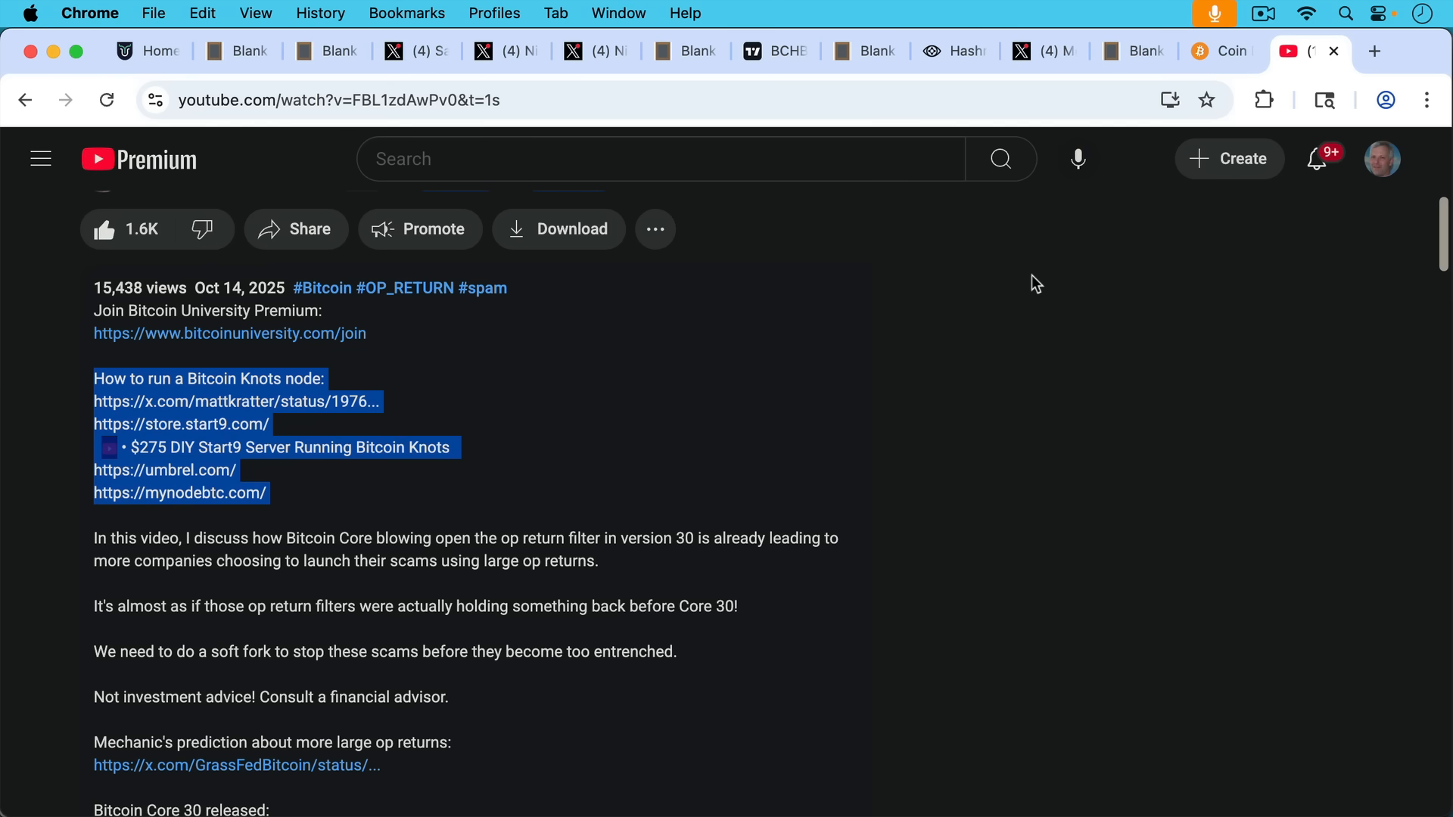
mouse_move(453, 464)
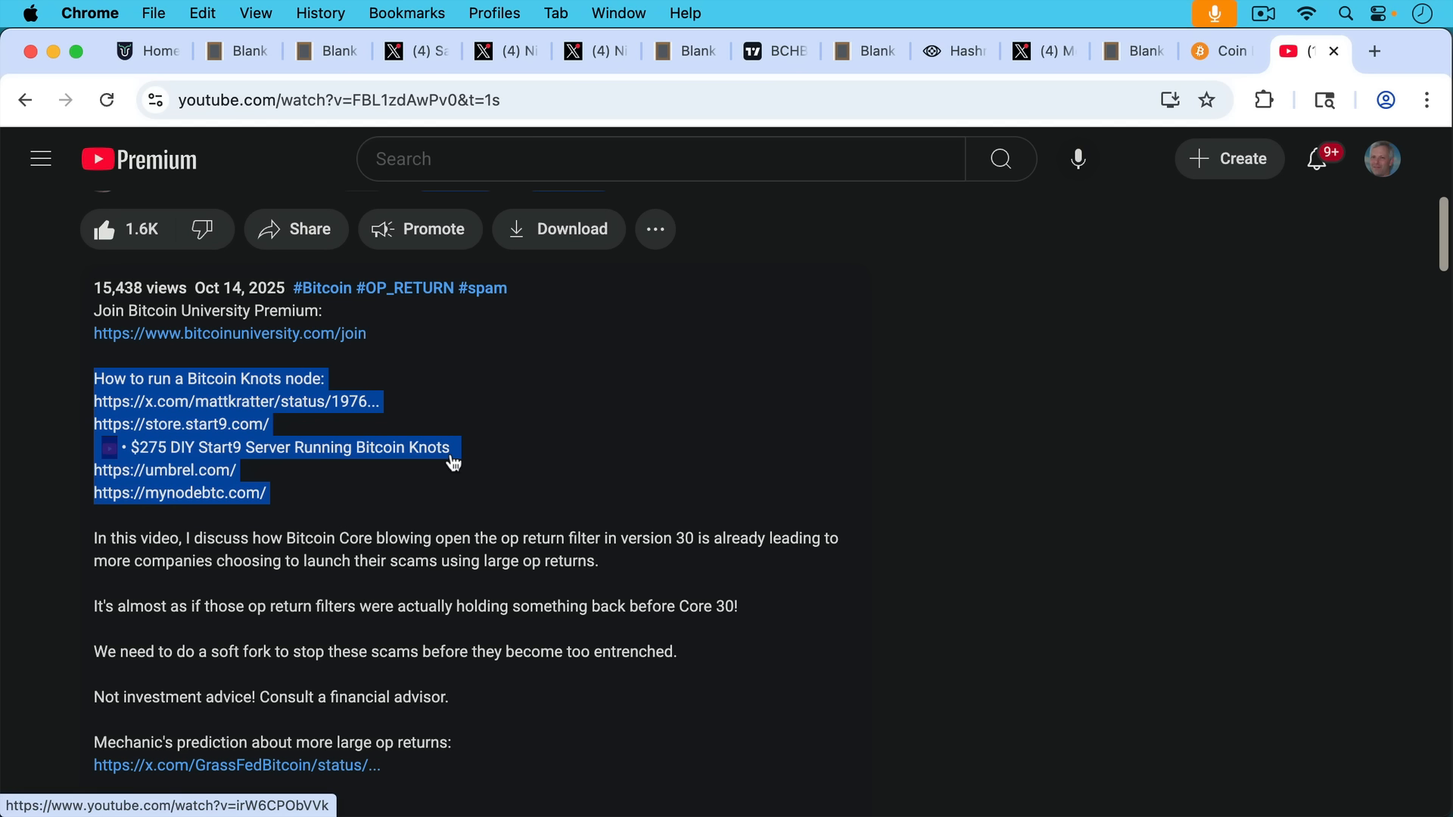
mouse_move(522, 400)
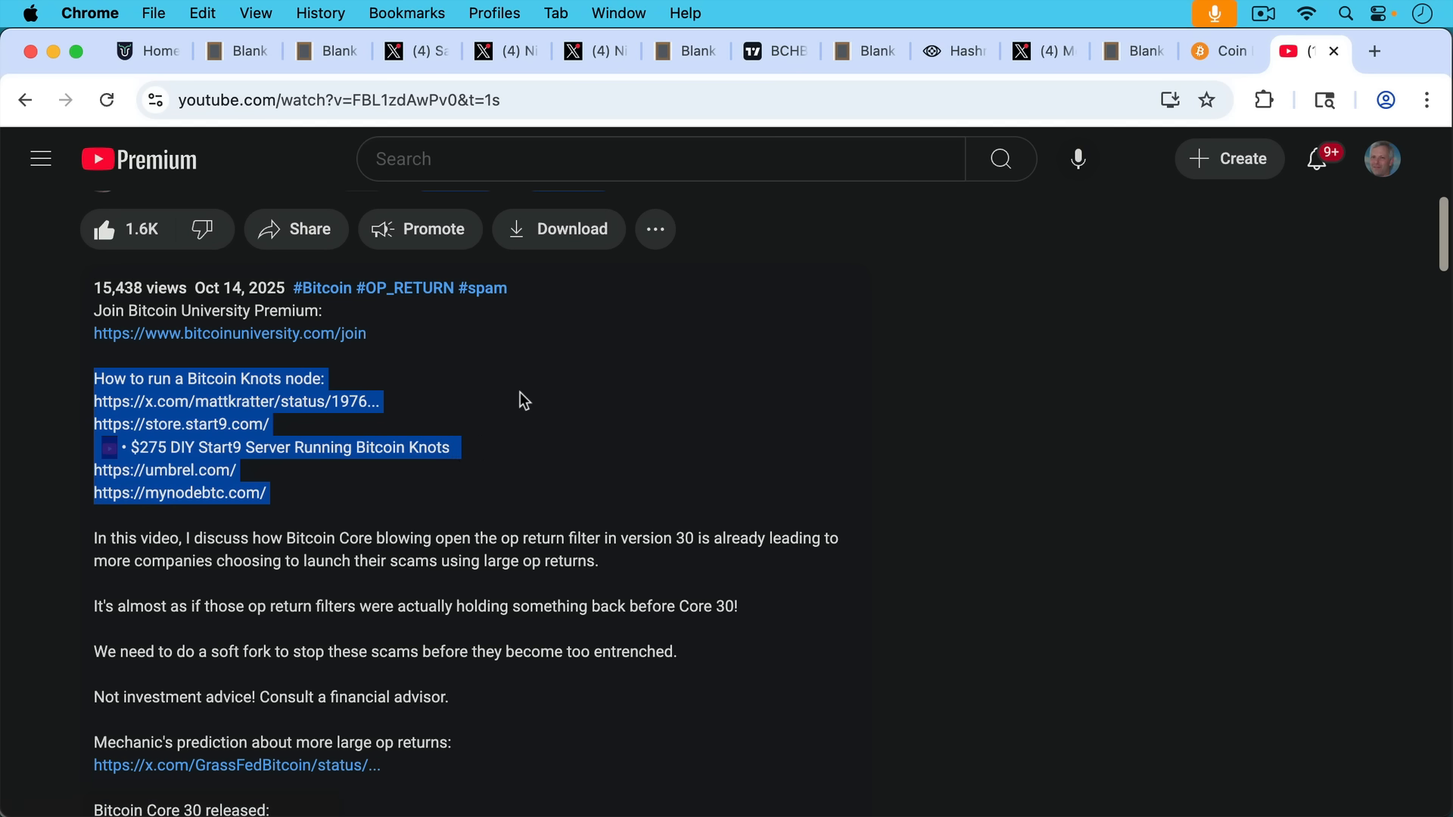